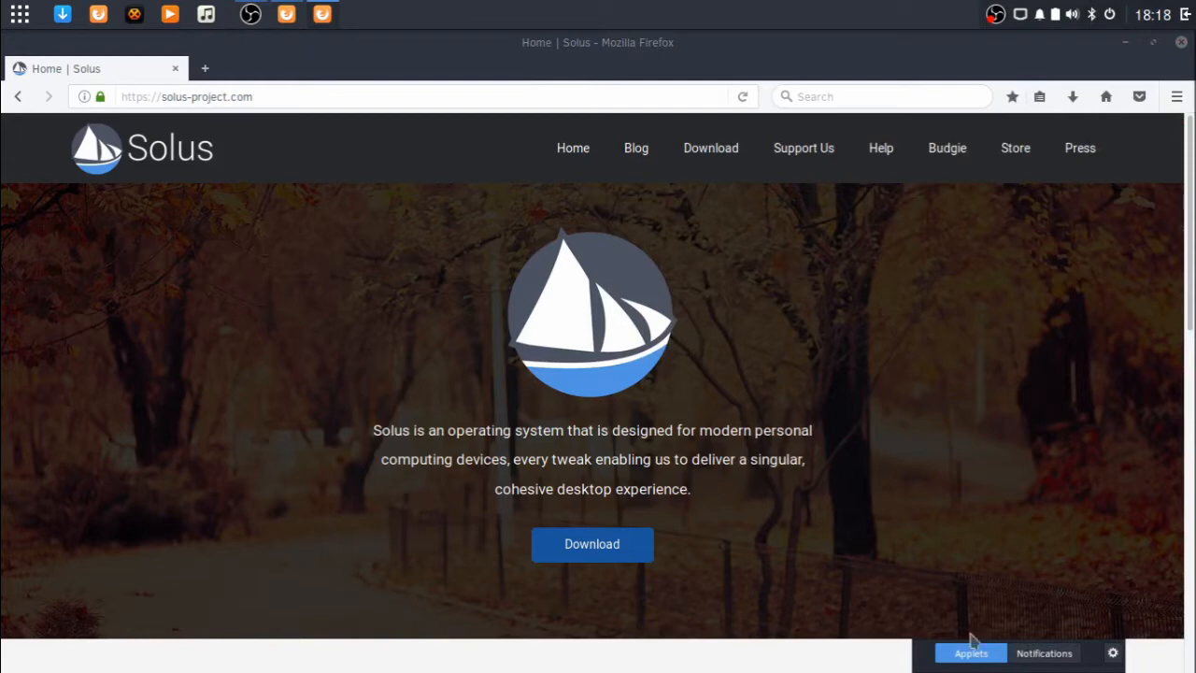
mouse_move(759, 53)
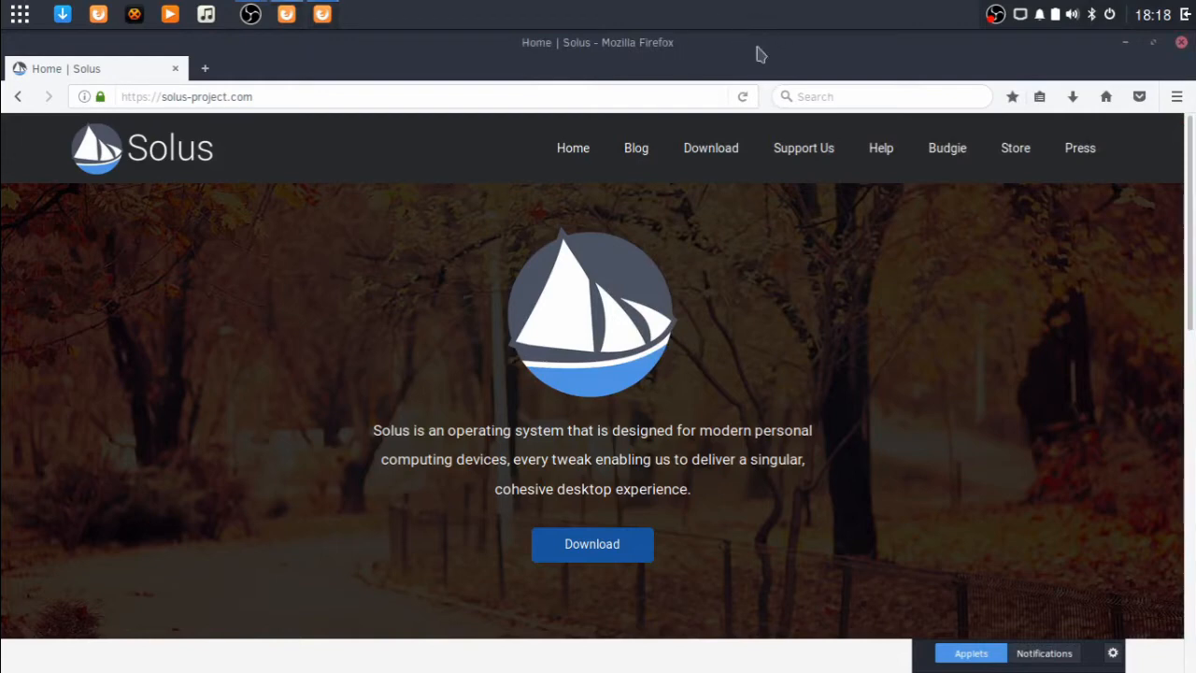
mouse_move(684, 273)
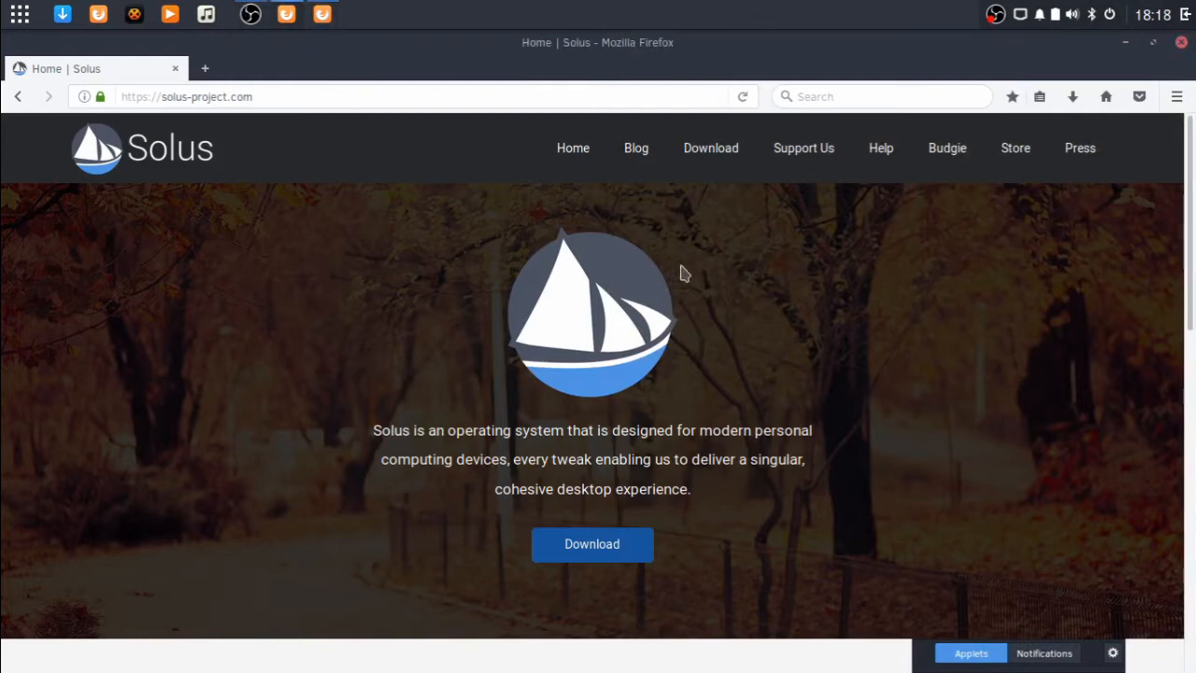
mouse_move(850, 402)
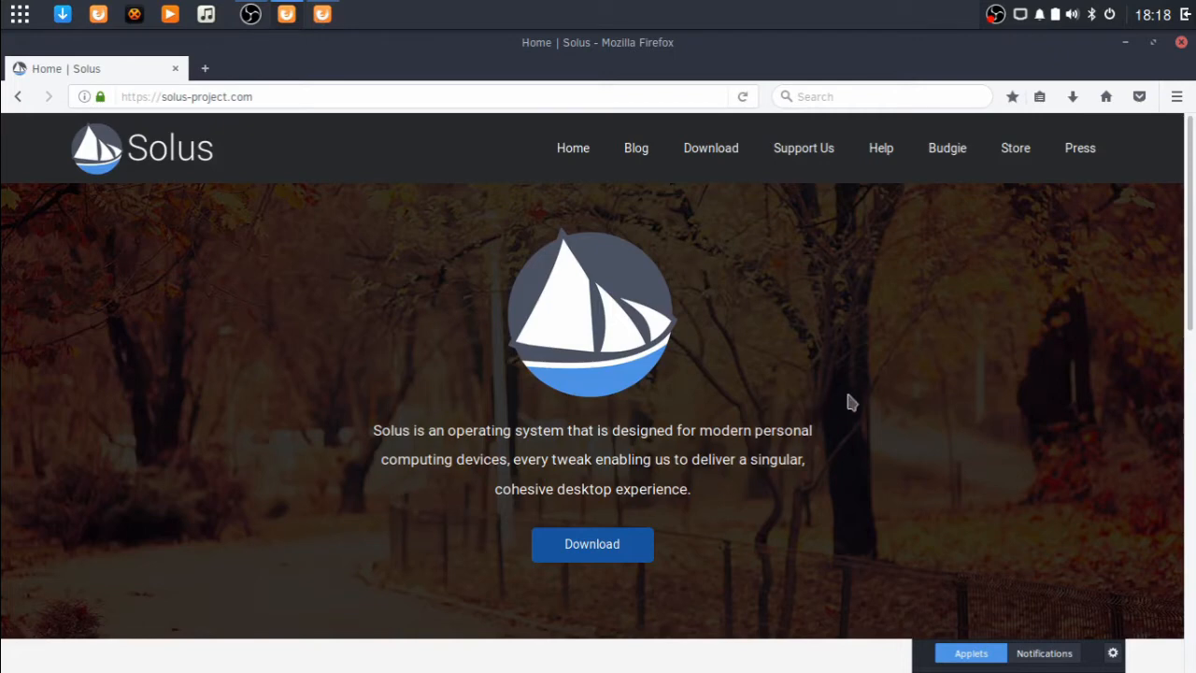
mouse_move(863, 386)
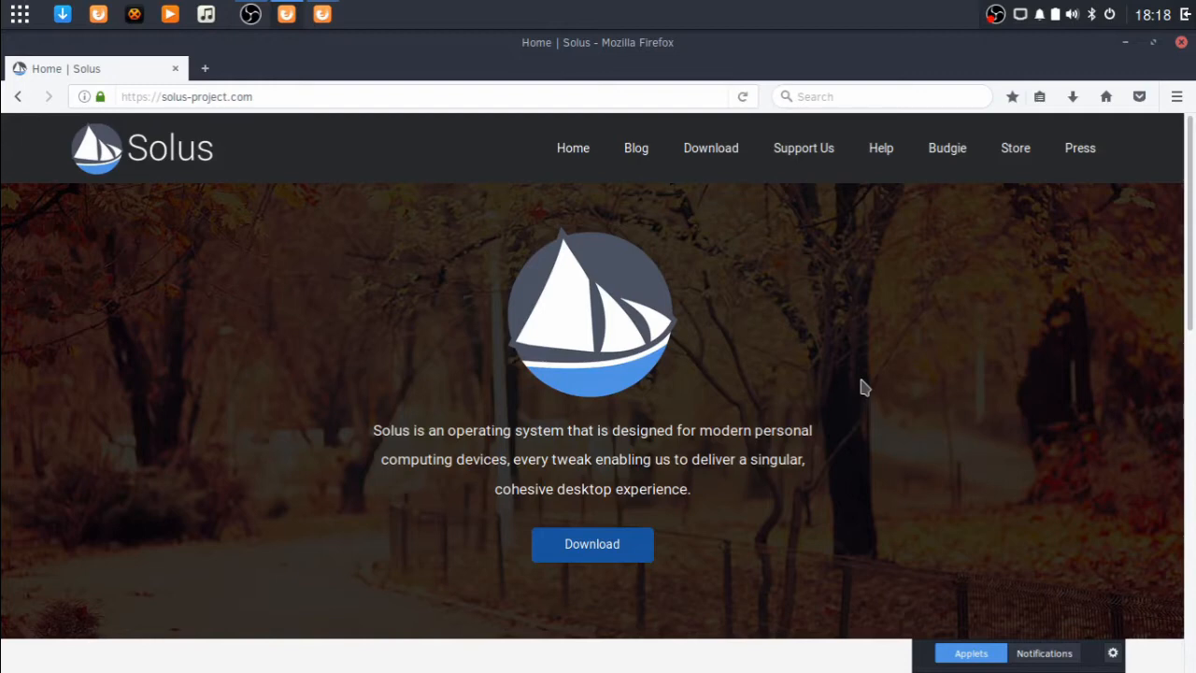
Step: Scroll through the Solus site, then go to its Download page
scroll("down", 3)
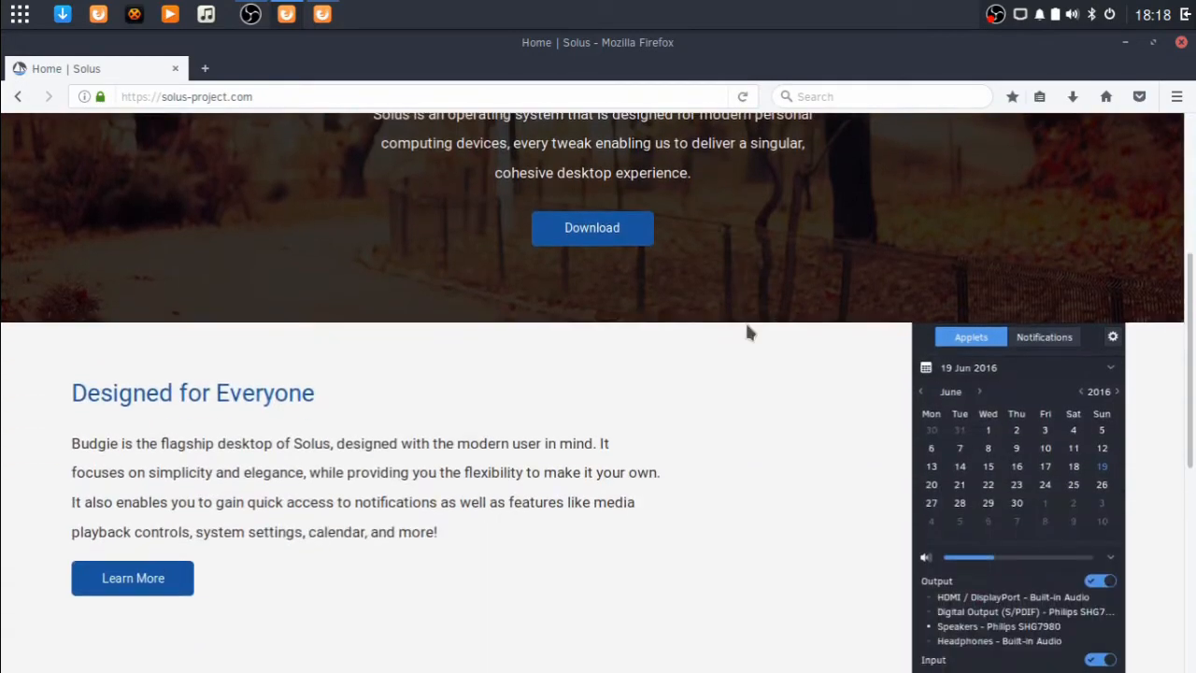
scroll("down", 3)
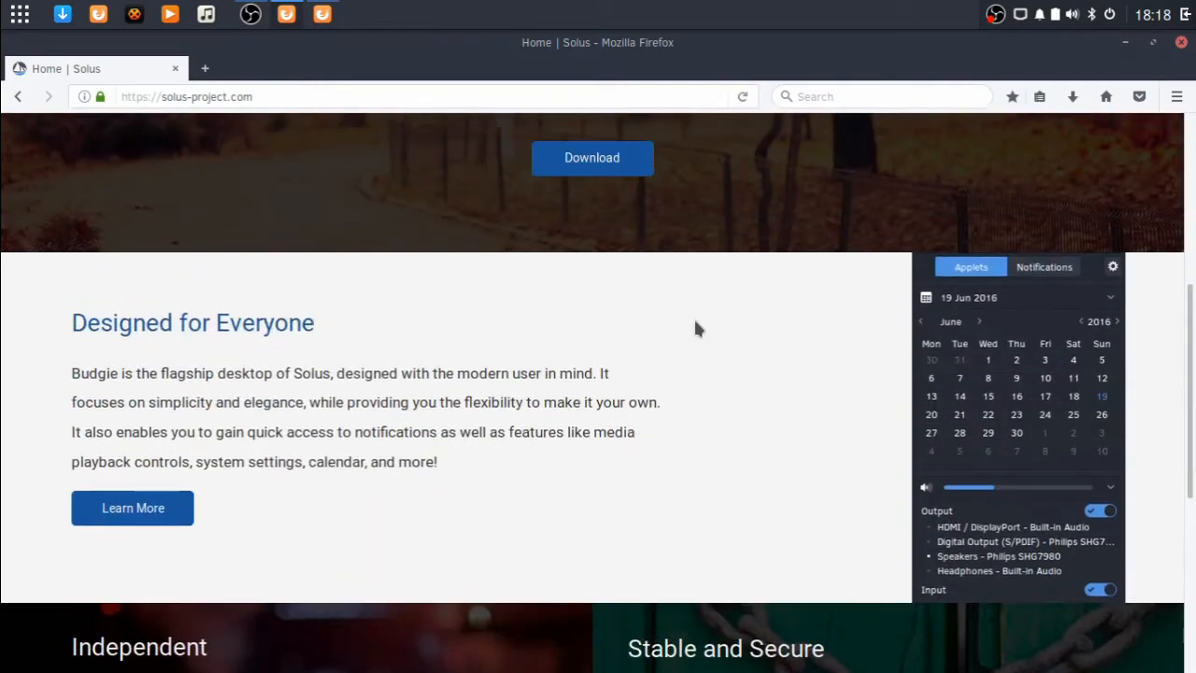
scroll("down", 3)
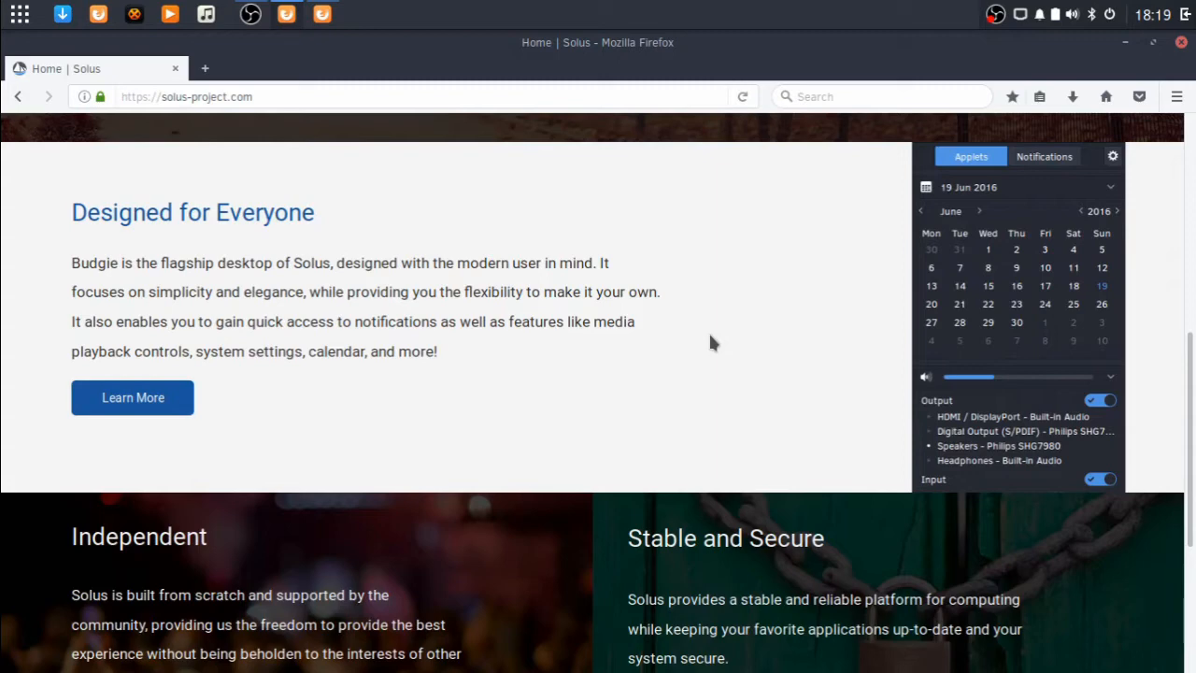
mouse_move(484, 254)
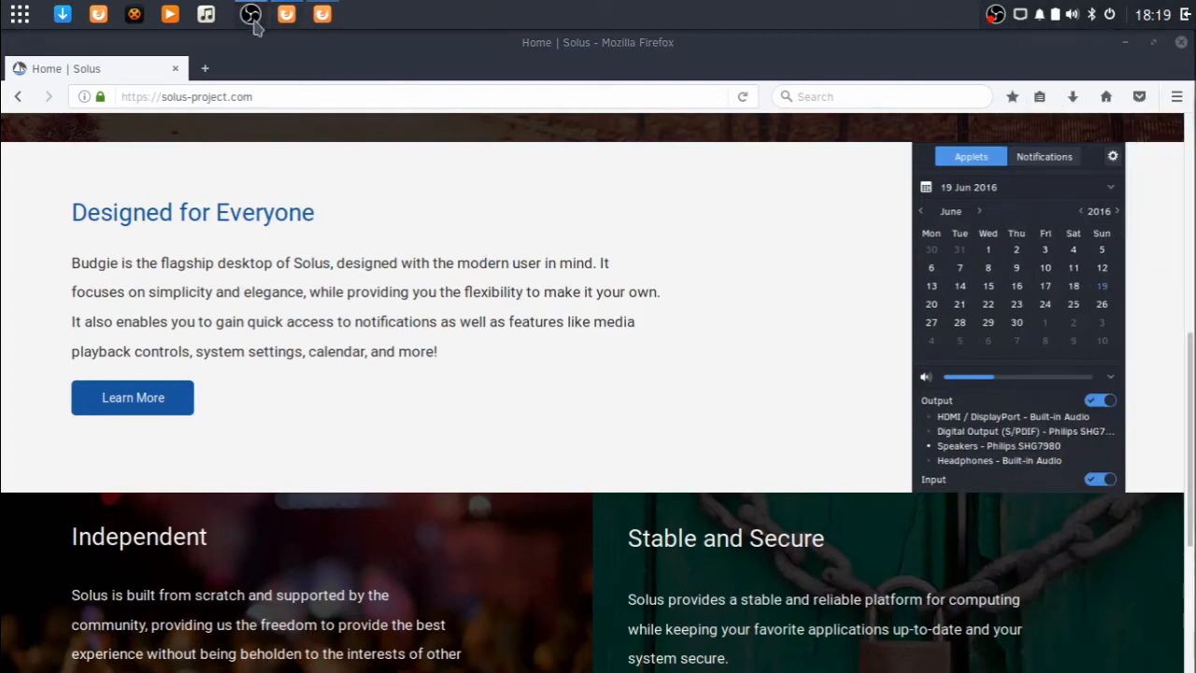
mouse_move(876, 325)
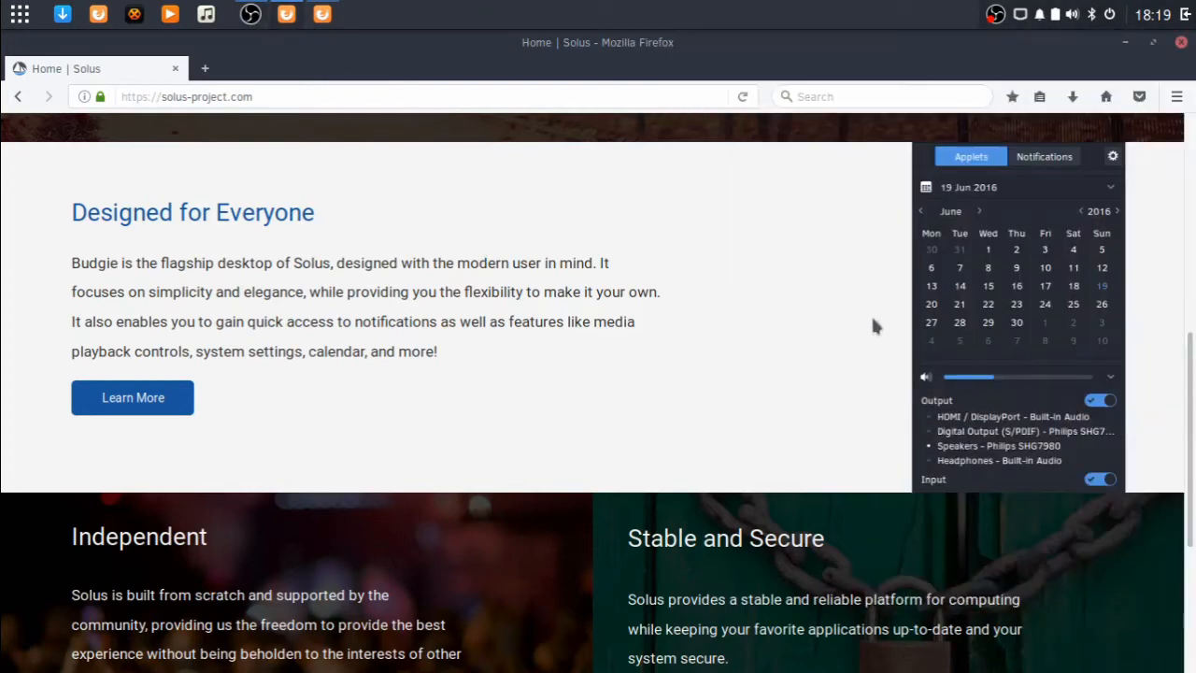
scroll("down", 3)
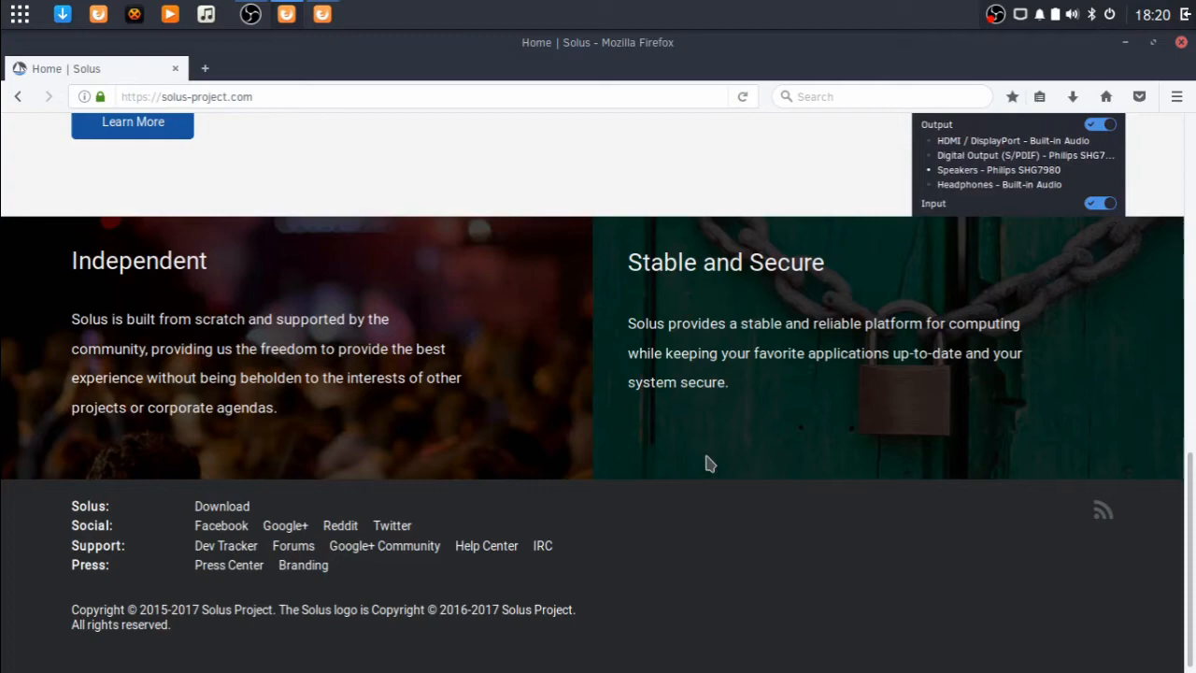
scroll("up", 3)
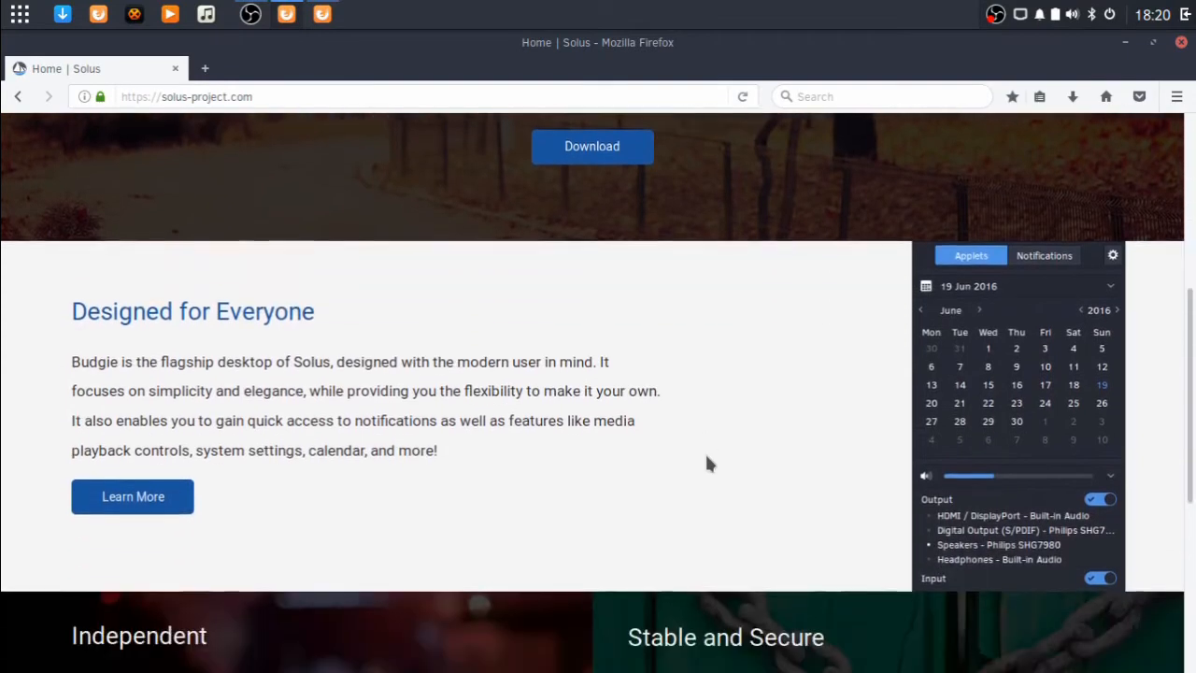
scroll("up", 3)
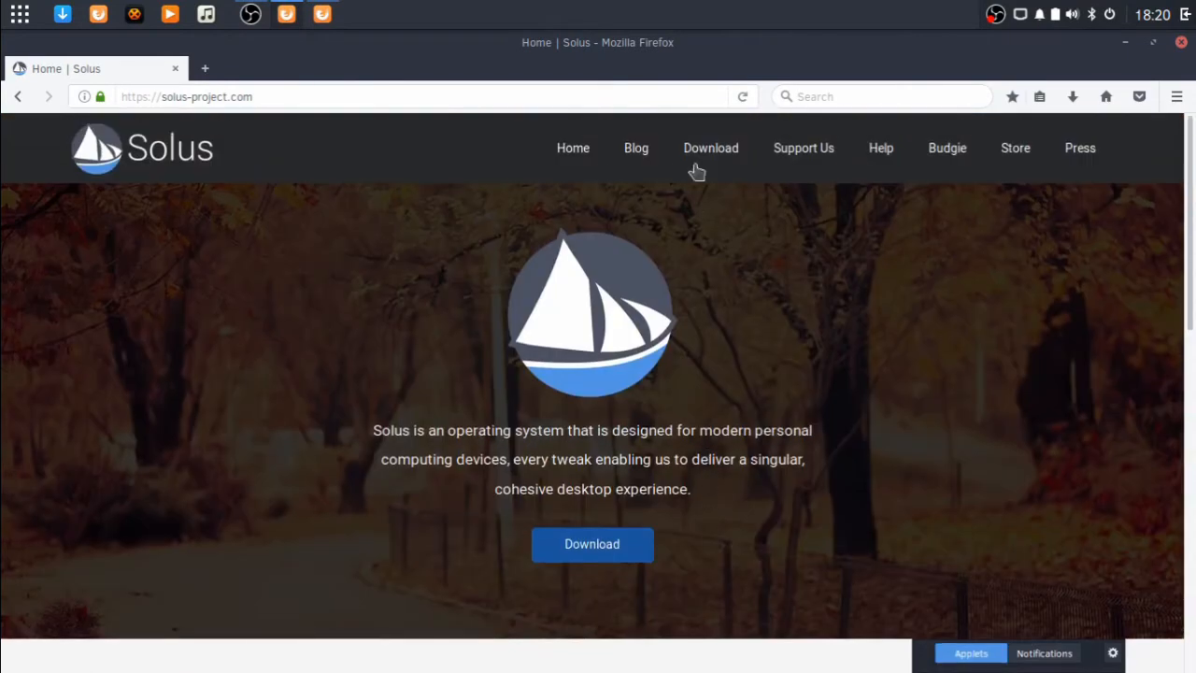
left_click(710, 148)
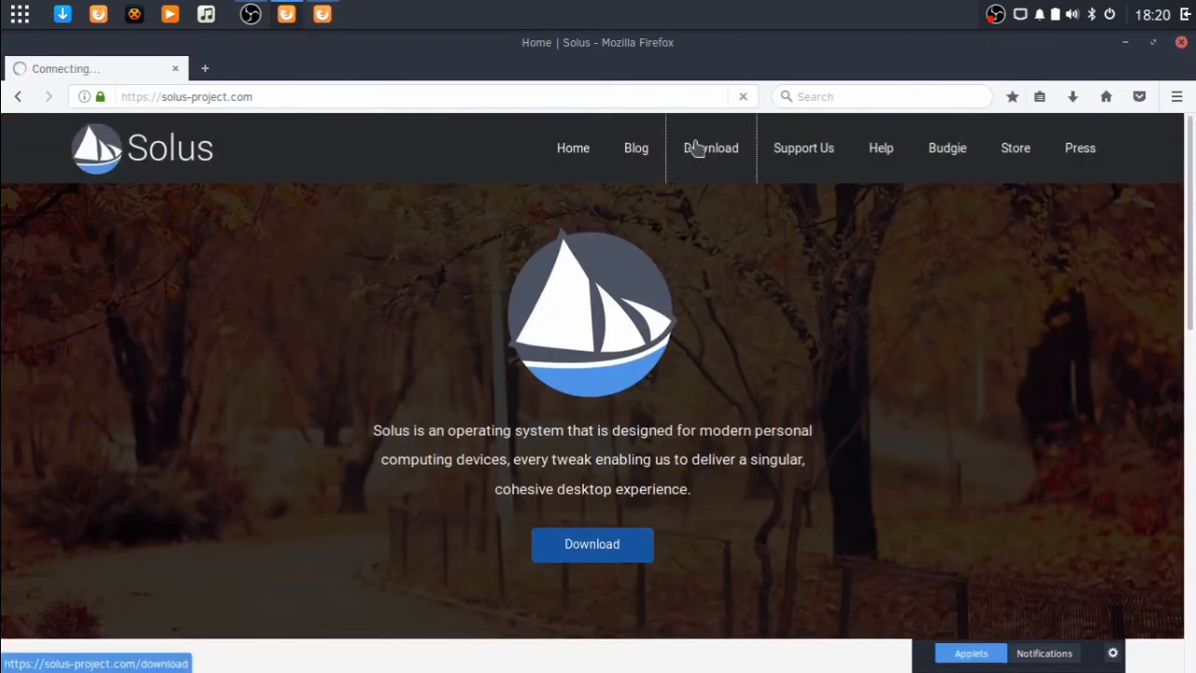
left_click(710, 147)
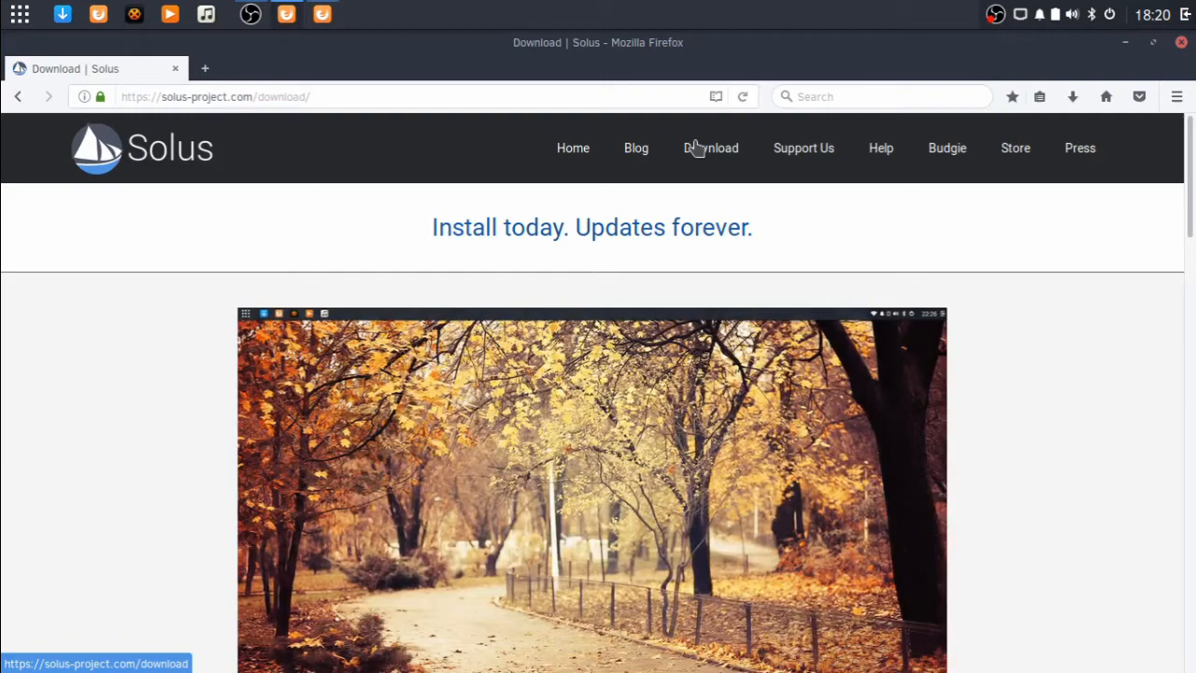
Step: Look over the Solus and Solus MATE edition listings and their mirror locations
scroll("up", 3)
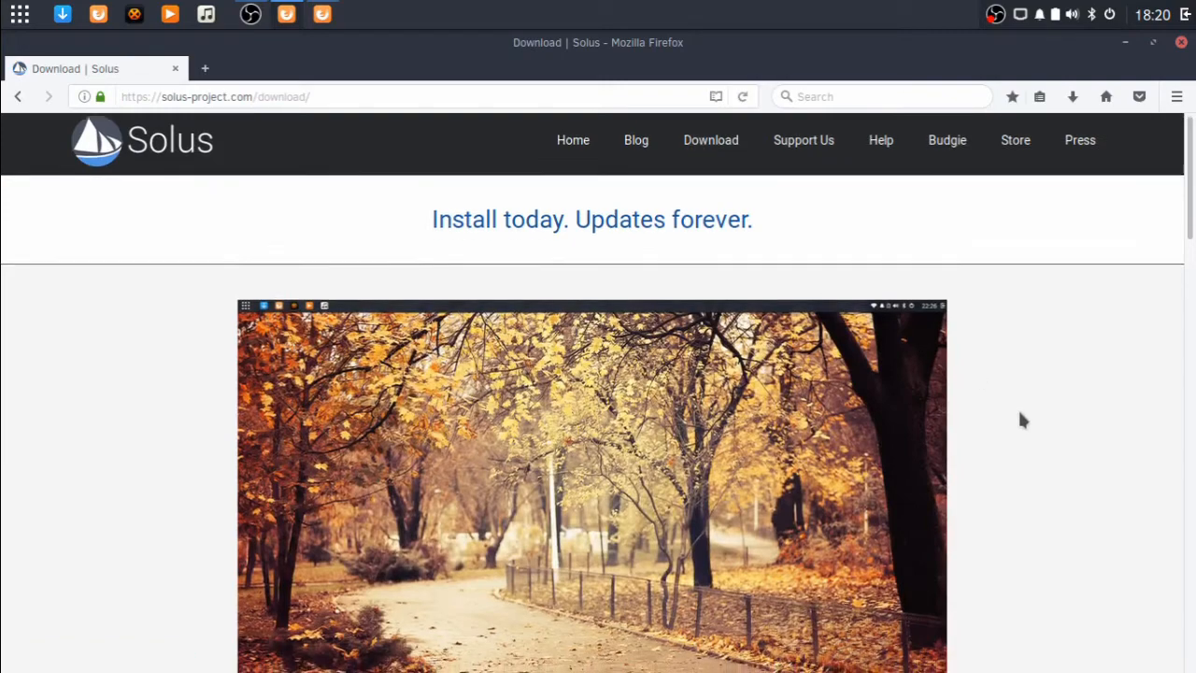
scroll("down", 3)
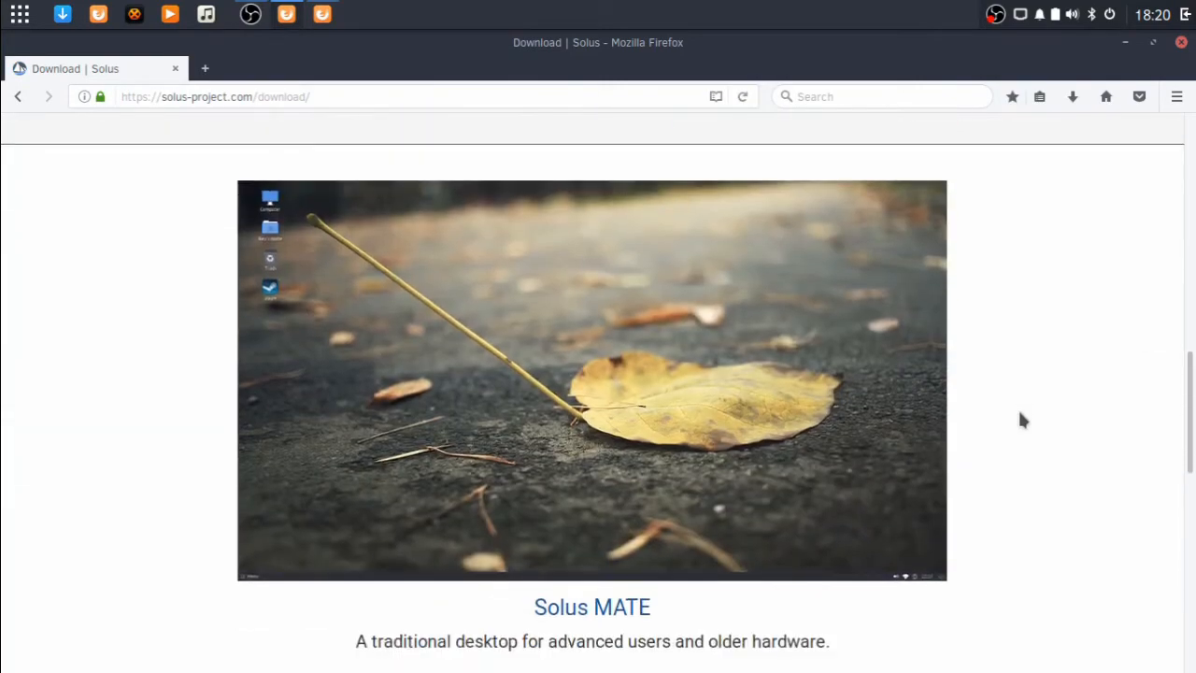
double_click(590, 605)
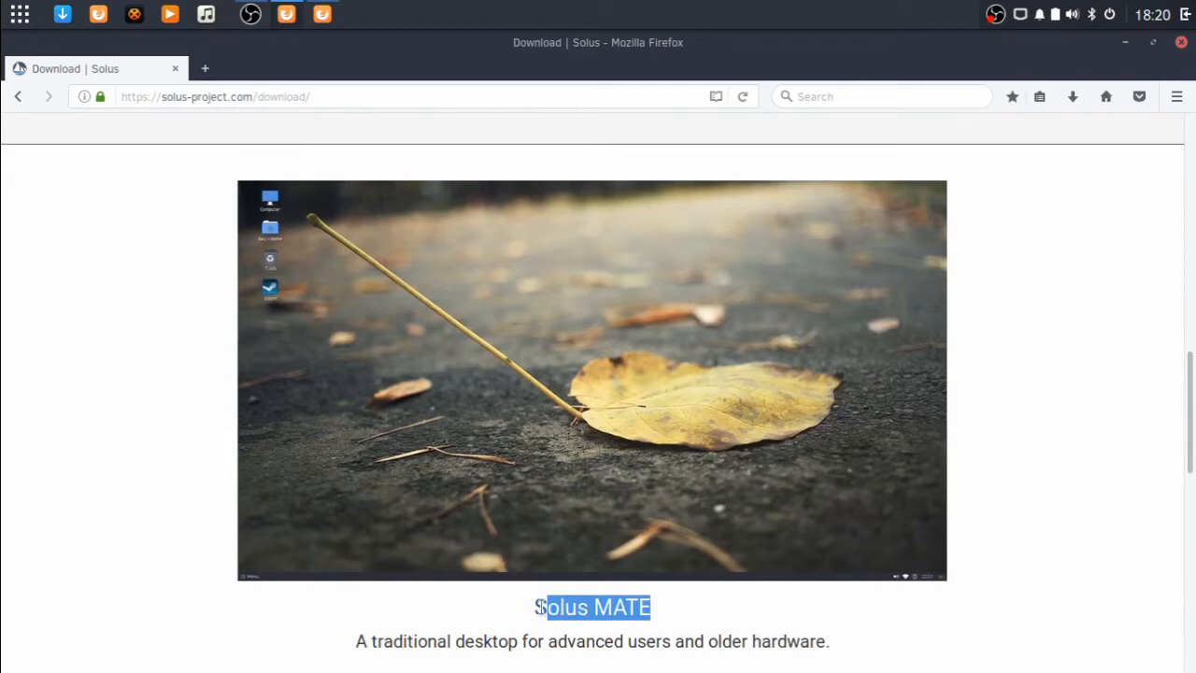
double_click(620, 607)
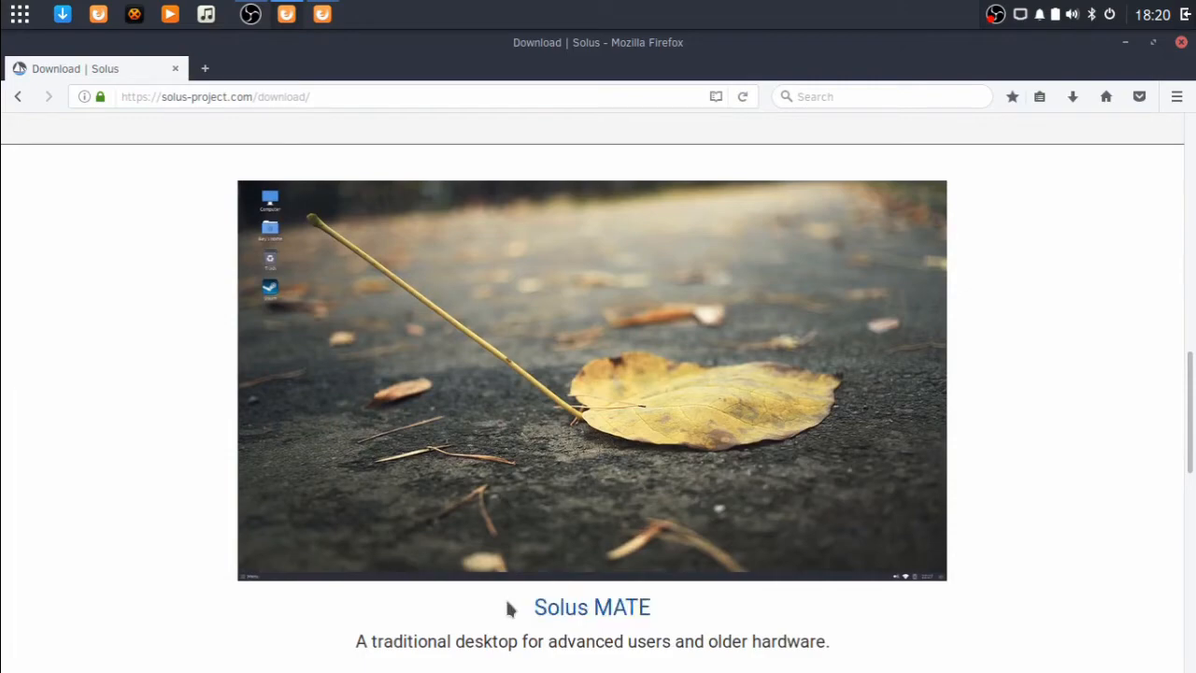
scroll("down", 3)
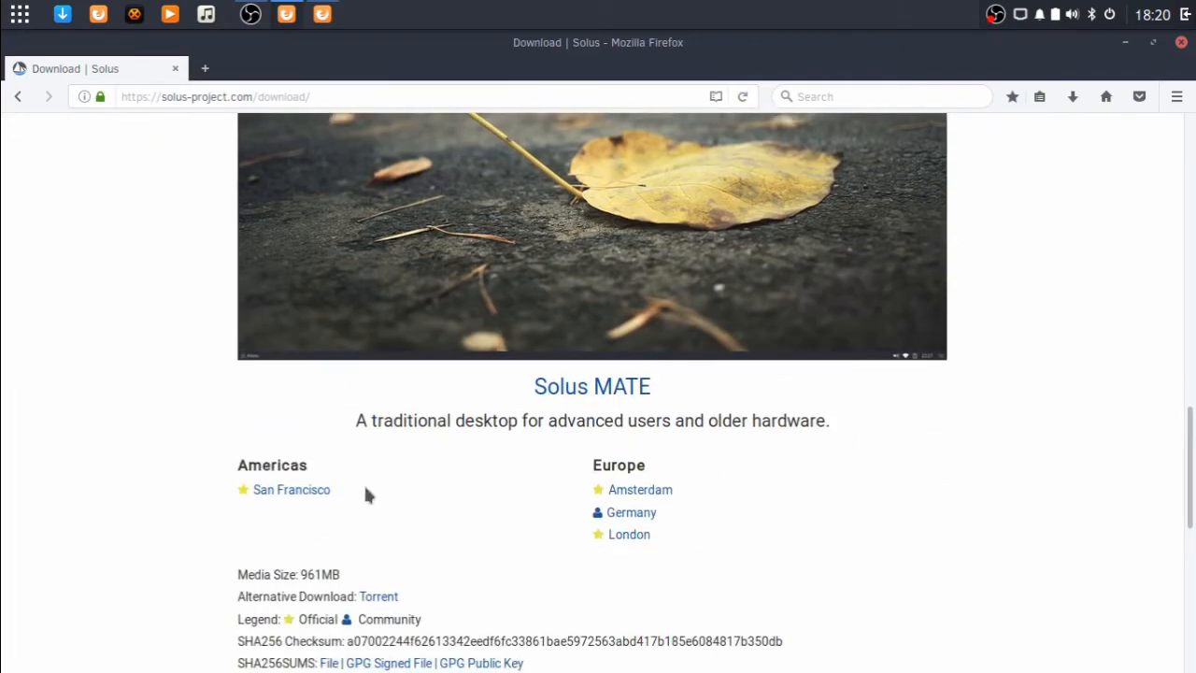
scroll("down", 3)
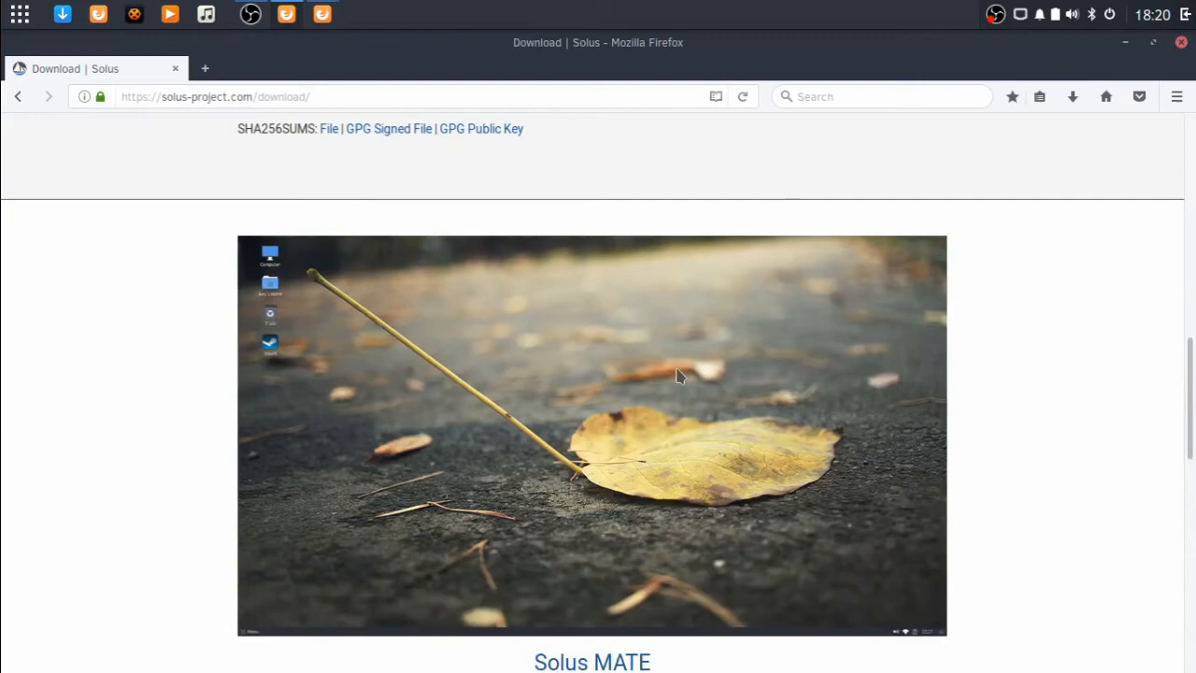
scroll("down", 3)
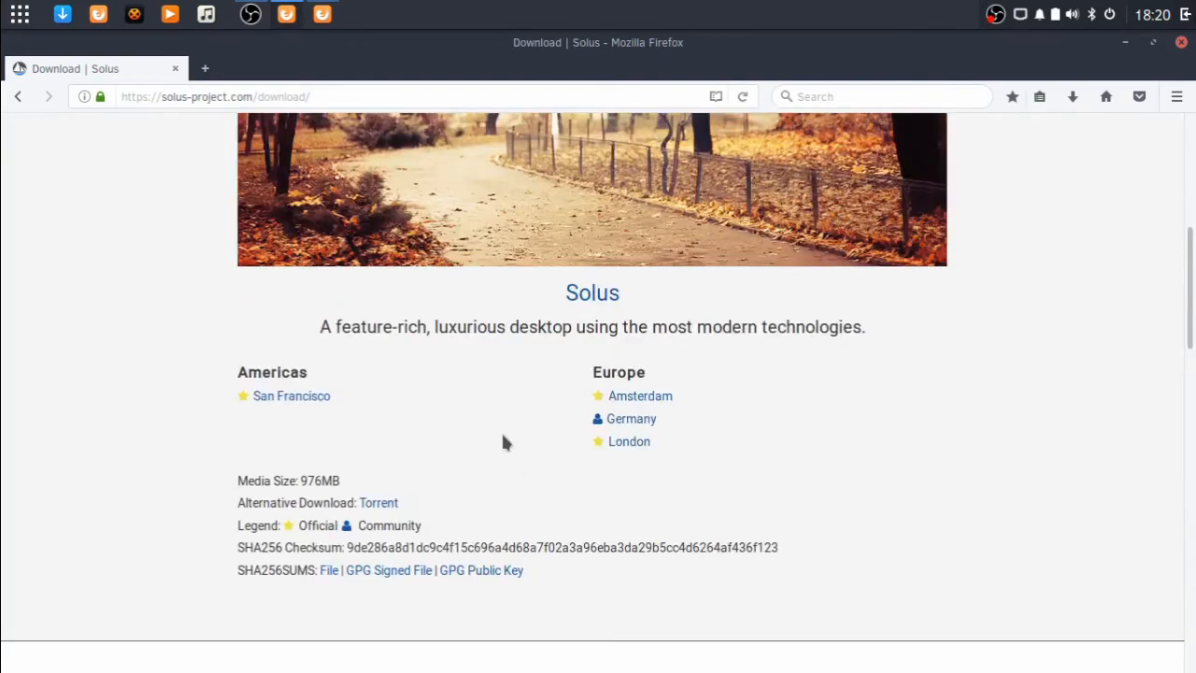
scroll("up", 3)
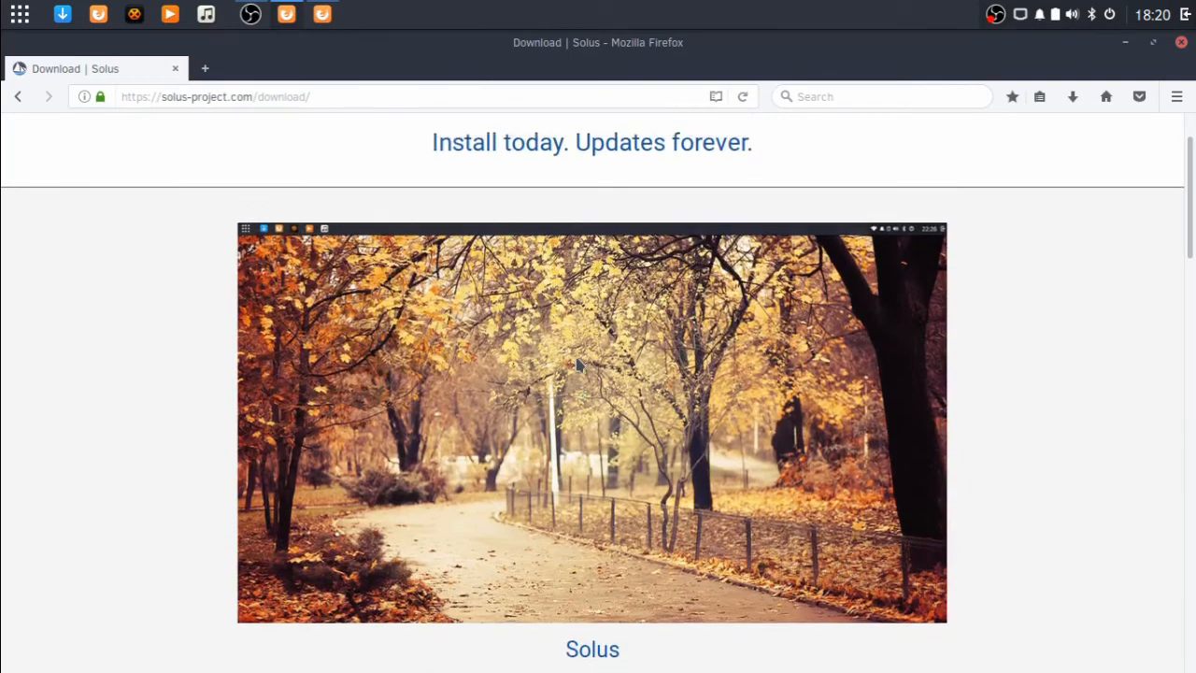
scroll("down", 3)
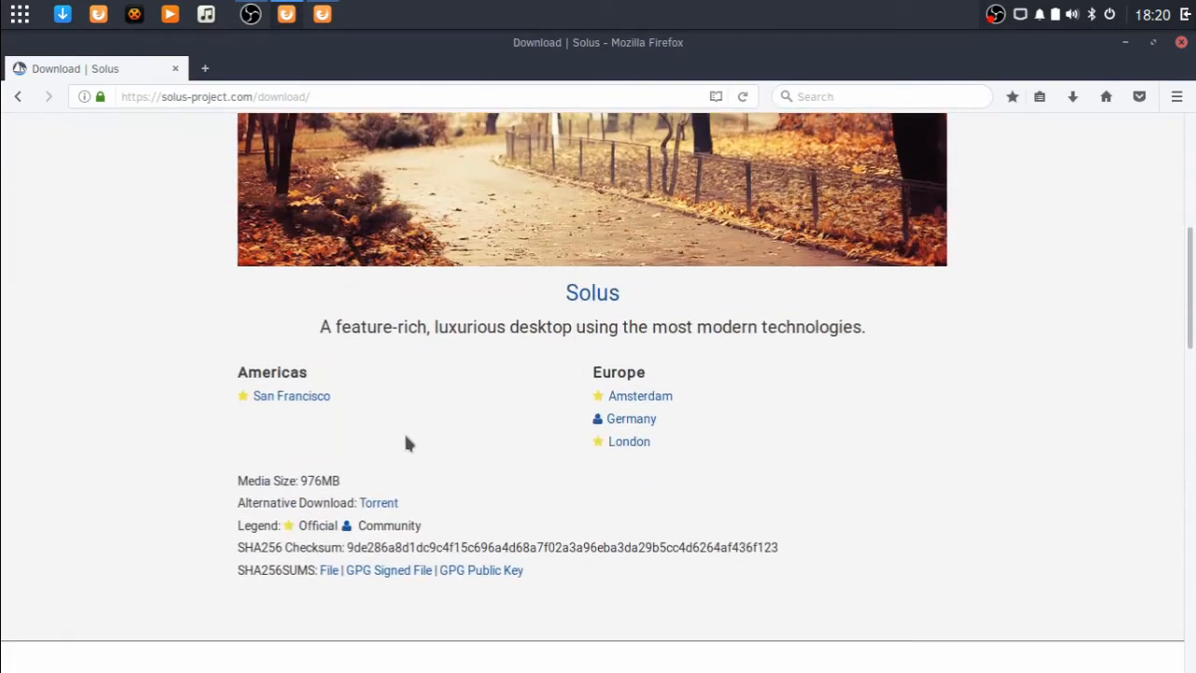
scroll("up", 3)
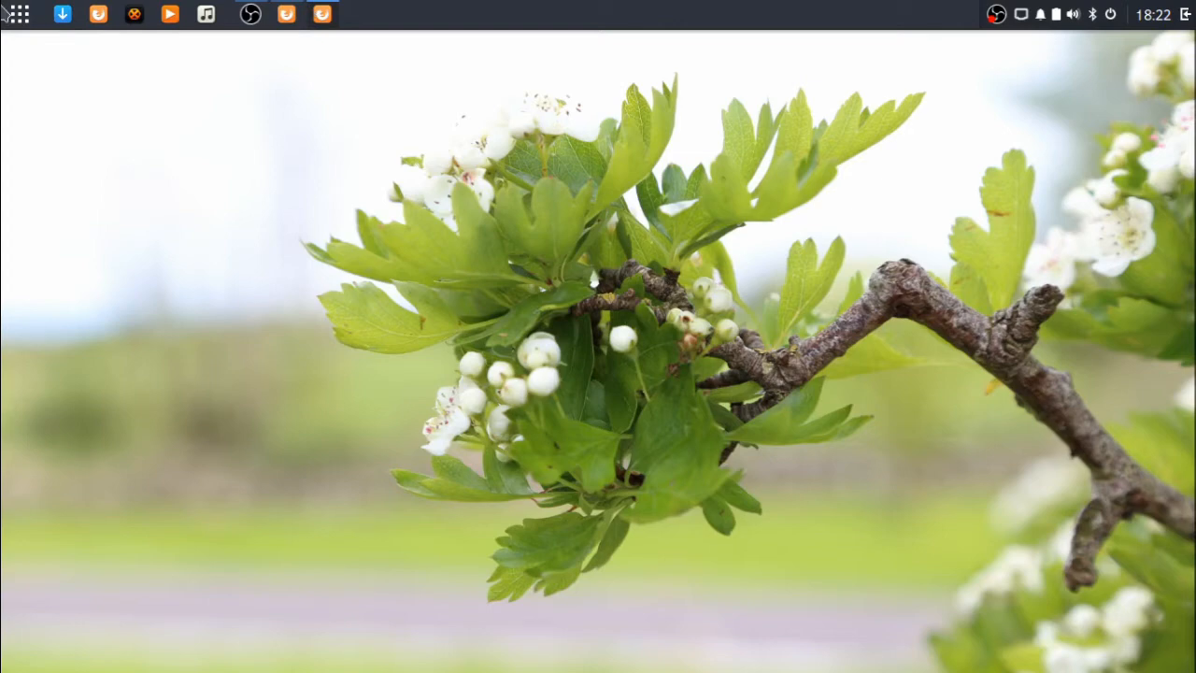
Step: Launch a GNOME Terminal window from the panel
left_click(18, 13)
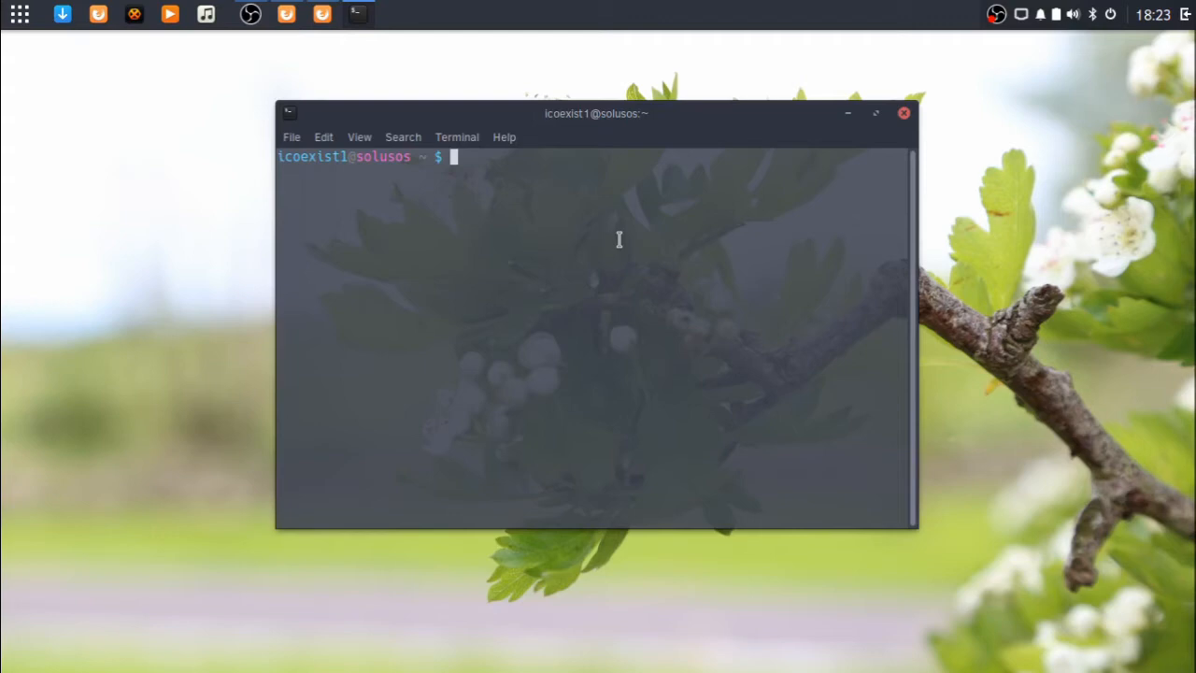
Step: Run sudo eopkg with the password to show the eopkg usage help
type("sudo eopkg -")
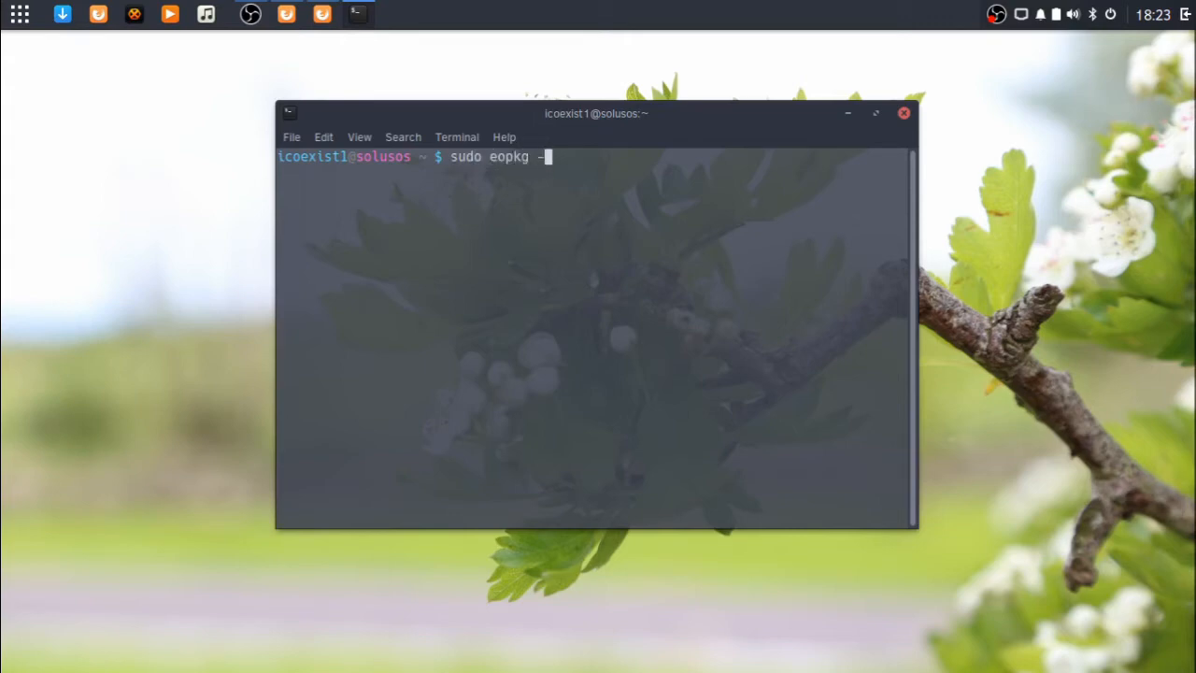
key("Return")
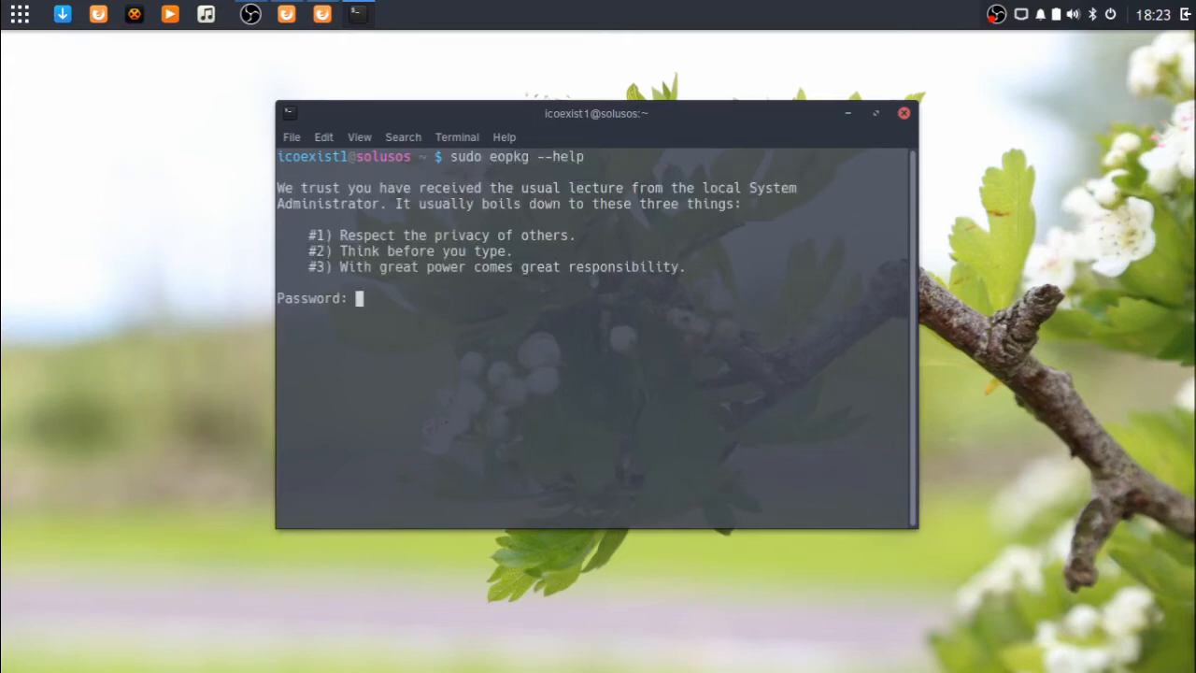
key("Return")
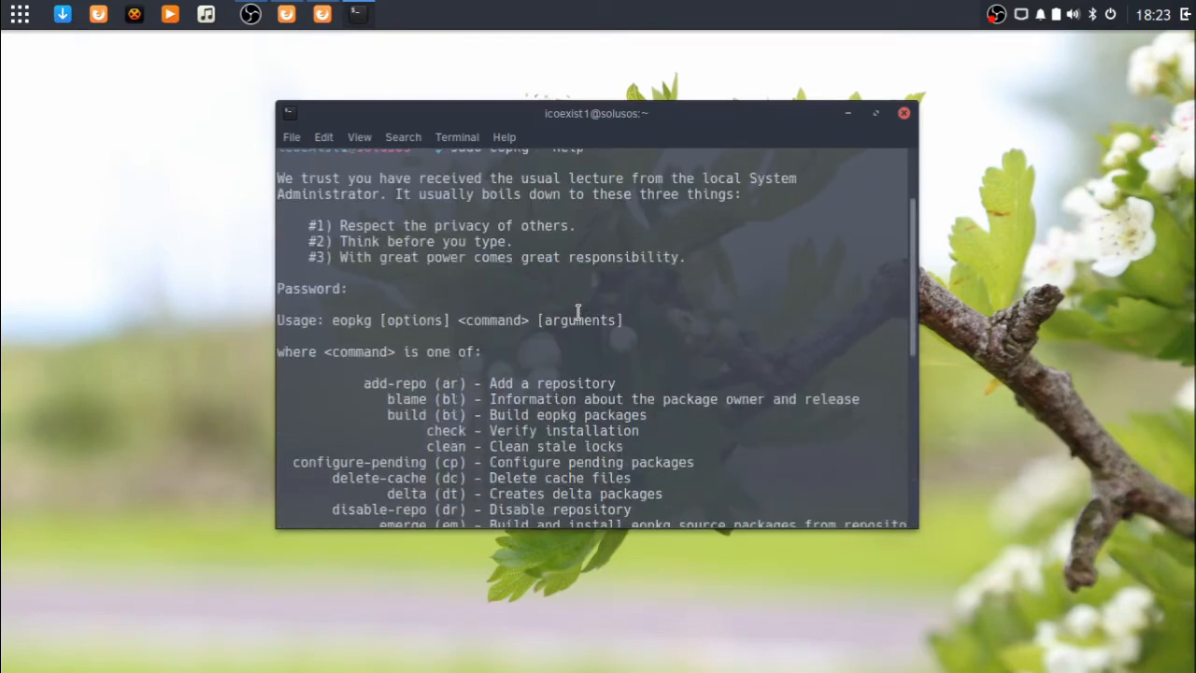
scroll("down", 3)
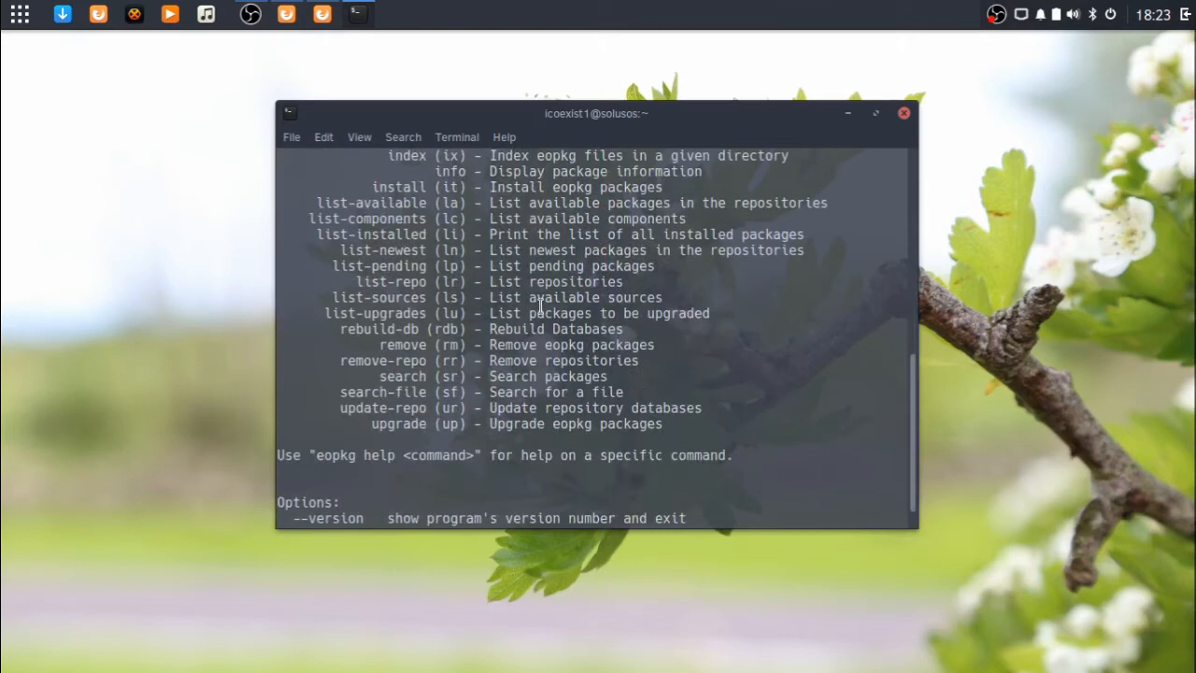
scroll("up", 3)
type("s")
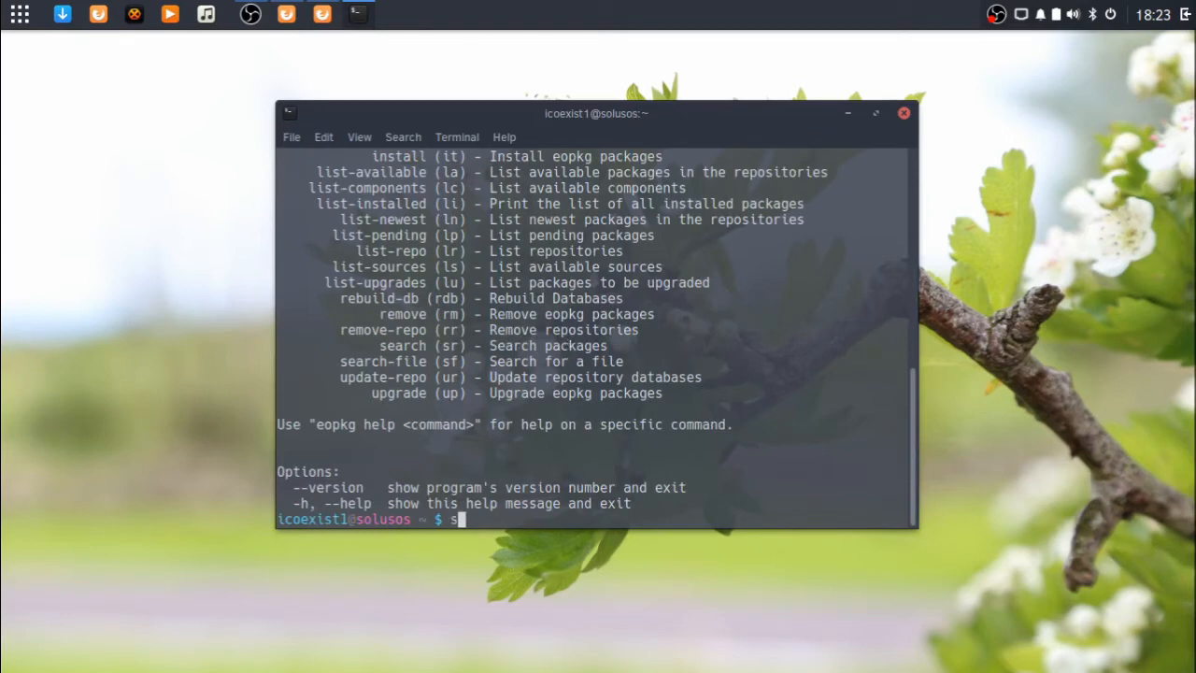
Step: Run 'sudo eopkg up', see 'No packages to upgrade', and close the terminal
type("udo")
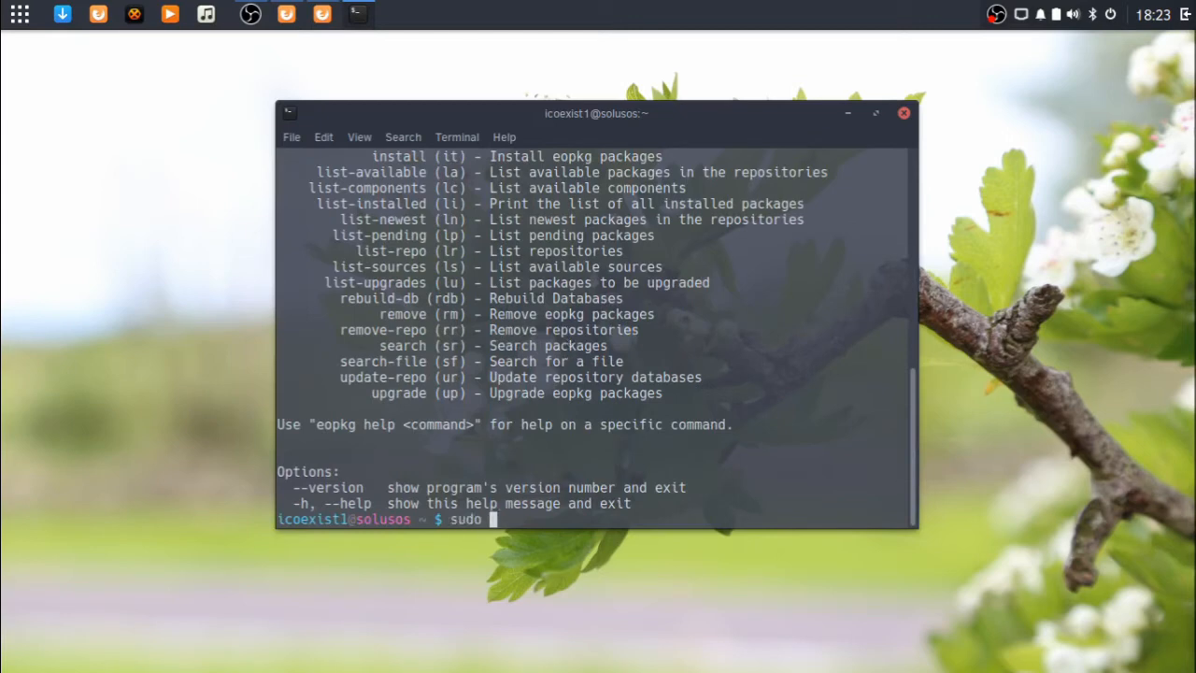
type("eopkg u")
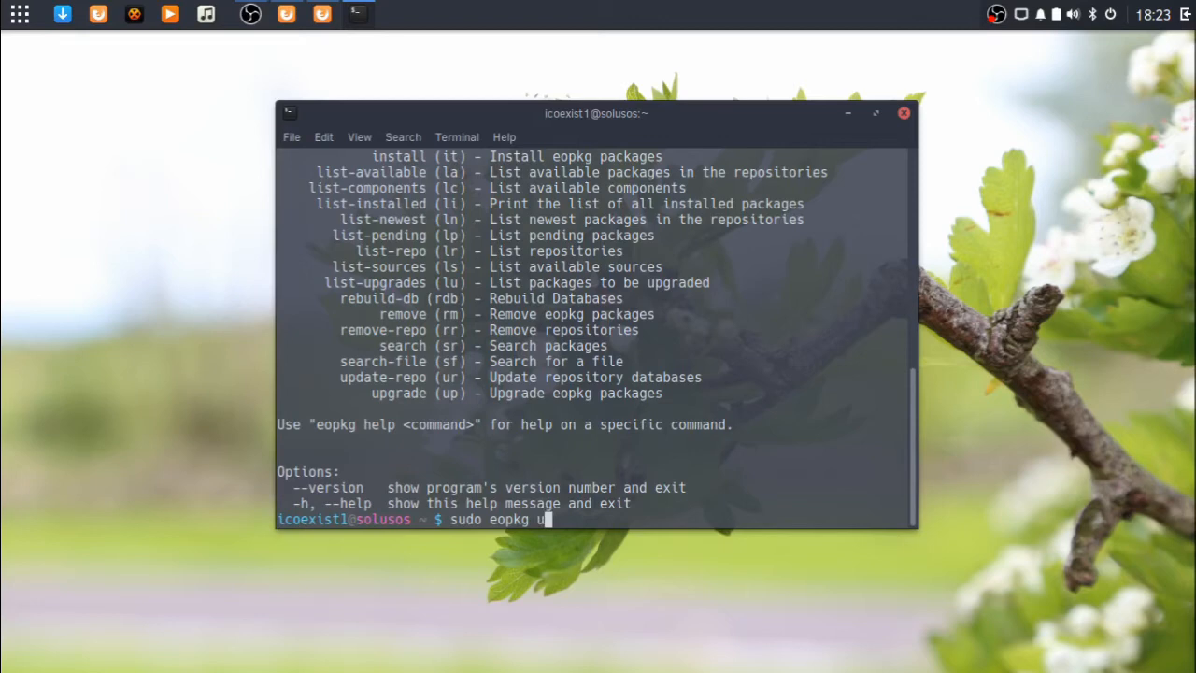
key("Return")
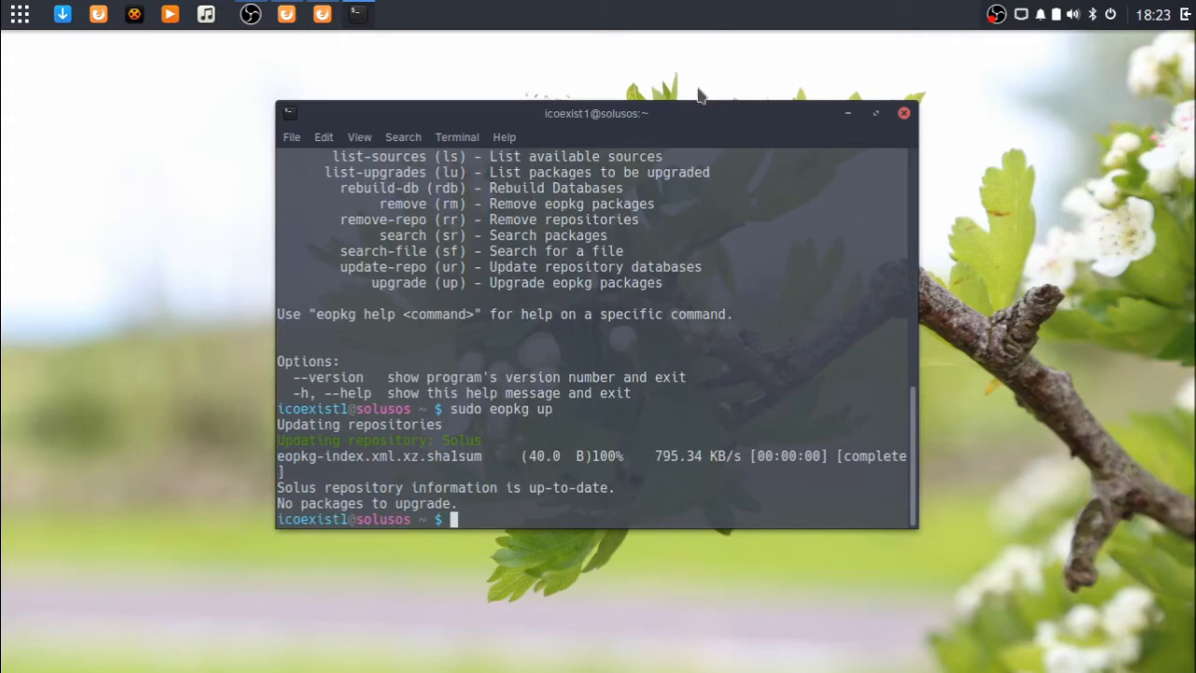
left_click(903, 114)
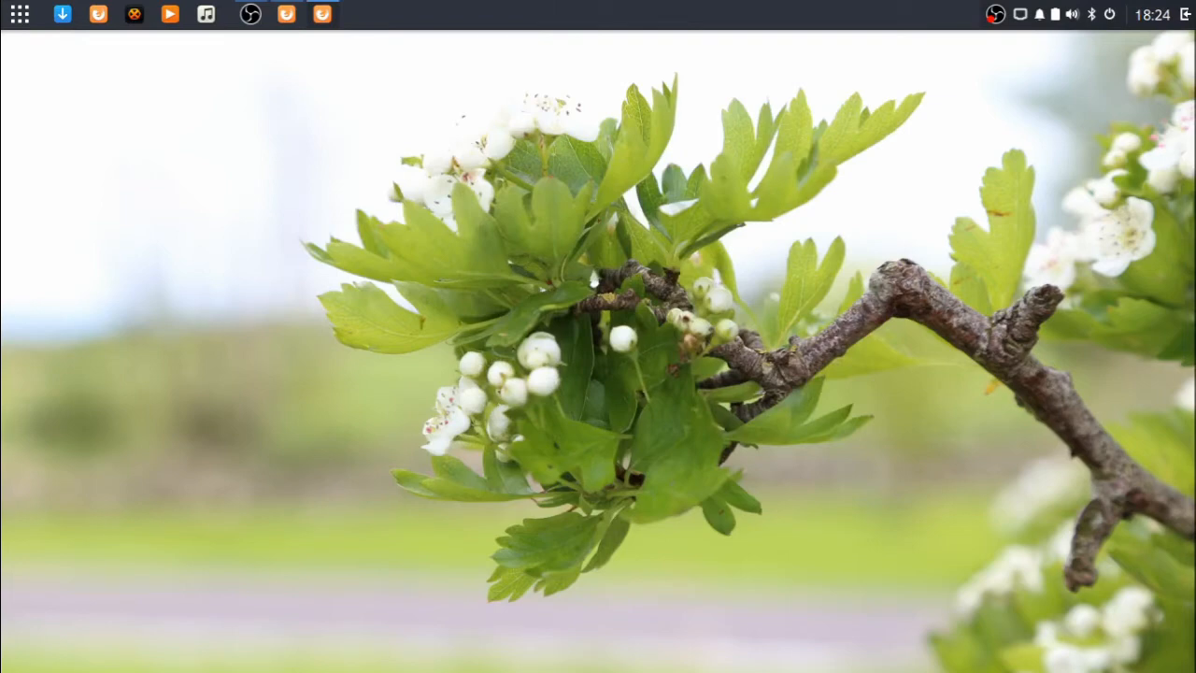
mouse_move(65, 263)
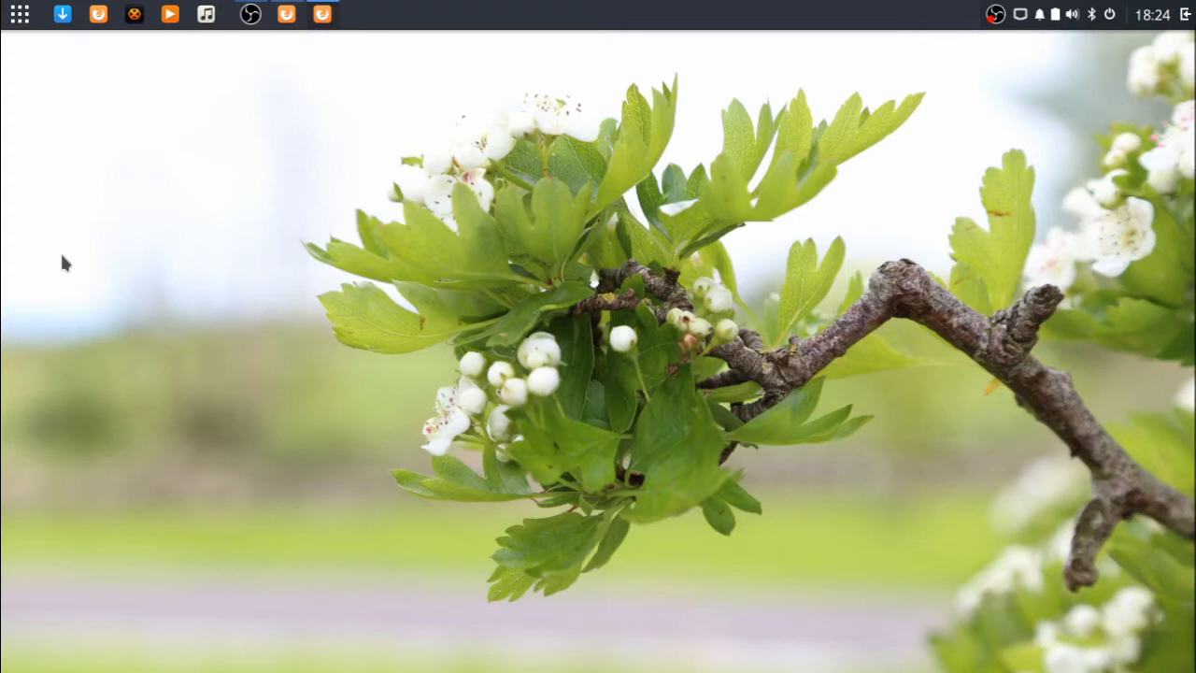
mouse_move(84, 99)
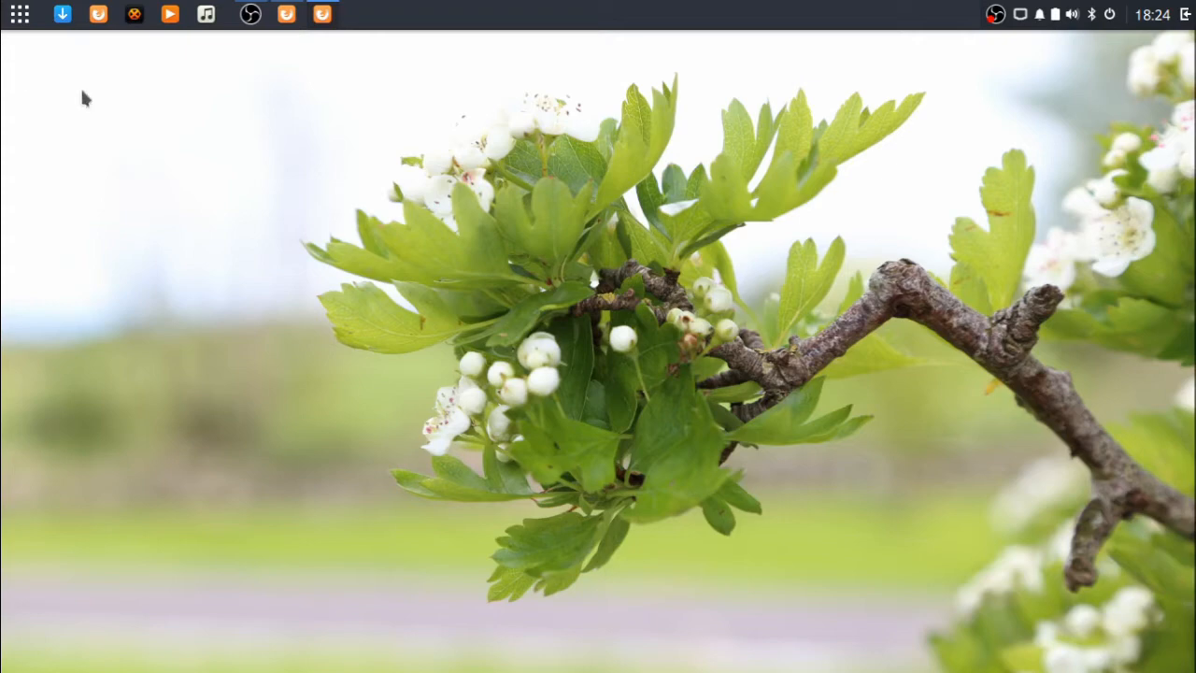
left_click(18, 15)
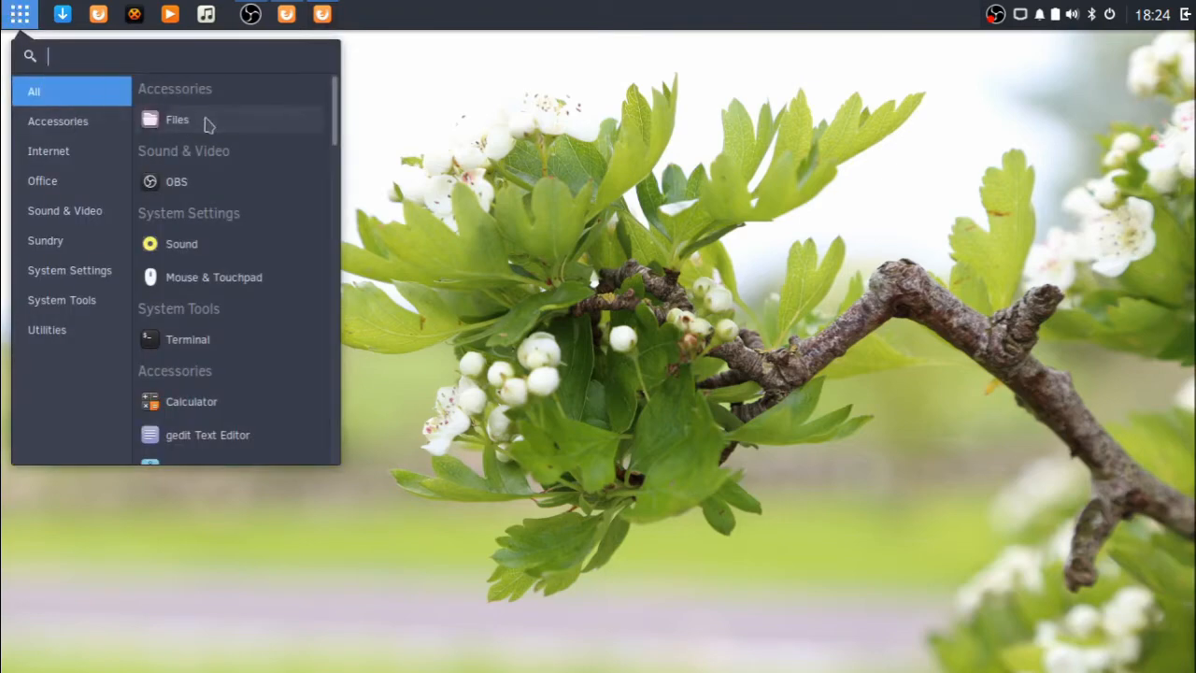
mouse_move(182, 243)
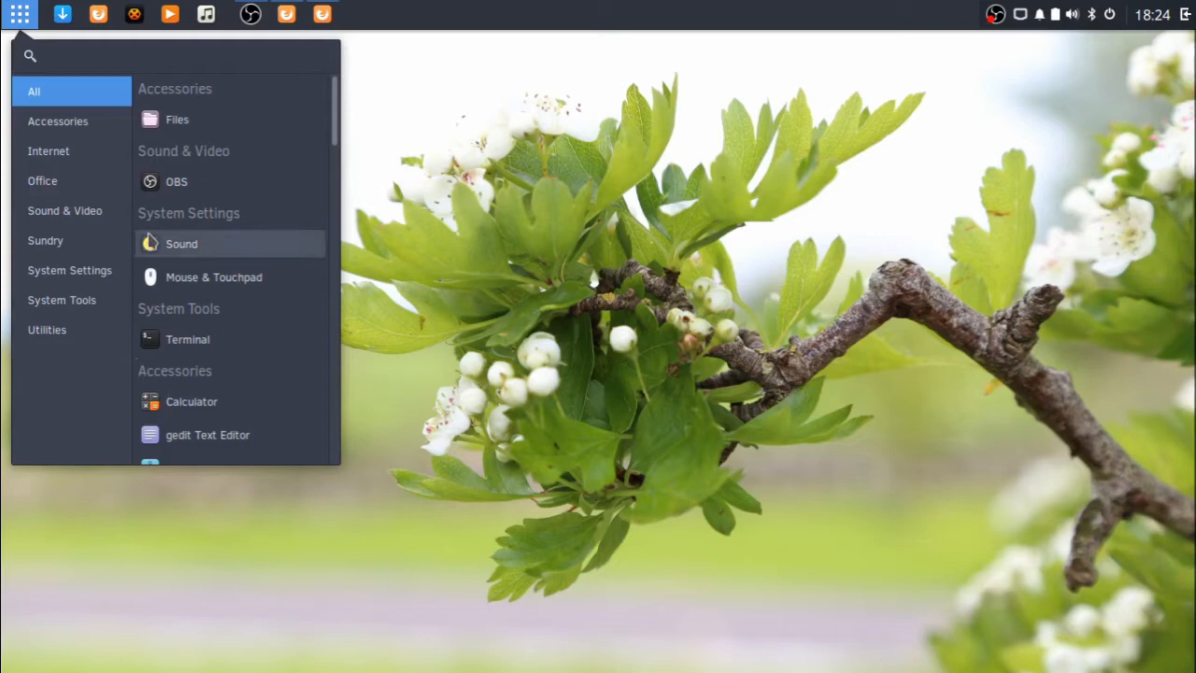
mouse_move(182, 243)
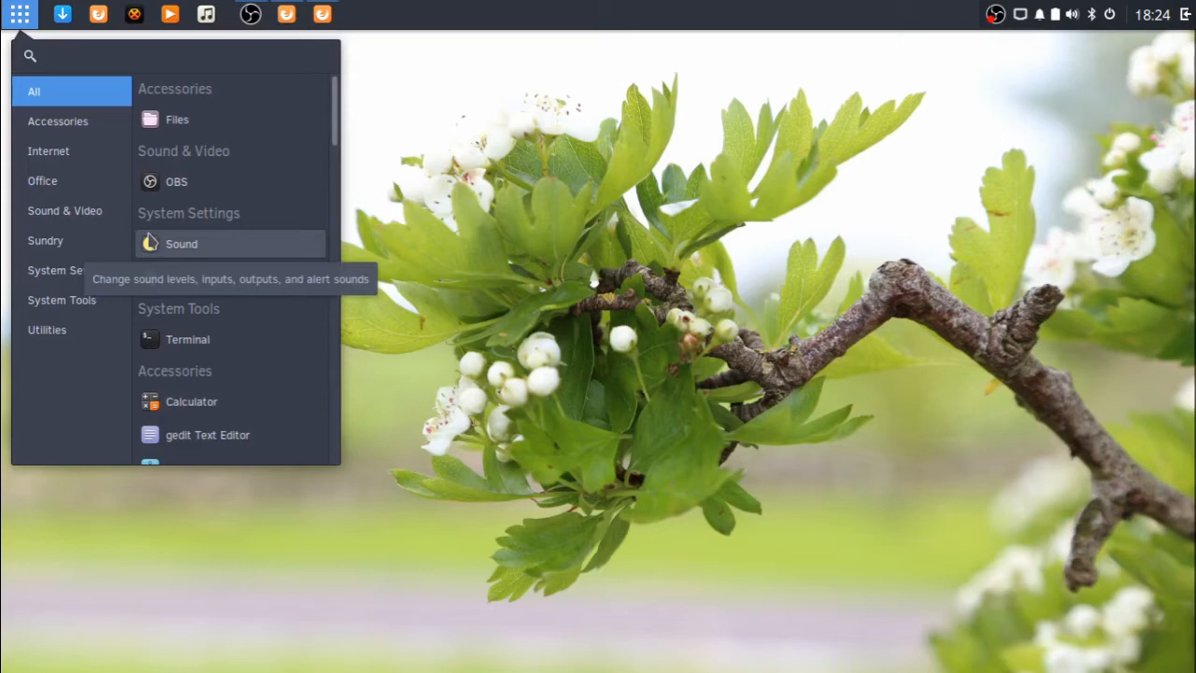
type("Ch")
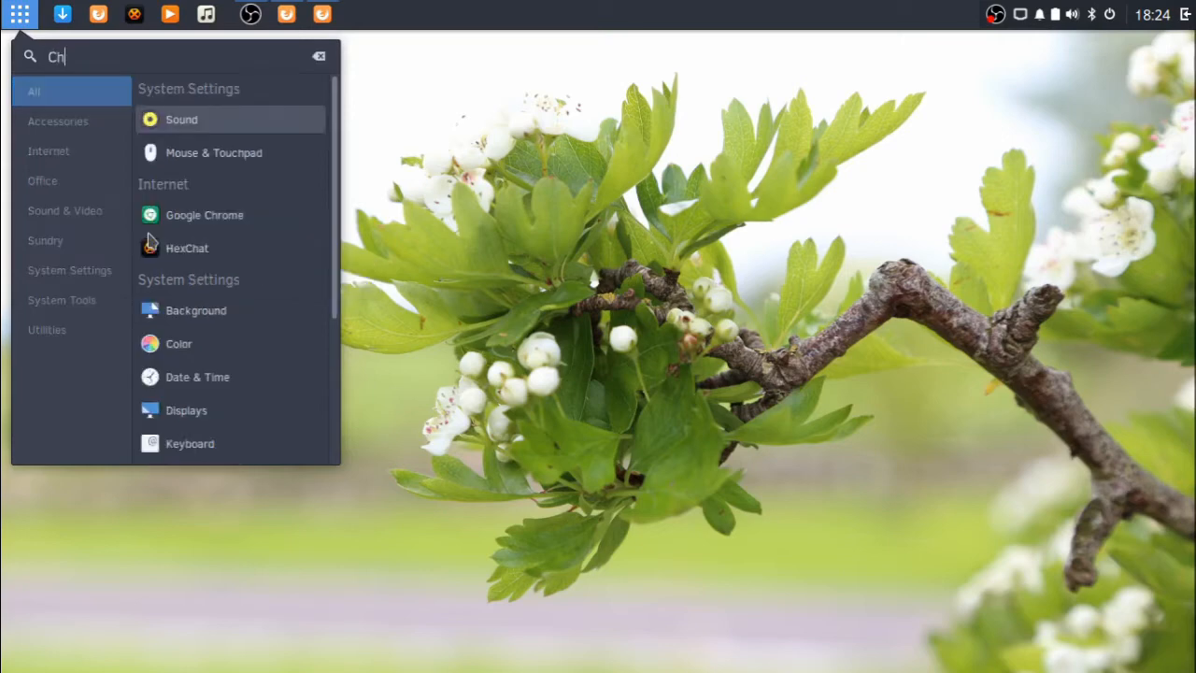
type("rome")
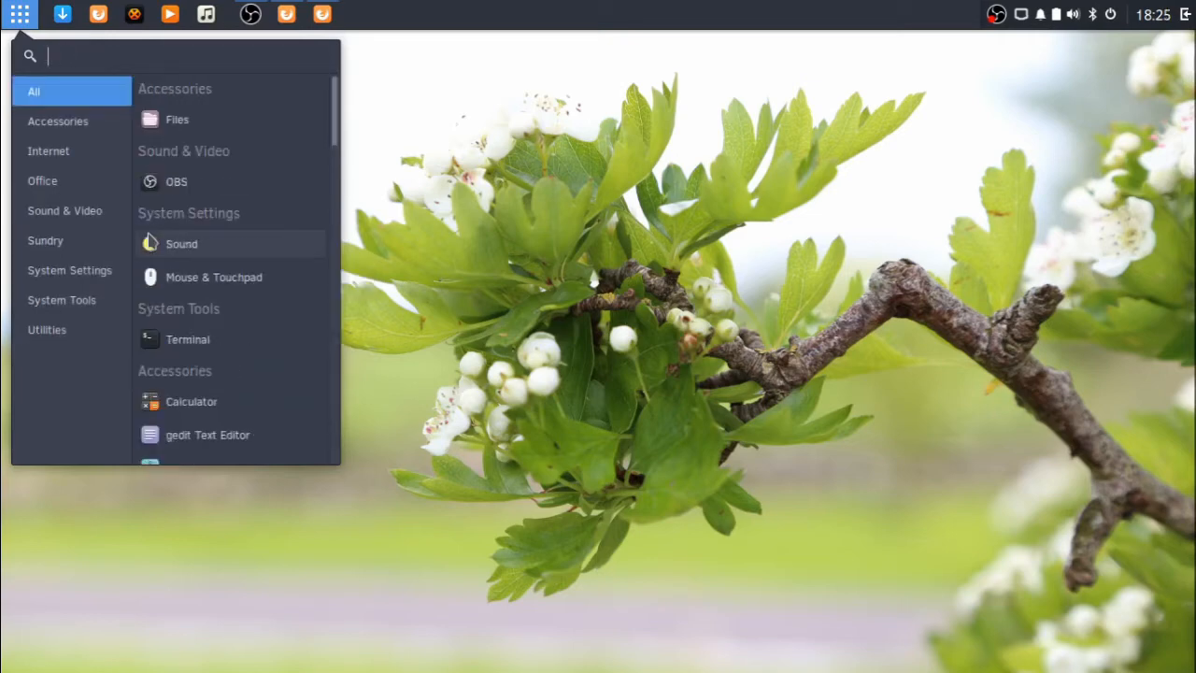
mouse_move(181, 243)
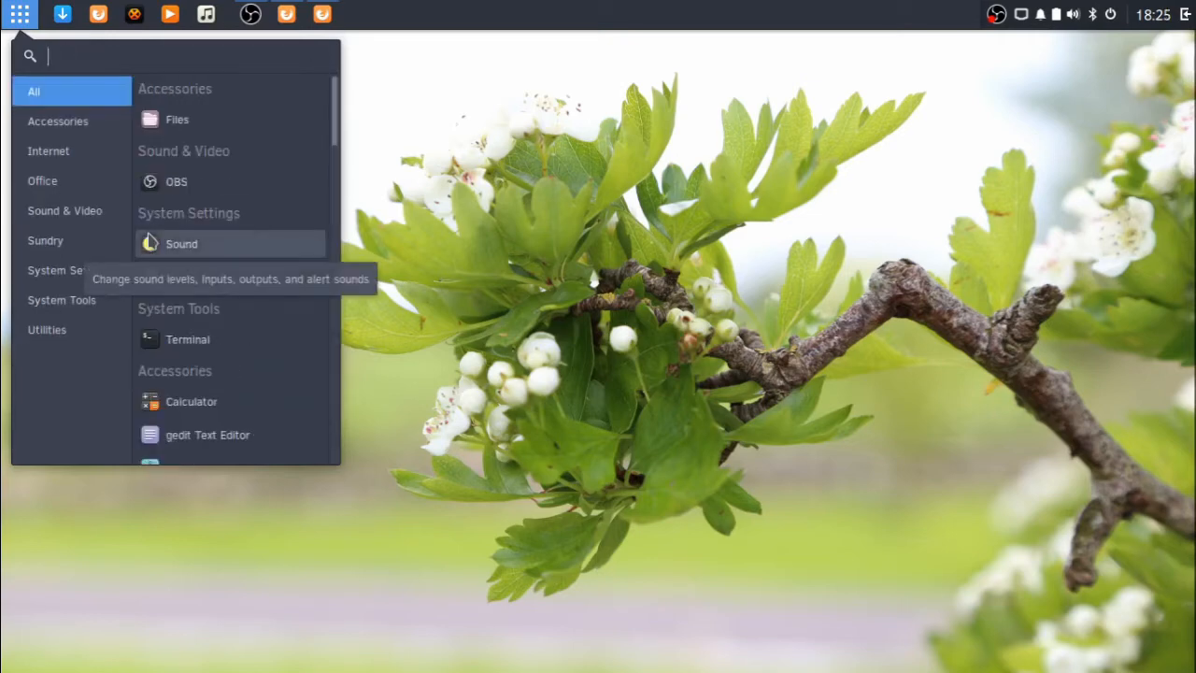
type("Mo")
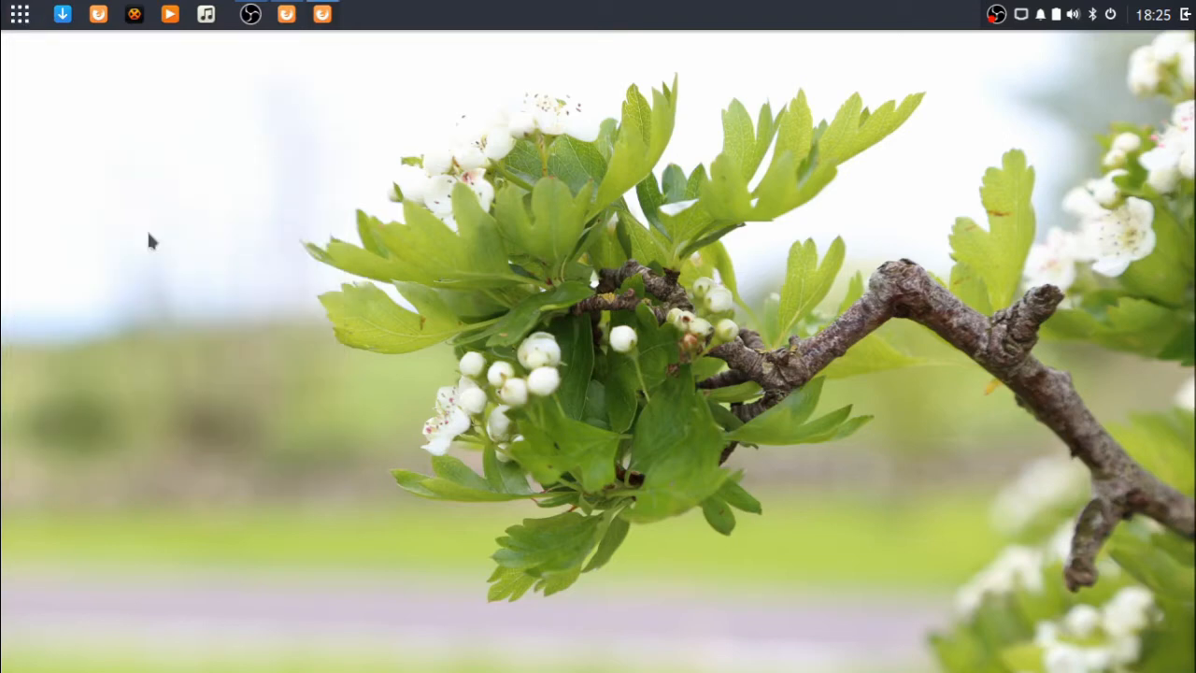
left_click(18, 15)
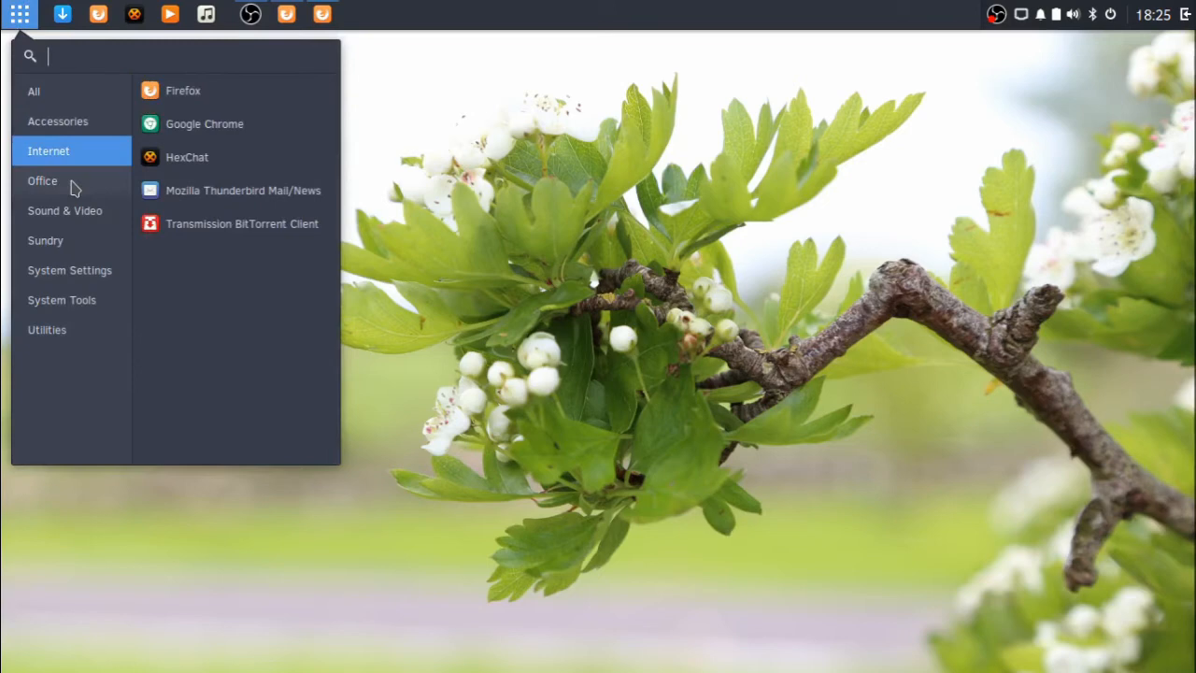
left_click(45, 240)
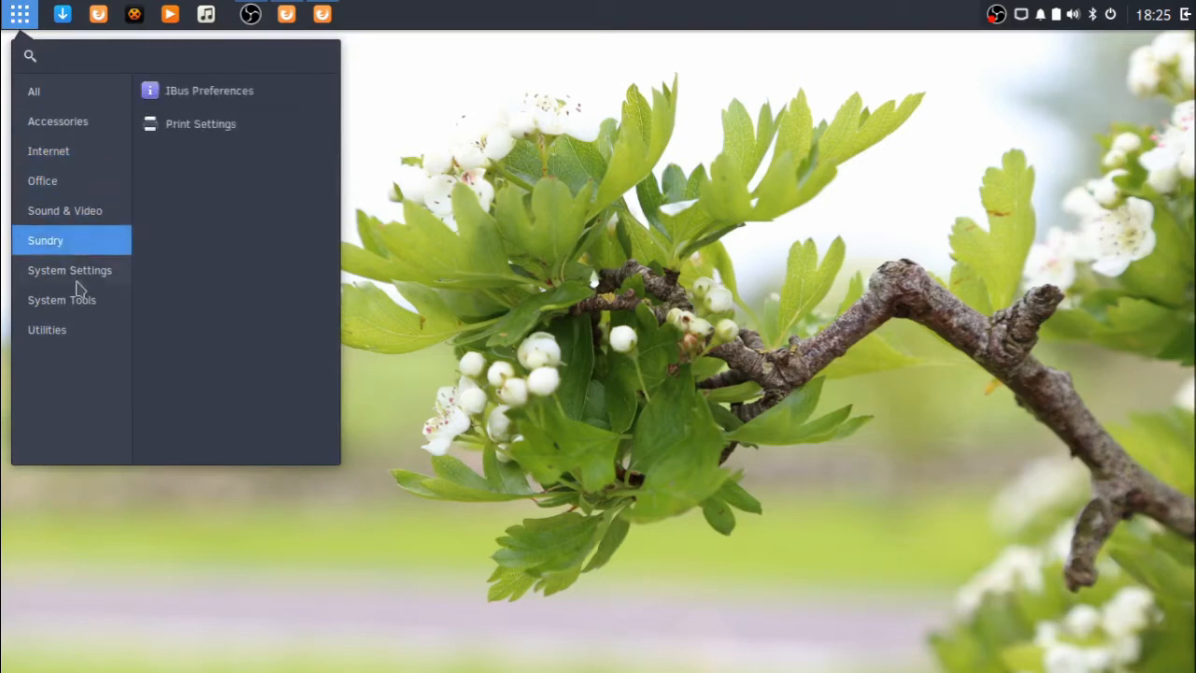
left_click(61, 299)
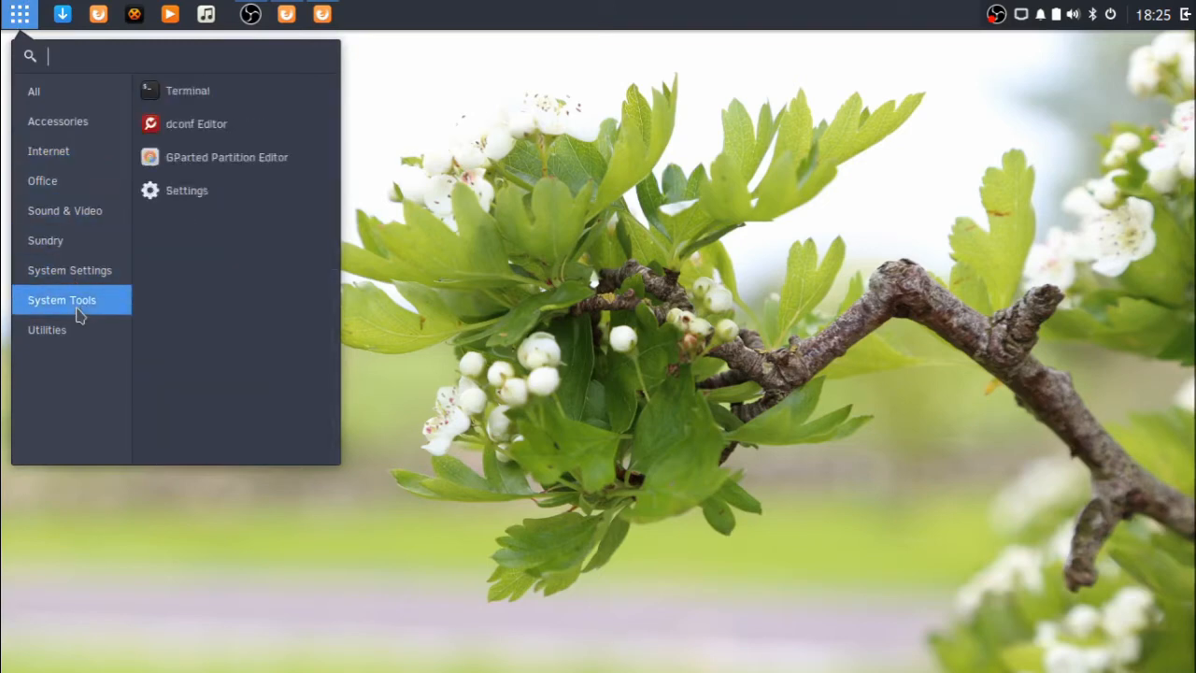
left_click(69, 269)
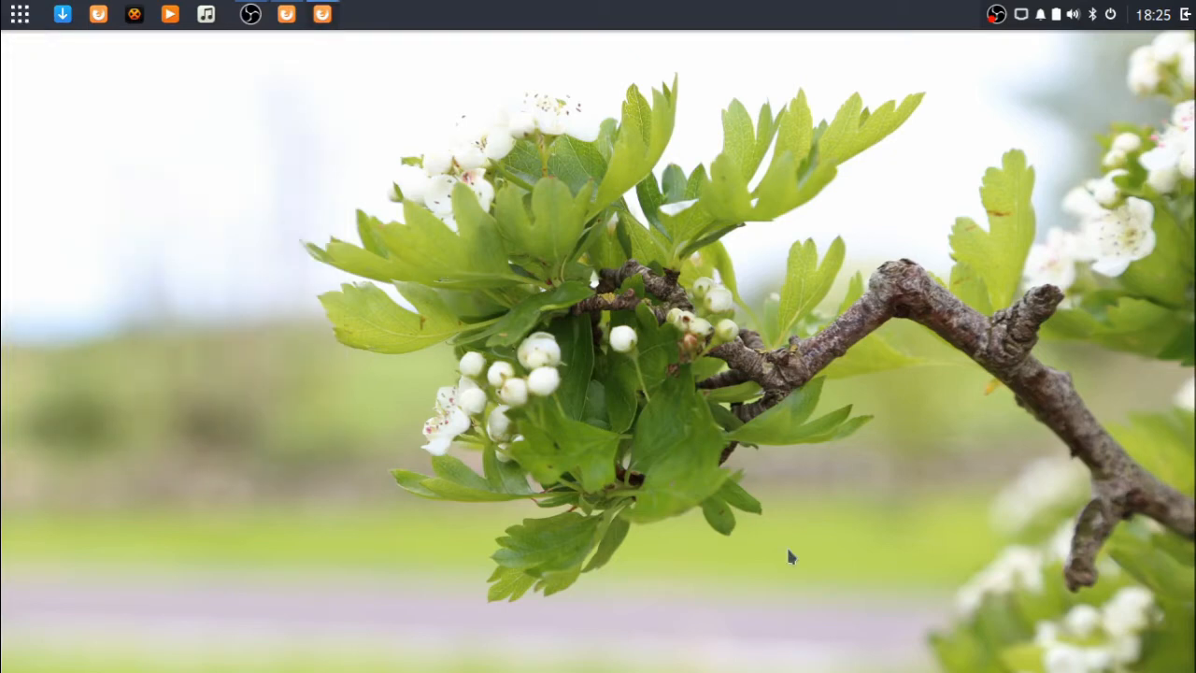
Step: Open Raven and view its calendar and sound applets, then its empty Notifications tab
left_click(1039, 13)
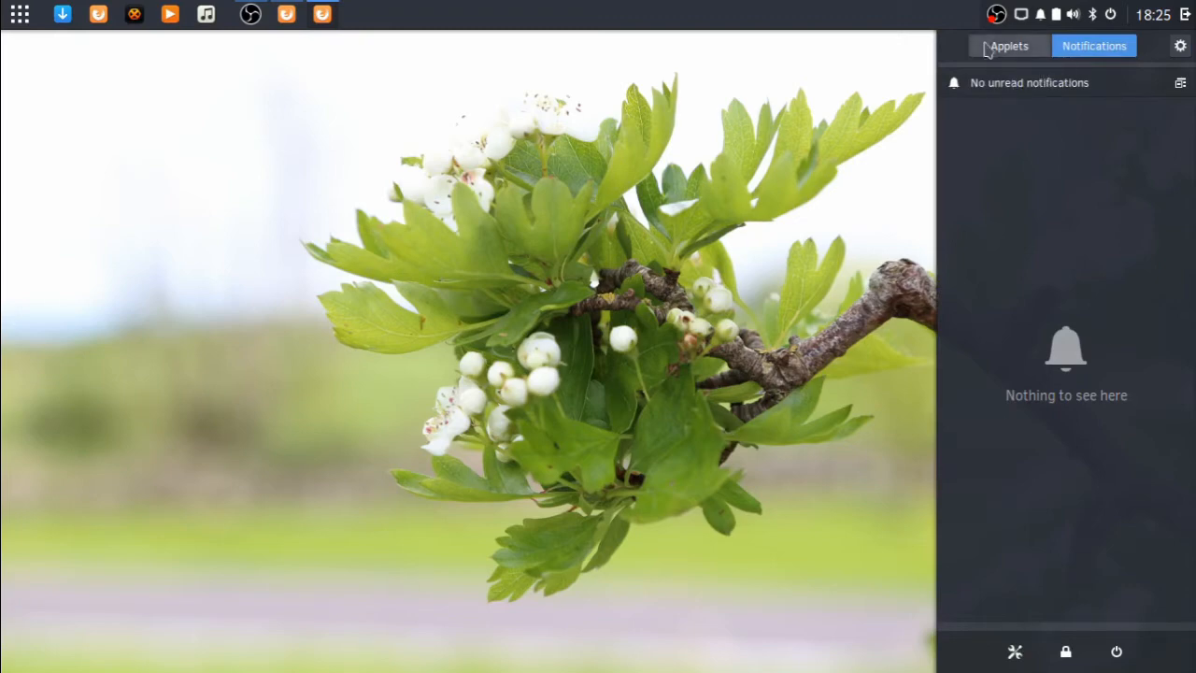
left_click(1008, 45)
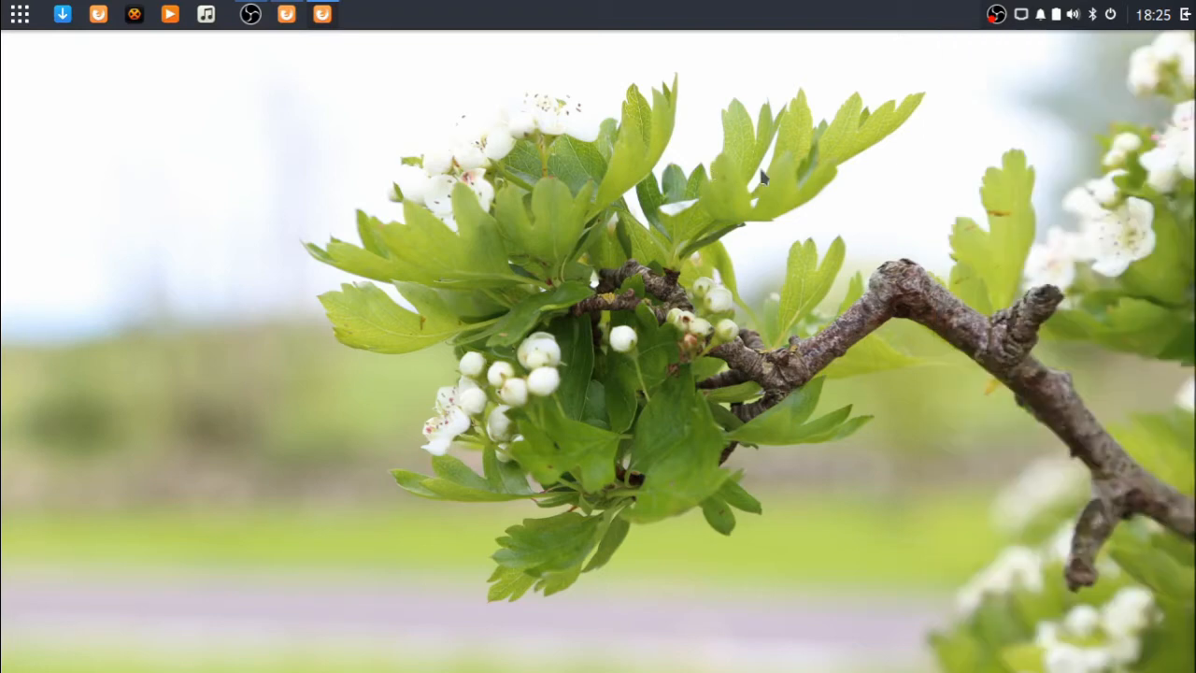
left_click(1132, 13)
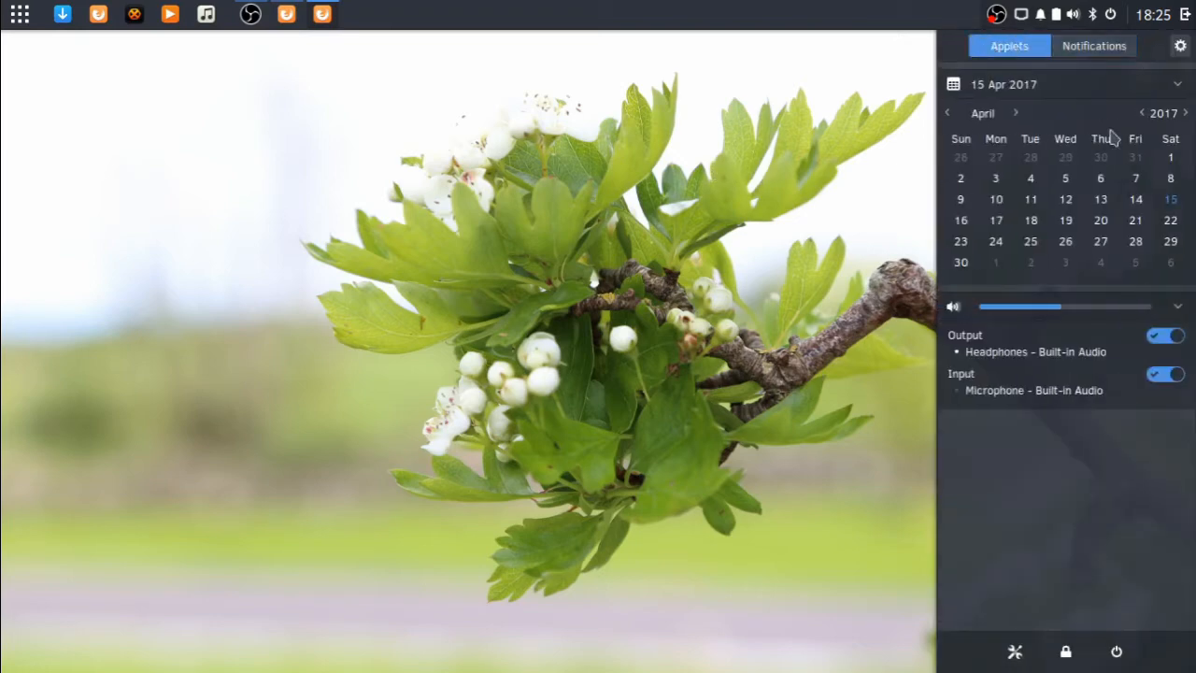
mouse_move(990, 359)
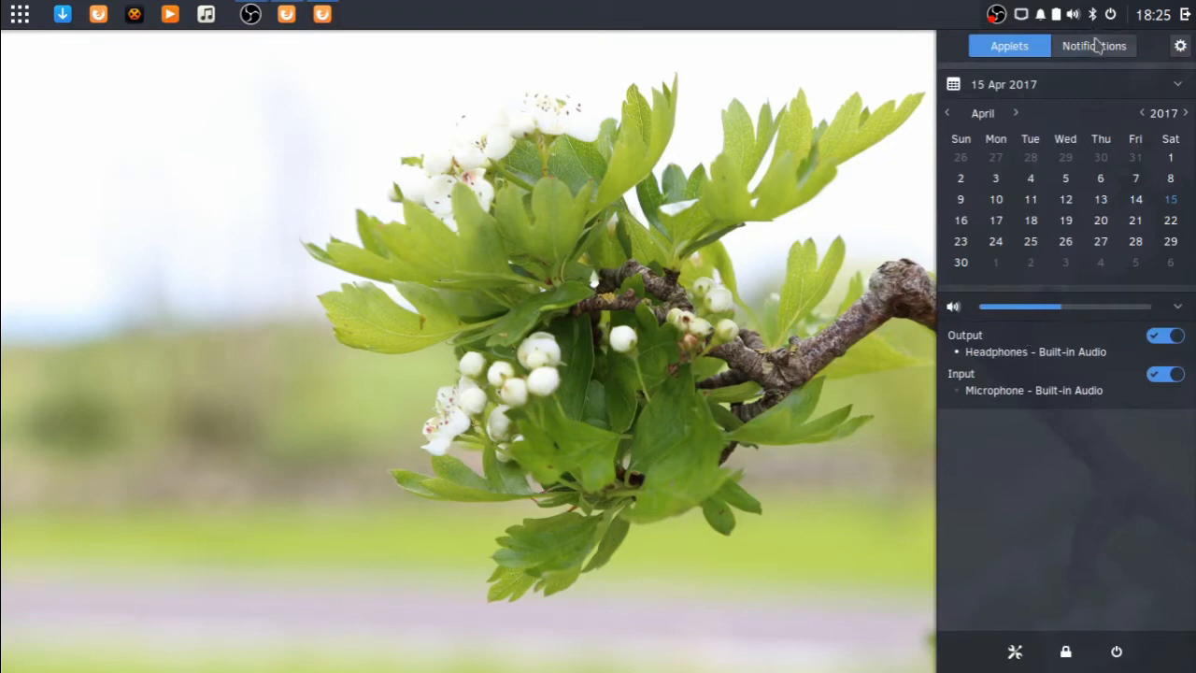
left_click(1095, 45)
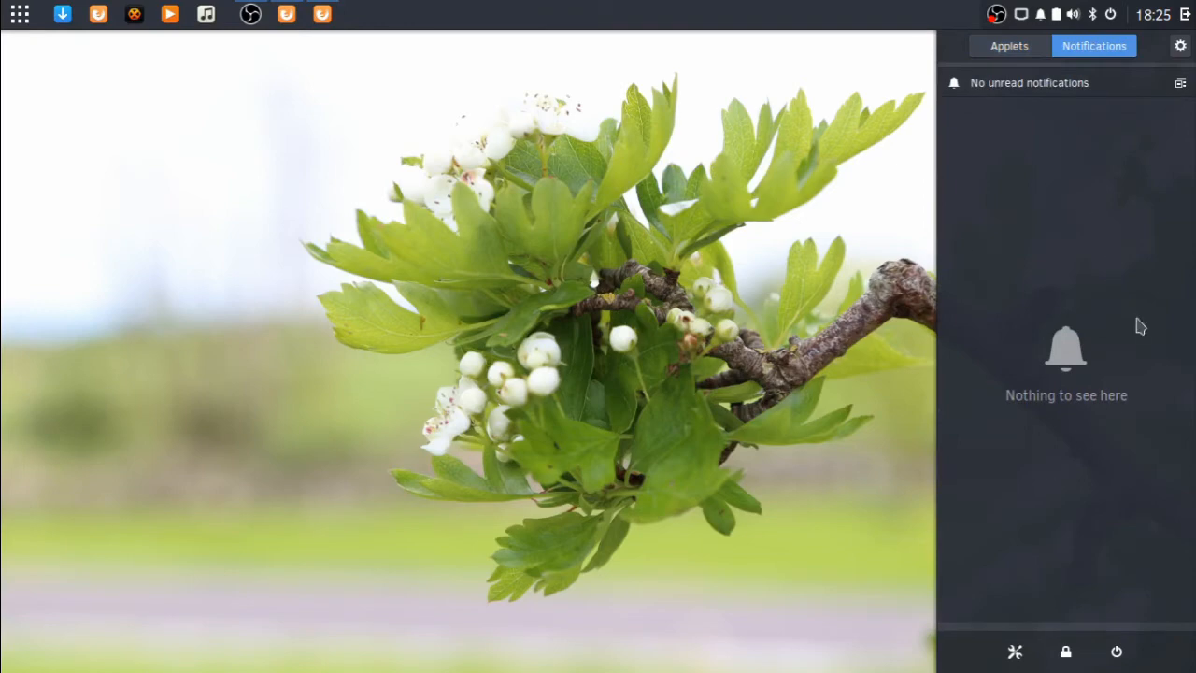
mouse_move(1143, 150)
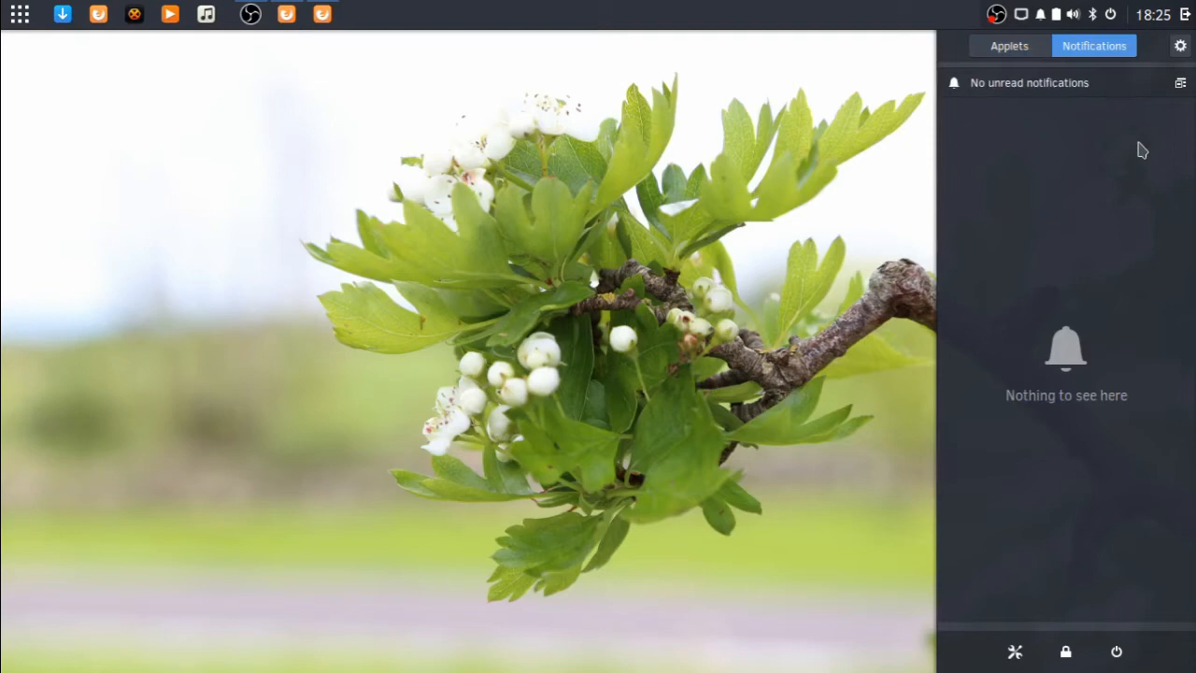
mouse_move(1166, 64)
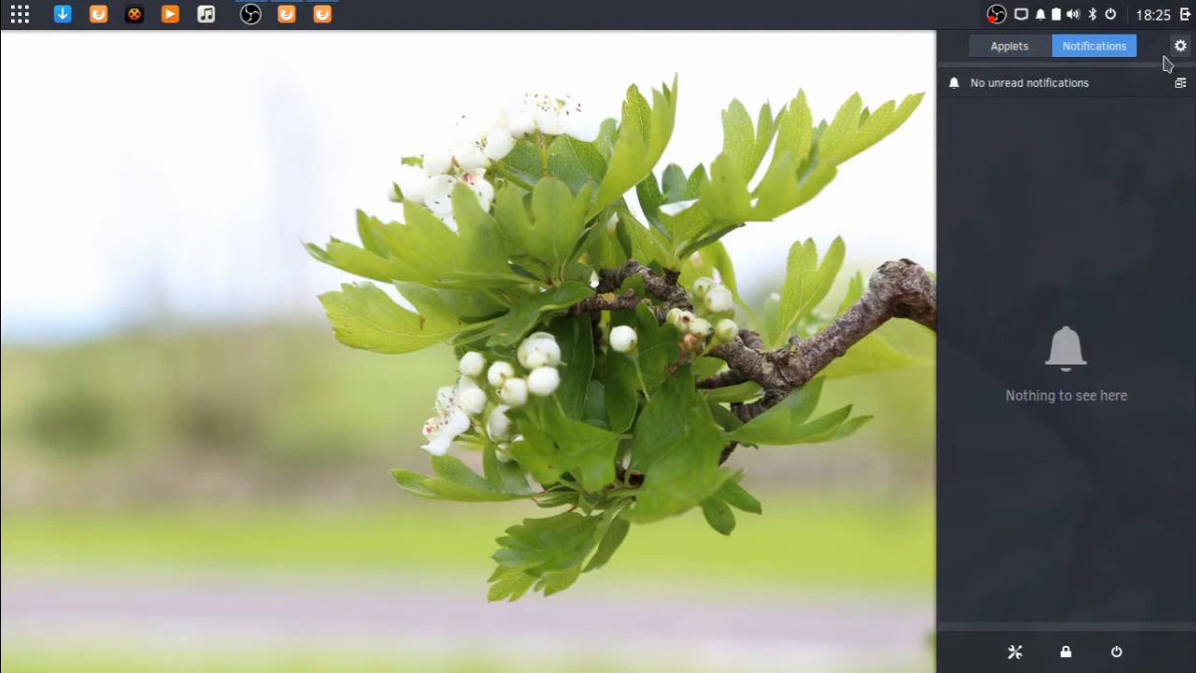
Step: Open Budgie Settings from Raven on its General appearance options
left_click(1181, 45)
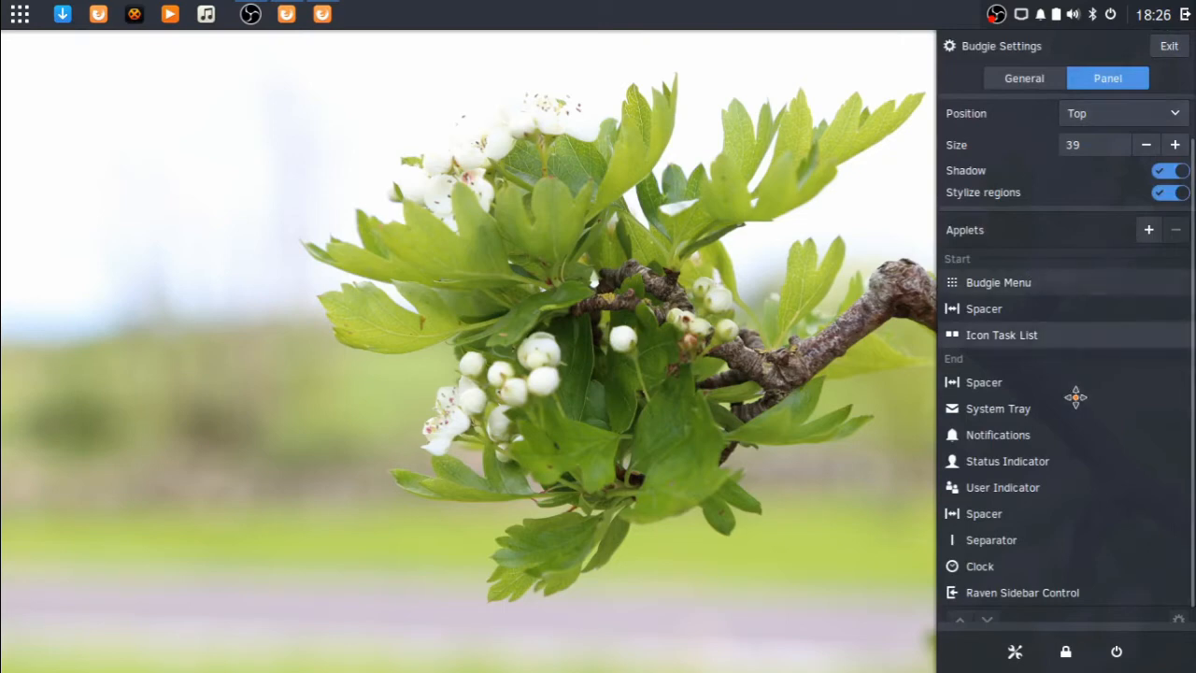
left_click(1024, 78)
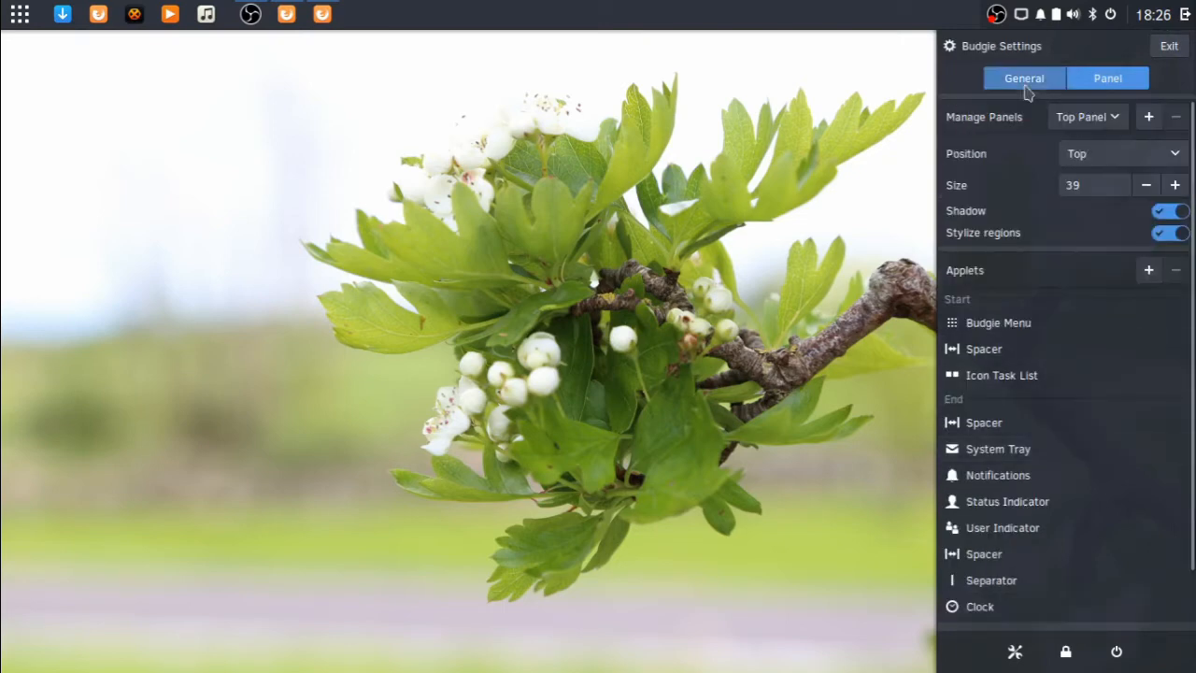
left_click(1024, 78)
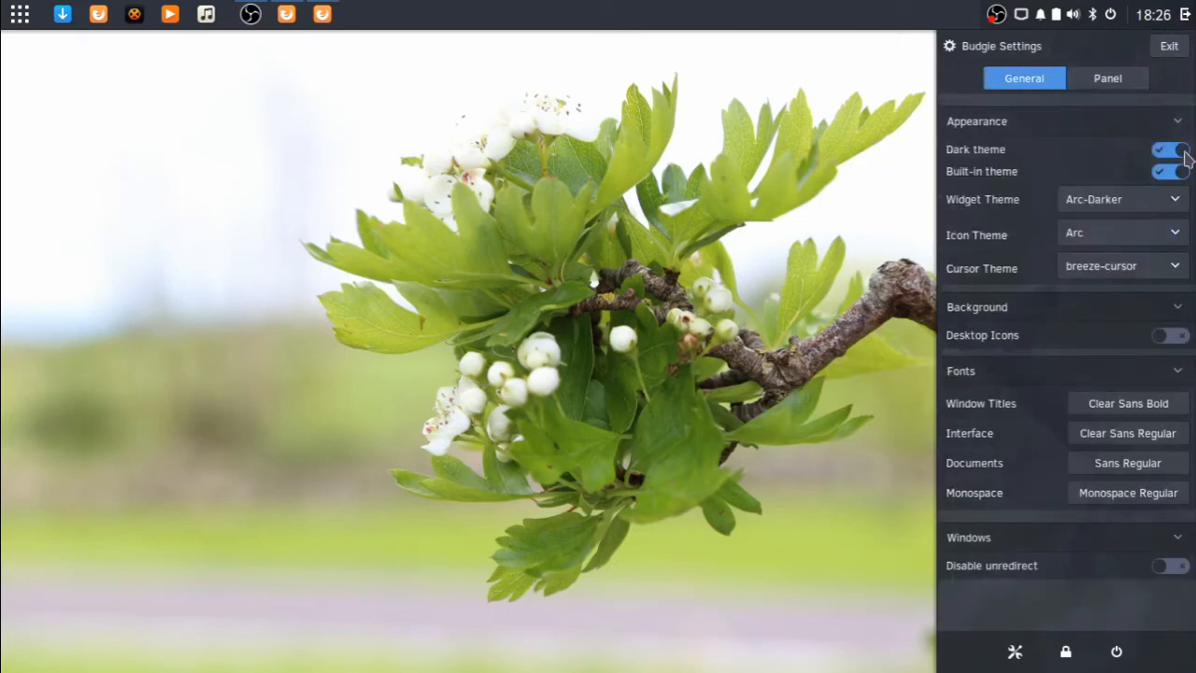
Step: Toggle Built-in theme off and back on, leaving the Dark theme switched on
left_click(1170, 149)
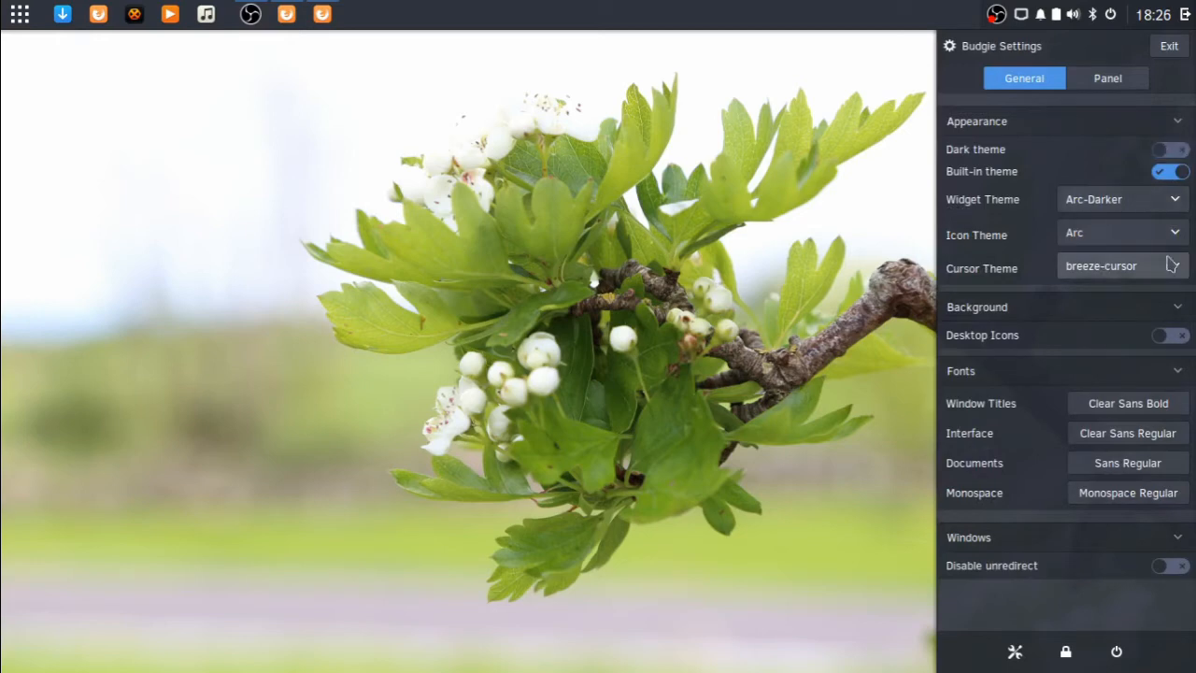
left_click(1169, 172)
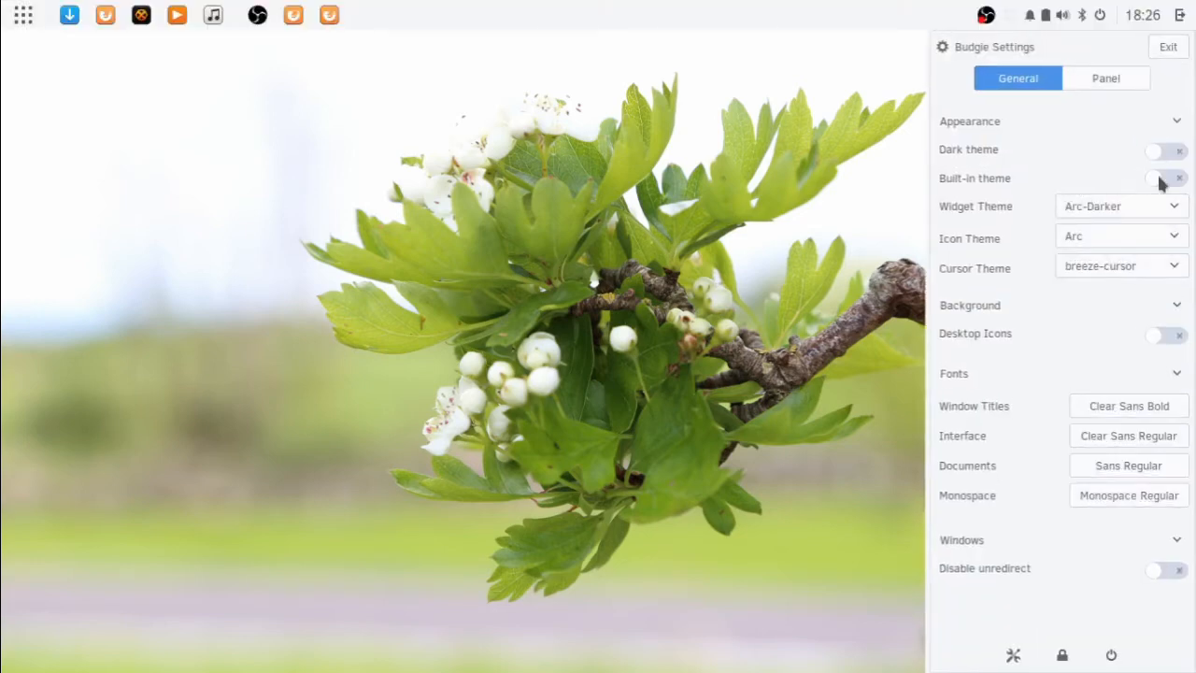
mouse_move(796, 7)
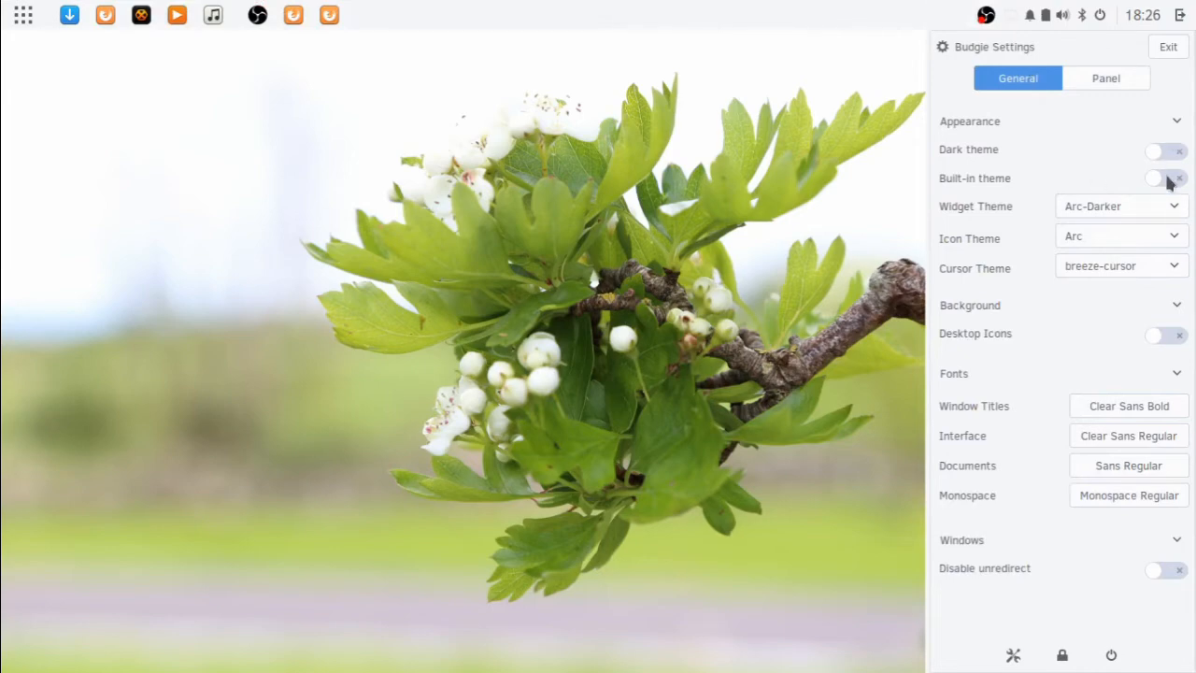
left_click(1166, 178)
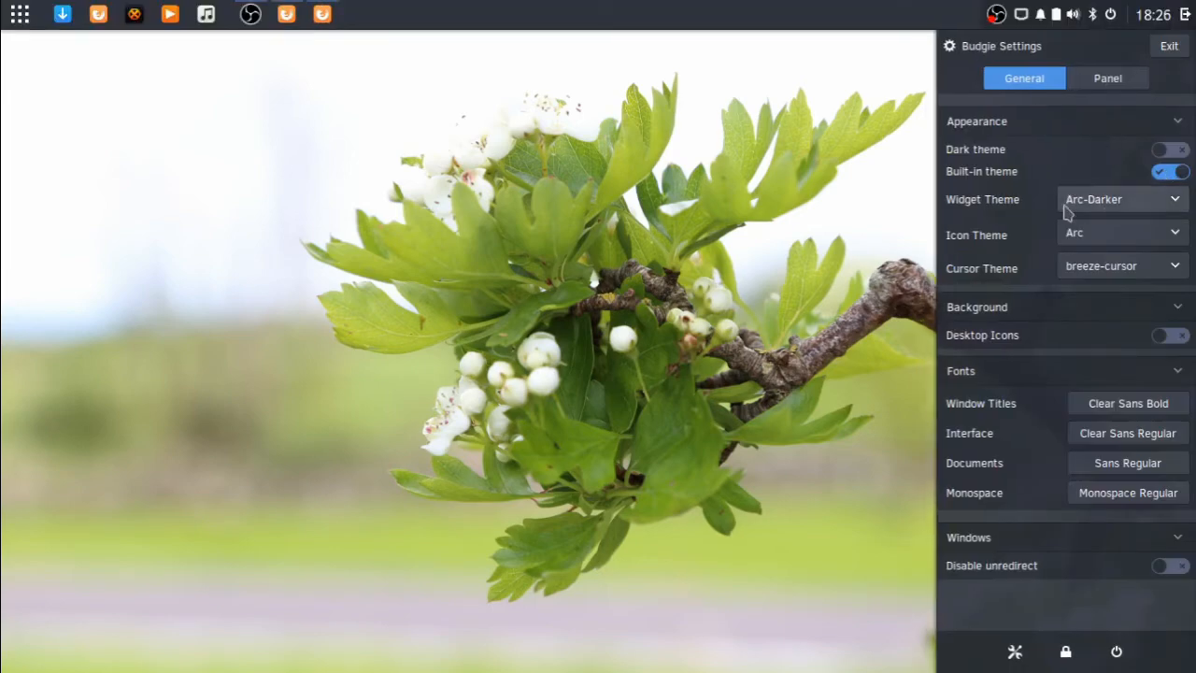
left_click(1170, 149)
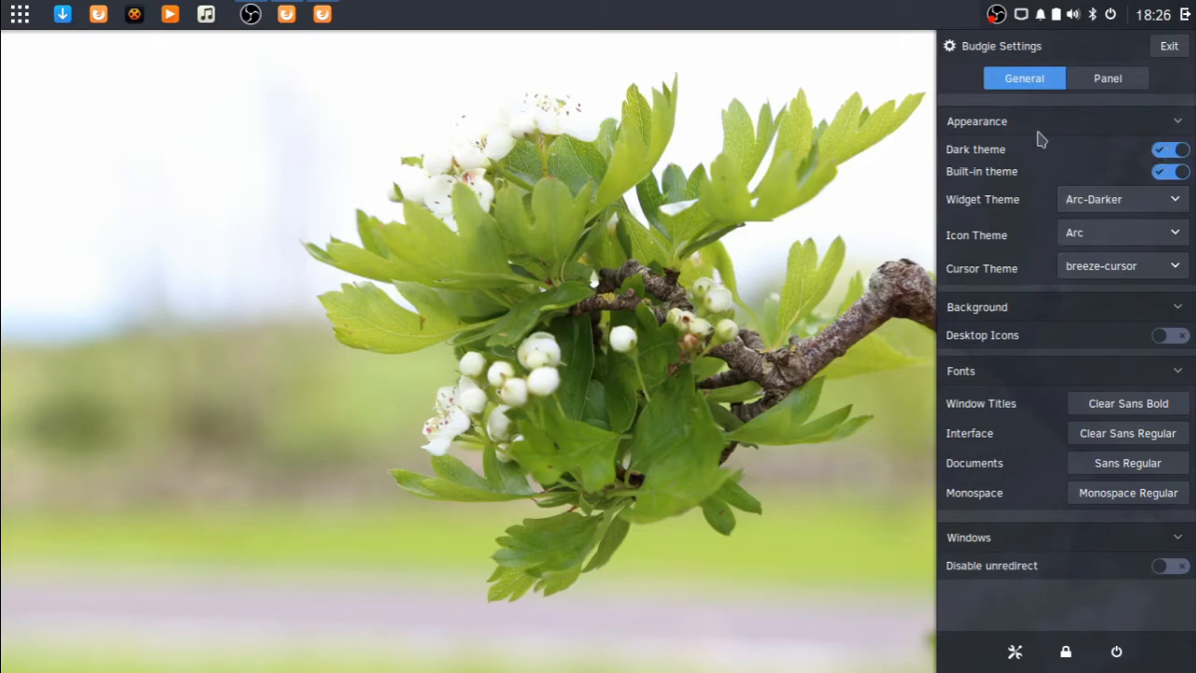
Step: Try the Raleigh widget theme with Dark and Built-in theme both turned off
left_click(1121, 198)
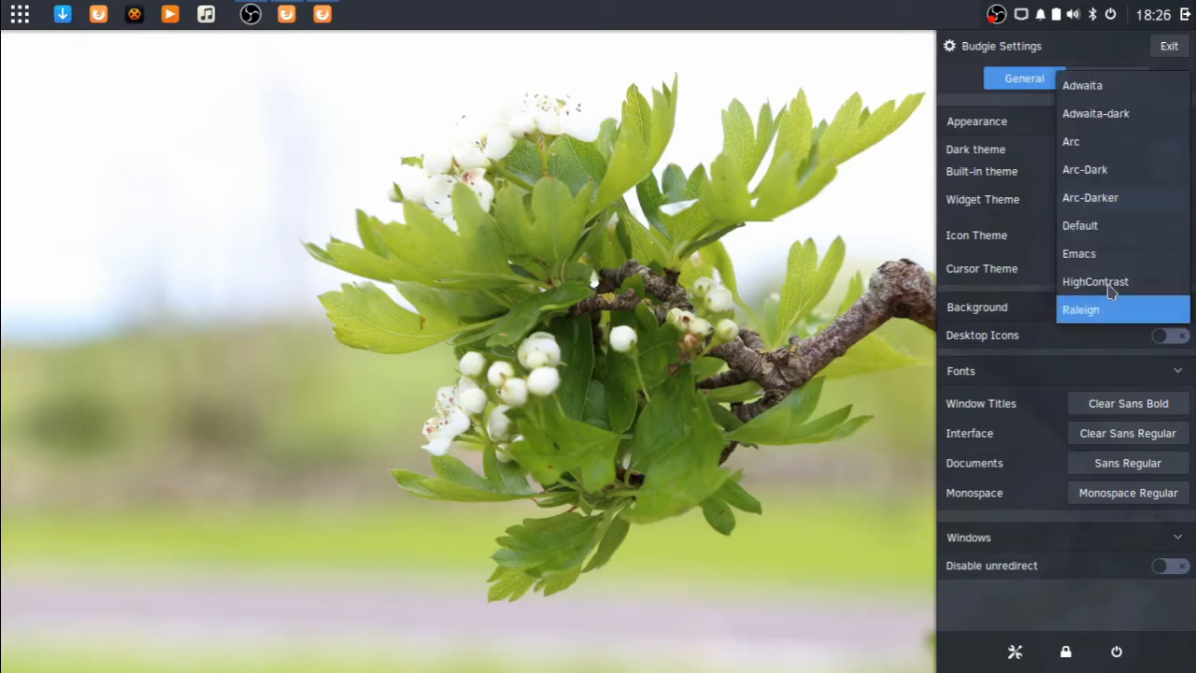
left_click(1084, 310)
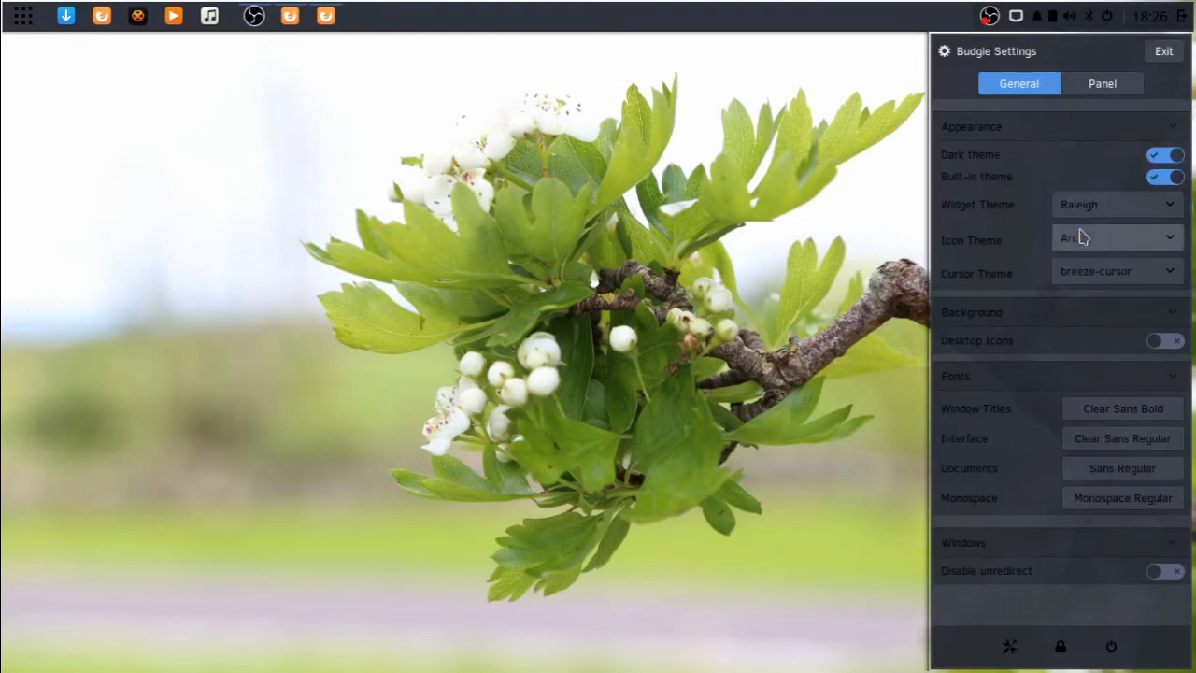
left_click(1166, 154)
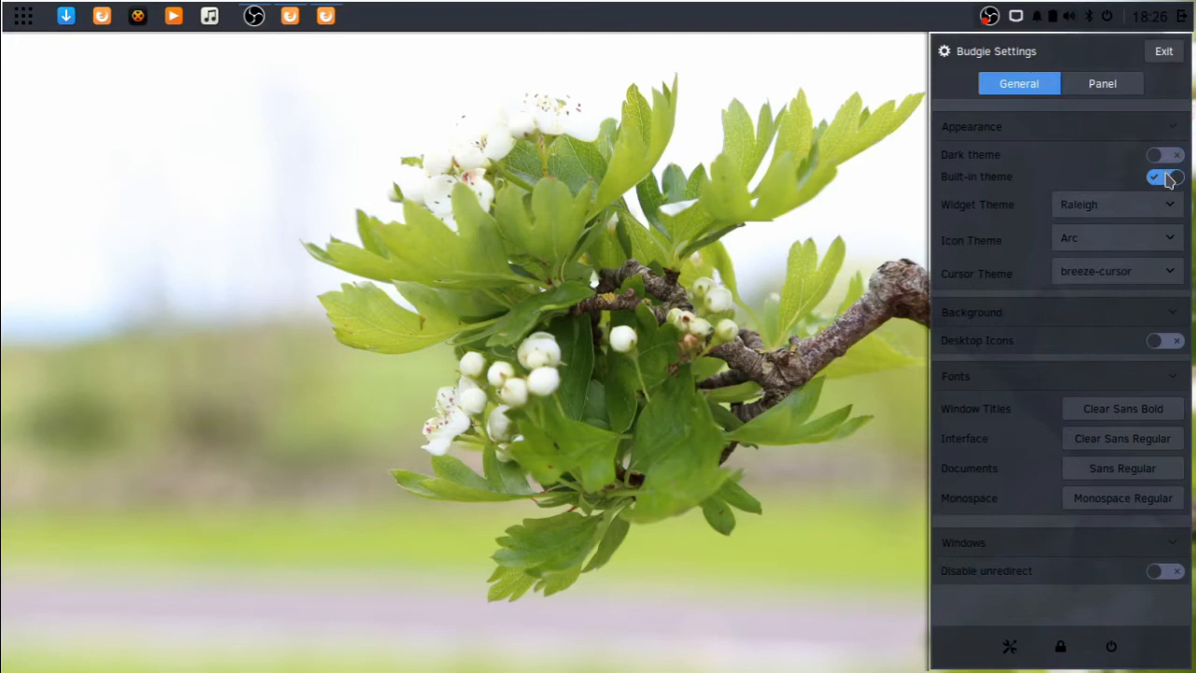
left_click(1162, 176)
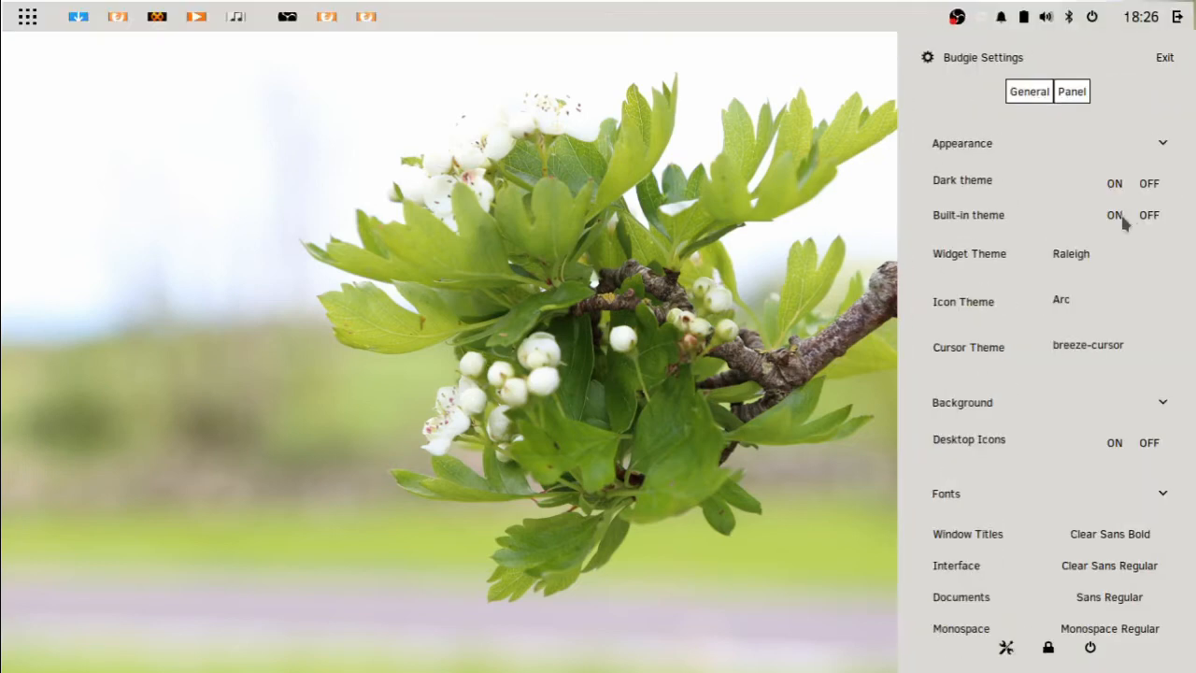
mouse_move(1127, 183)
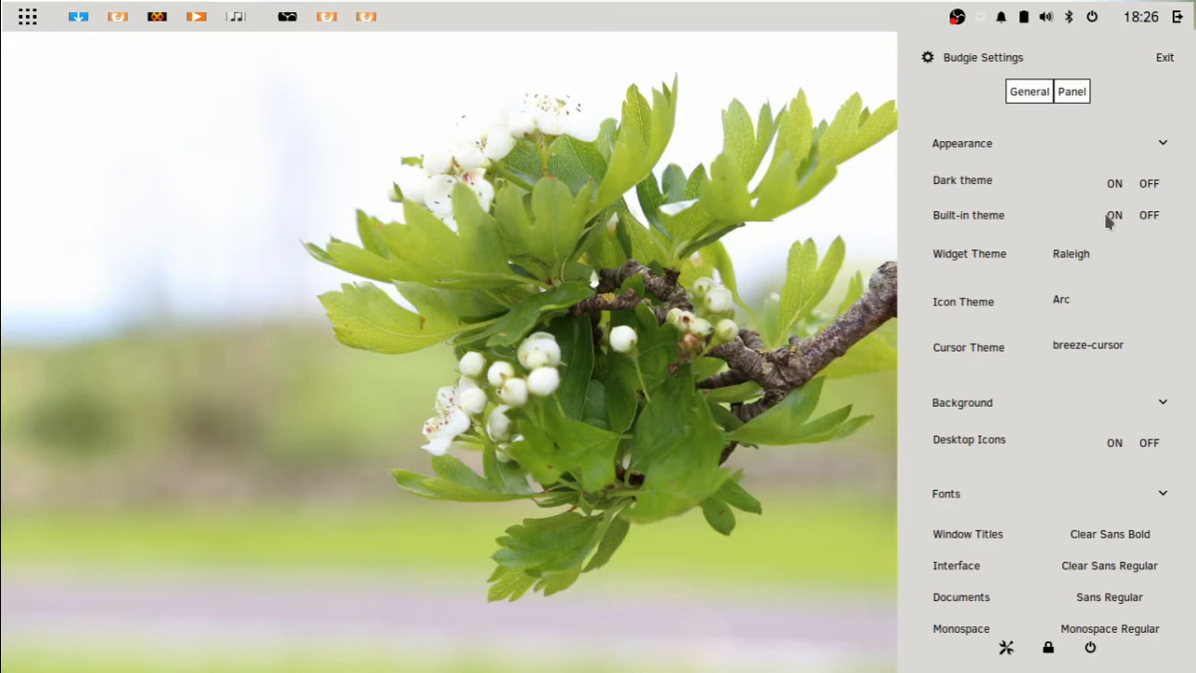
mouse_move(1119, 221)
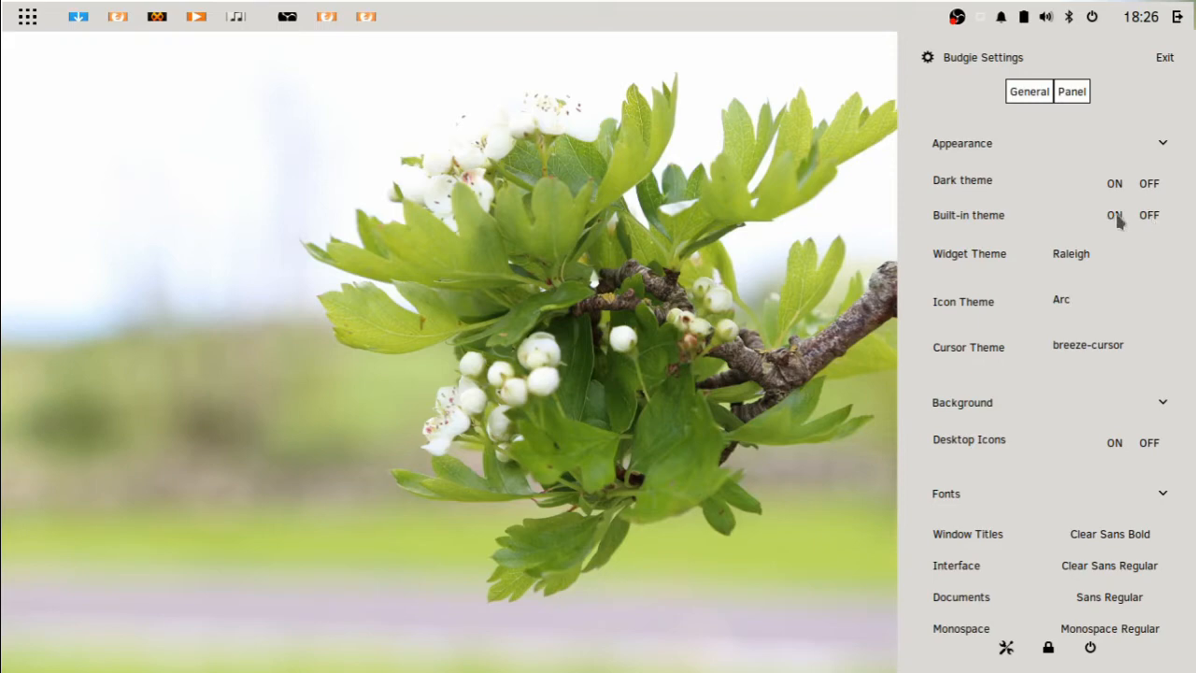
Step: Revert to Arc-Darker with Dark and Built-in theme on, then close the settings sidebar
left_click(1071, 255)
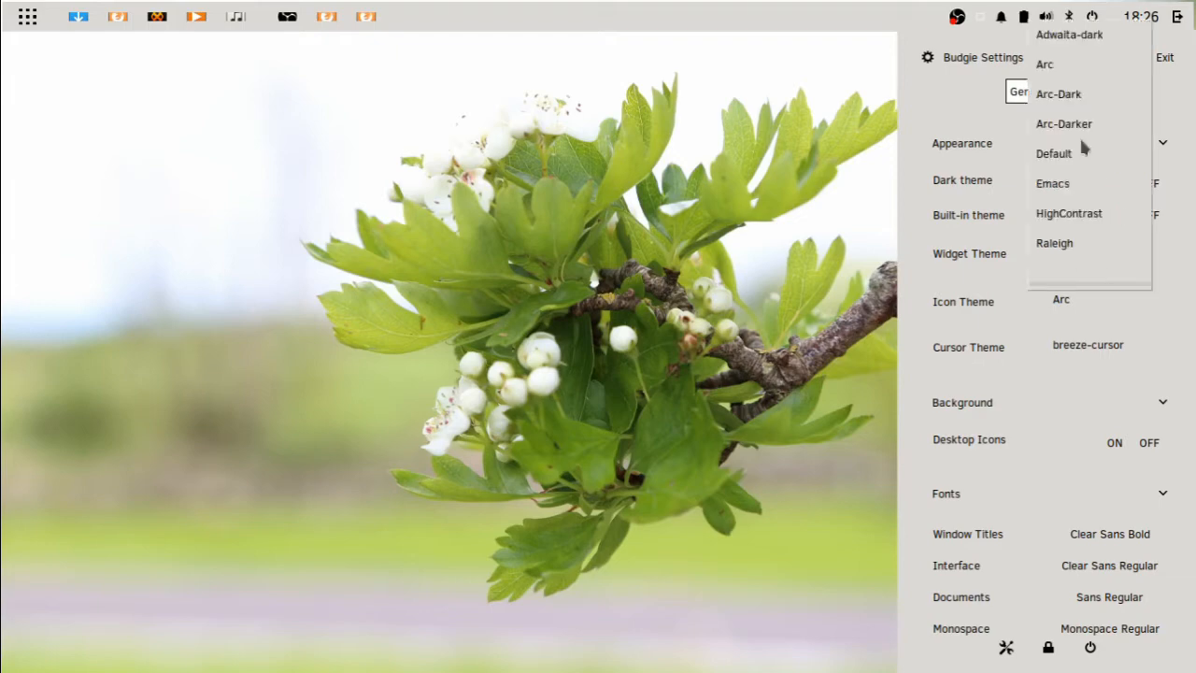
left_click(1063, 123)
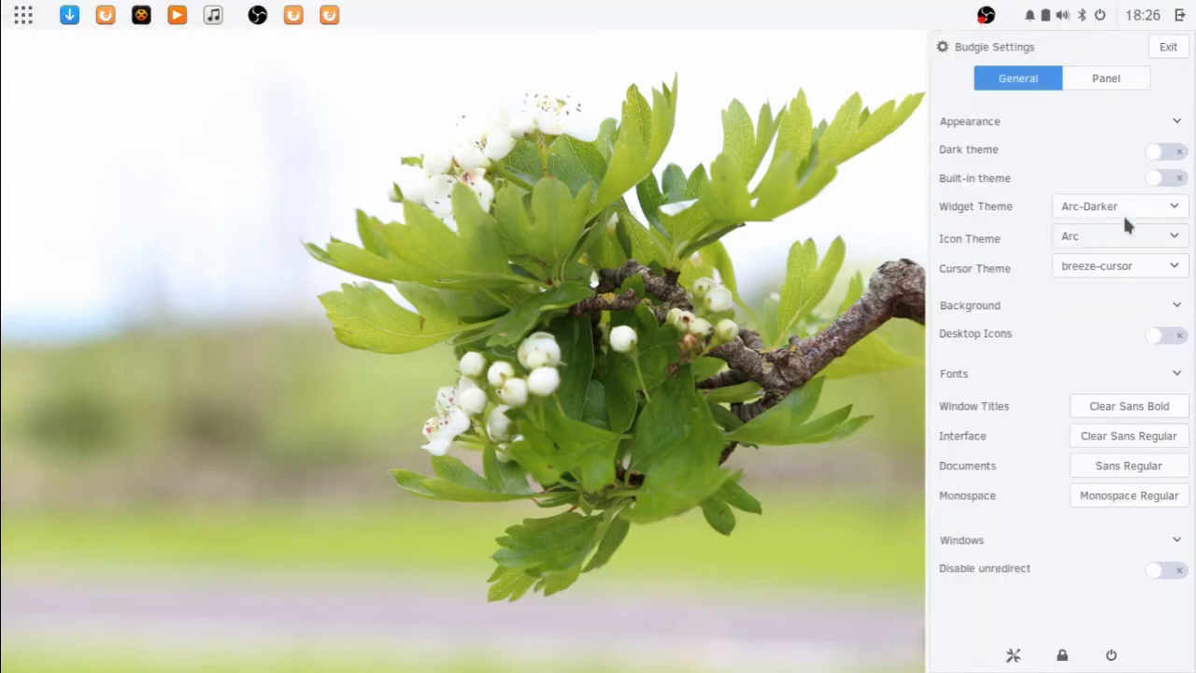
left_click(1166, 150)
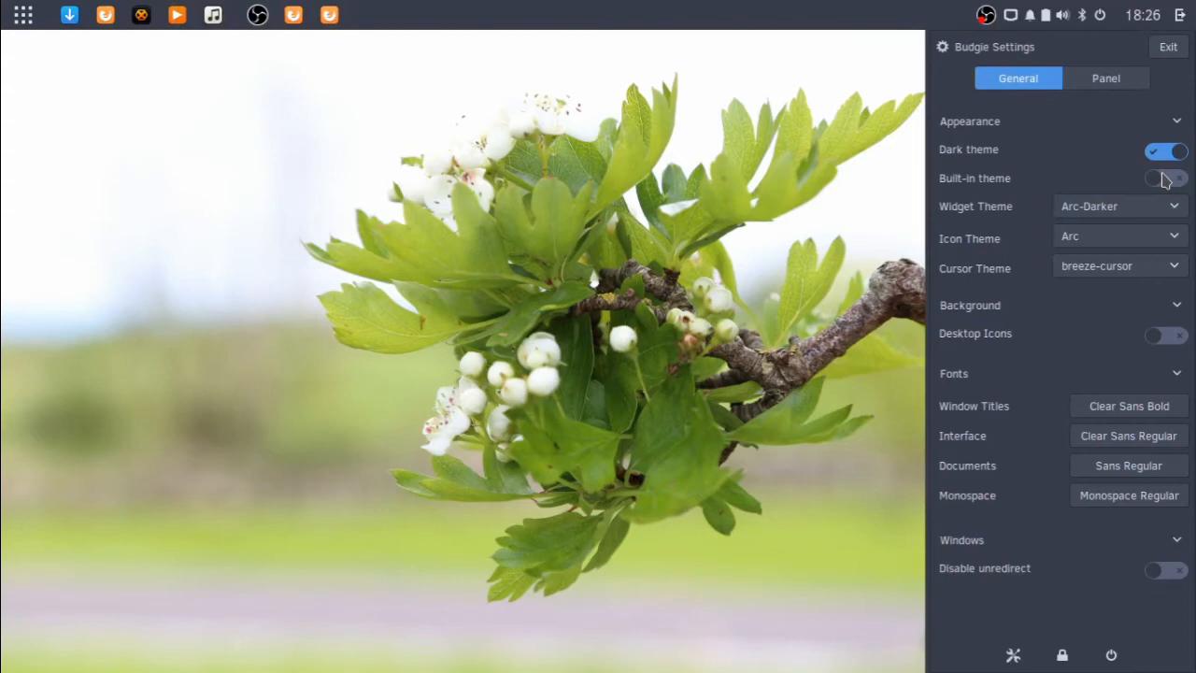
left_click(1166, 179)
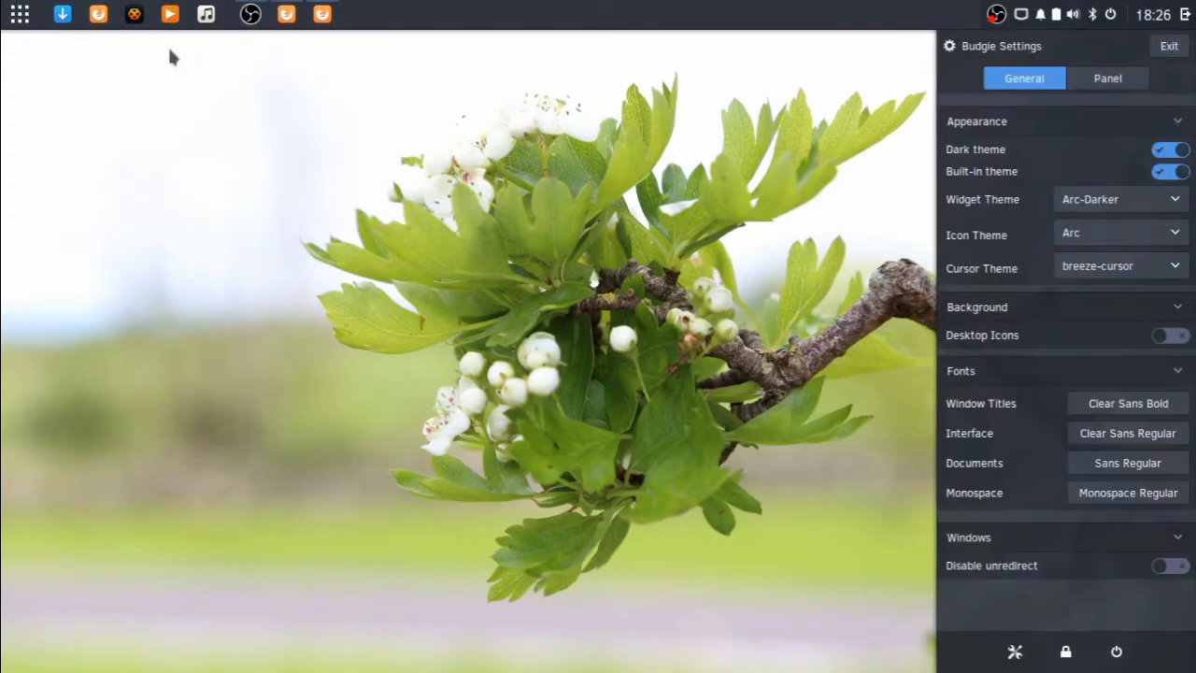
mouse_move(1061, 307)
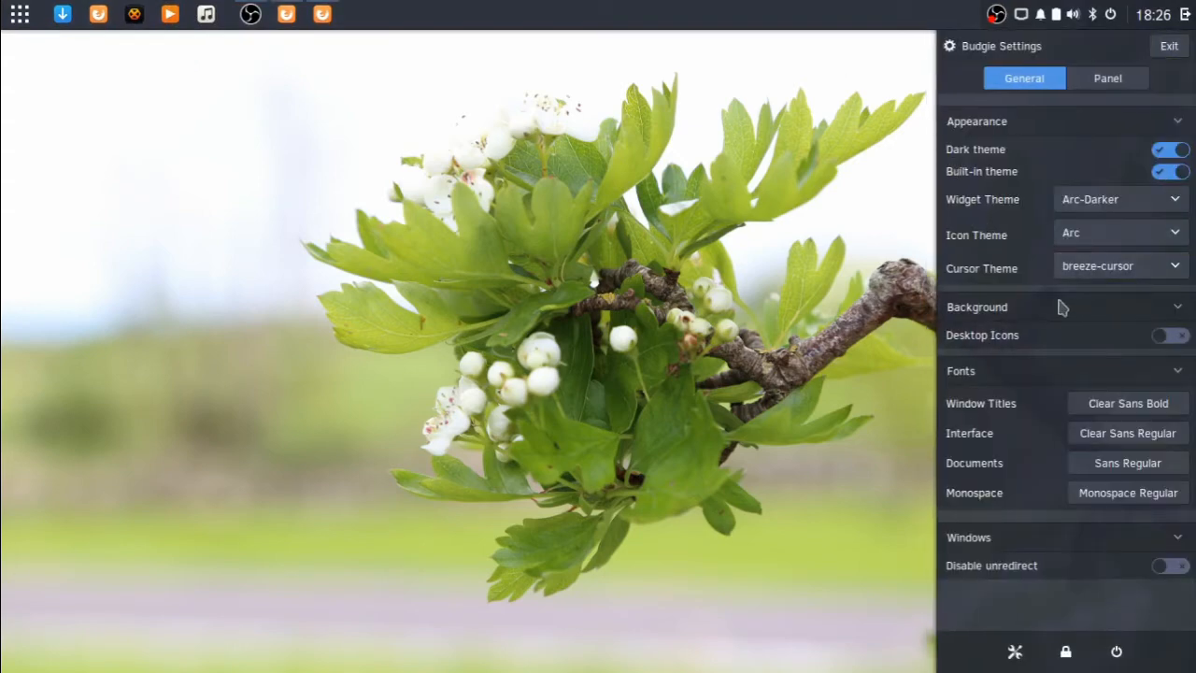
mouse_move(968, 312)
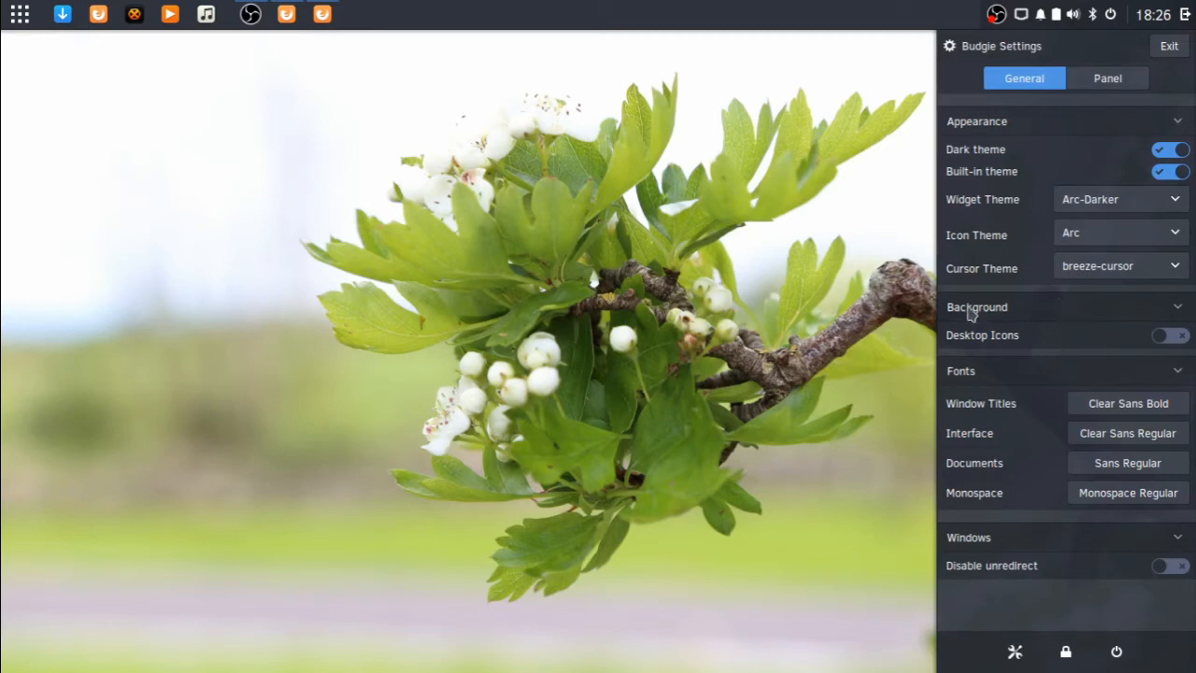
left_click(1168, 44)
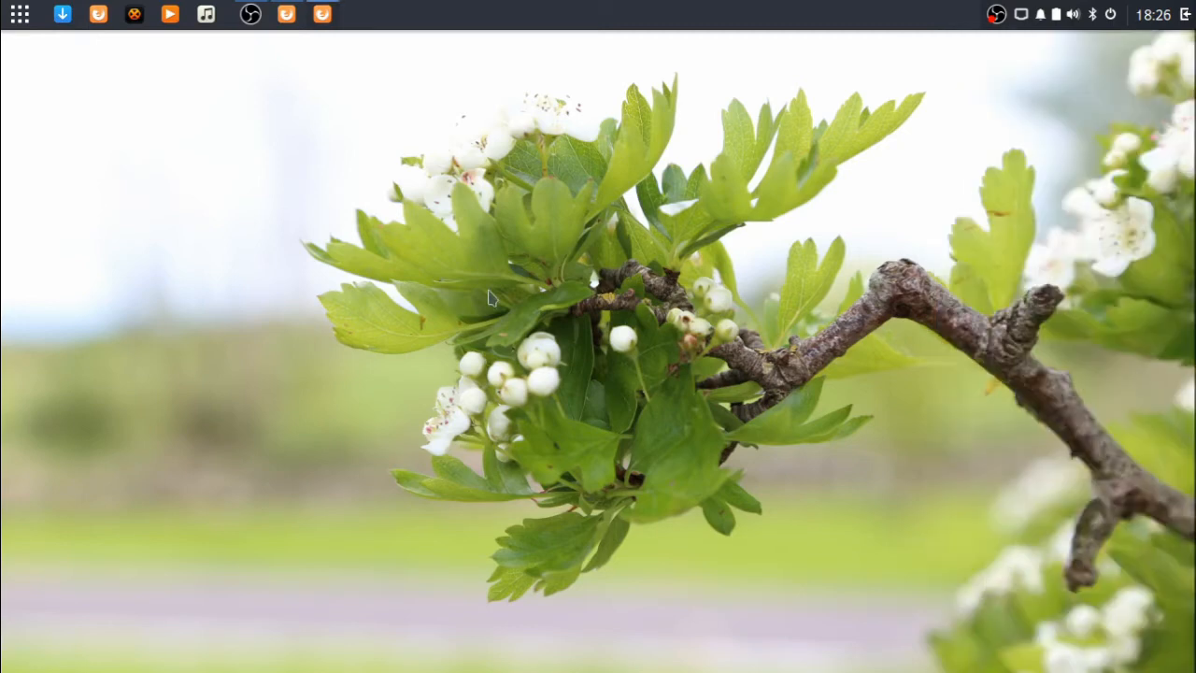
mouse_move(469, 277)
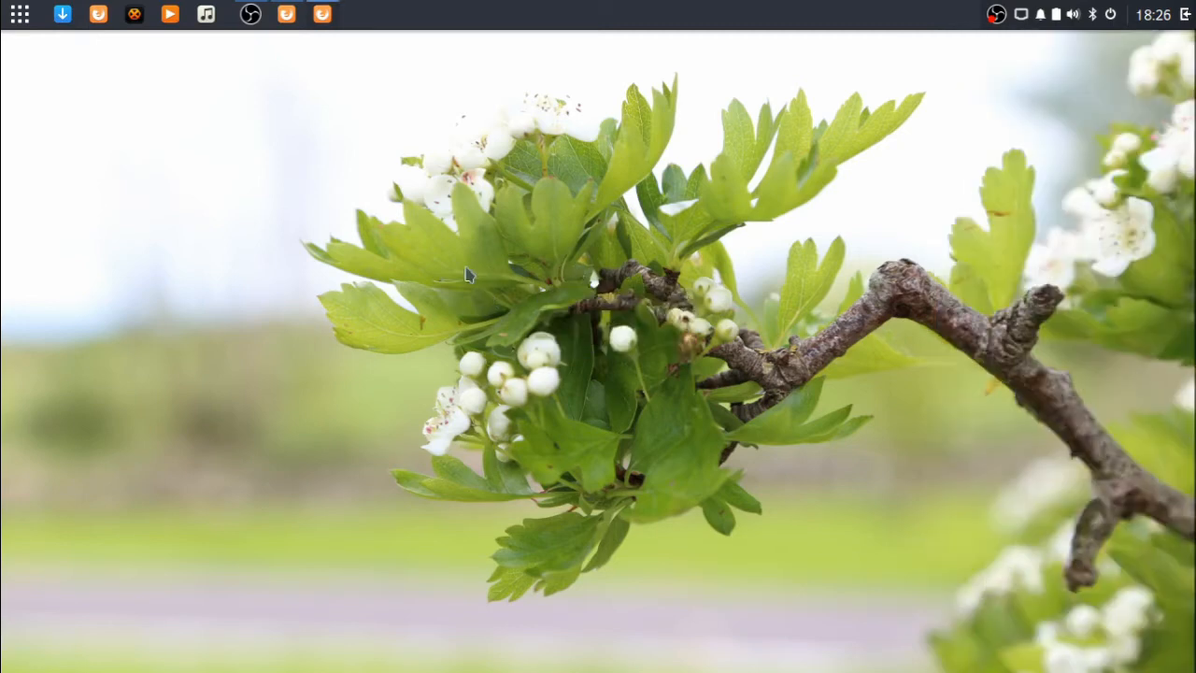
Step: Enable Desktop Icons and create a desktop folder named HEY I'M A FOLDER!
left_click(1039, 15)
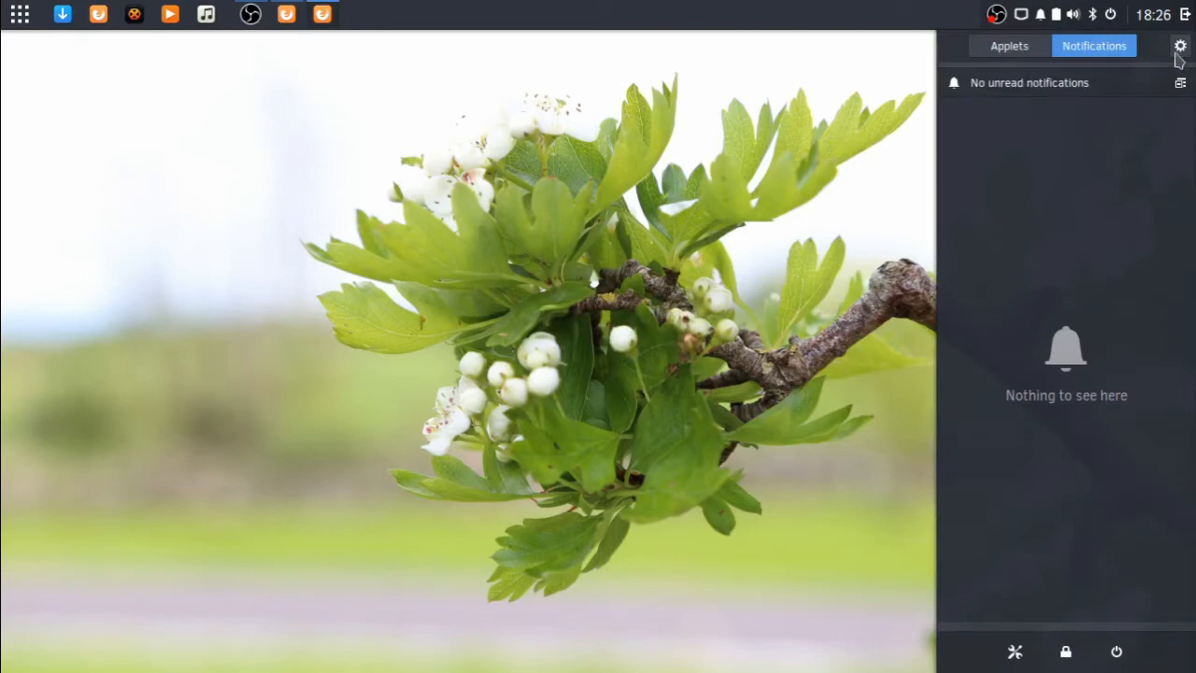
left_click(1181, 45)
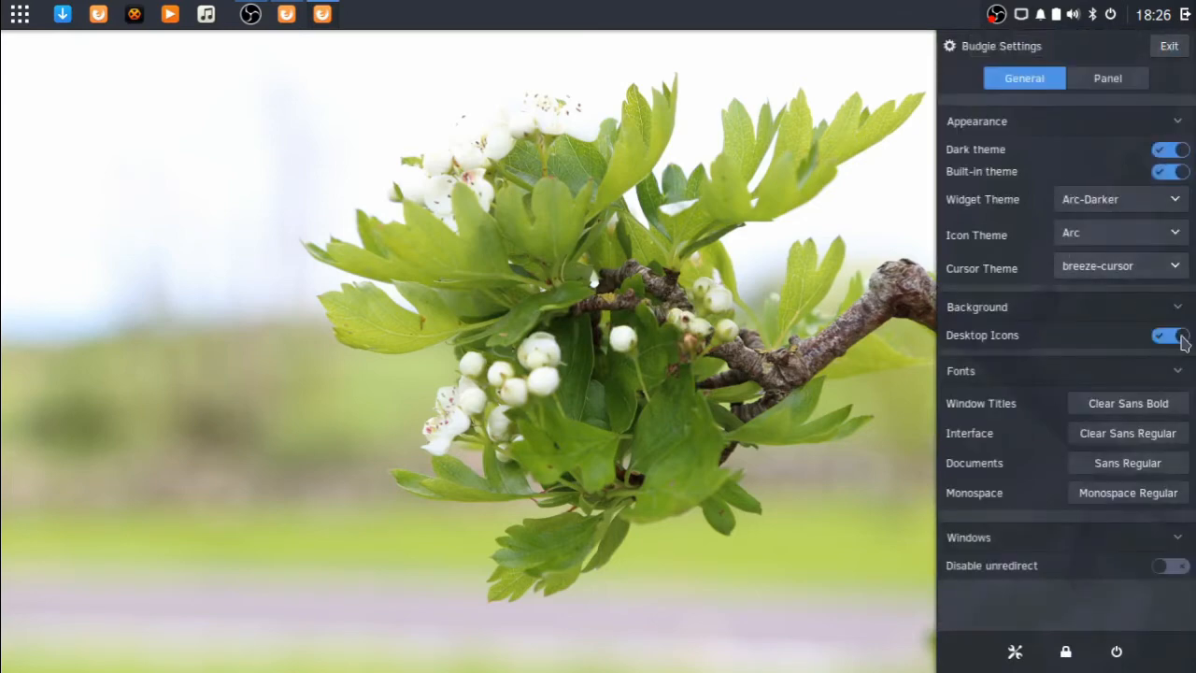
right_click(504, 196)
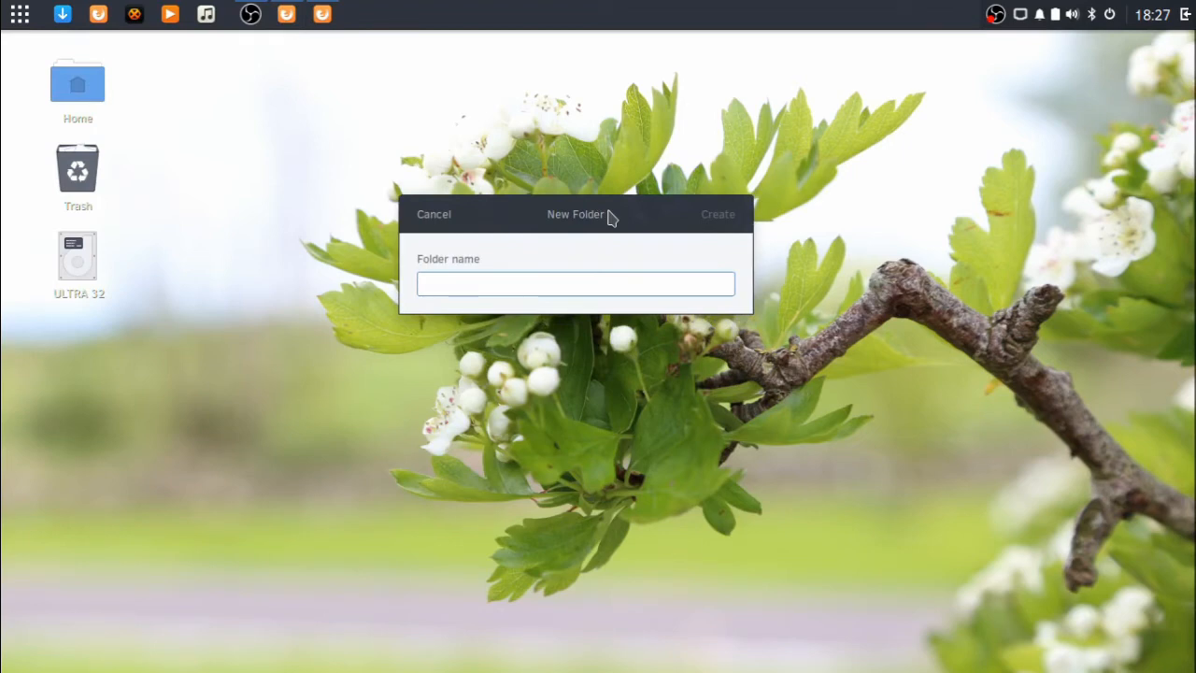
type("HEY I'")
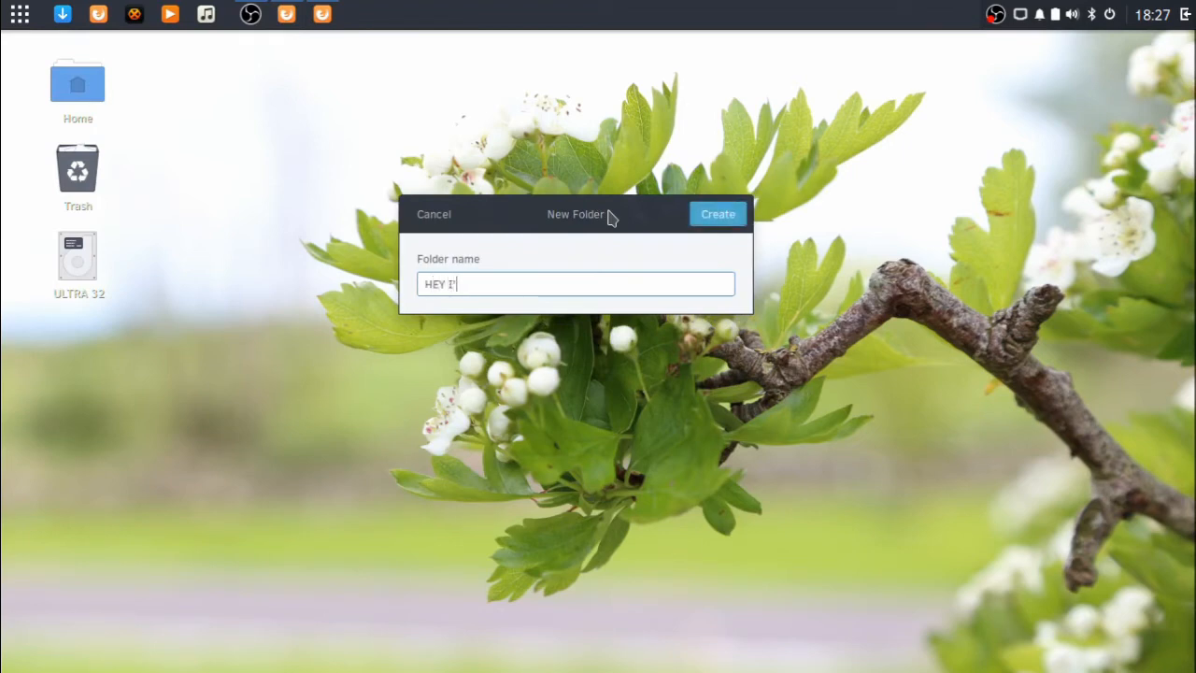
left_click(717, 213)
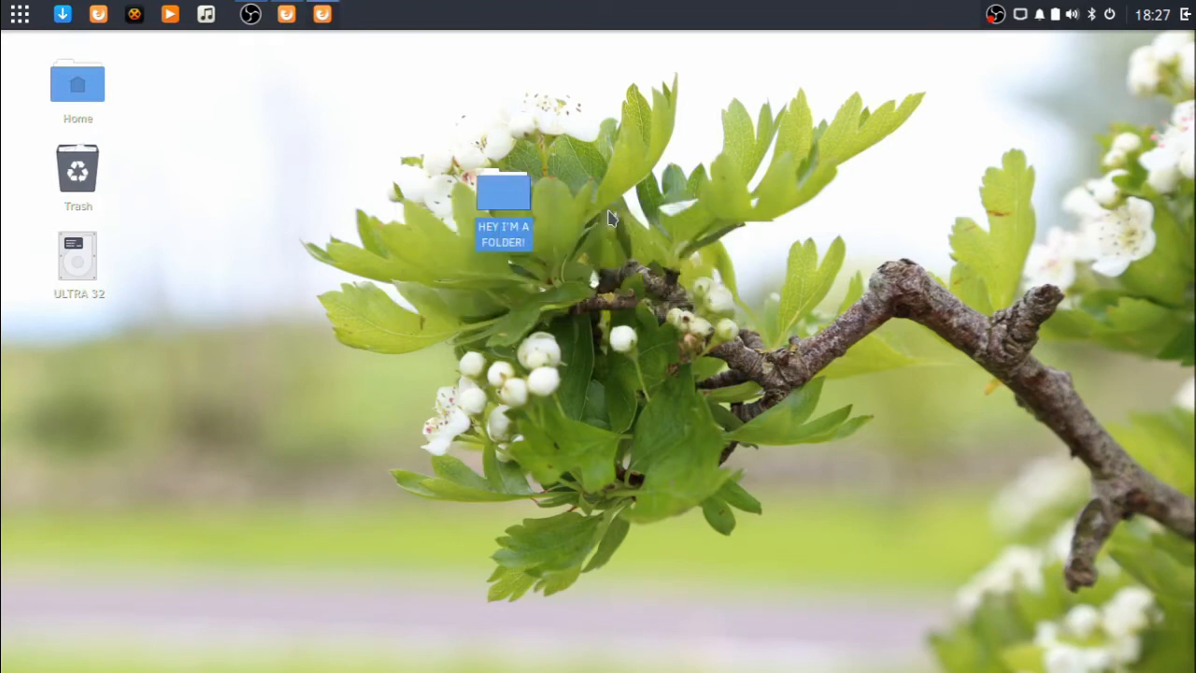
Step: Move the new folder to the top right, open it empty and close its window
left_click_drag(503, 191, 826, 120)
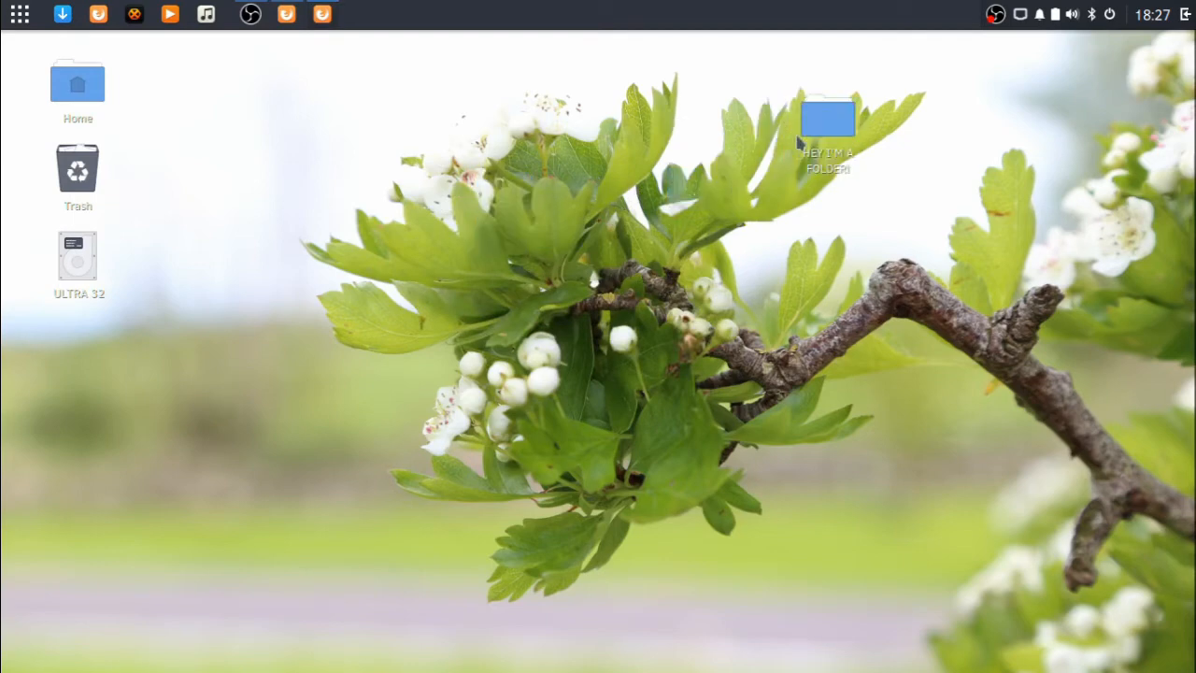
double_click(826, 119)
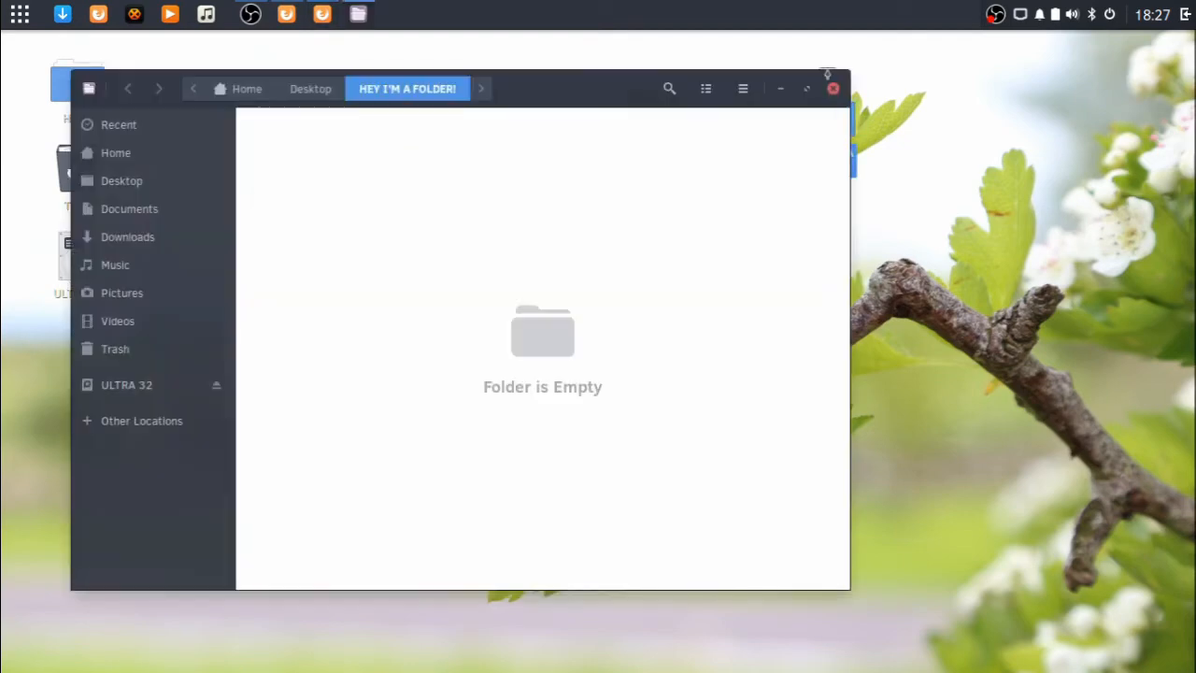
left_click(831, 88)
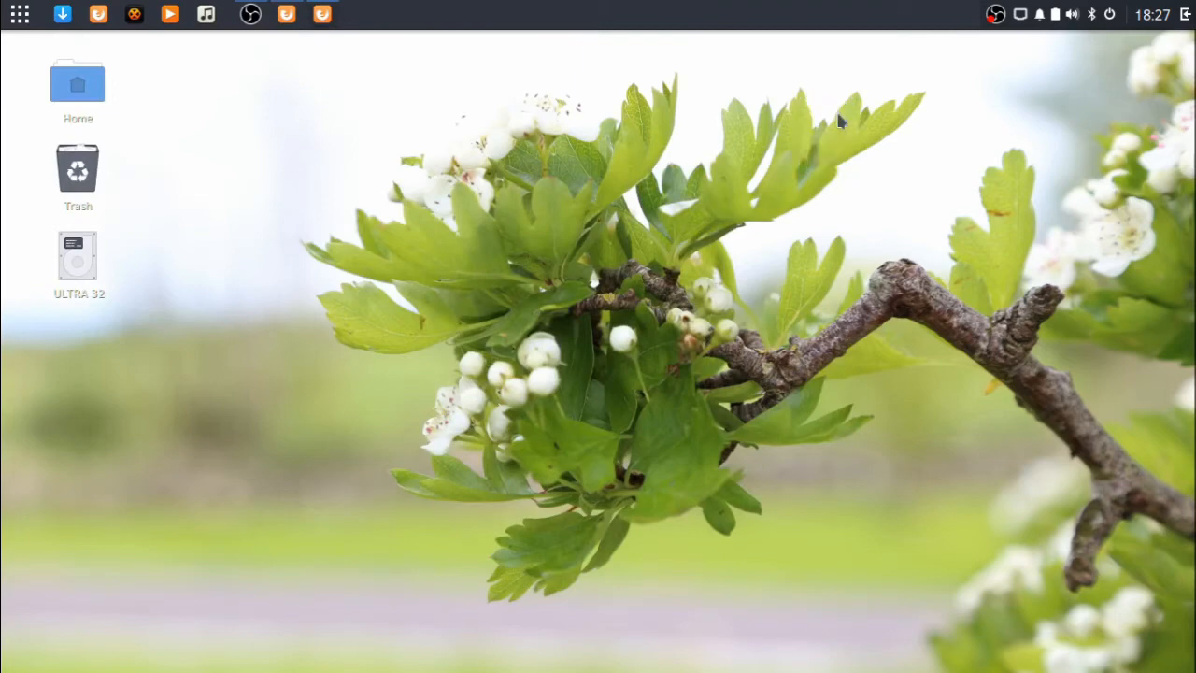
left_click(1039, 13)
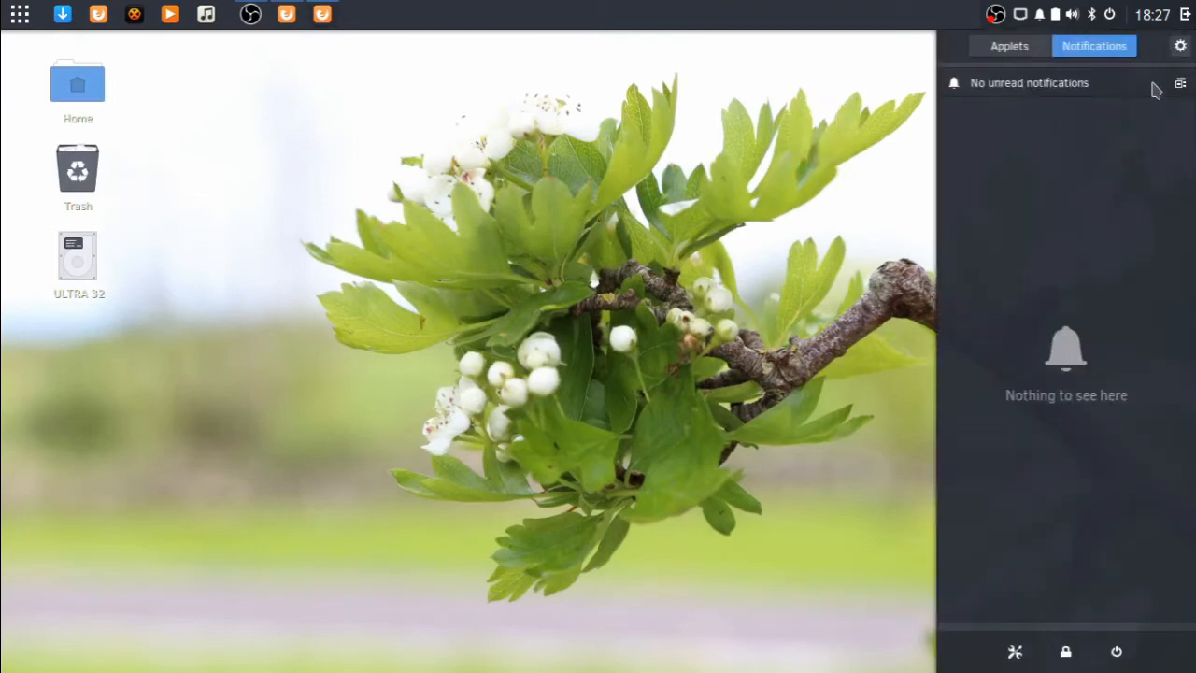
Step: Switch Desktop Icons off in Budgie Settings General and review the Fonts section
left_click(1181, 45)
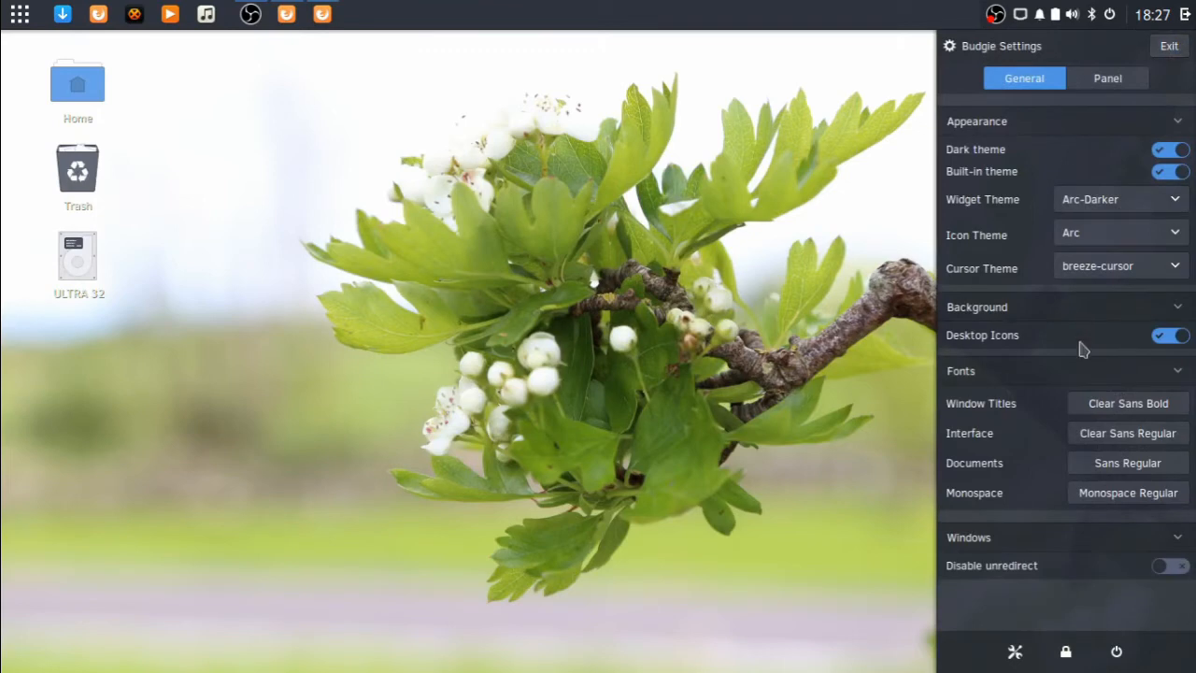
left_click(1170, 335)
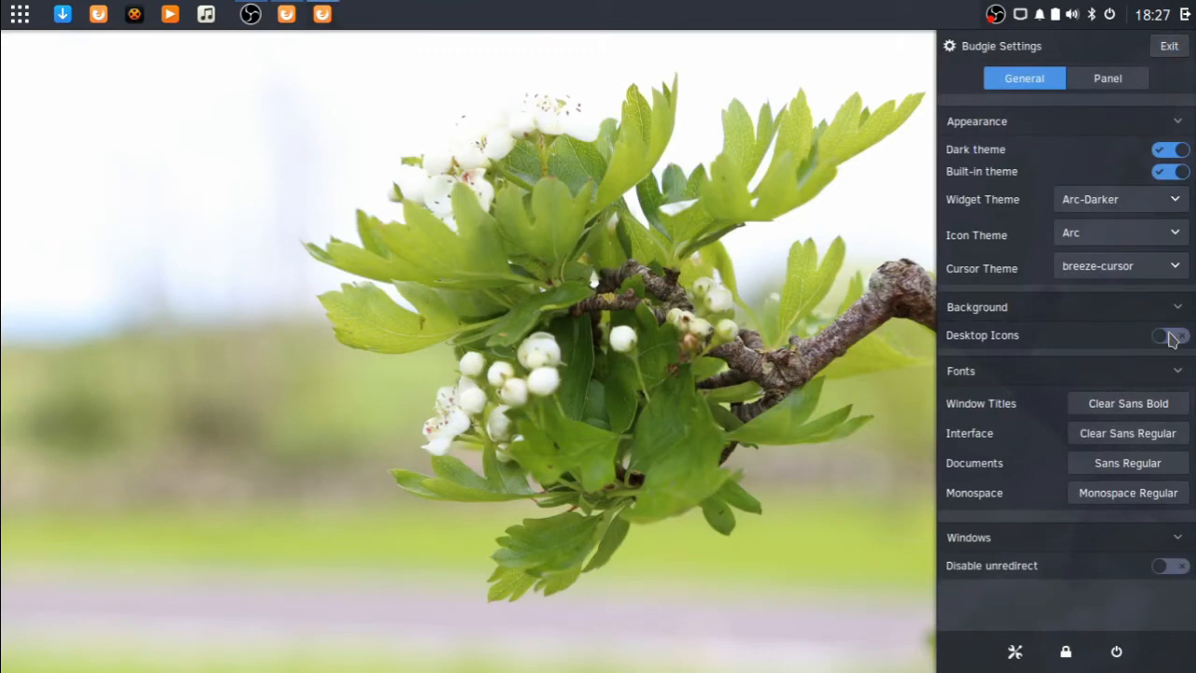
left_click(1168, 336)
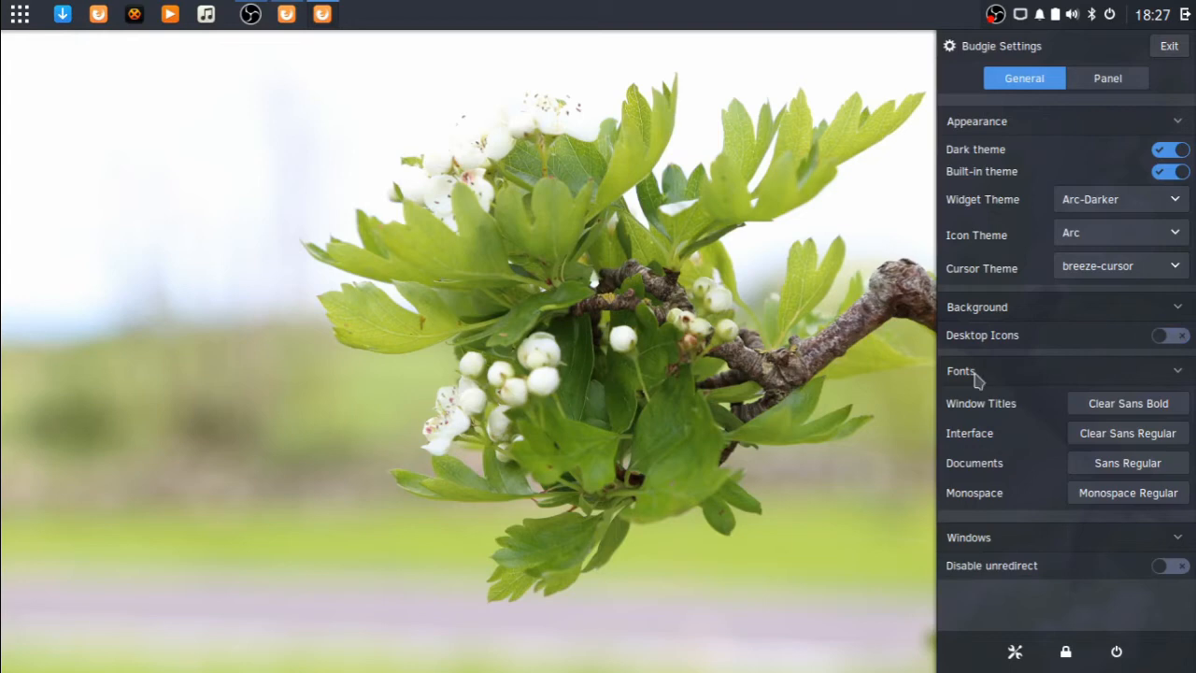
mouse_move(1001, 404)
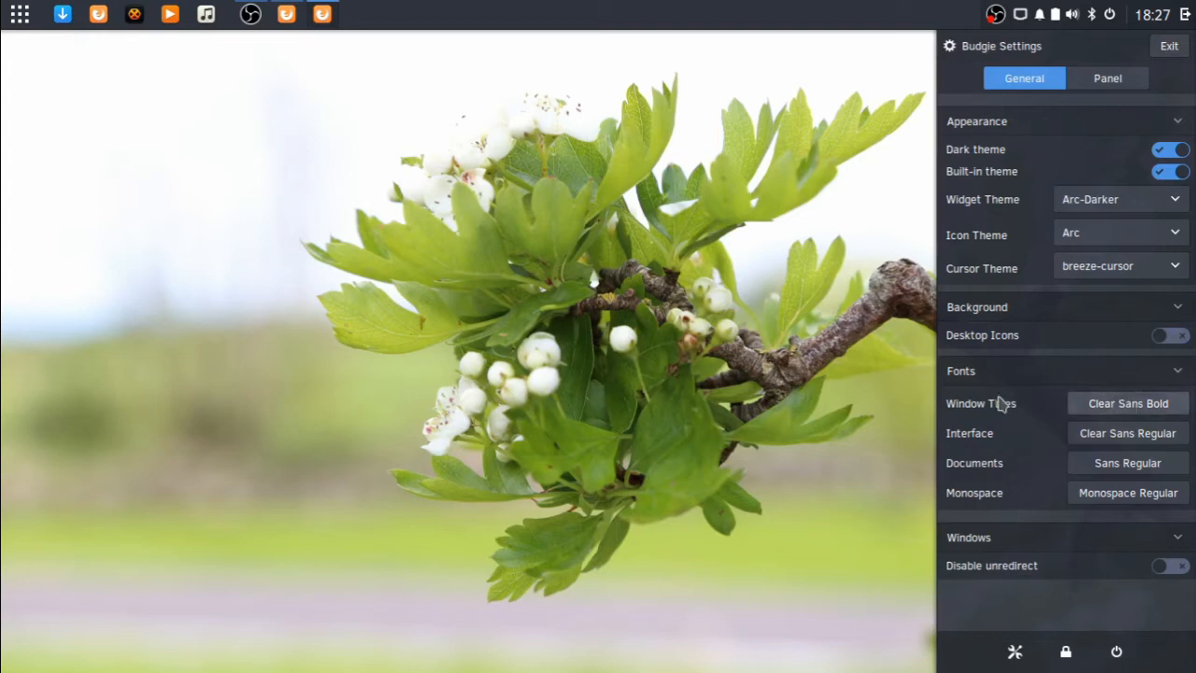
mouse_move(1144, 455)
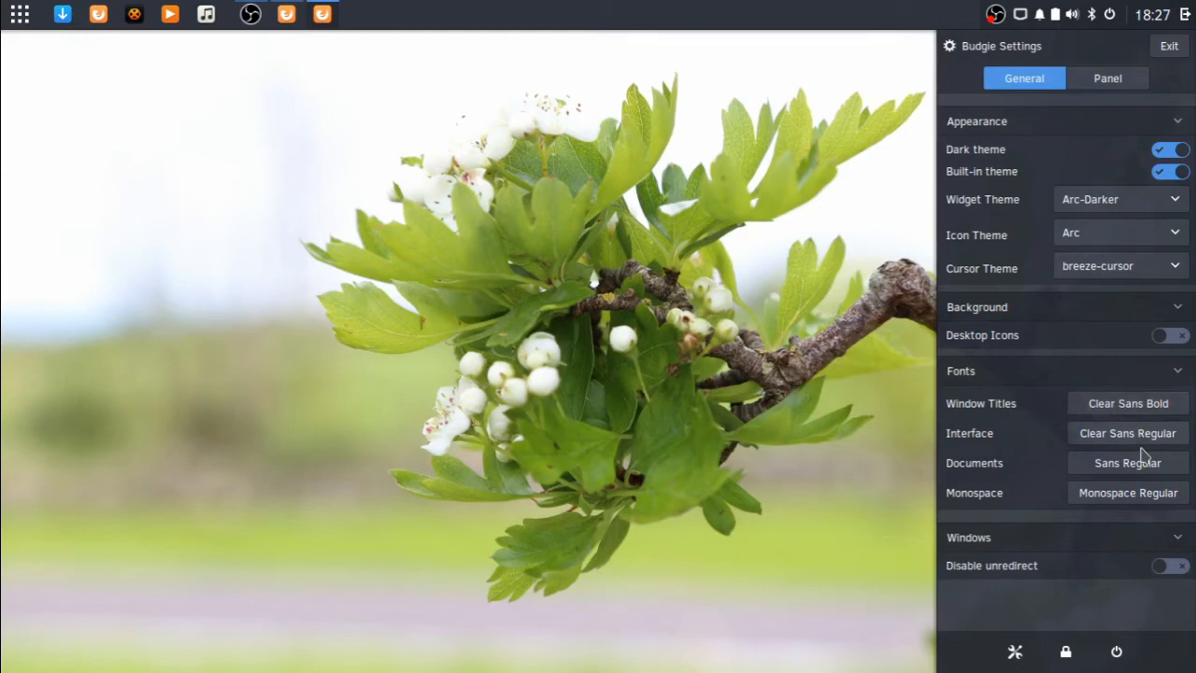
mouse_move(1136, 486)
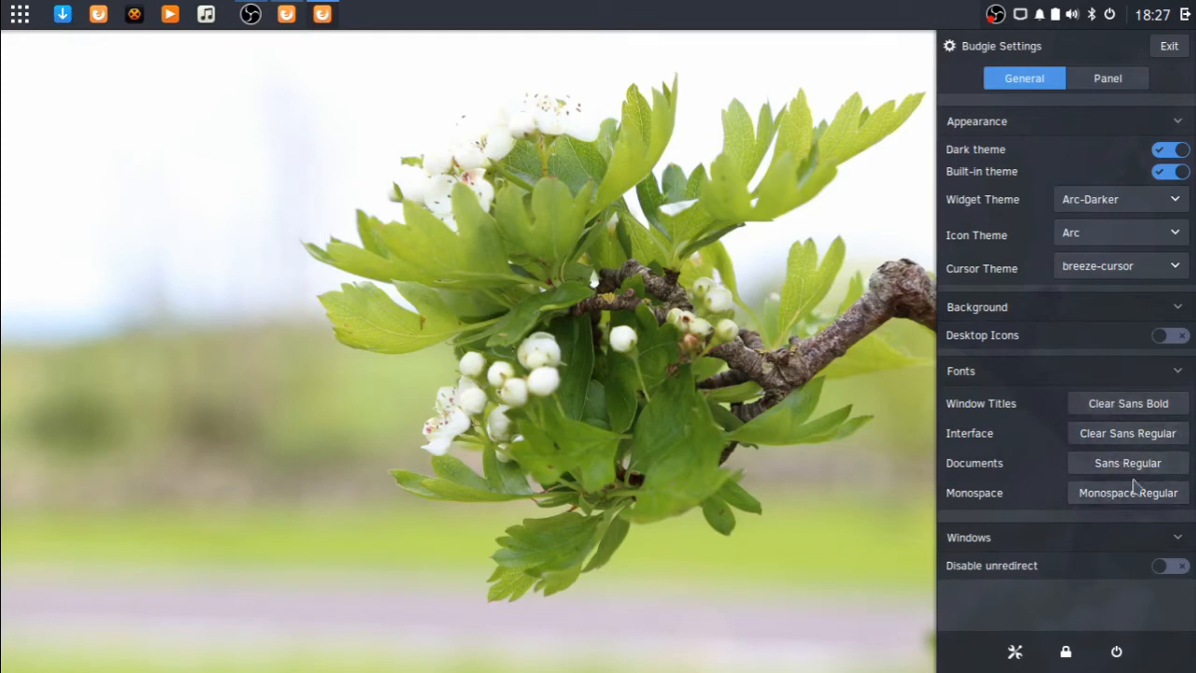
Step: Show the Panel tab of Budgie Settings with its position, size and applets
left_click(1106, 79)
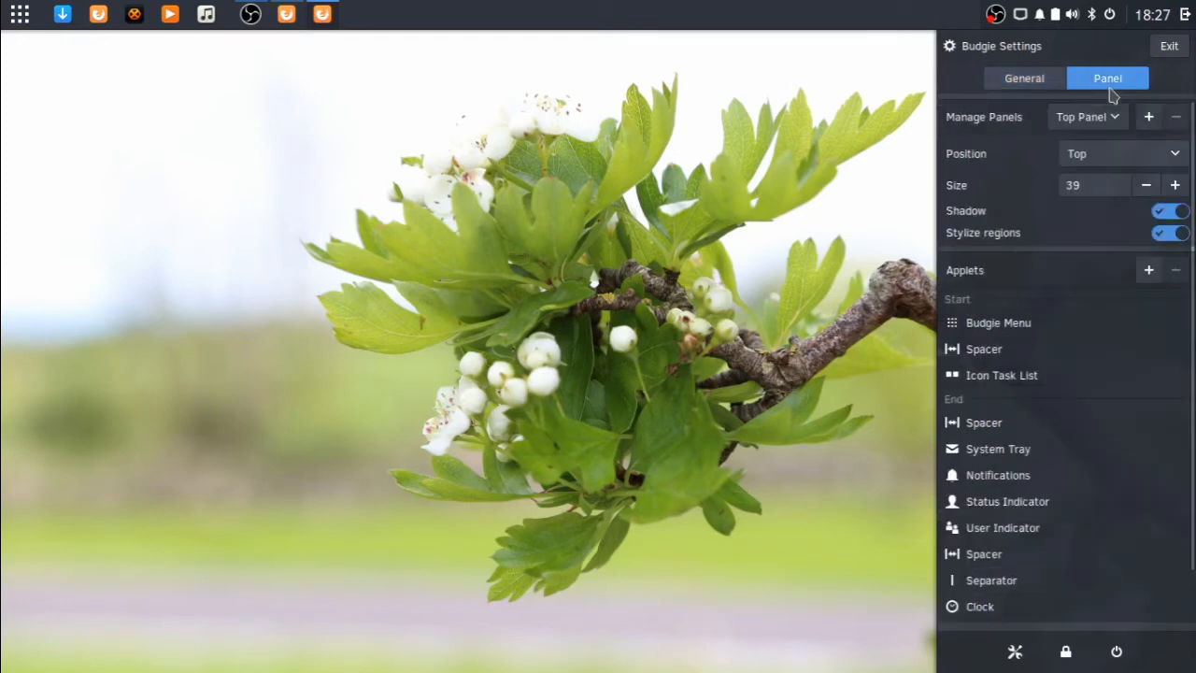
mouse_move(1065, 112)
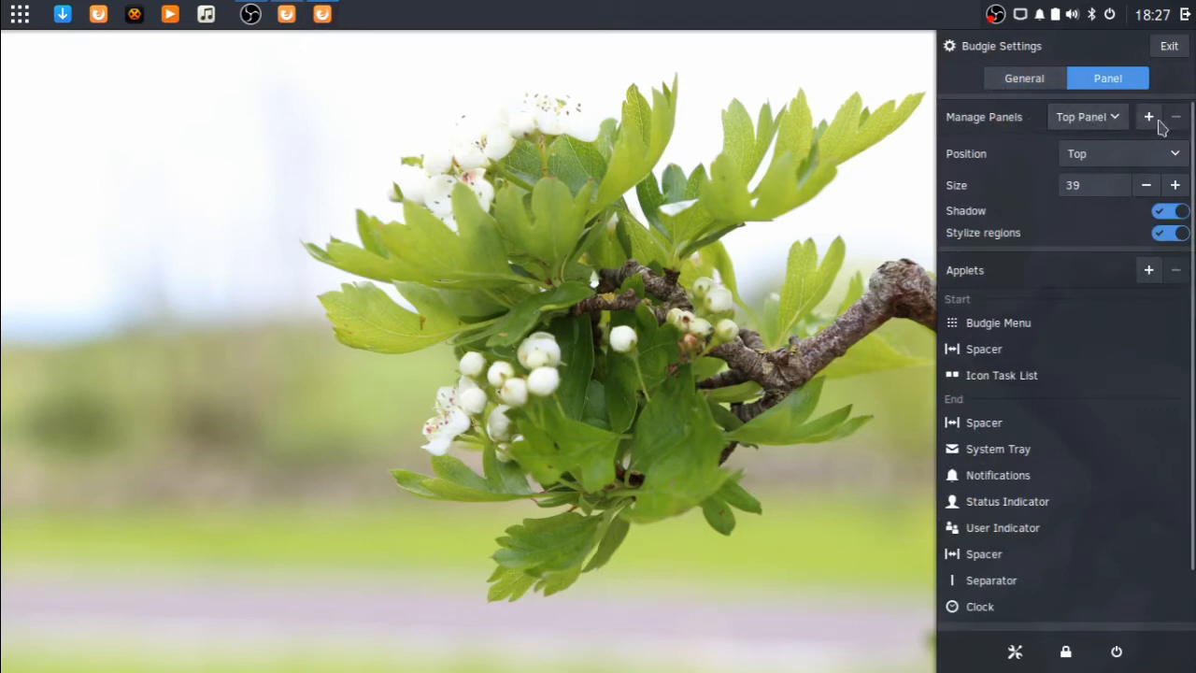
mouse_move(1007, 60)
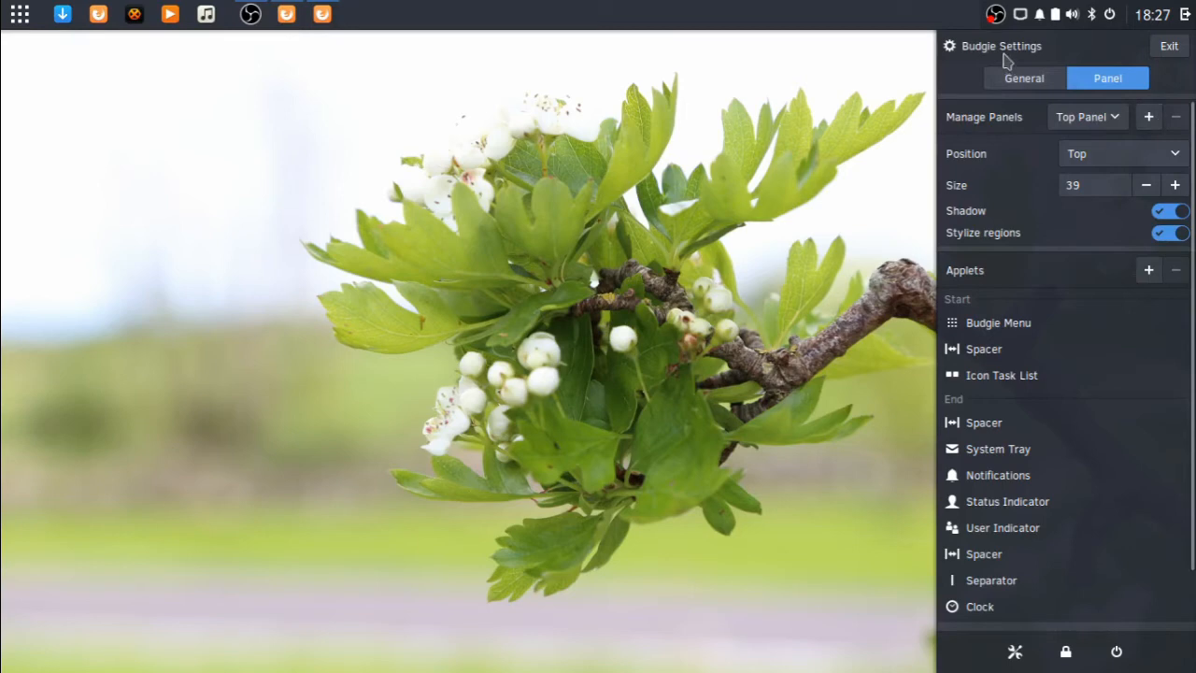
mouse_move(1117, 153)
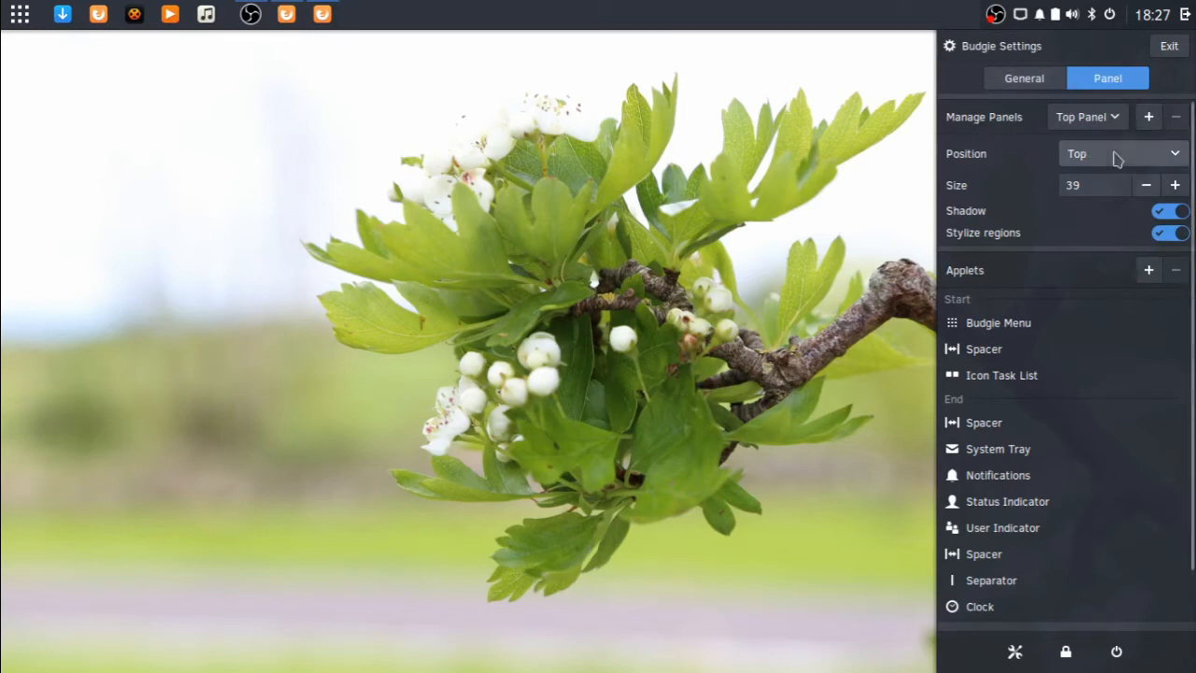
mouse_move(1132, 163)
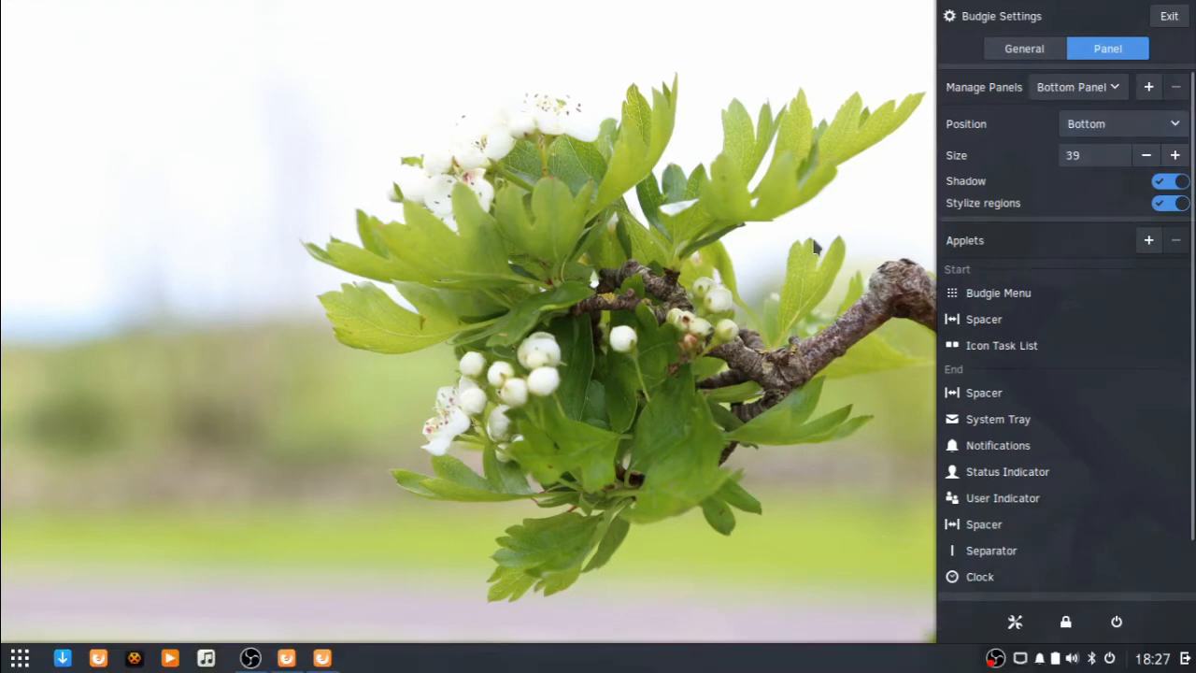
Step: Close Raven and scroll through All apps in the Budgie Menu on the bottom panel
left_click(1168, 15)
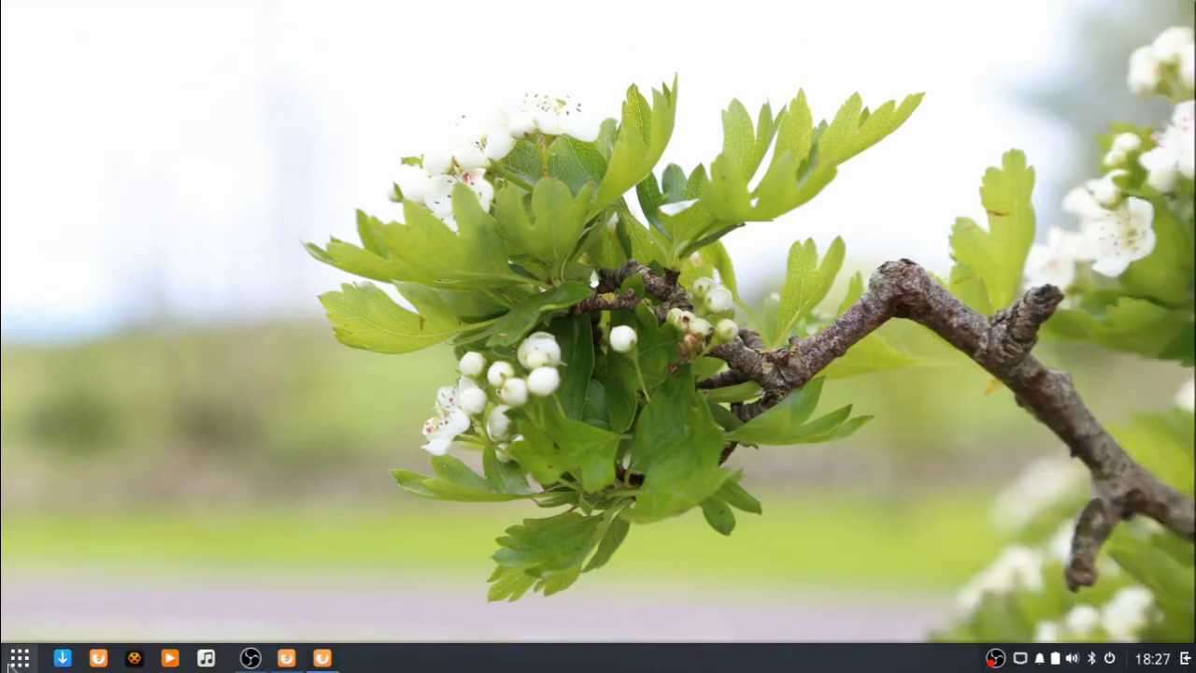
left_click(18, 658)
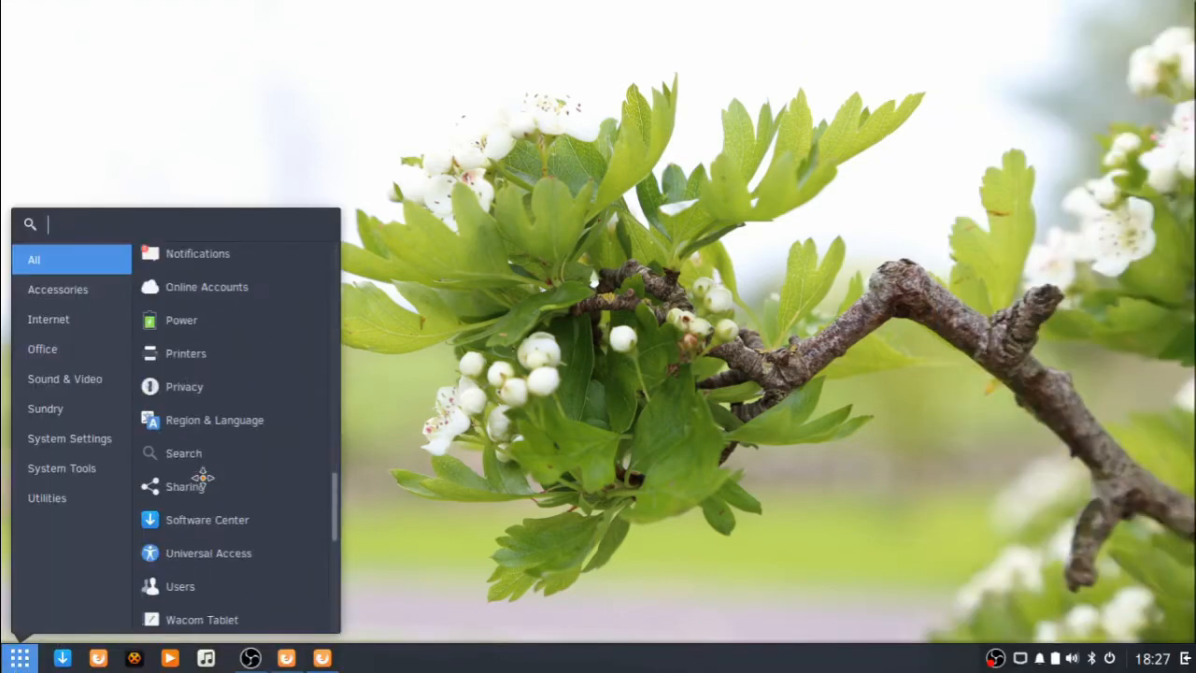
scroll("down", 3)
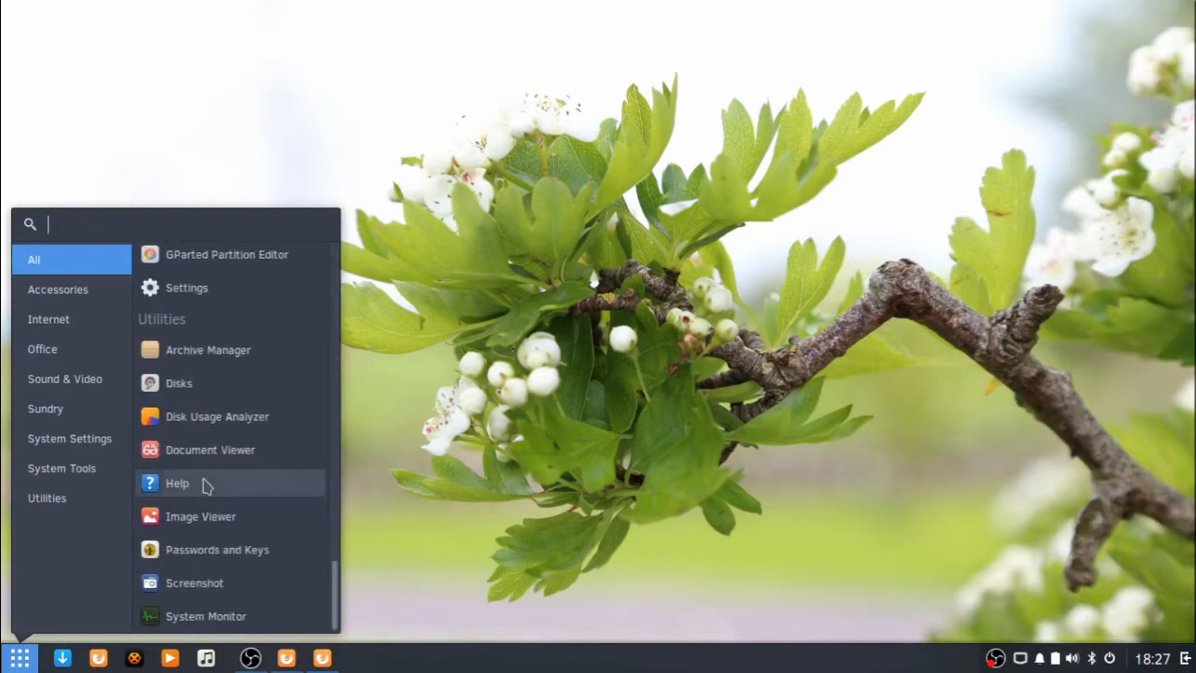
scroll("up", 3)
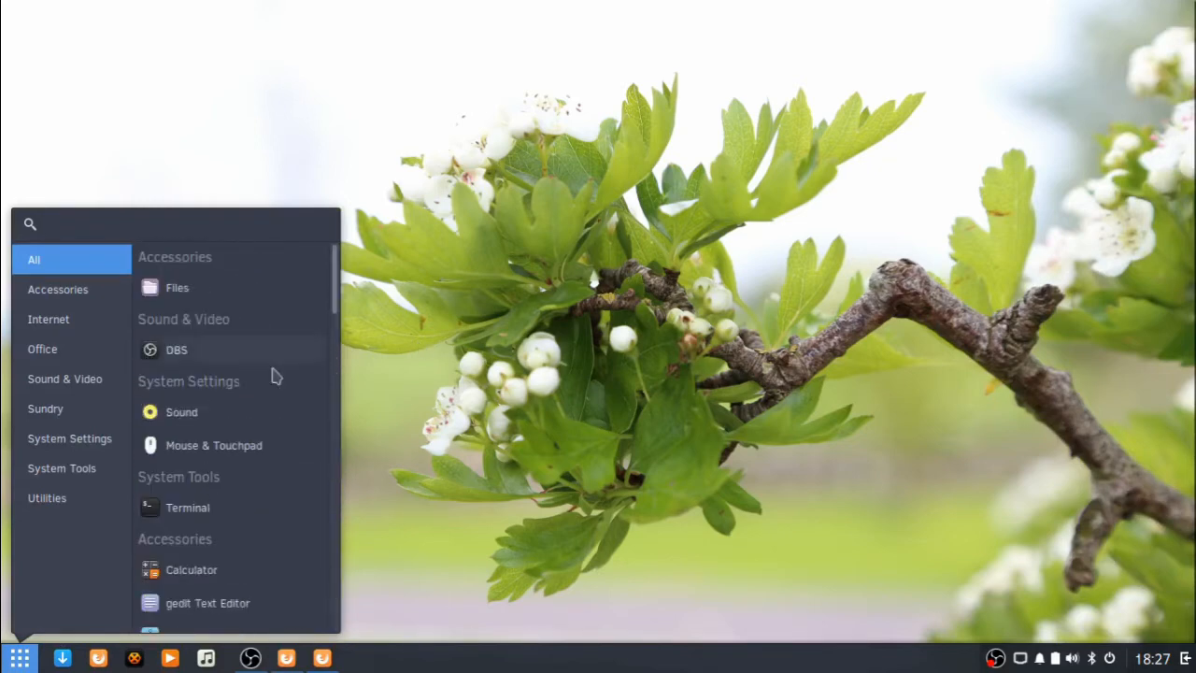
mouse_move(213, 444)
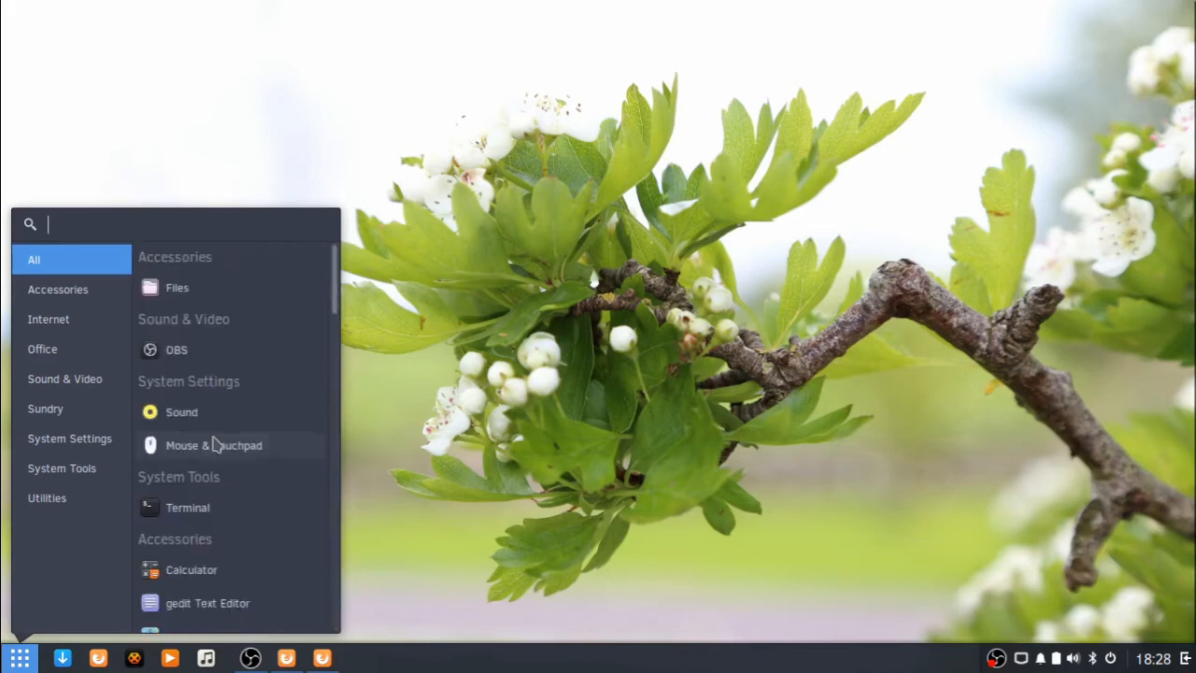
mouse_move(476, 385)
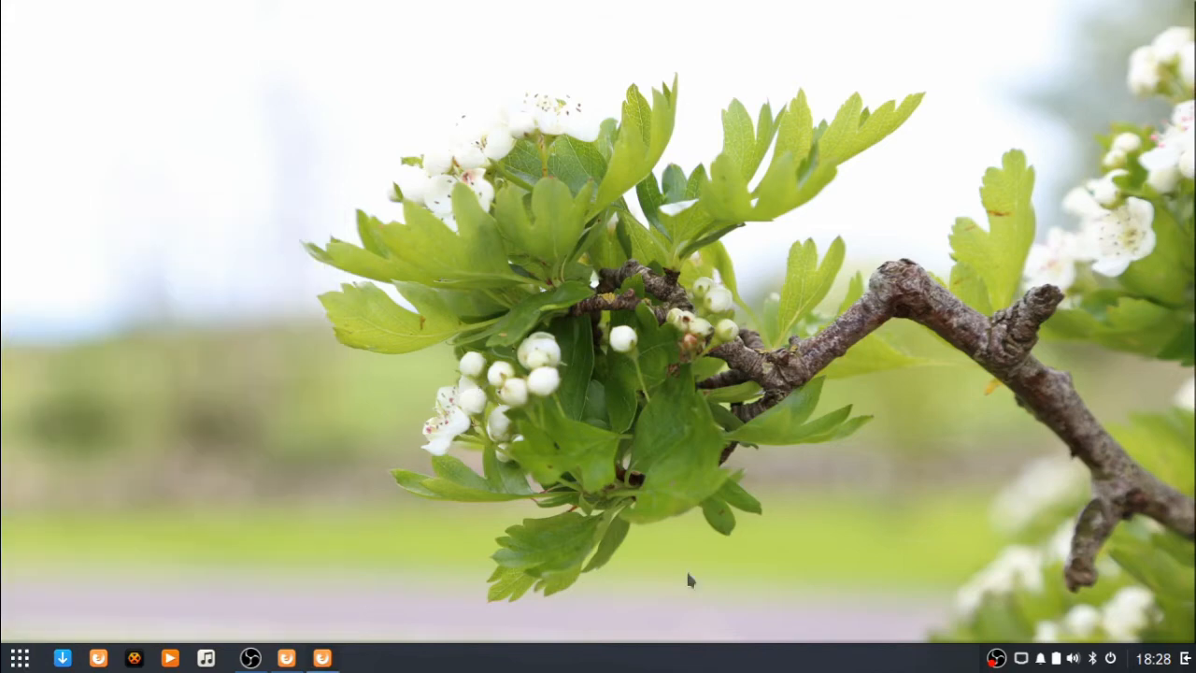
Step: Set the Budgie panel position back to Top in Raven's panel settings
left_click(19, 658)
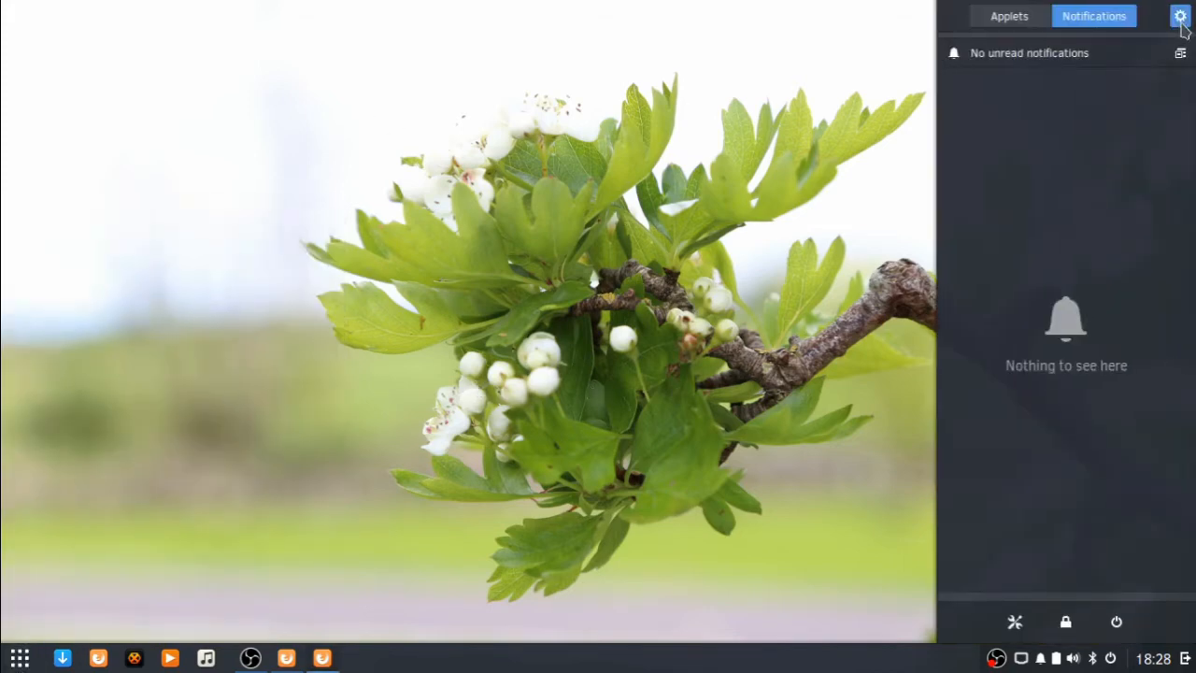
left_click(1181, 15)
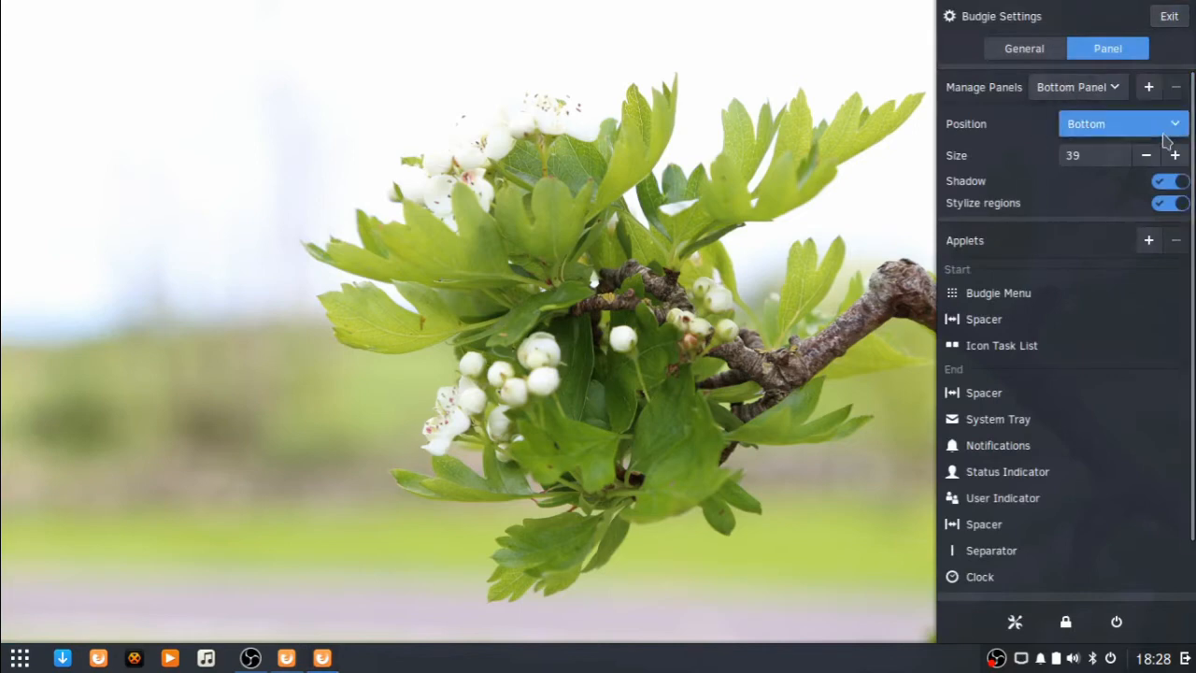
left_click(1121, 123)
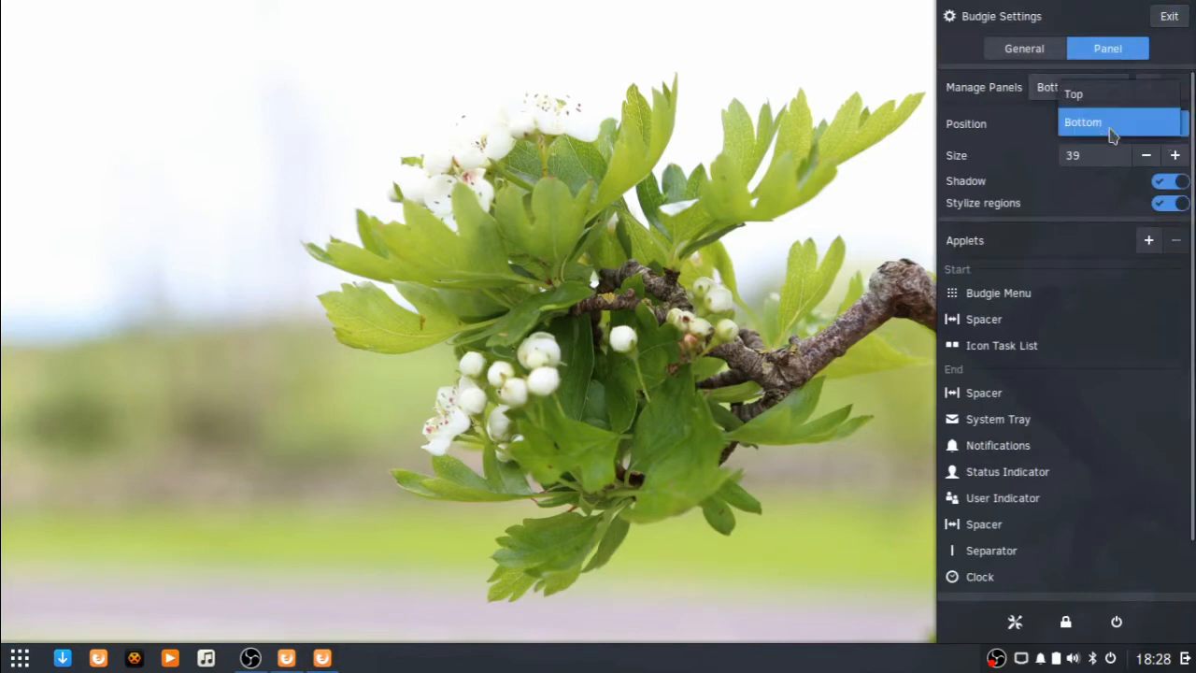
left_click(1073, 94)
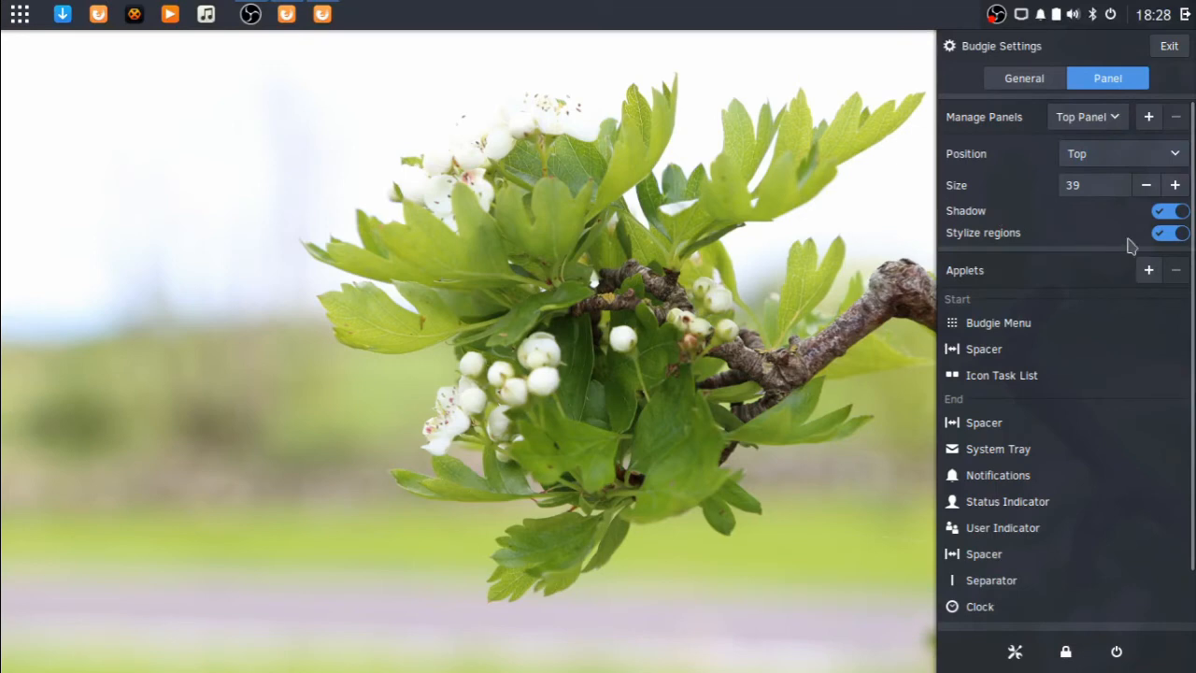
Step: Toggle the panel Shadow and Stylize regions options off and back on
left_click(1170, 211)
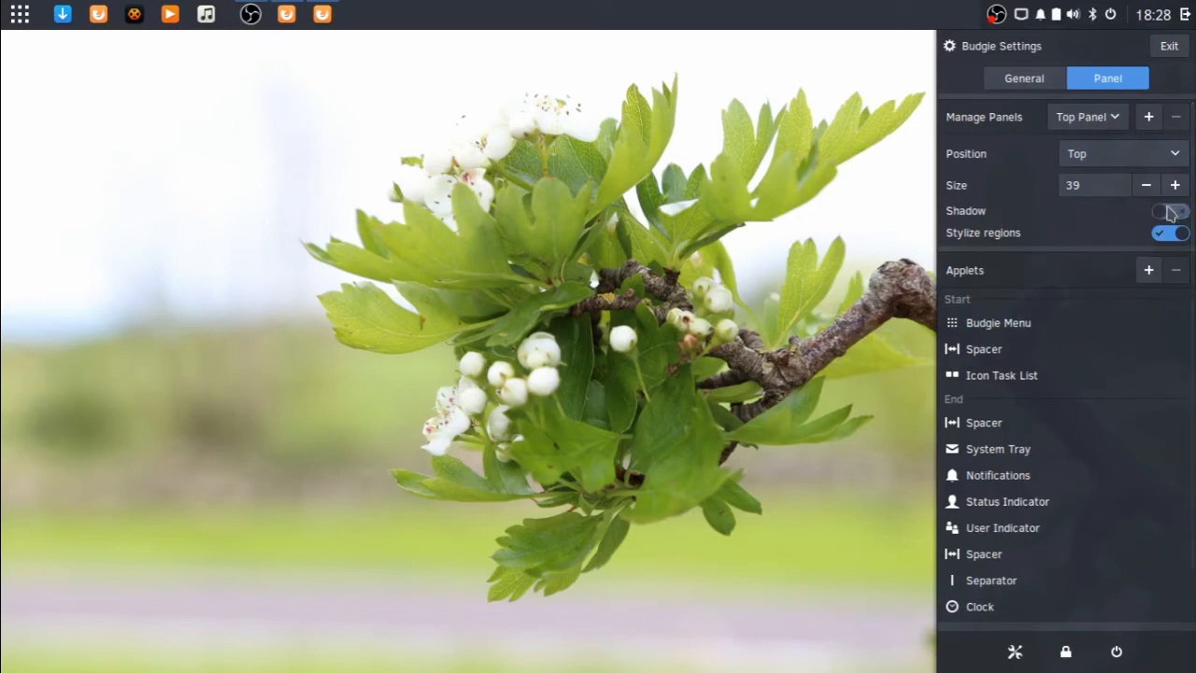
left_click(1169, 211)
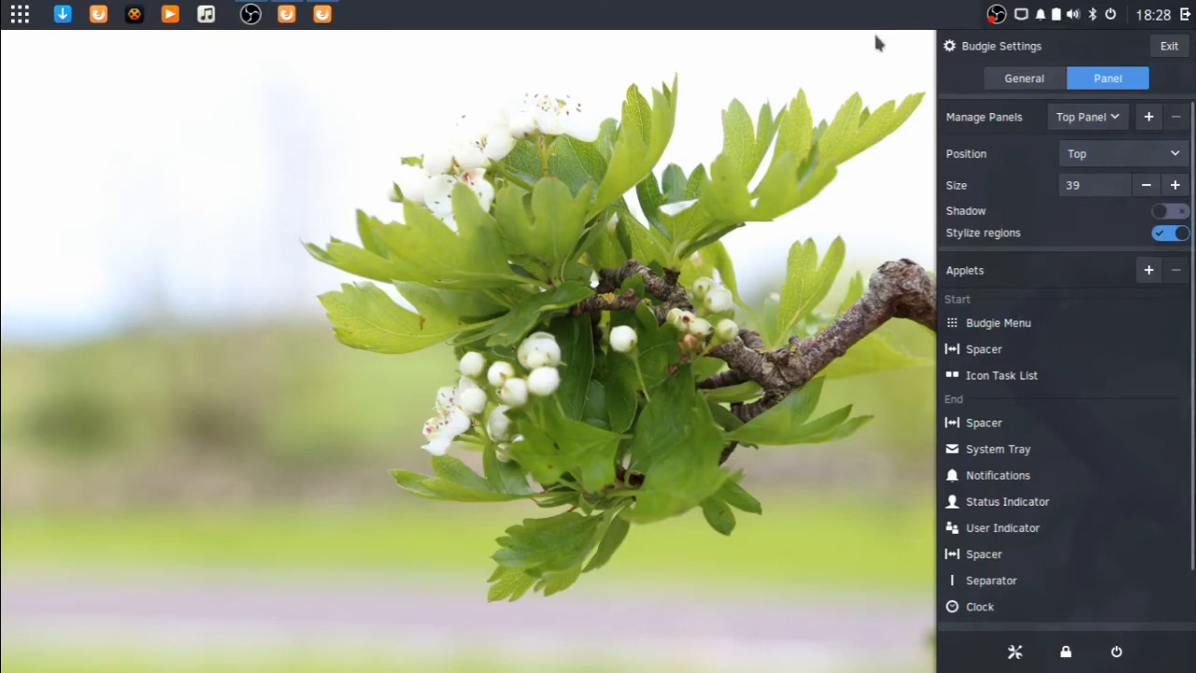
left_click(1167, 211)
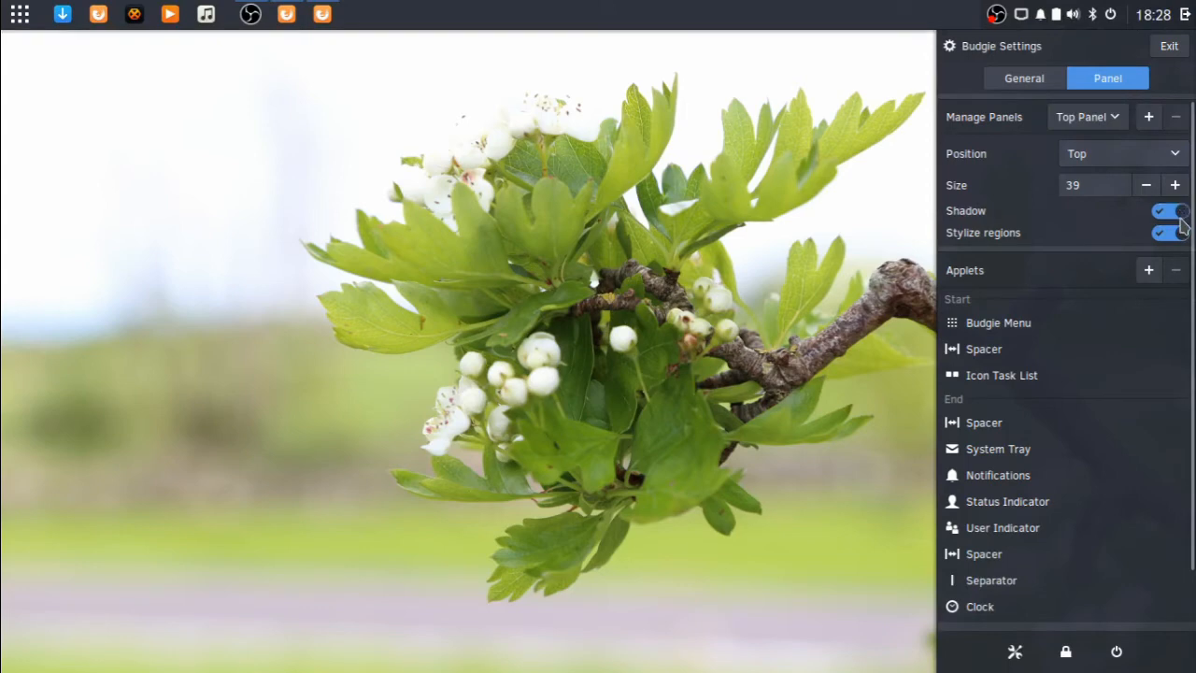
mouse_move(1181, 255)
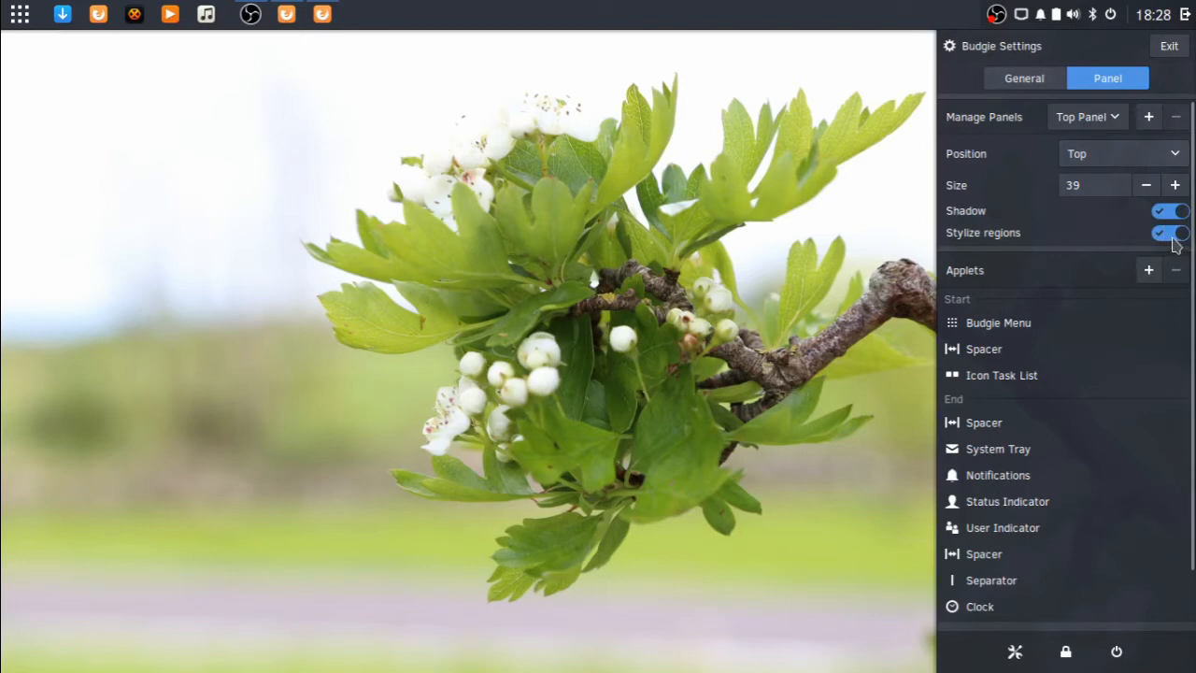
left_click(1168, 232)
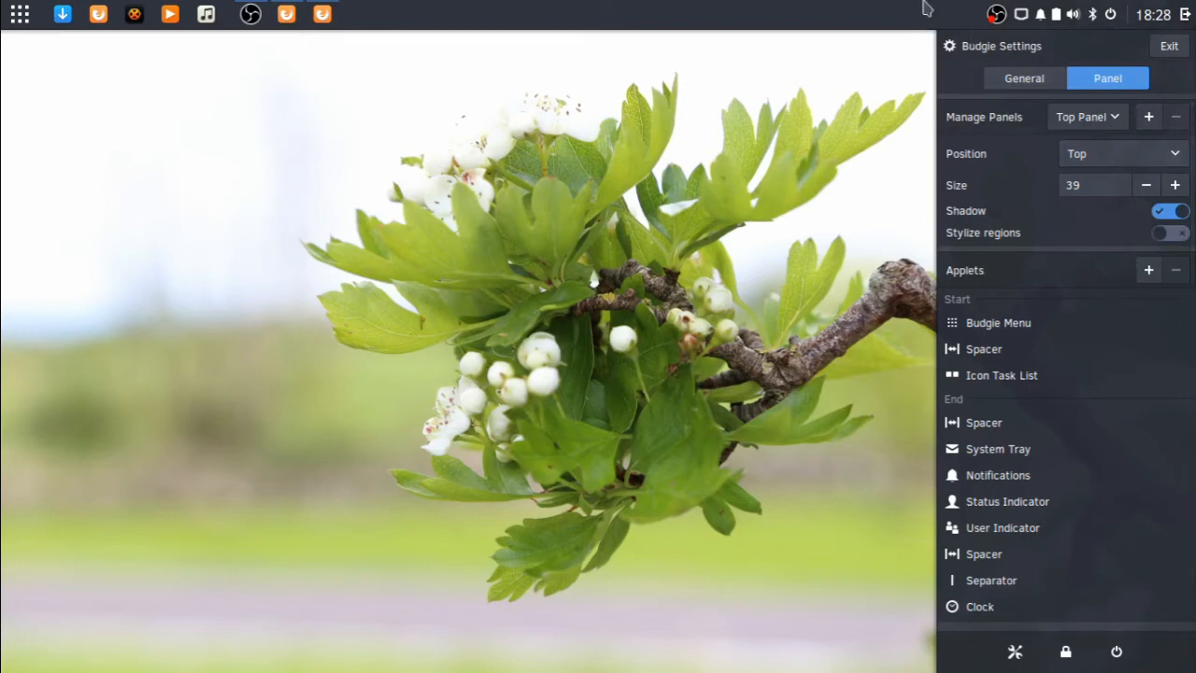
mouse_move(1184, 19)
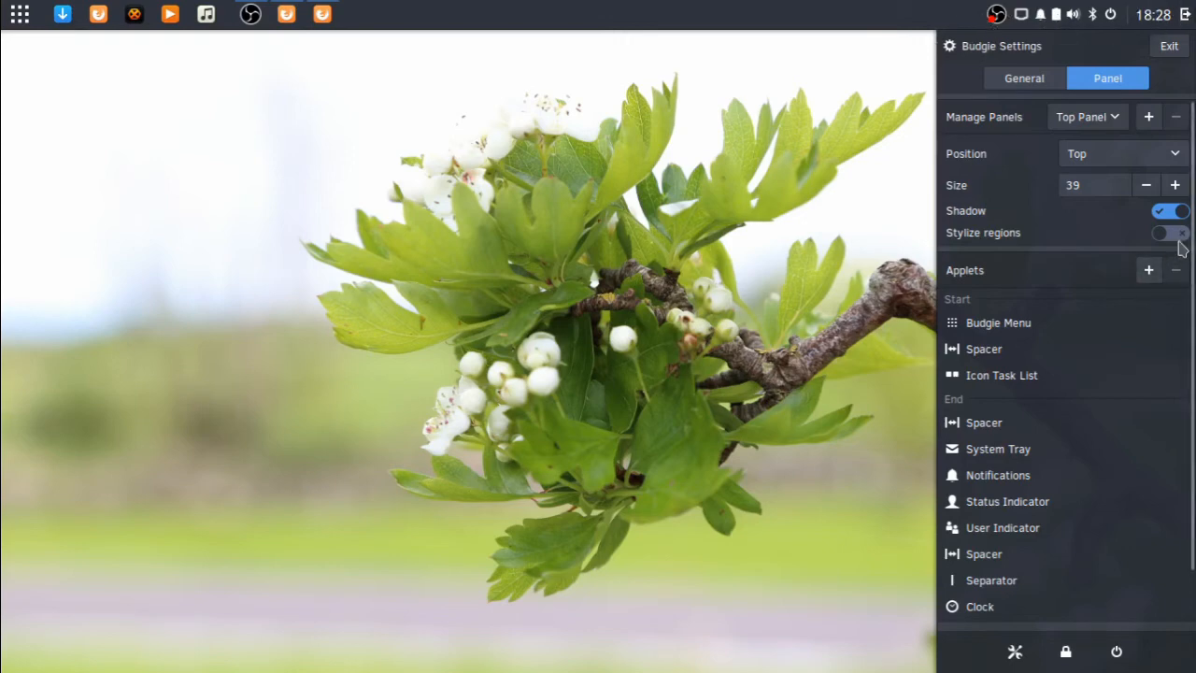
left_click(1169, 231)
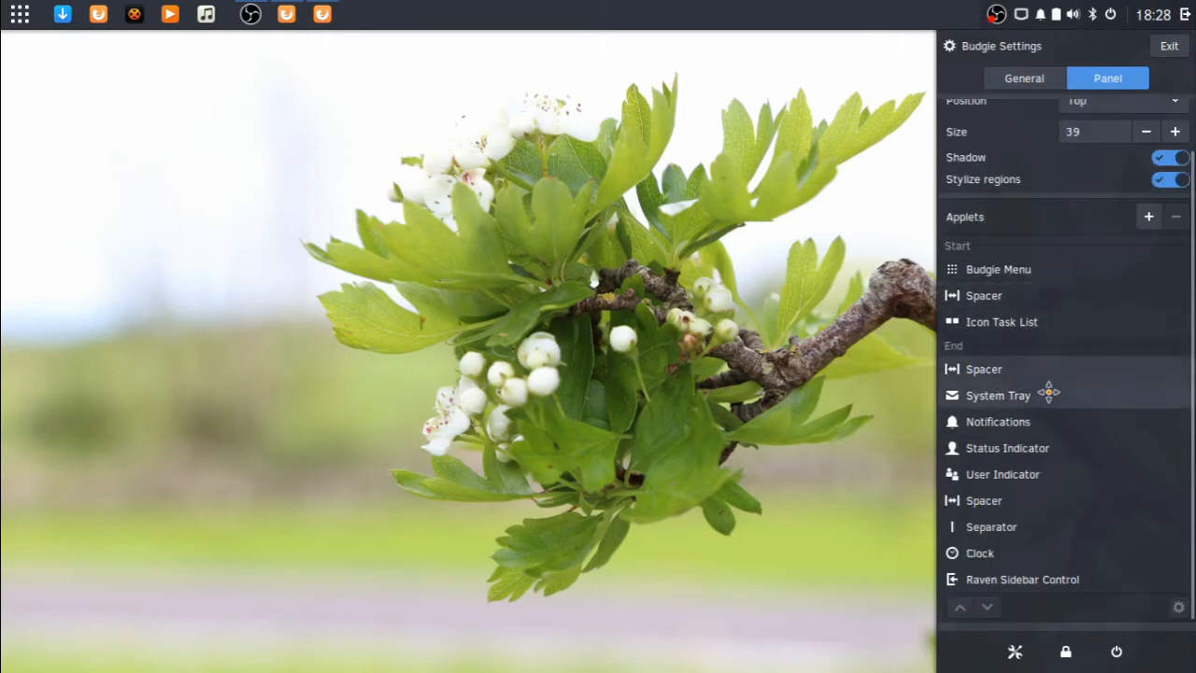
mouse_move(1009, 295)
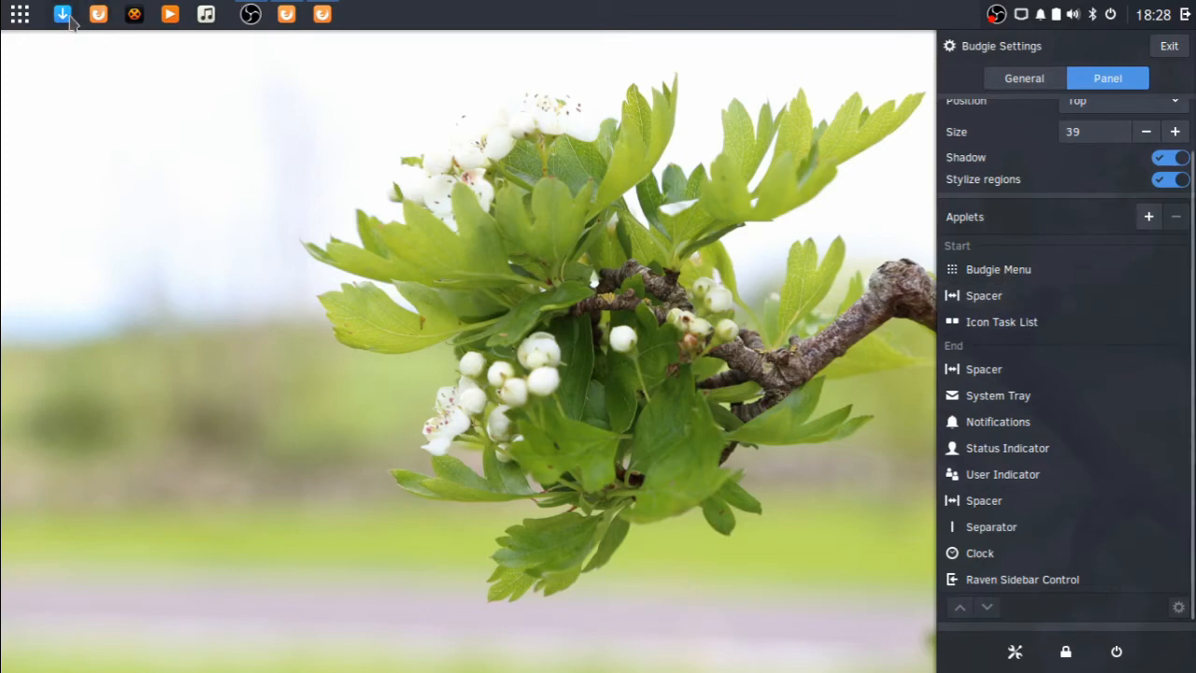
Step: Launch the Software Center and review the Installed packages list, returning to Home
left_click(1170, 45)
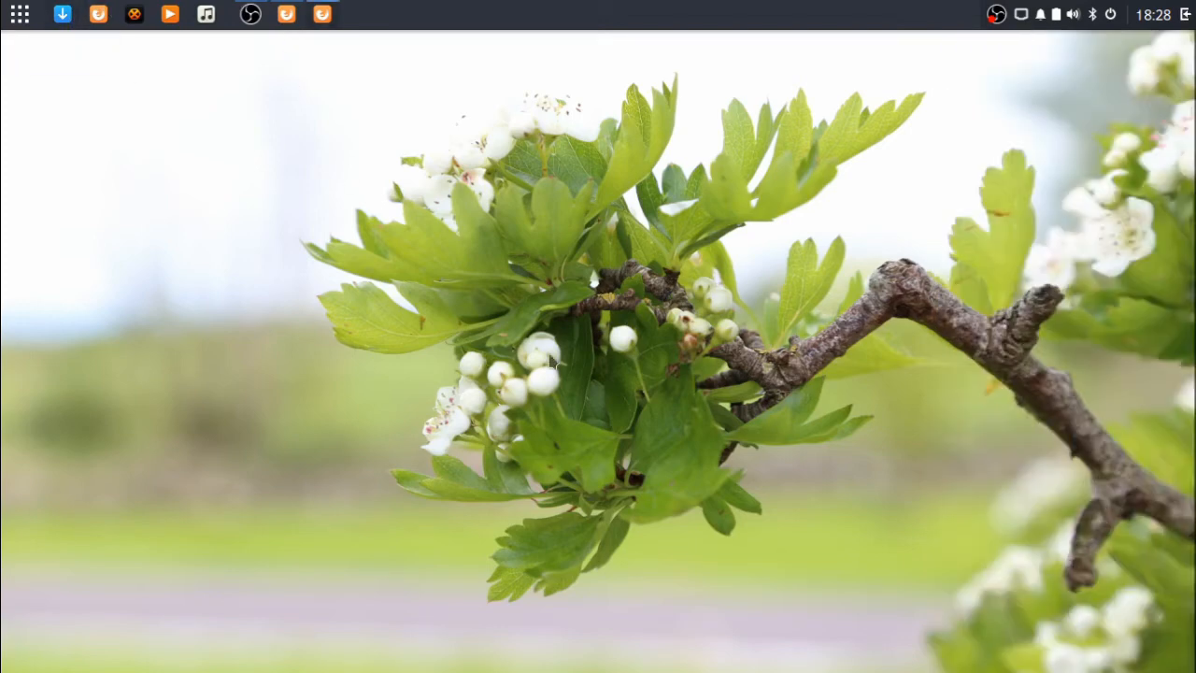
mouse_move(626, 246)
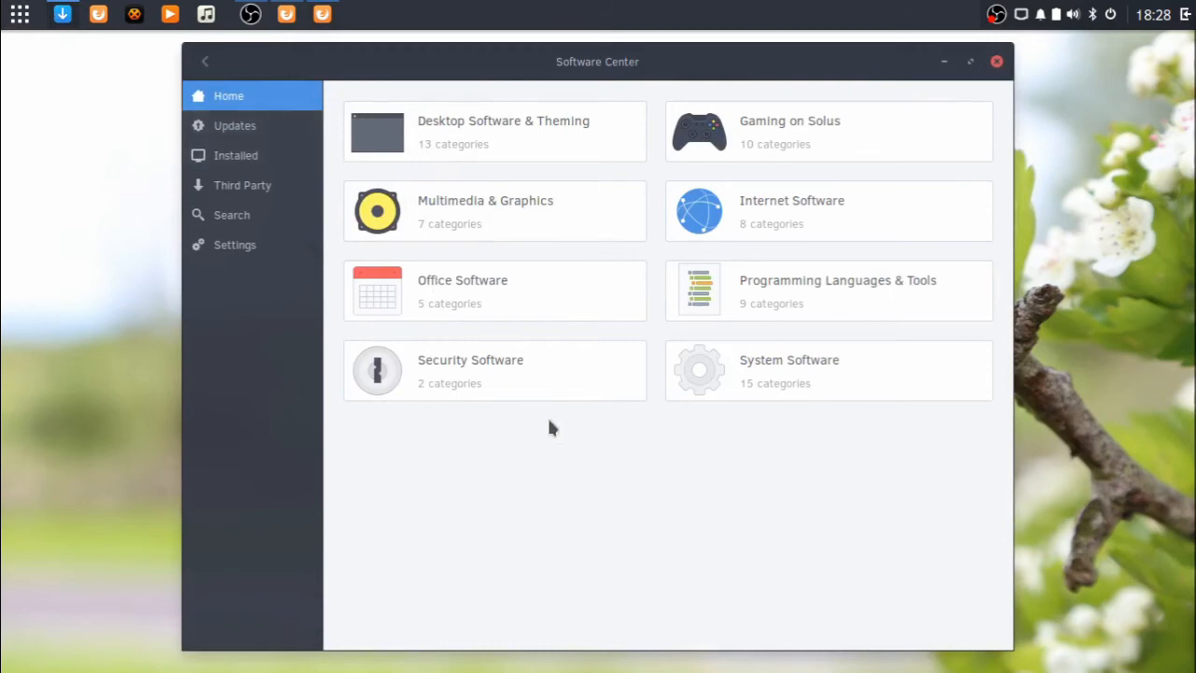
left_click(236, 155)
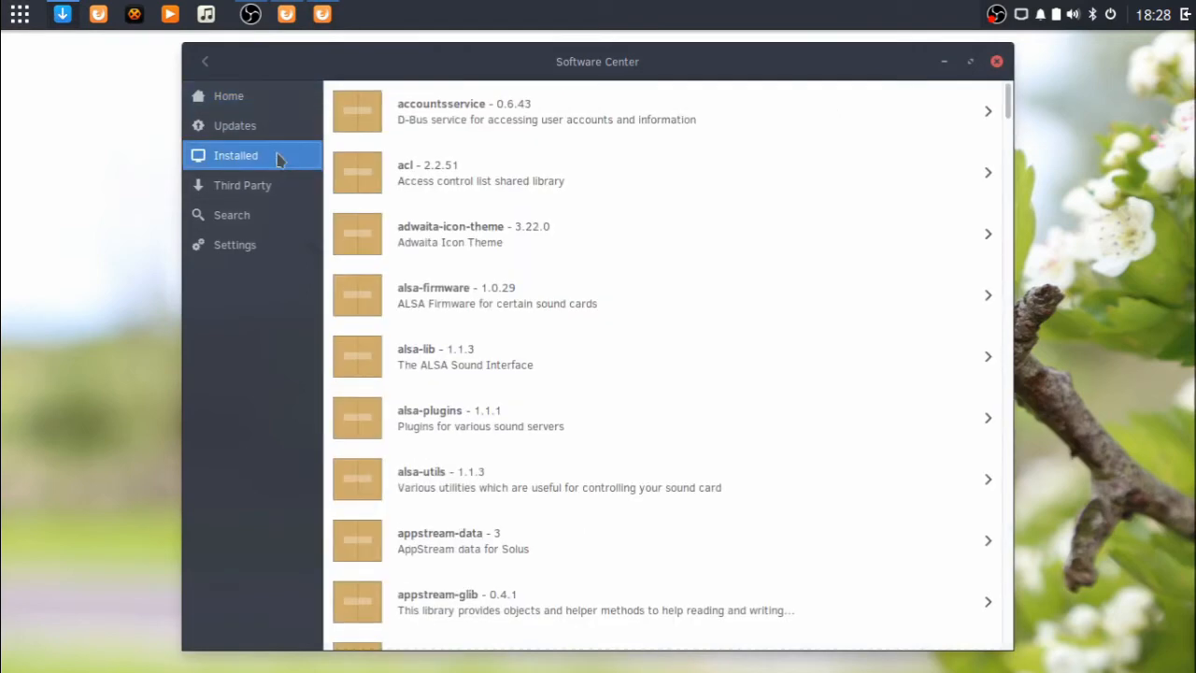
left_click(228, 95)
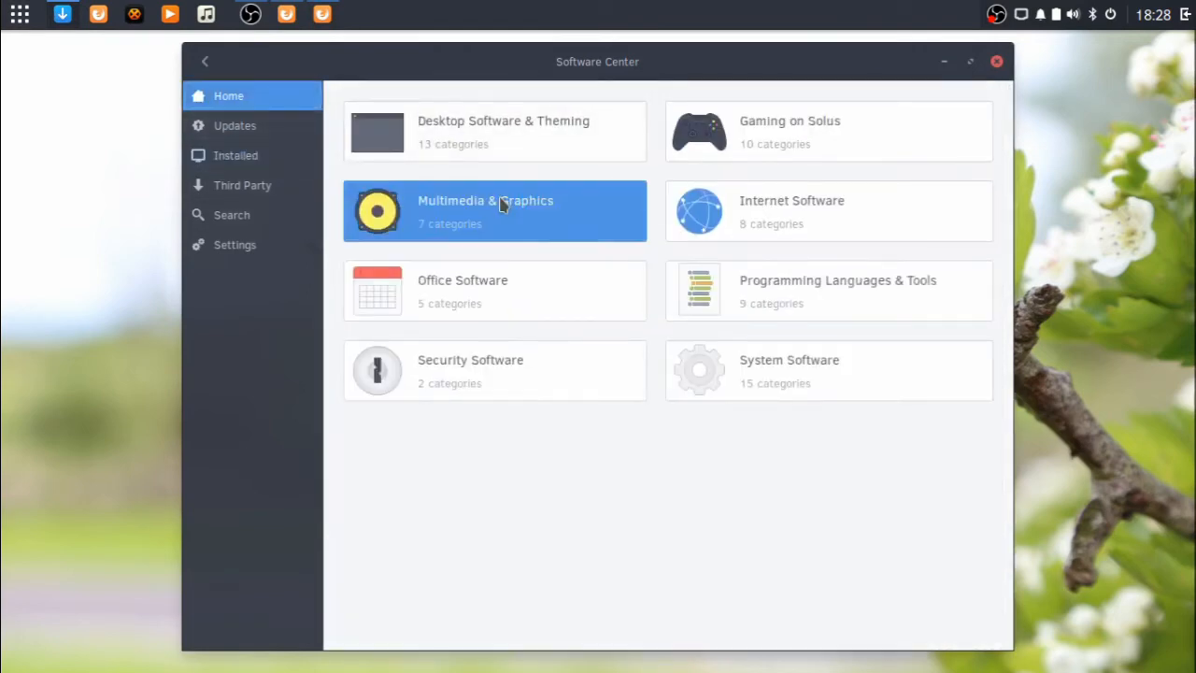
Step: Browse Multimedia & Graphics, the Search page, then the Third Party applications page
left_click(493, 210)
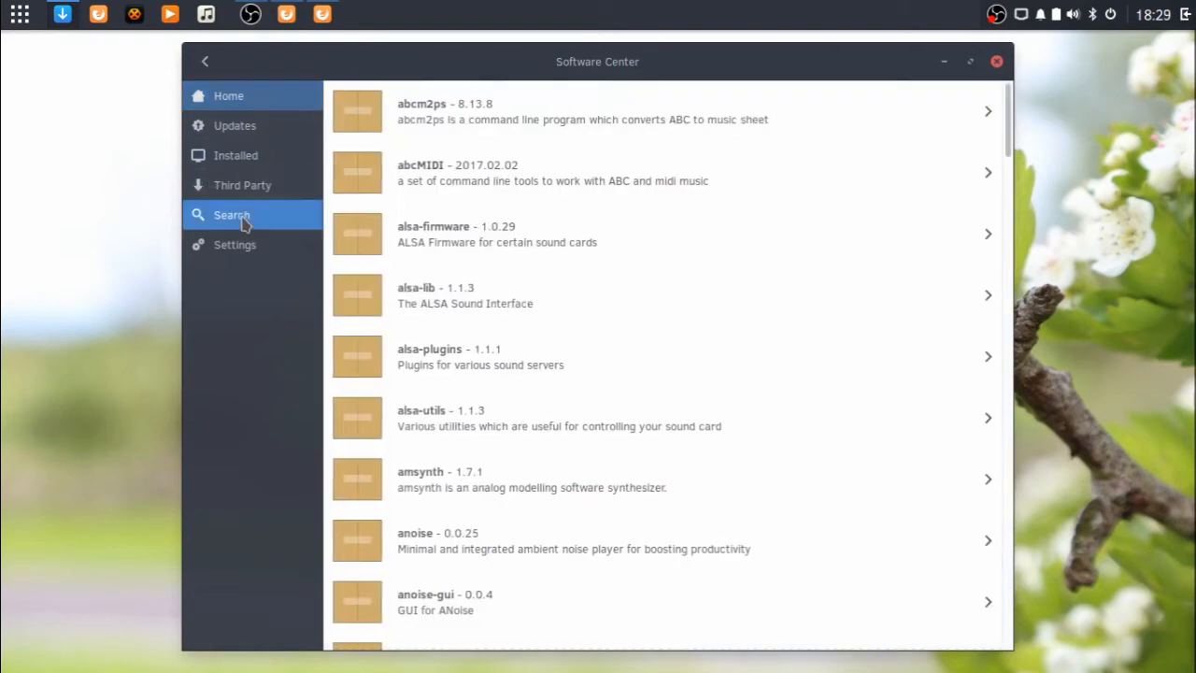
left_click(232, 213)
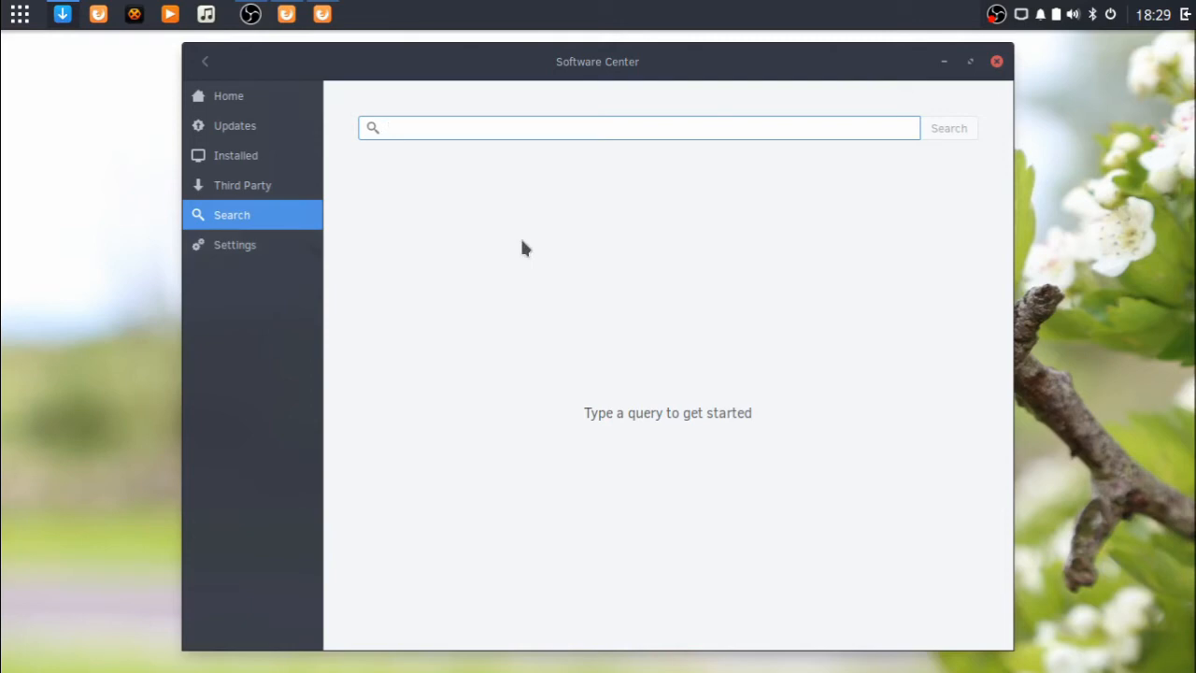
left_click(243, 185)
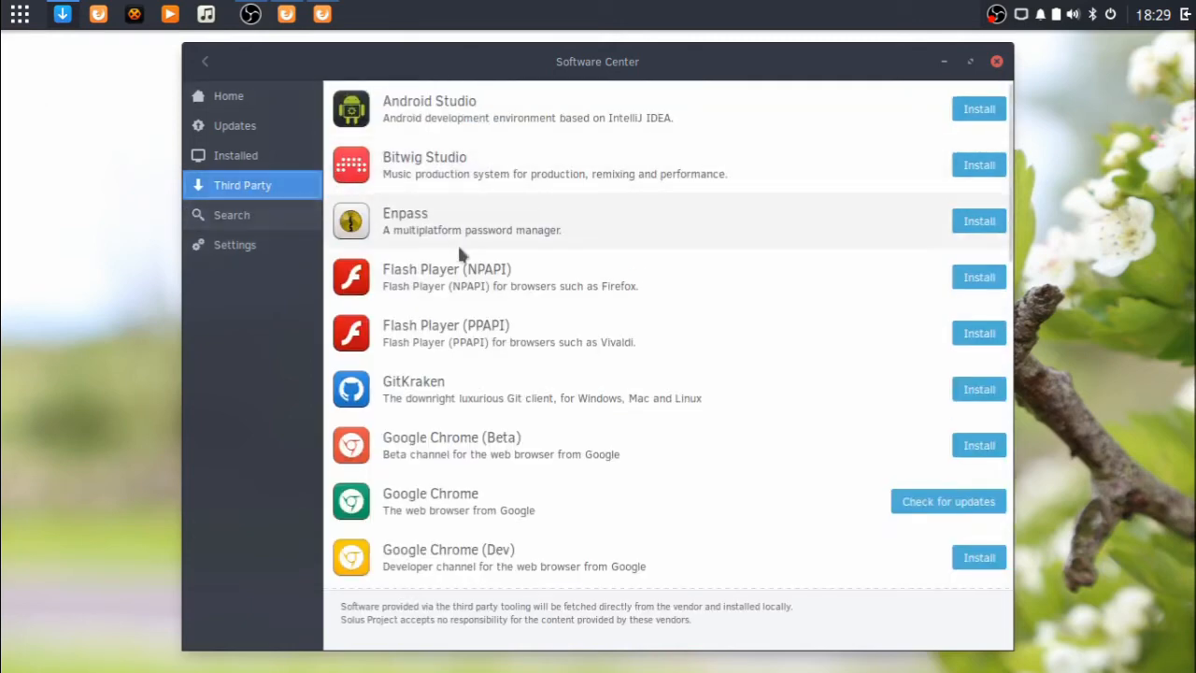
Step: Scroll through the Third Party app list, then check the Updates page for pending updates
scroll("down", 3)
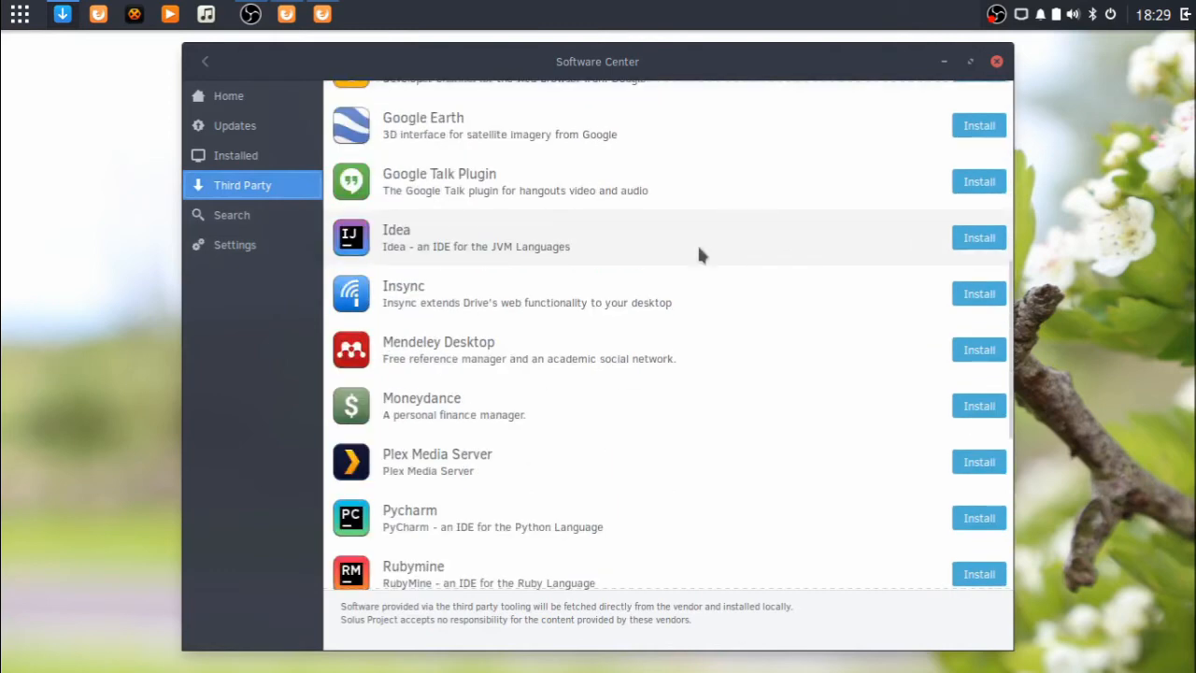
scroll("down", 3)
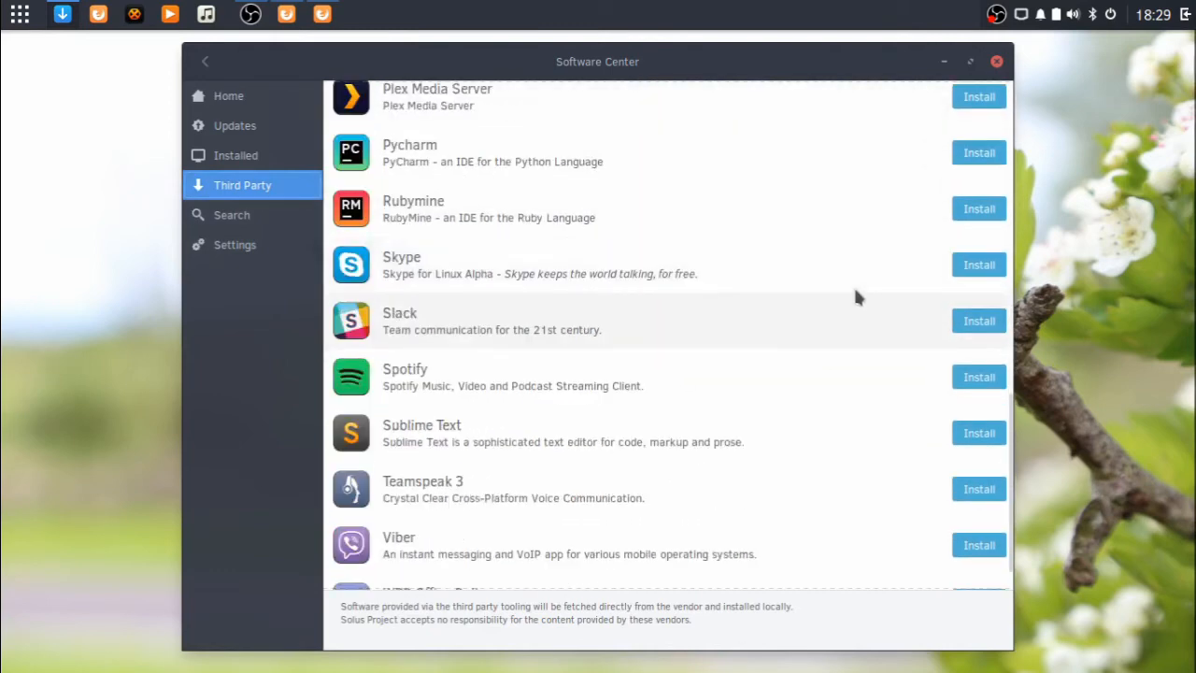
scroll("up", 3)
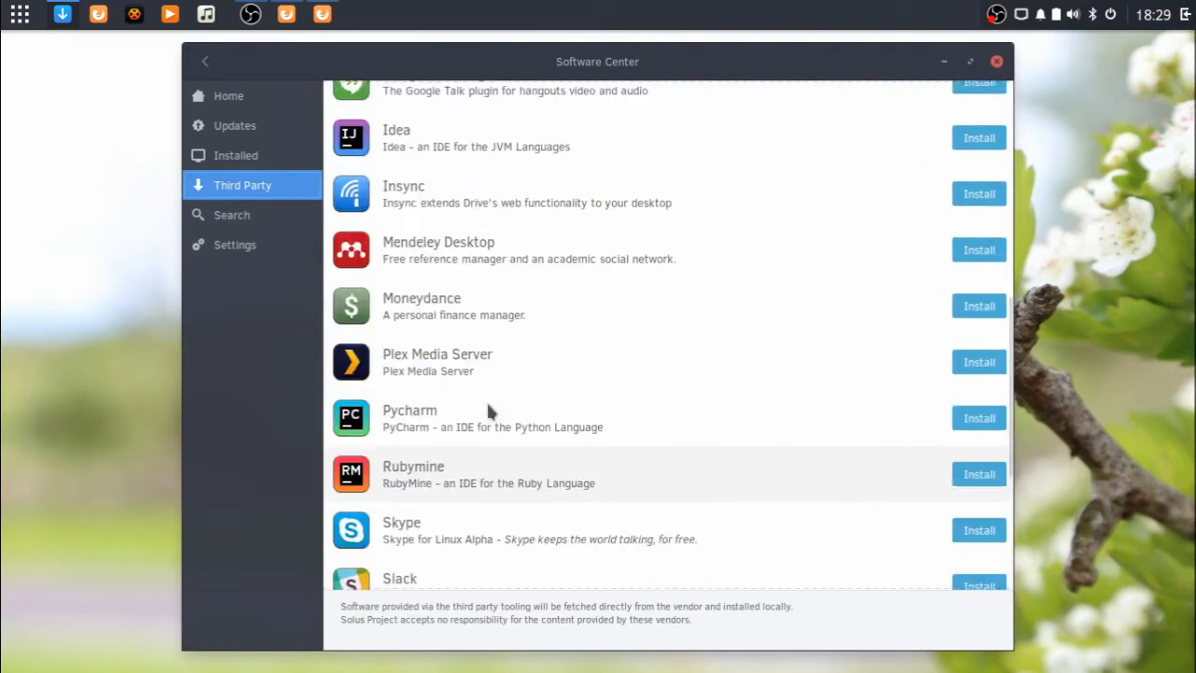
scroll("up", 3)
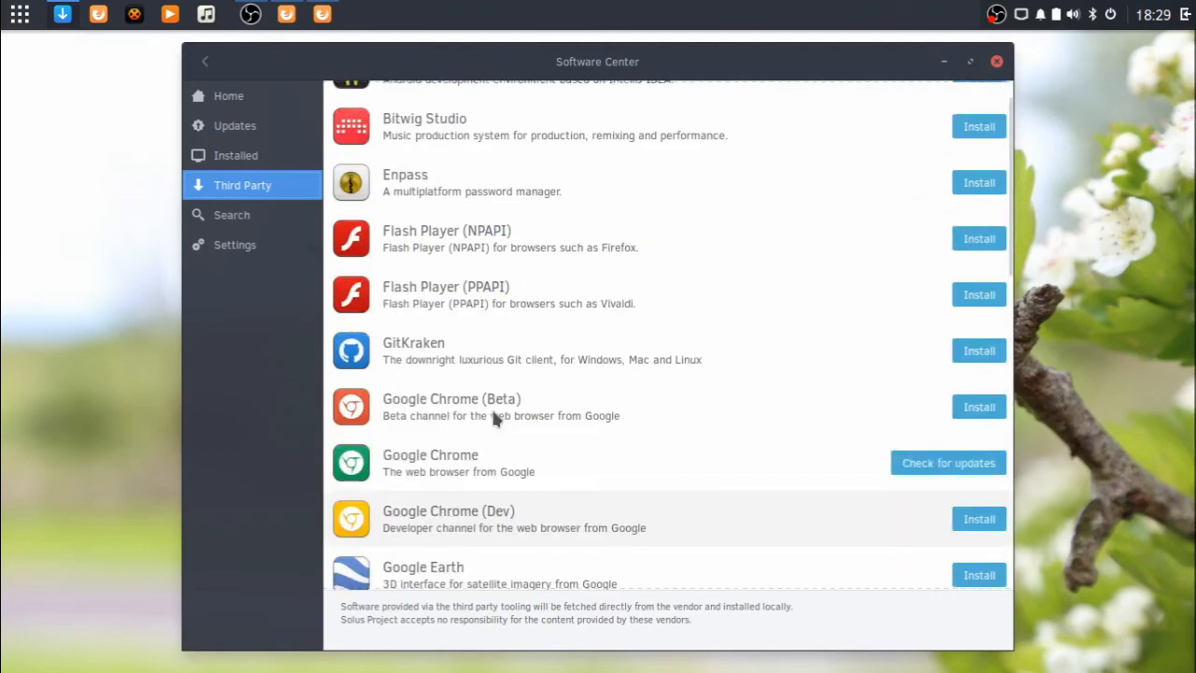
scroll("down", 3)
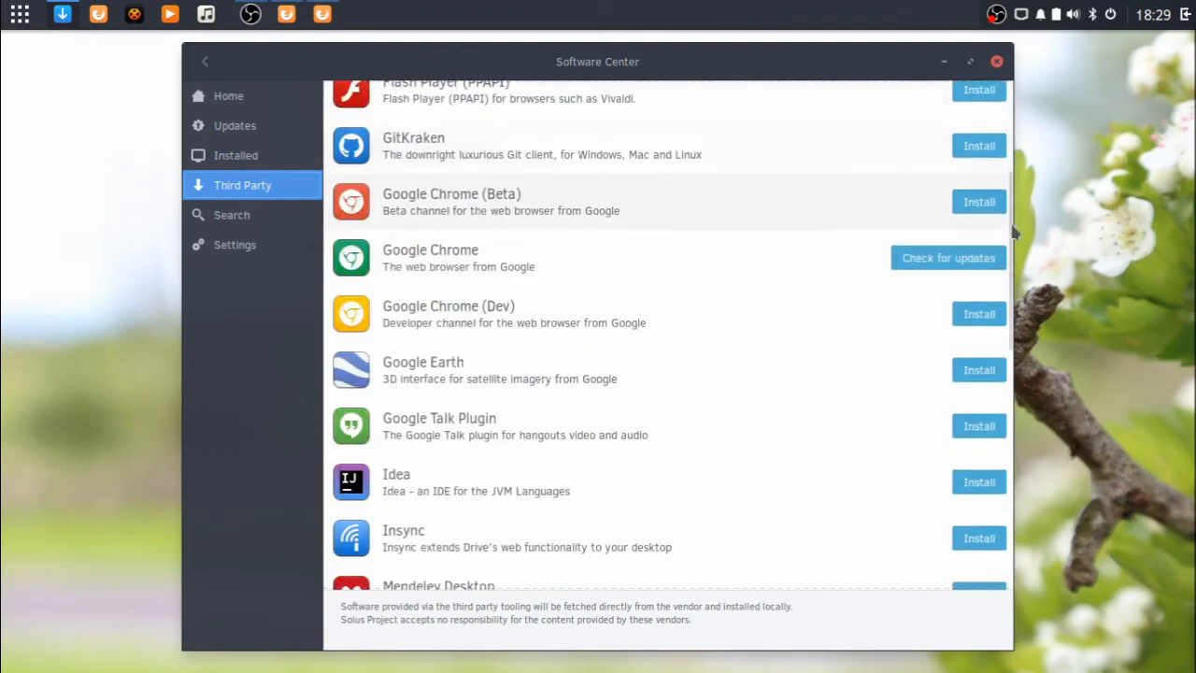
scroll("down", 3)
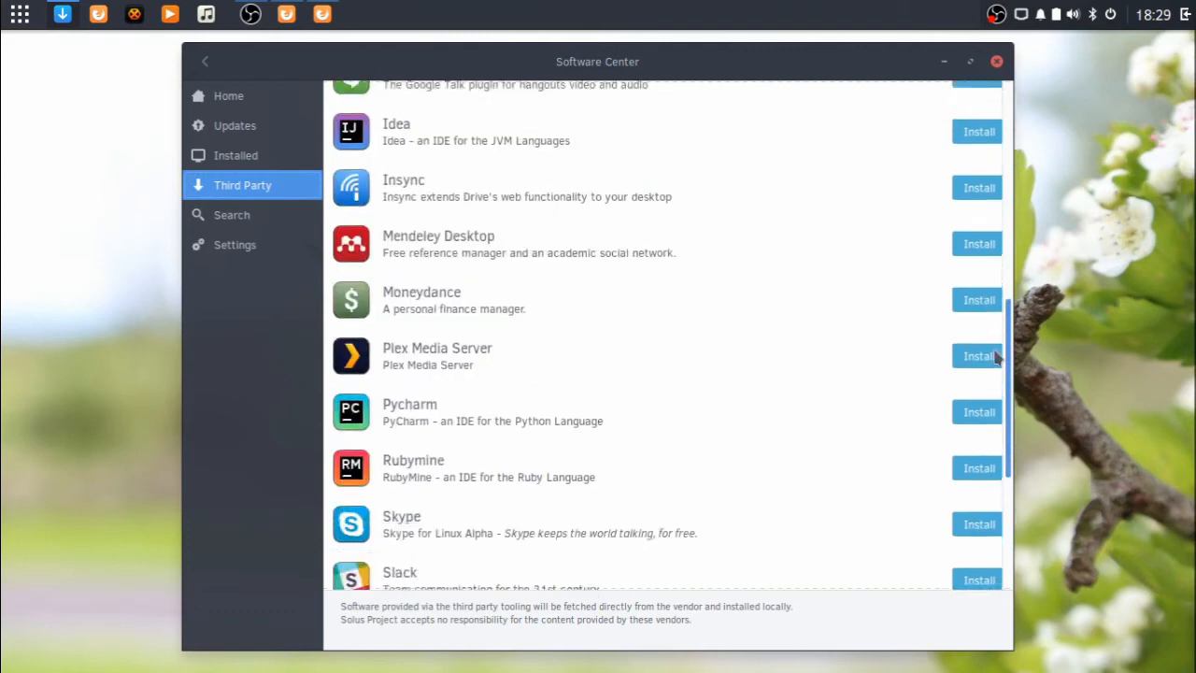
scroll("down", 3)
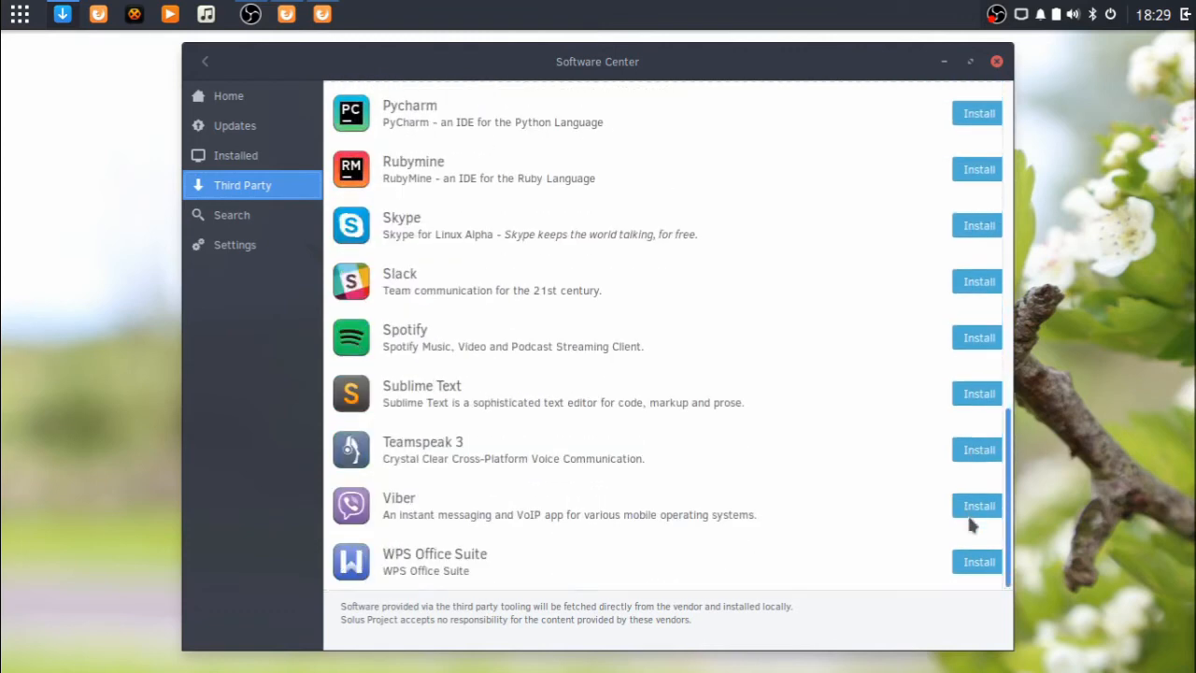
scroll("up", 3)
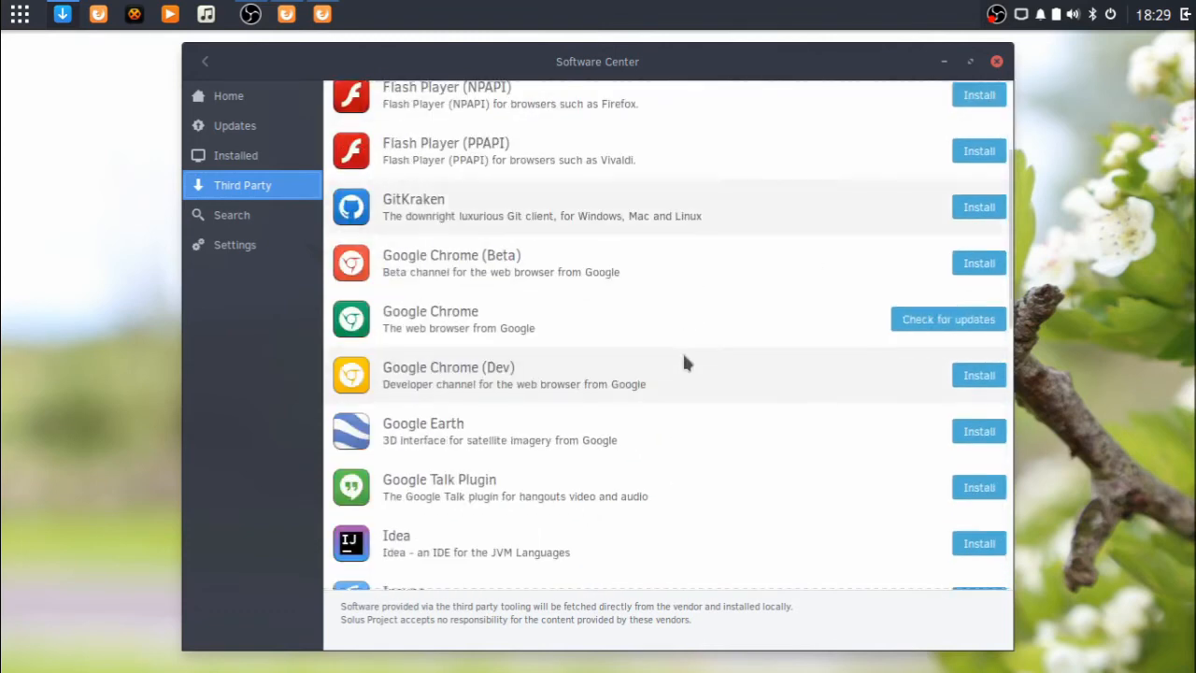
mouse_move(948, 318)
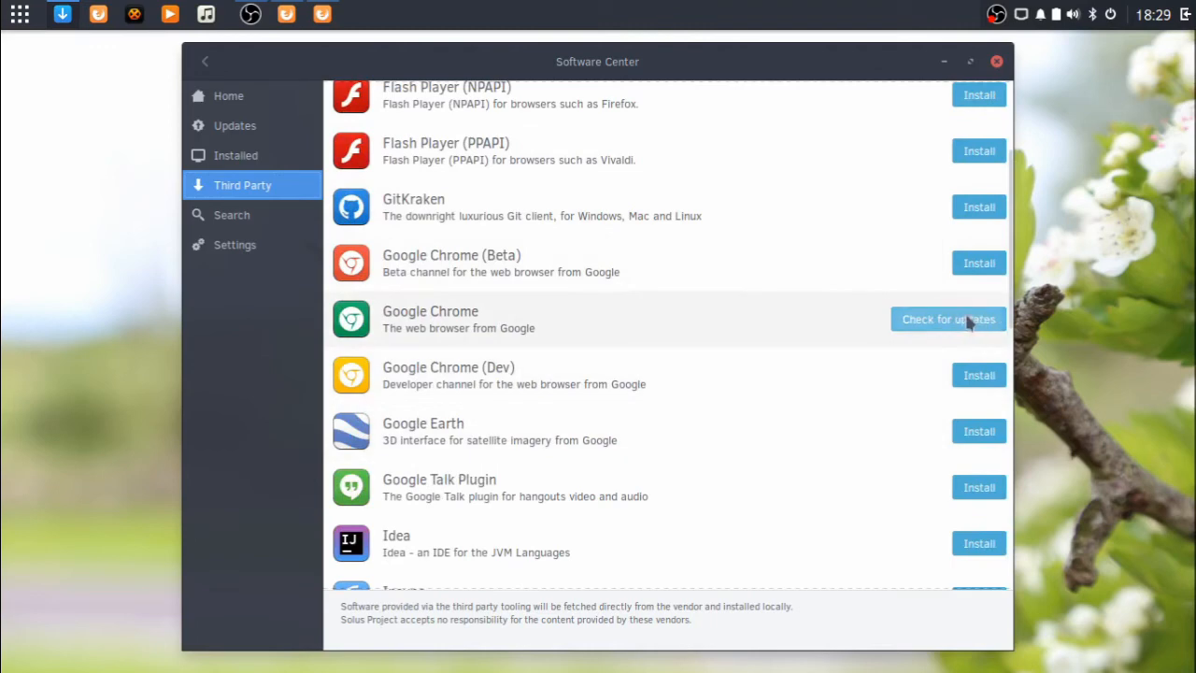
mouse_move(532, 280)
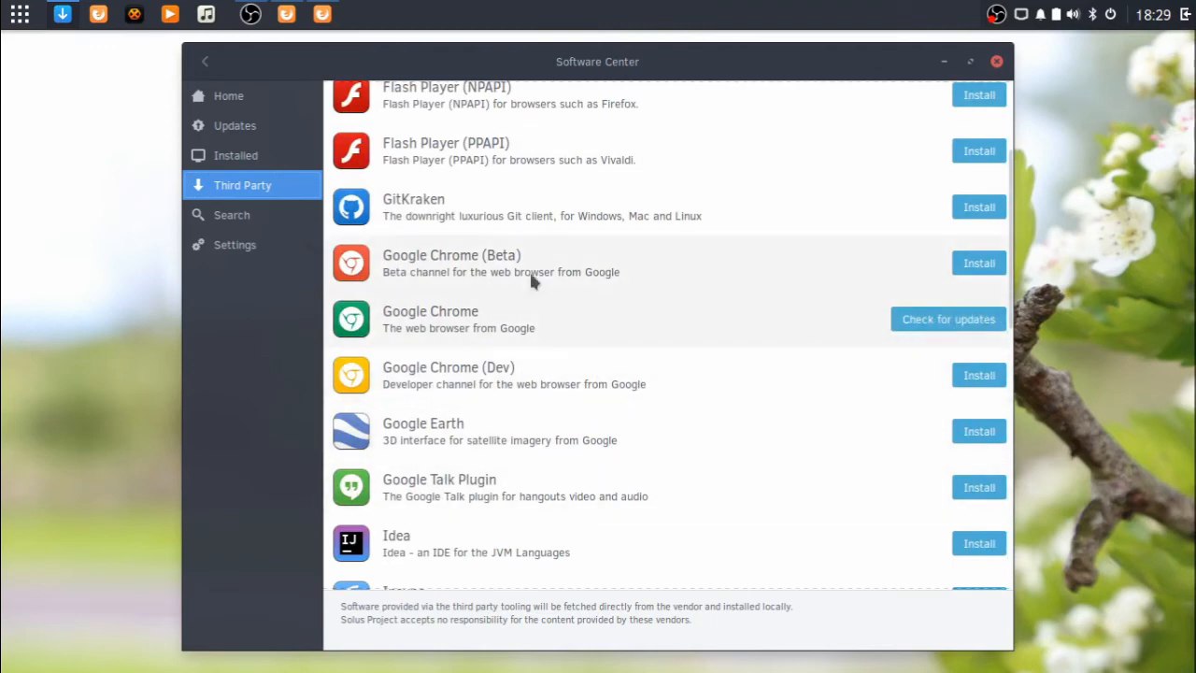
mouse_move(378, 190)
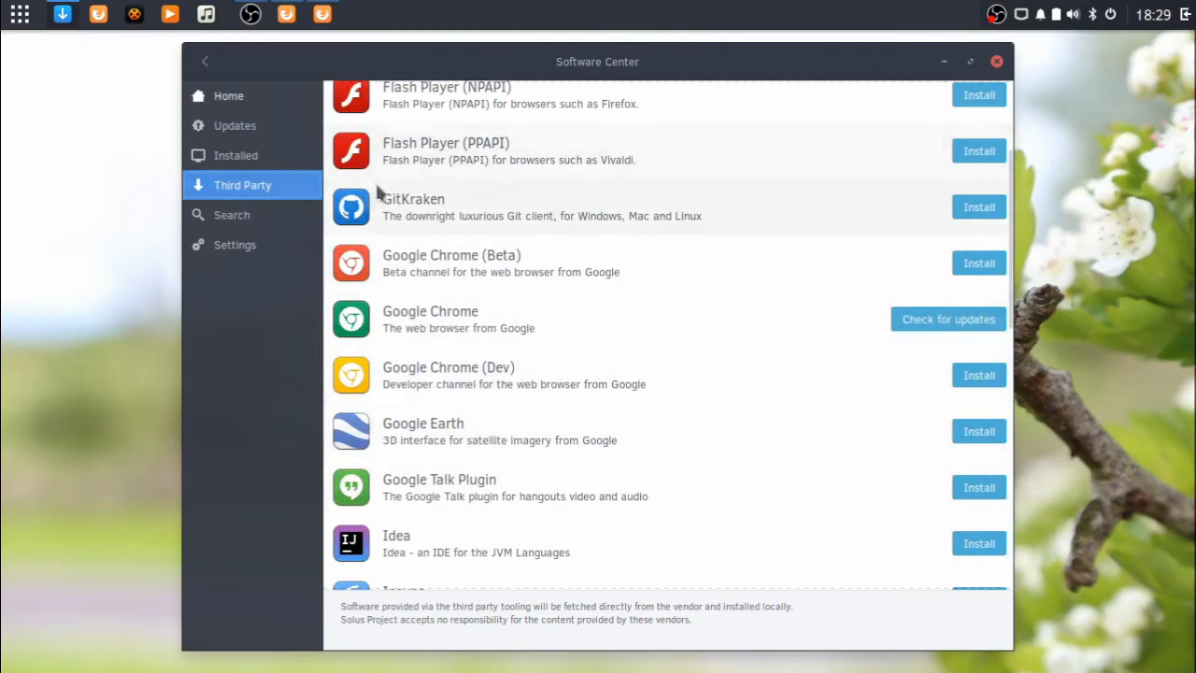
left_click(235, 125)
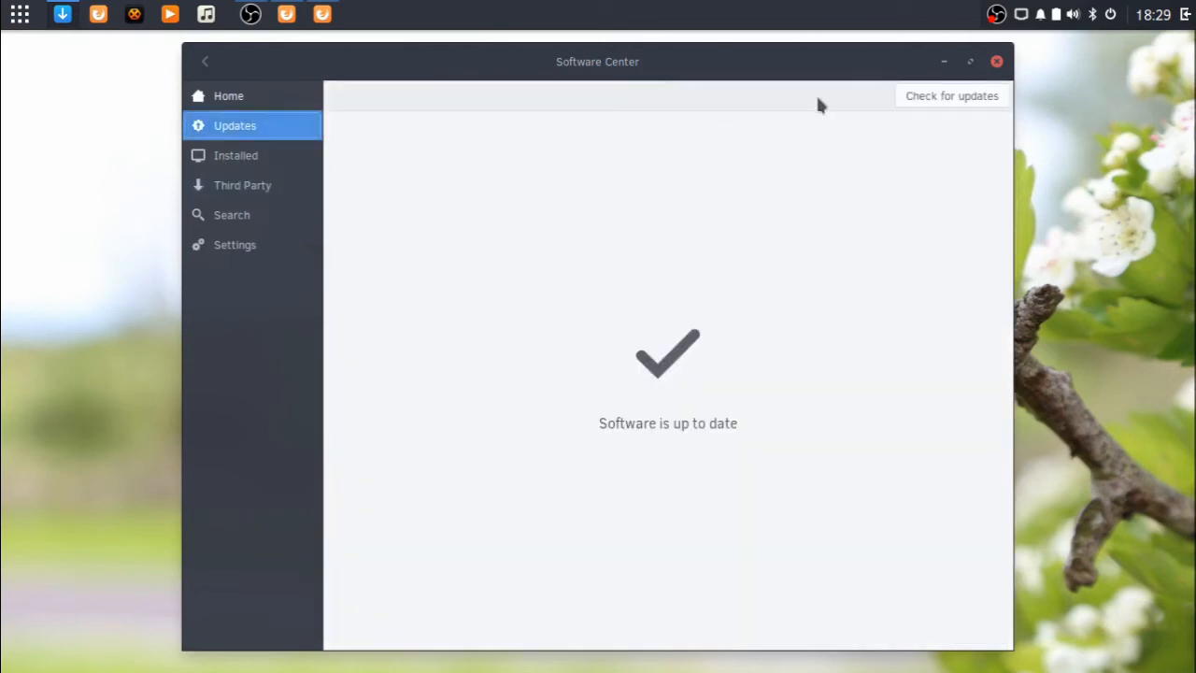
mouse_move(635, 353)
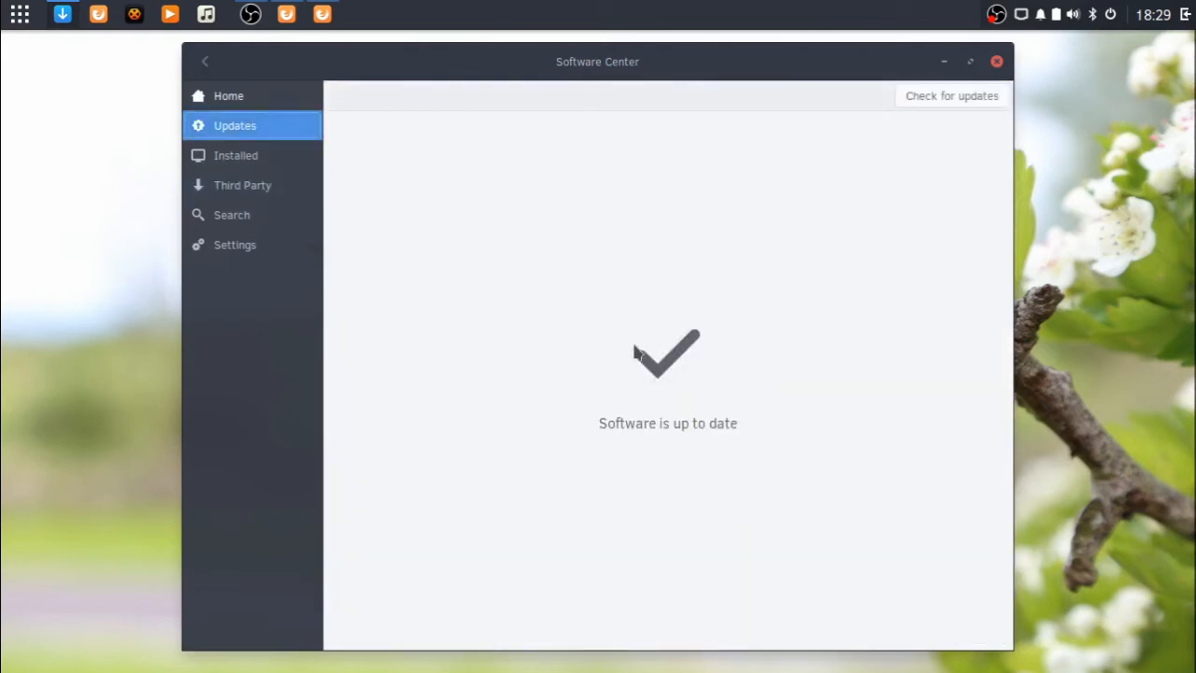
Step: Review Software Center settings, keeping the update frequency at Every hour
left_click(236, 242)
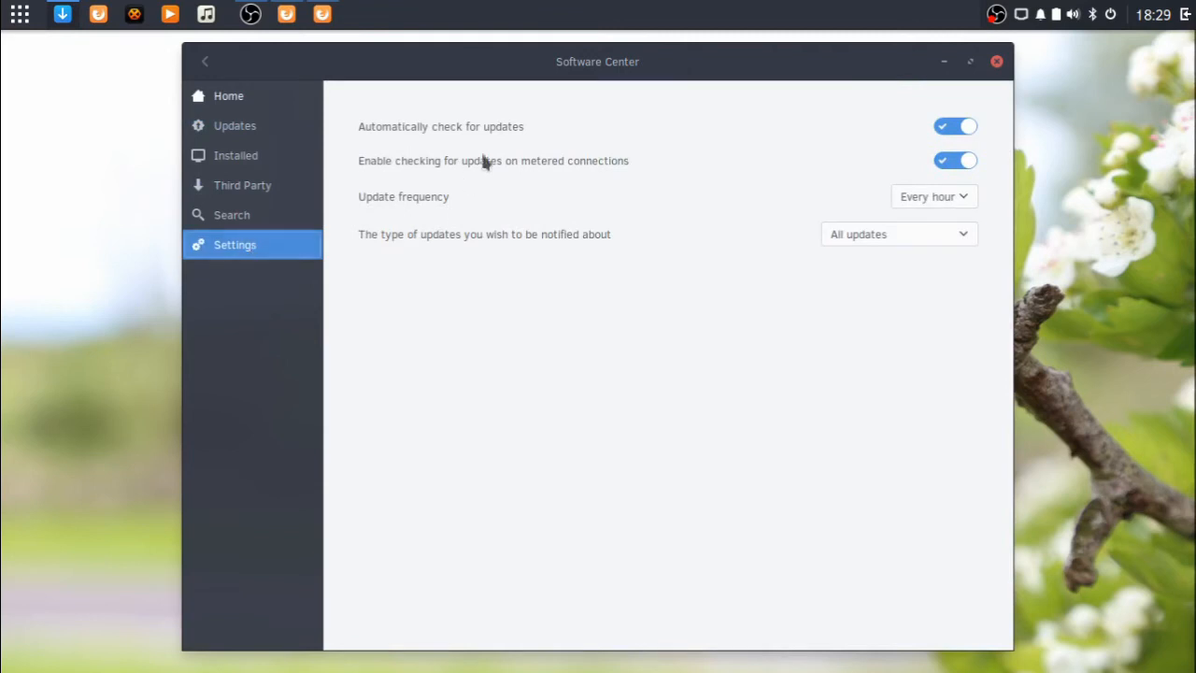
mouse_move(493, 135)
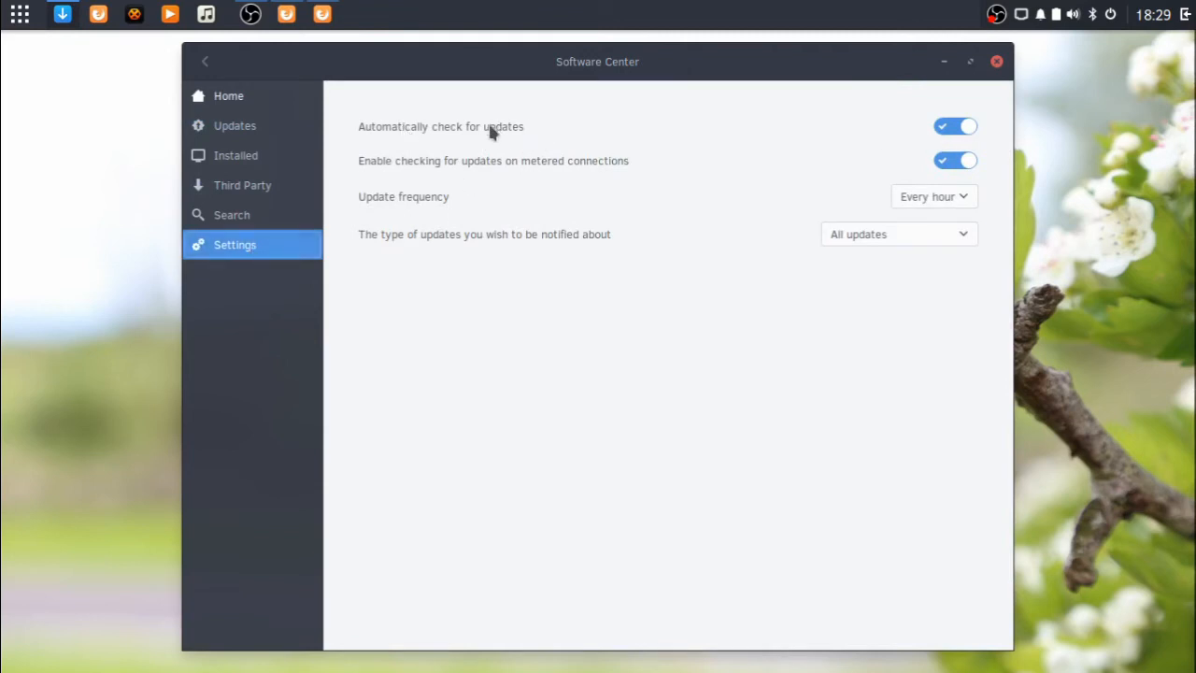
mouse_move(390, 183)
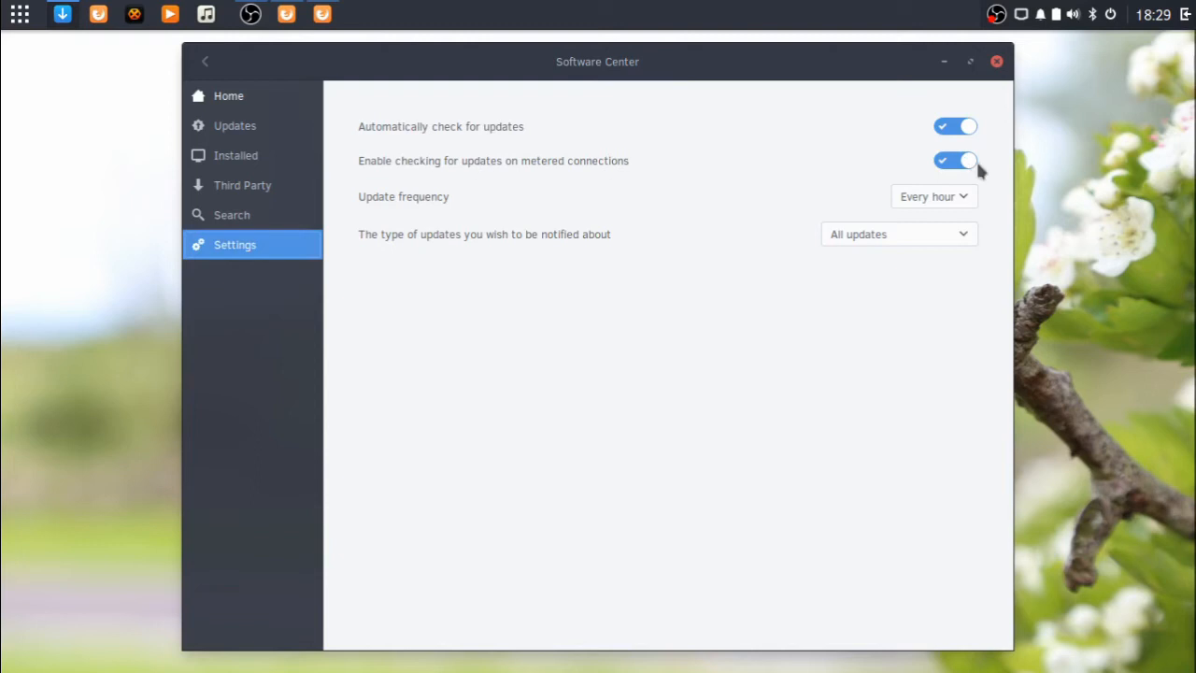
mouse_move(393, 208)
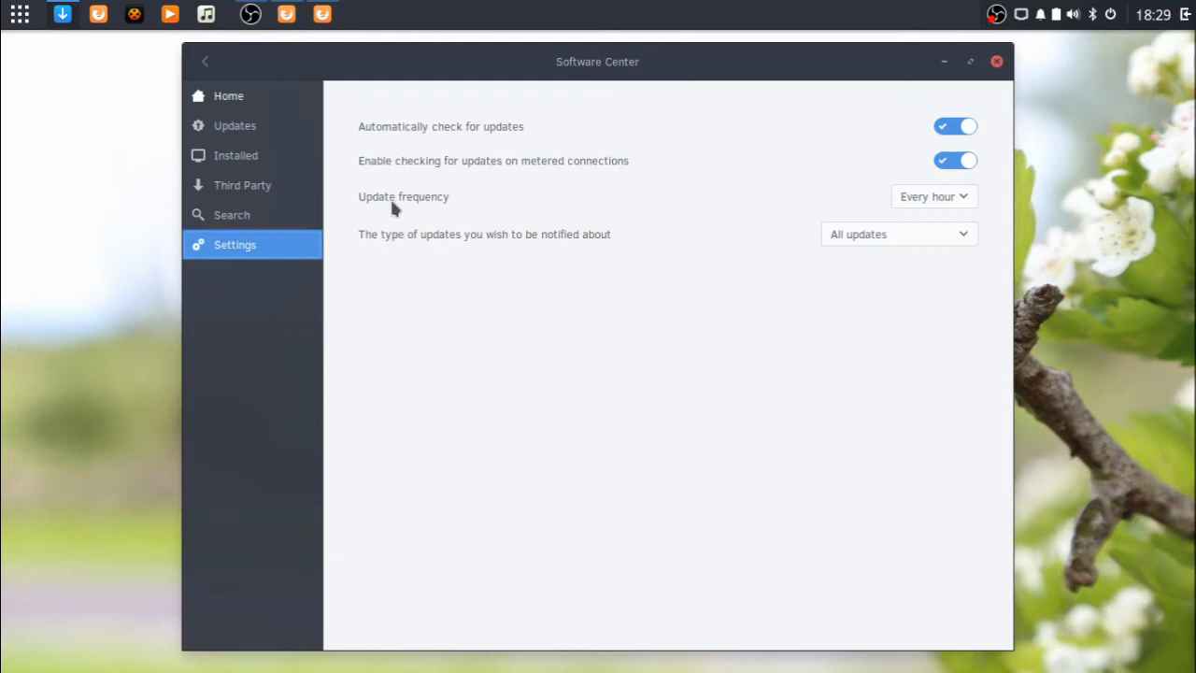
left_click(933, 197)
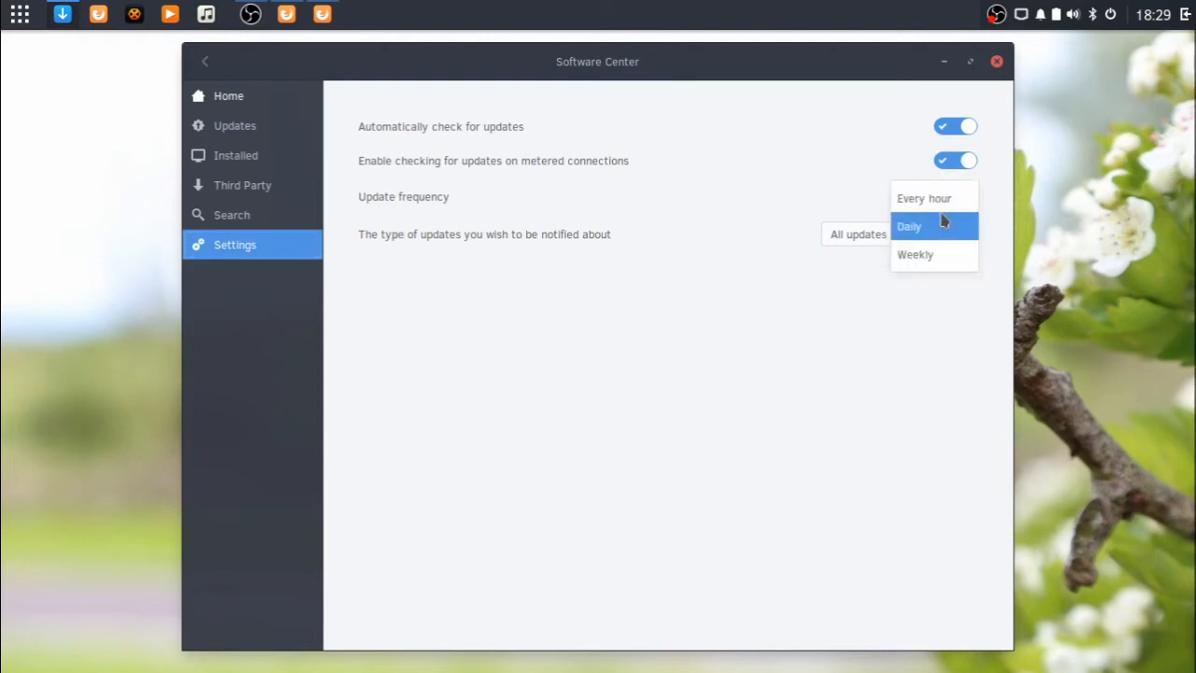
left_click(923, 198)
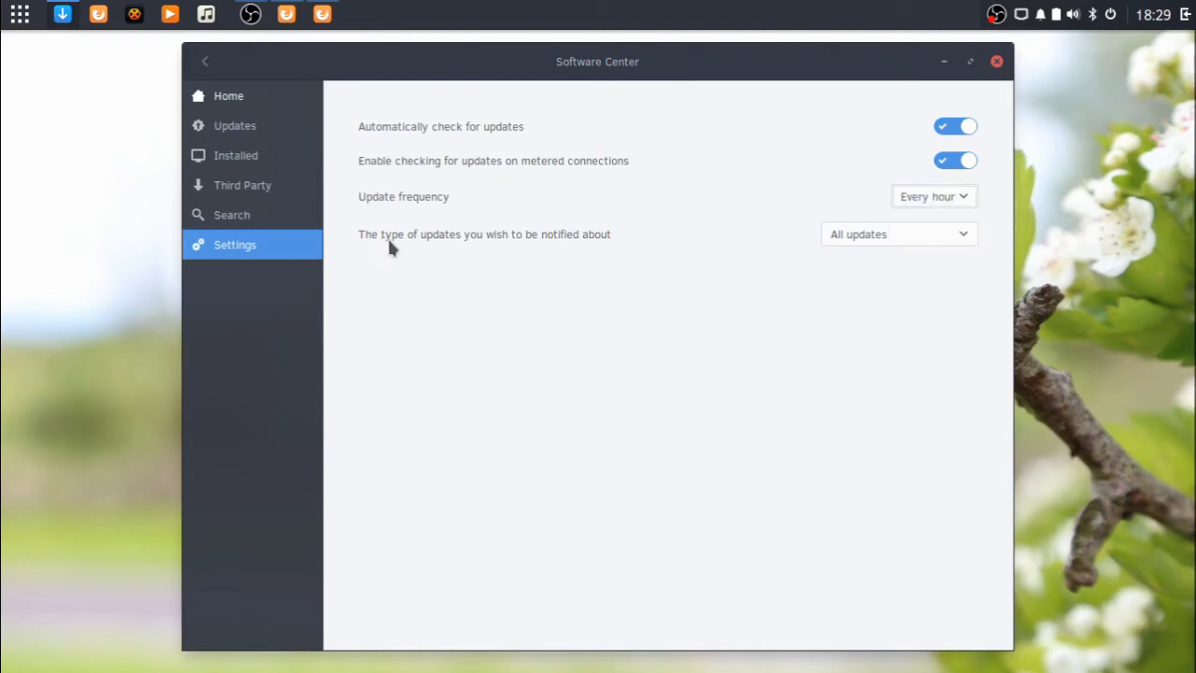
mouse_move(833, 254)
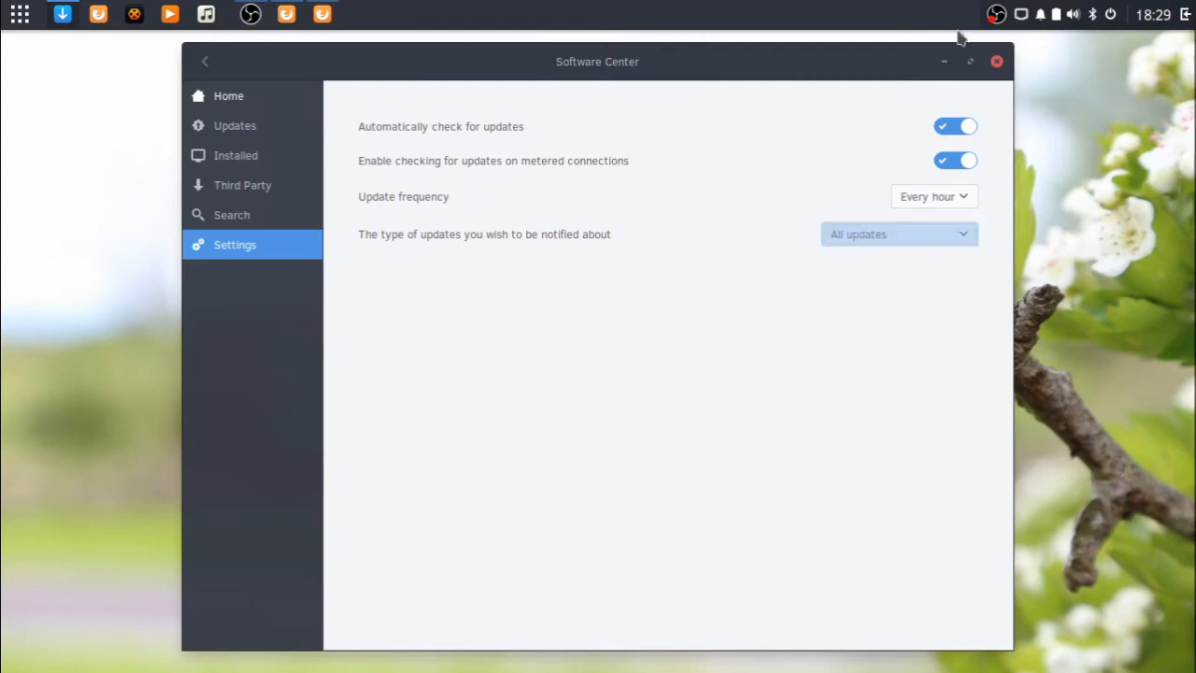
Step: Close the Software Center and bring up Raven's Budgie panel settings
left_click(996, 60)
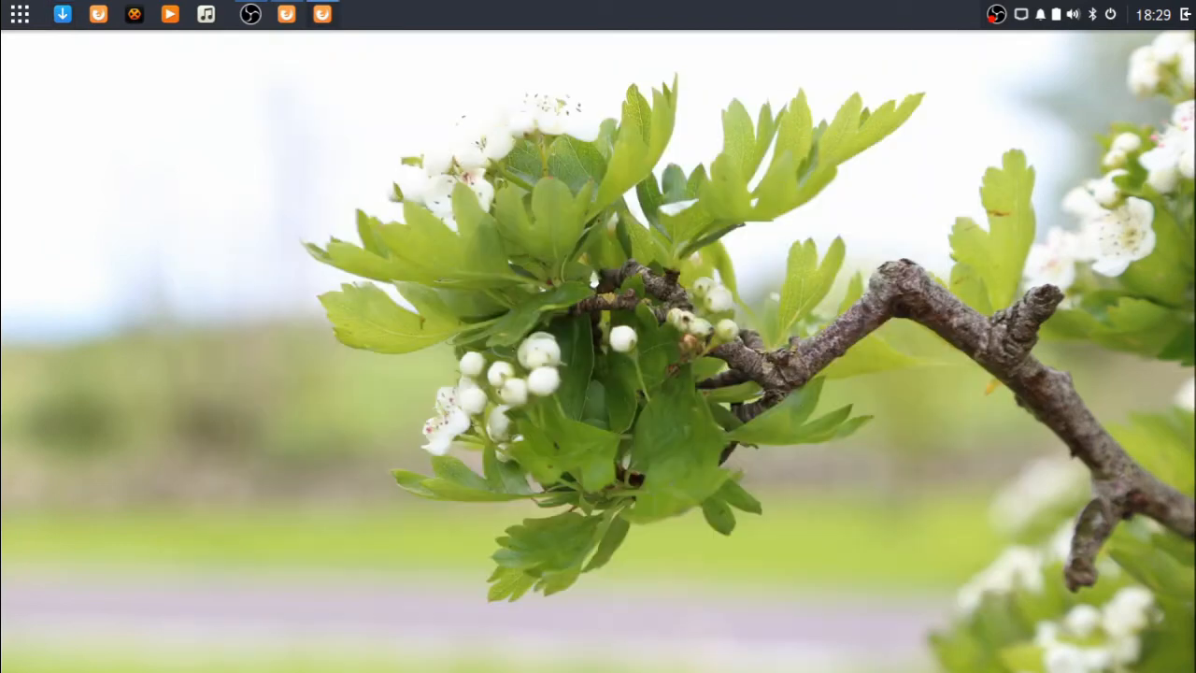
mouse_move(1095, 527)
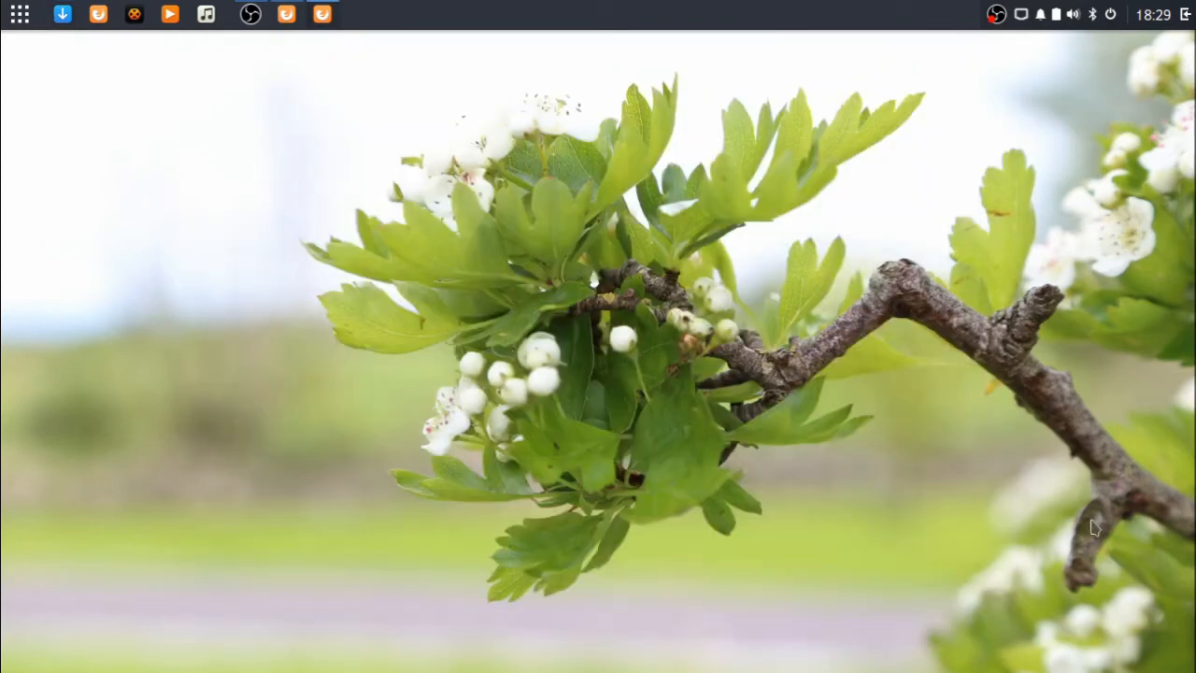
left_click(1039, 13)
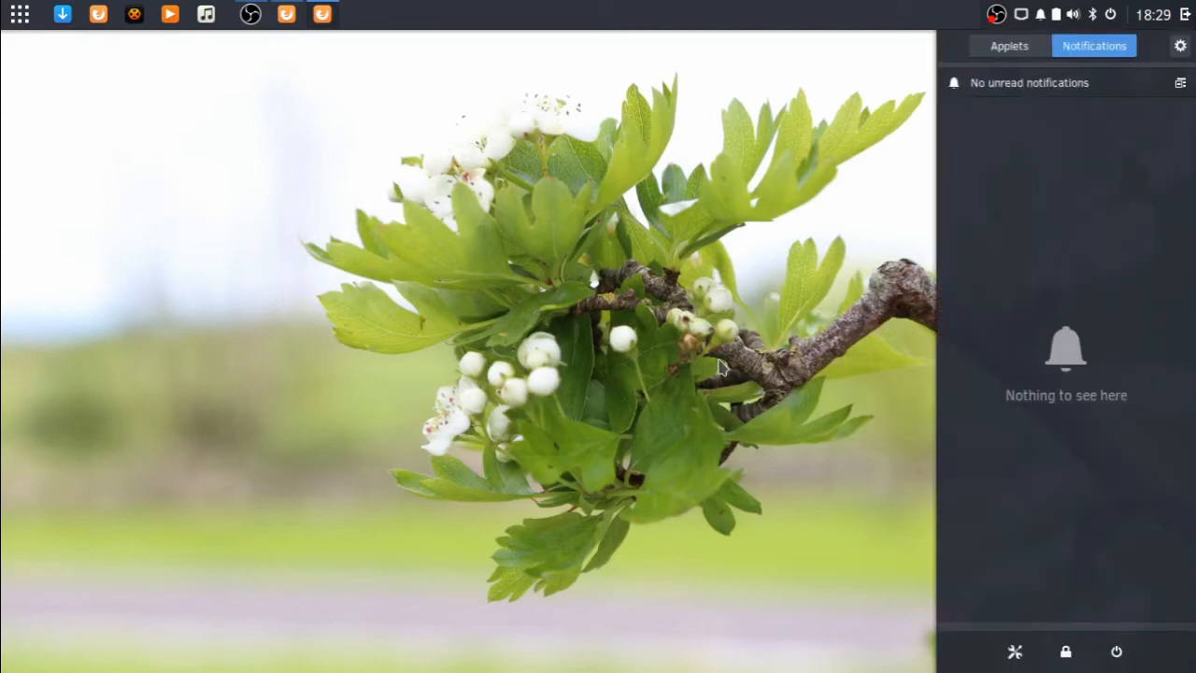
left_click(1181, 45)
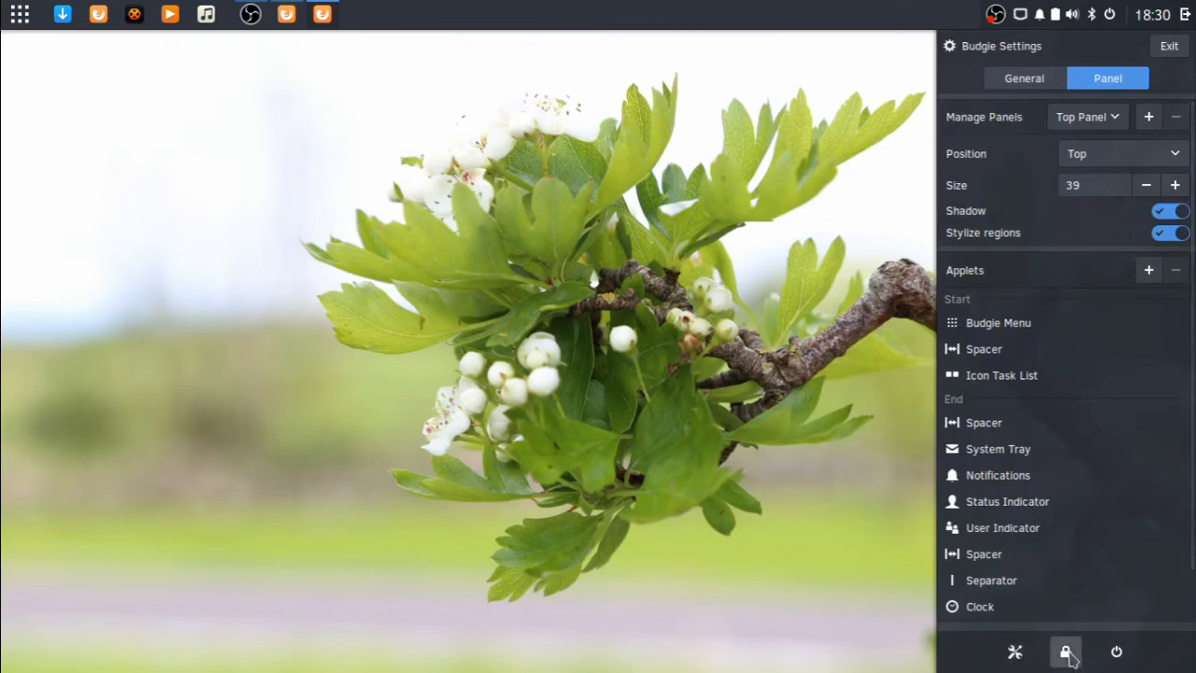
mouse_move(1115, 650)
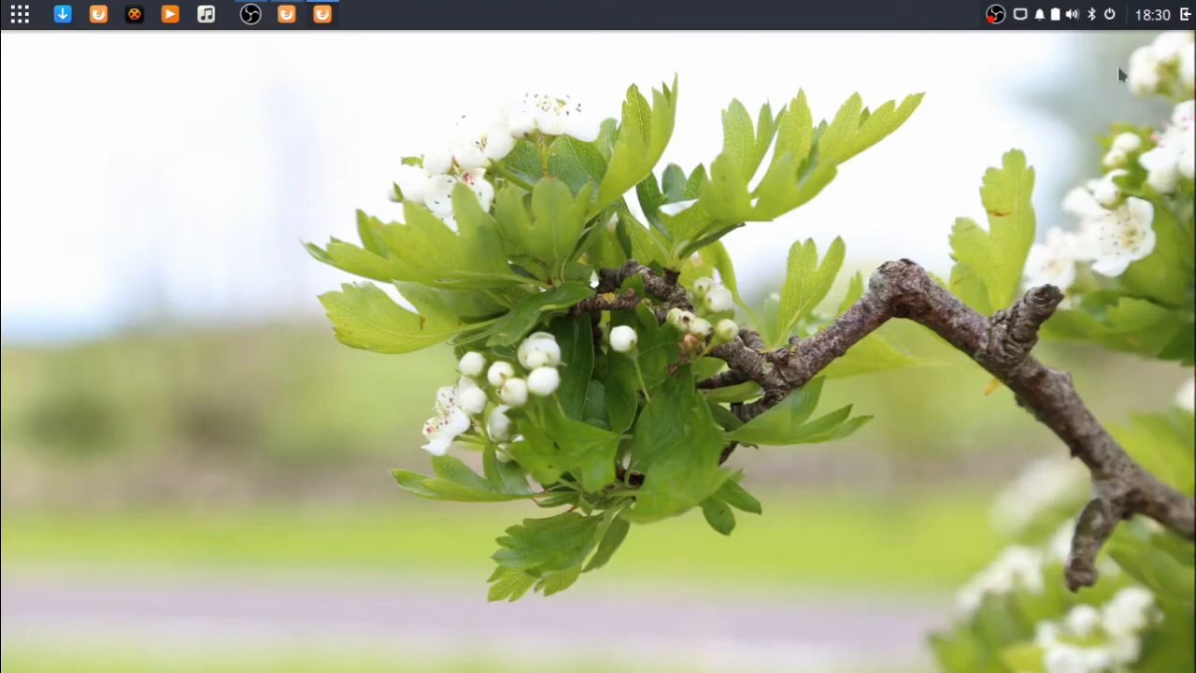
mouse_move(1087, 11)
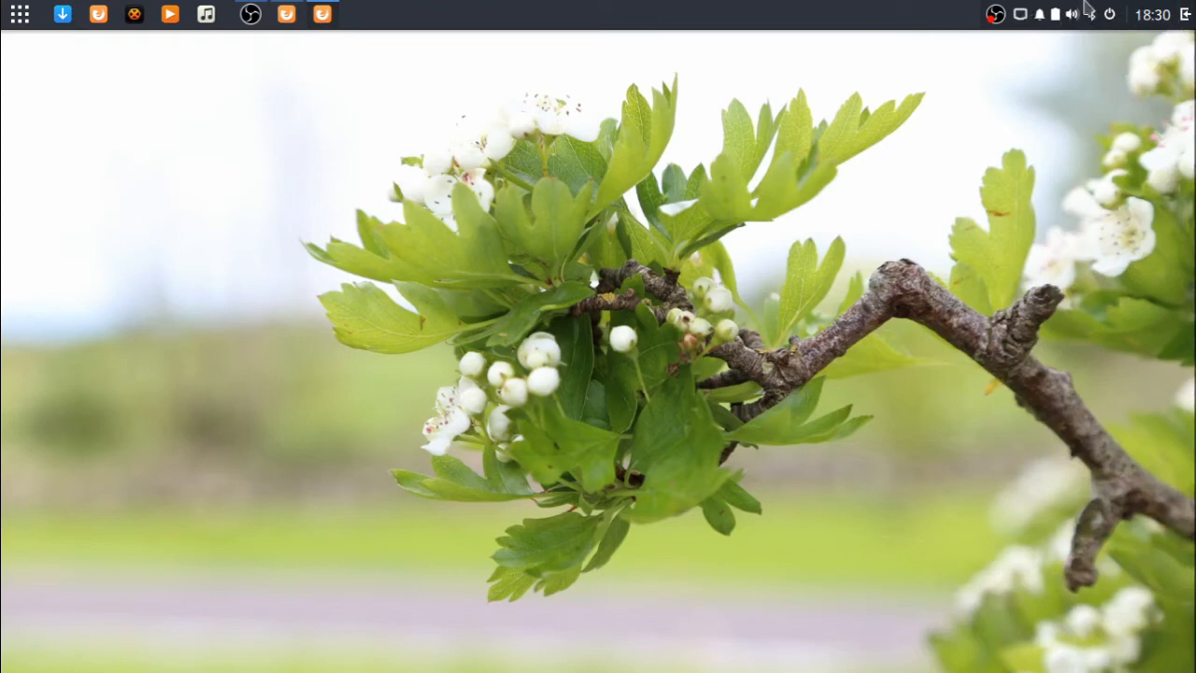
mouse_move(906, 26)
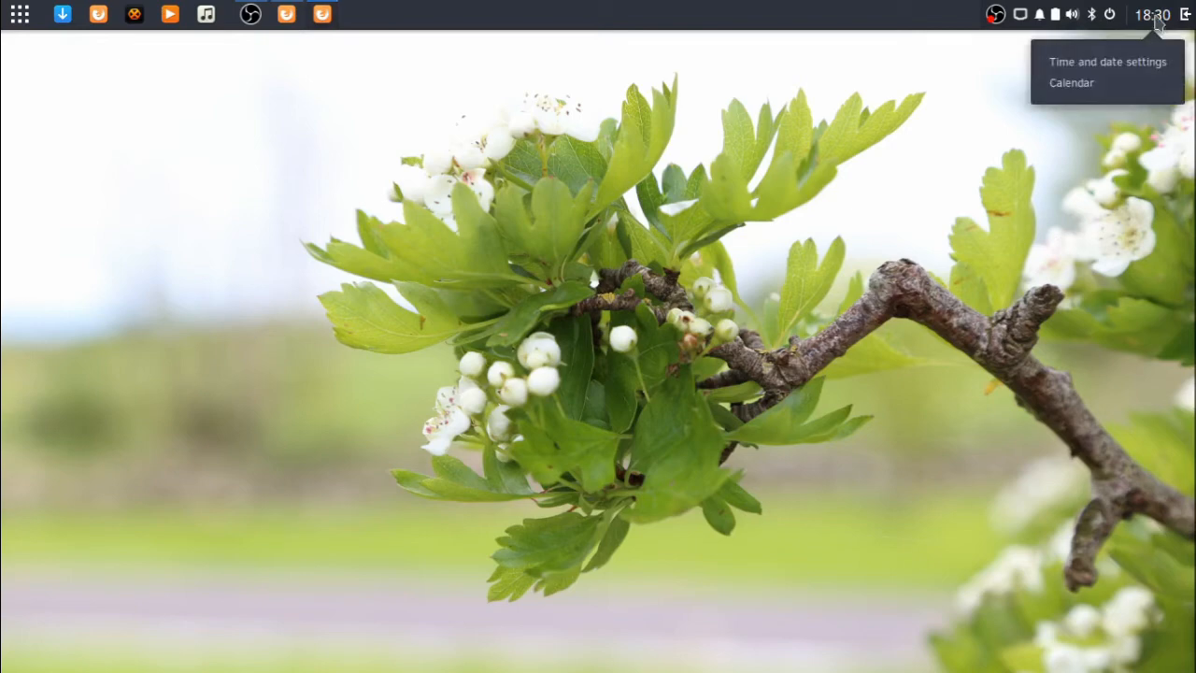
mouse_move(1132, 79)
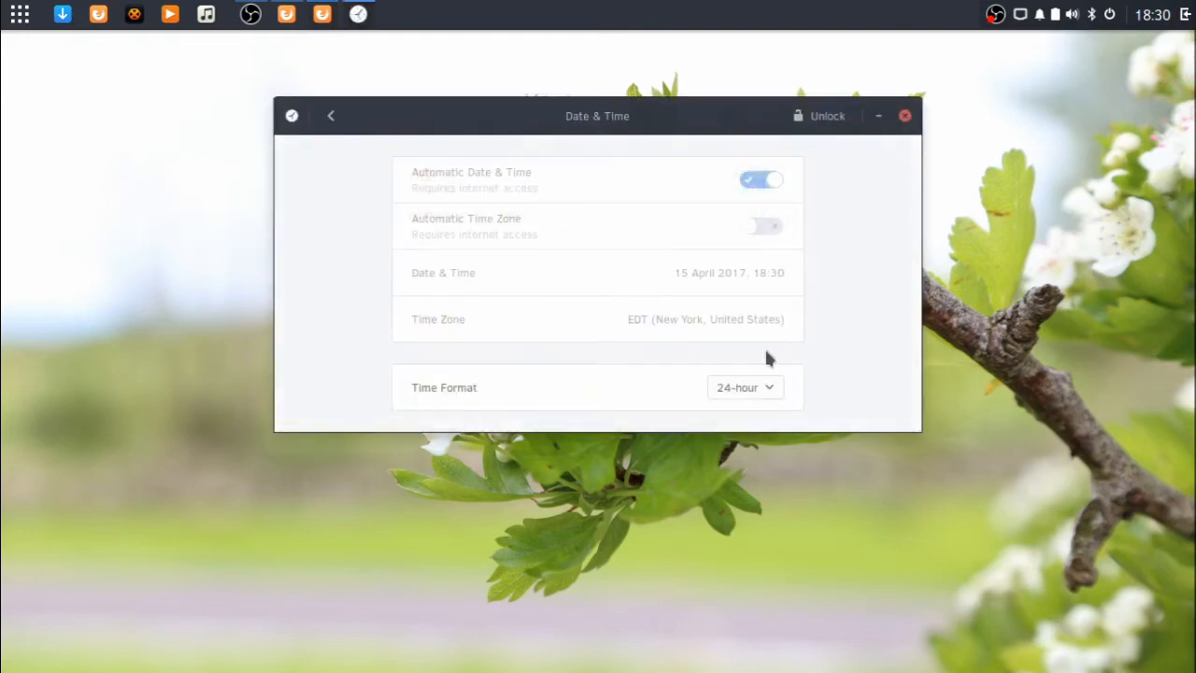
Step: Set the clock's Time Format to AM/PM and close the Date & Time window
left_click(743, 387)
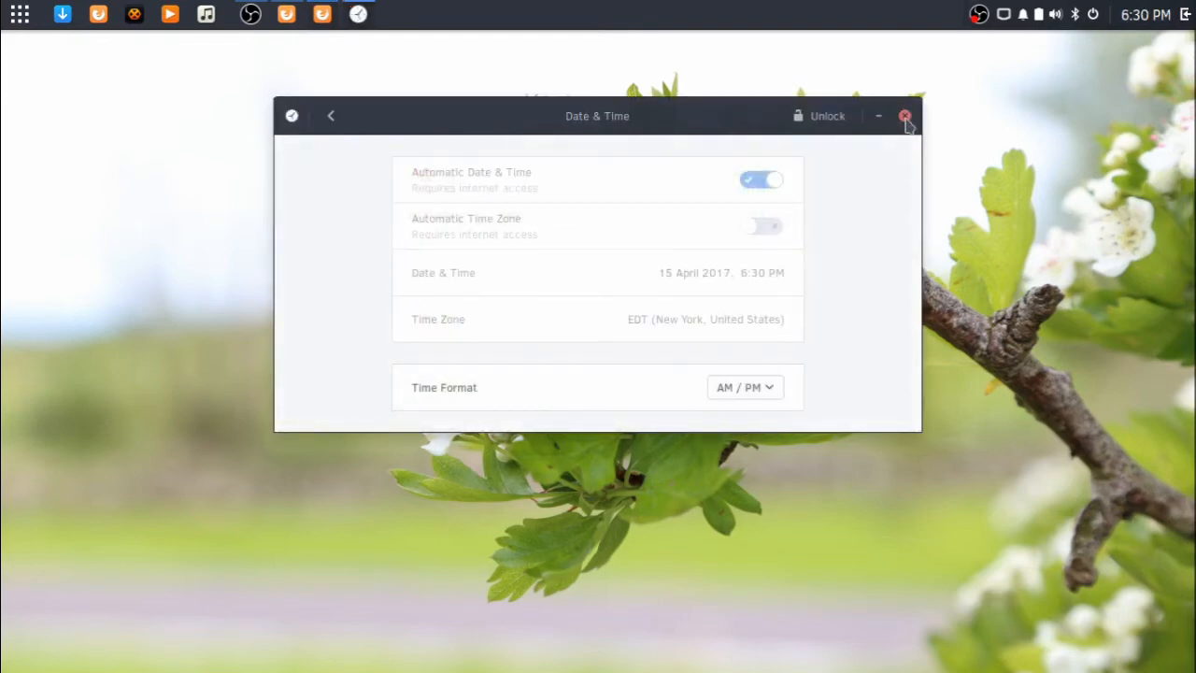
left_click(1092, 15)
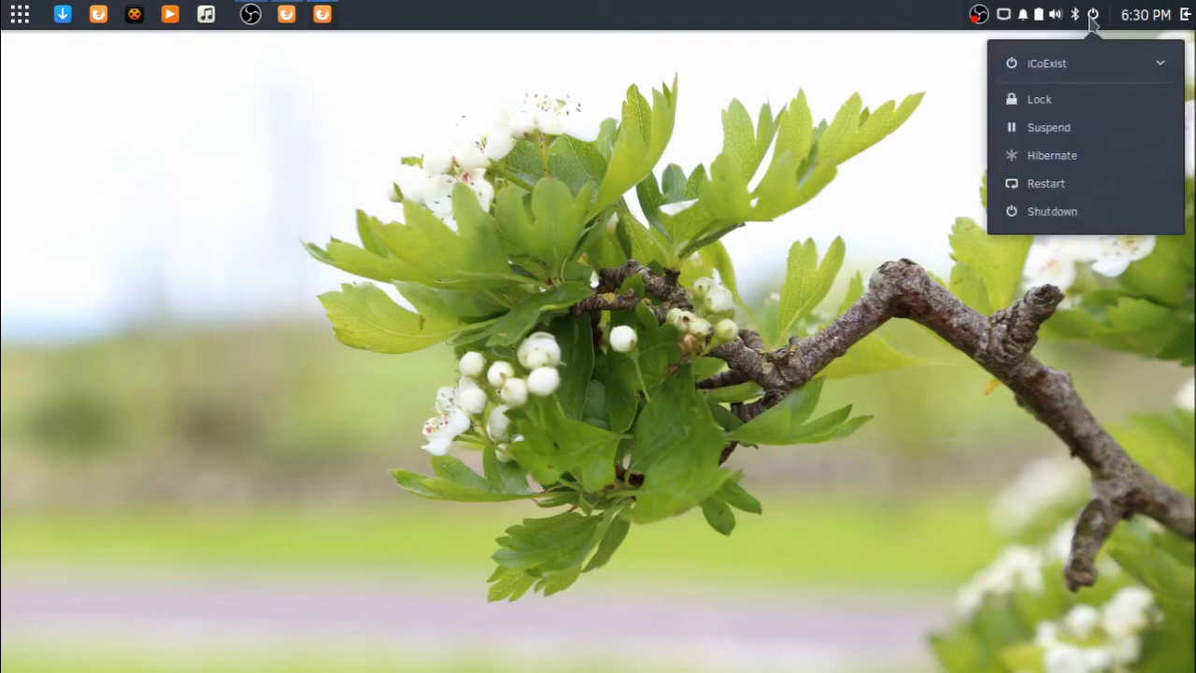
mouse_move(1084, 63)
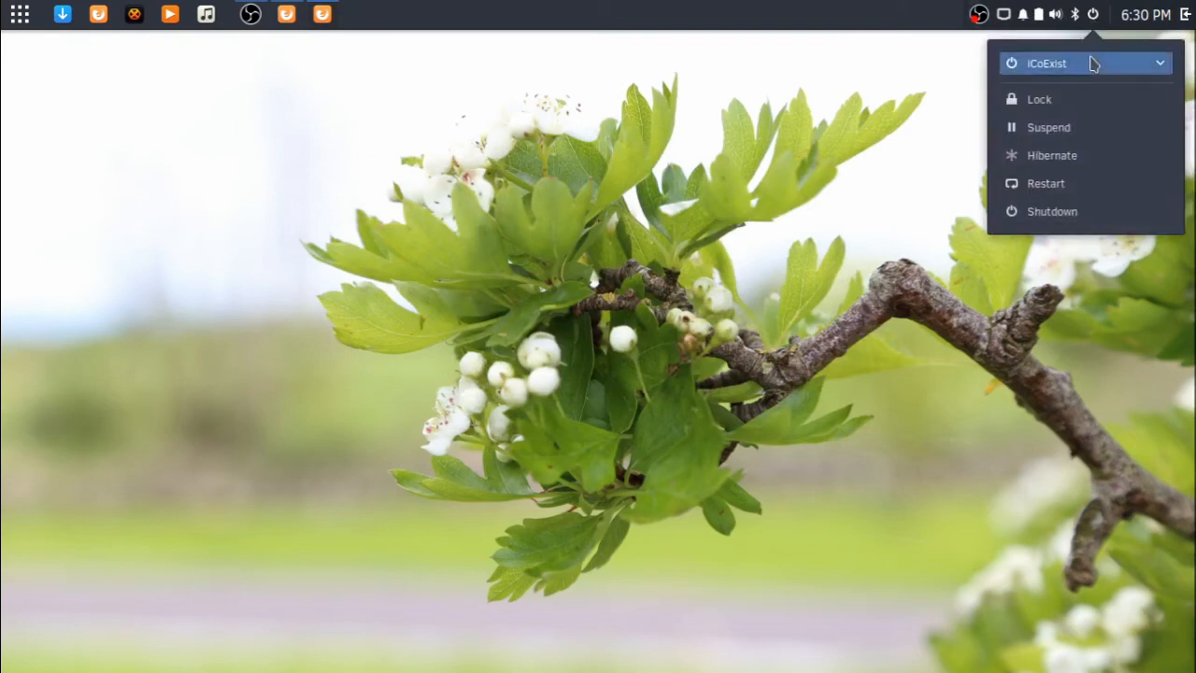
mouse_move(1048, 127)
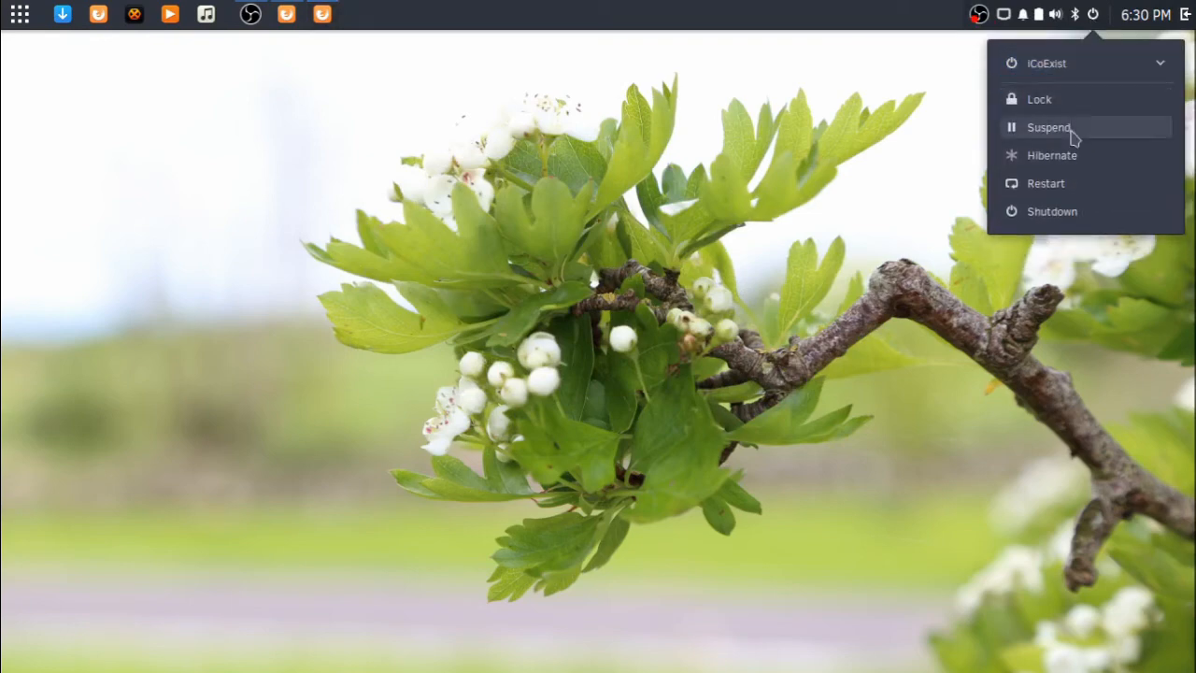
mouse_move(1071, 196)
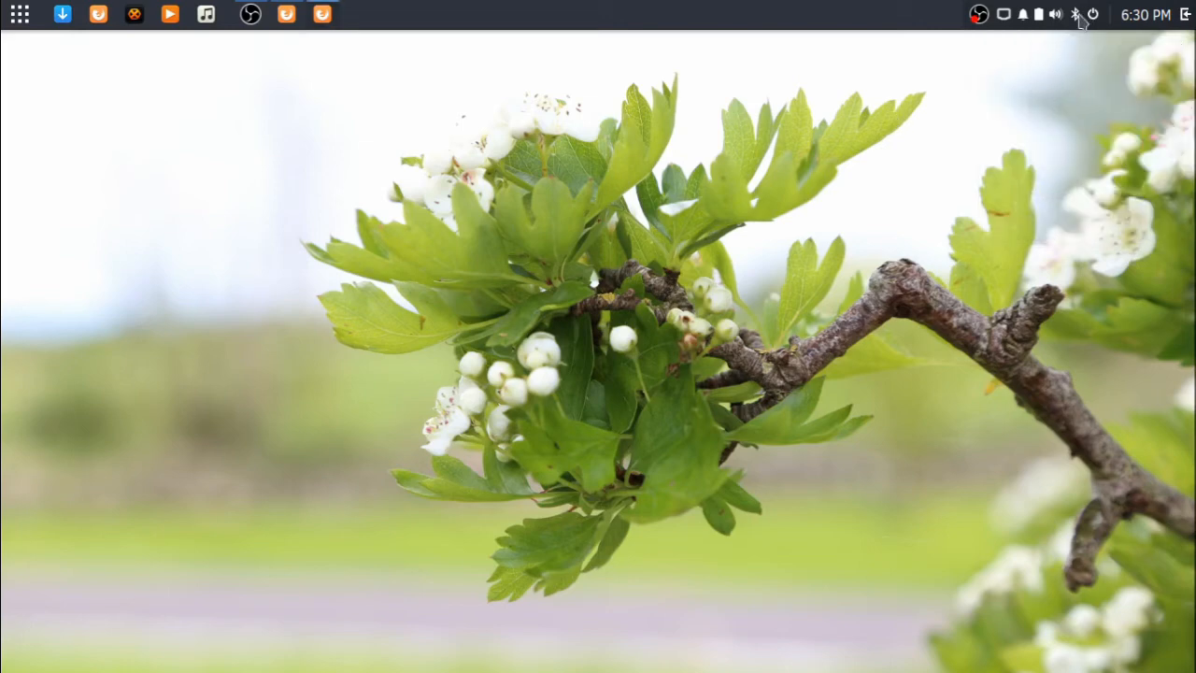
left_click(1056, 14)
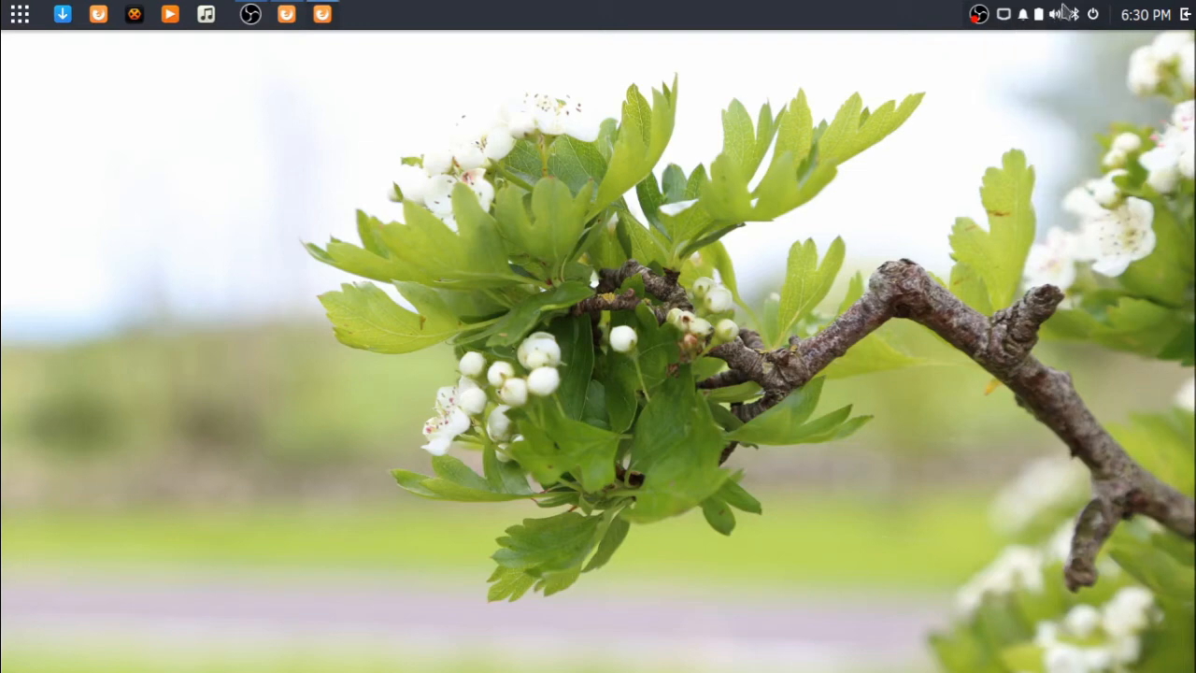
left_click(1055, 15)
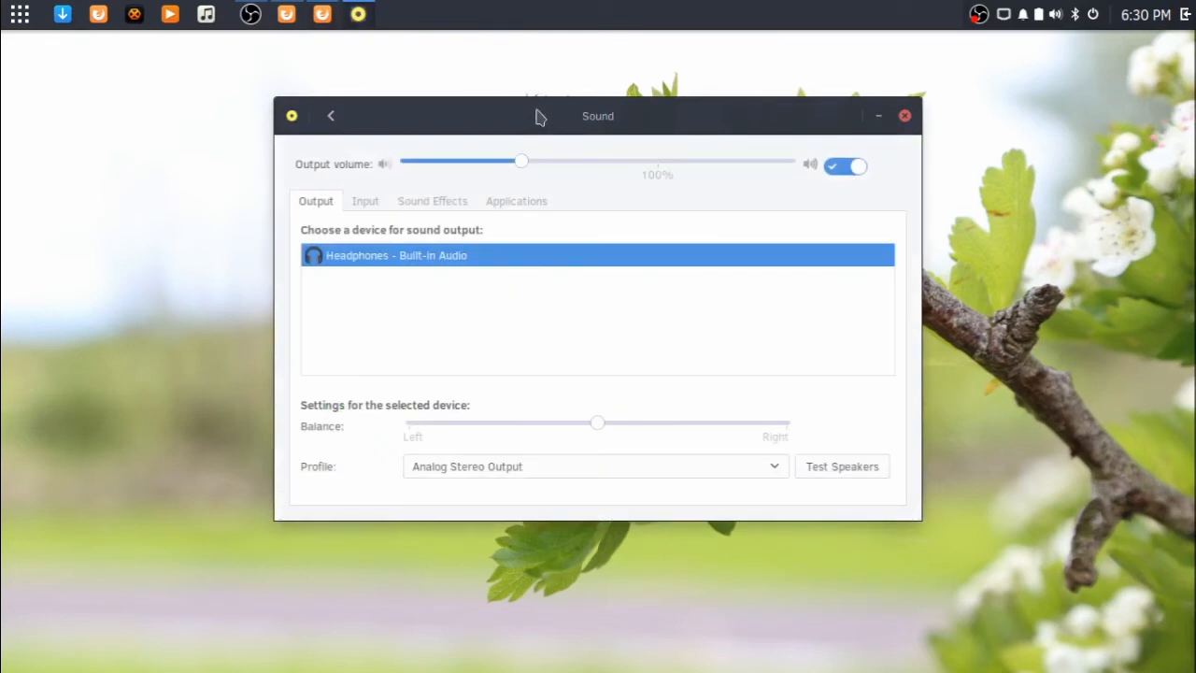
left_click(905, 116)
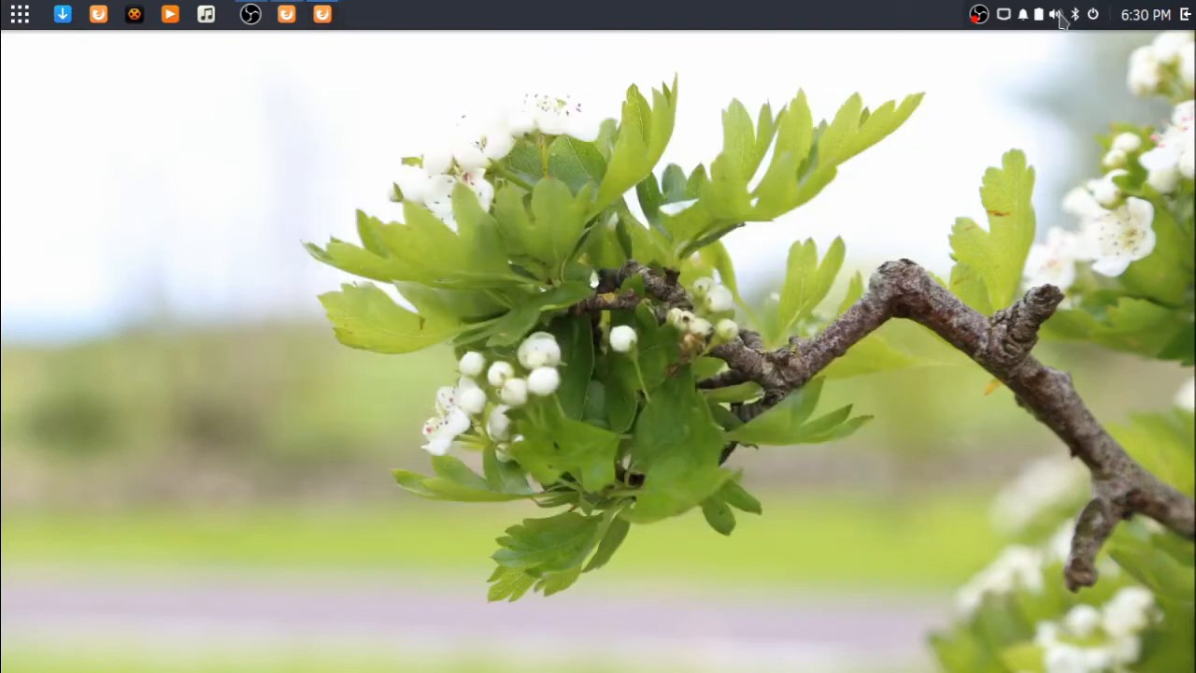
mouse_move(1039, 15)
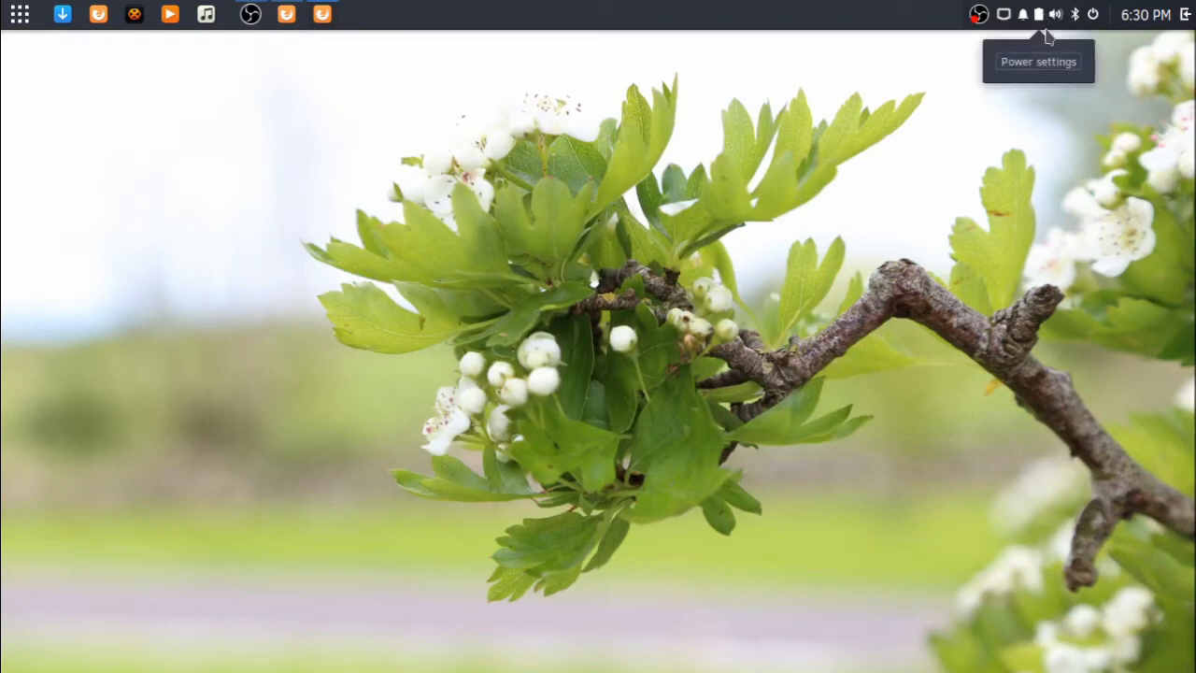
mouse_move(1024, 39)
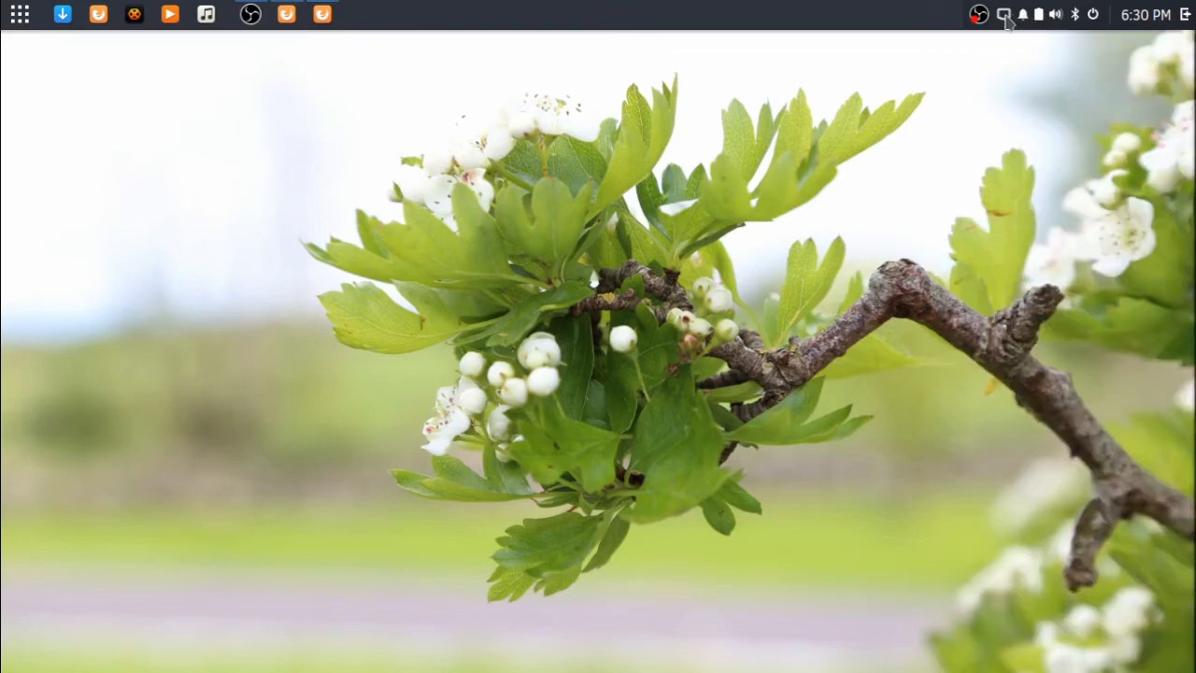
mouse_move(889, 56)
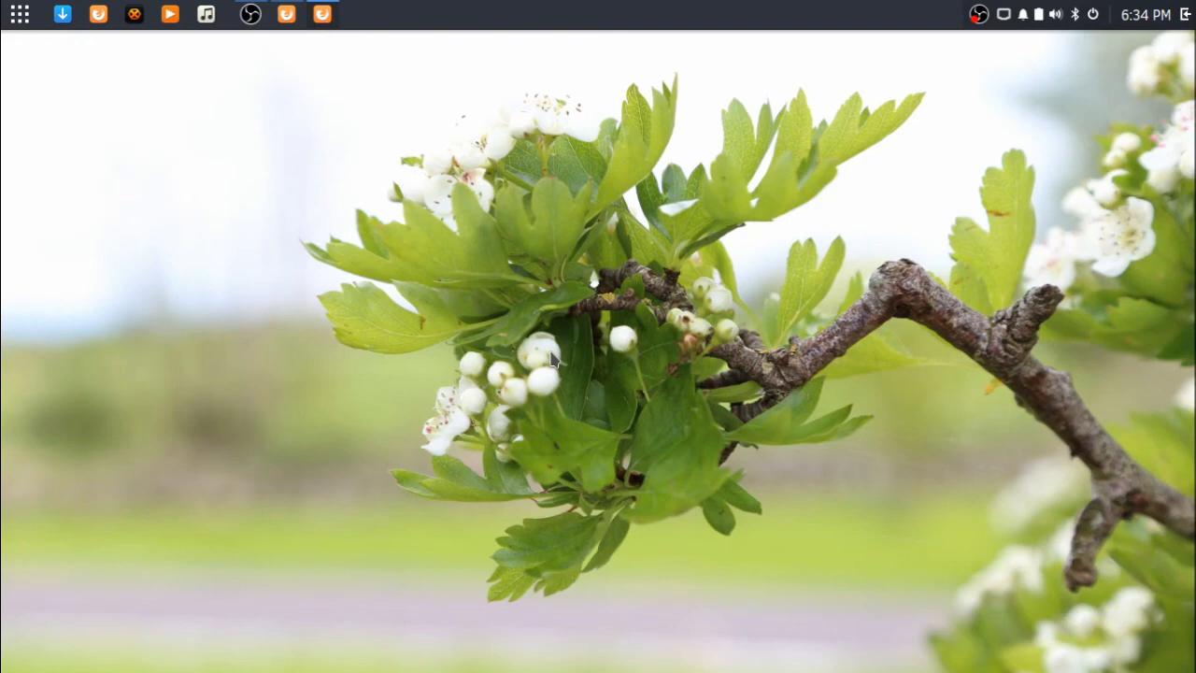
Step: Launch System Monitor from the Budgie Menu via 'Sys' and show the Resources graphs
left_click(19, 15)
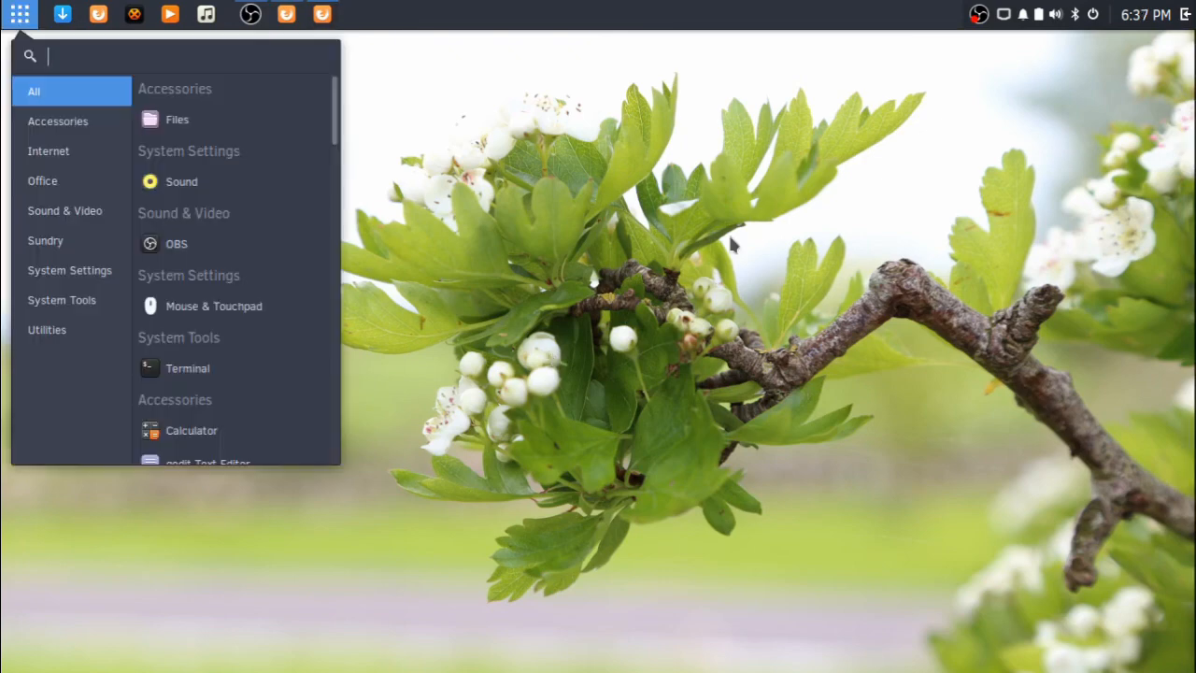
type("Sys")
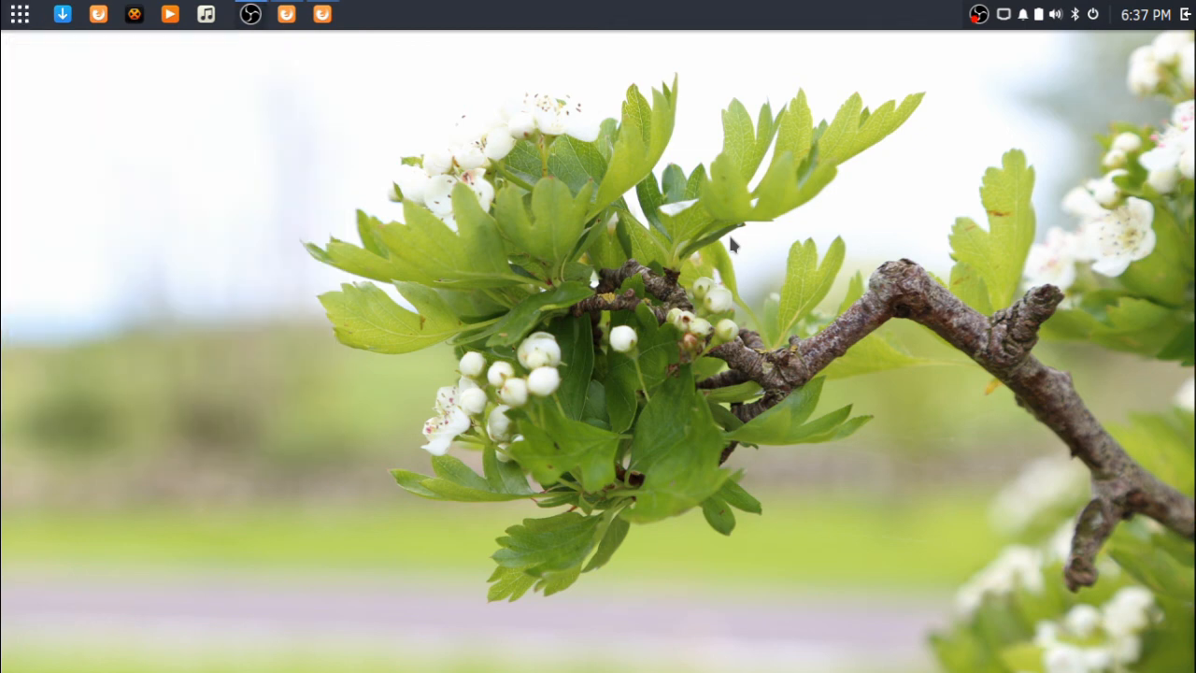
left_click(359, 15)
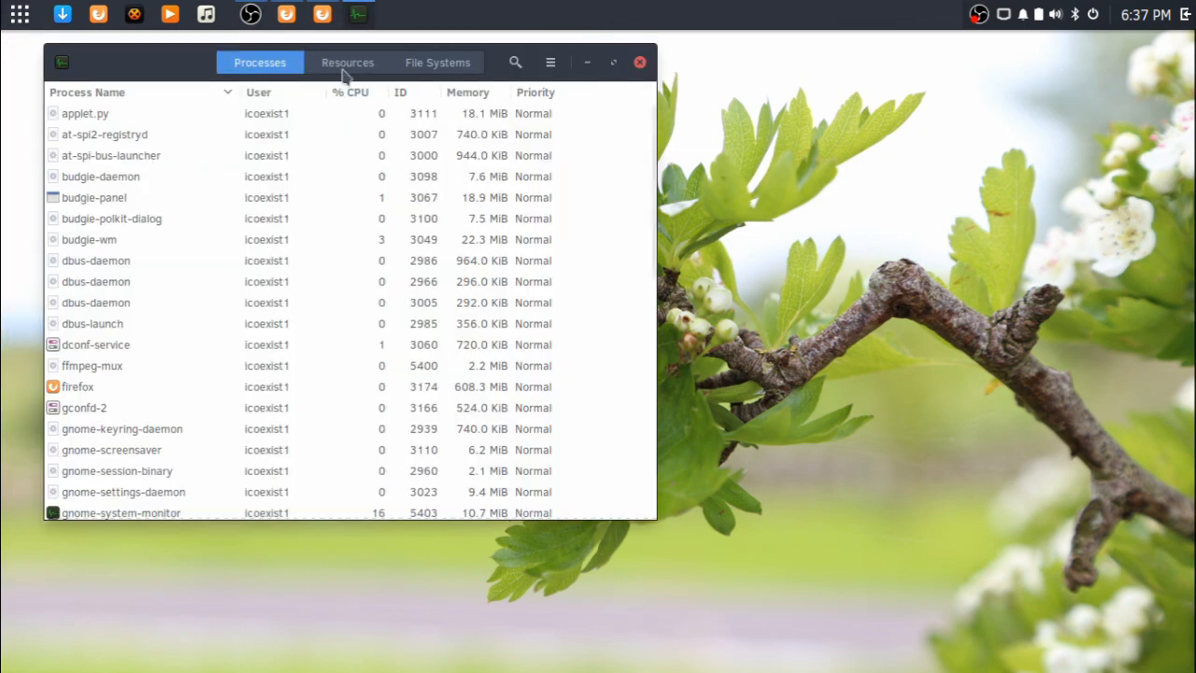
left_click(347, 61)
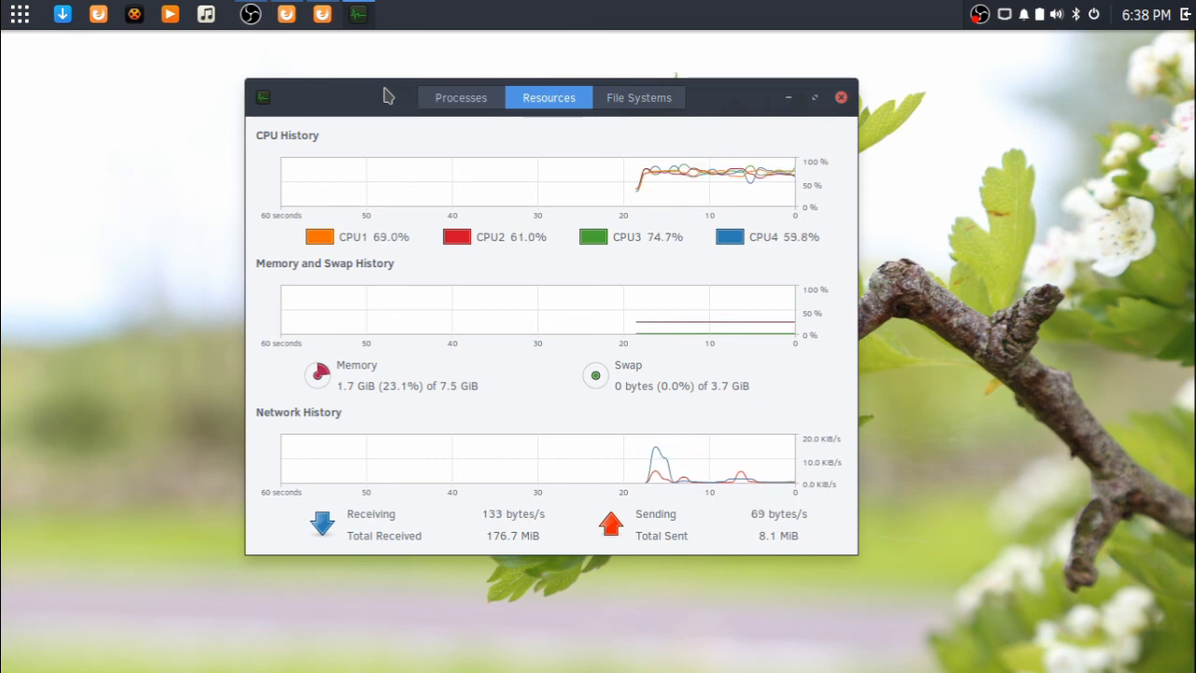
mouse_move(839, 7)
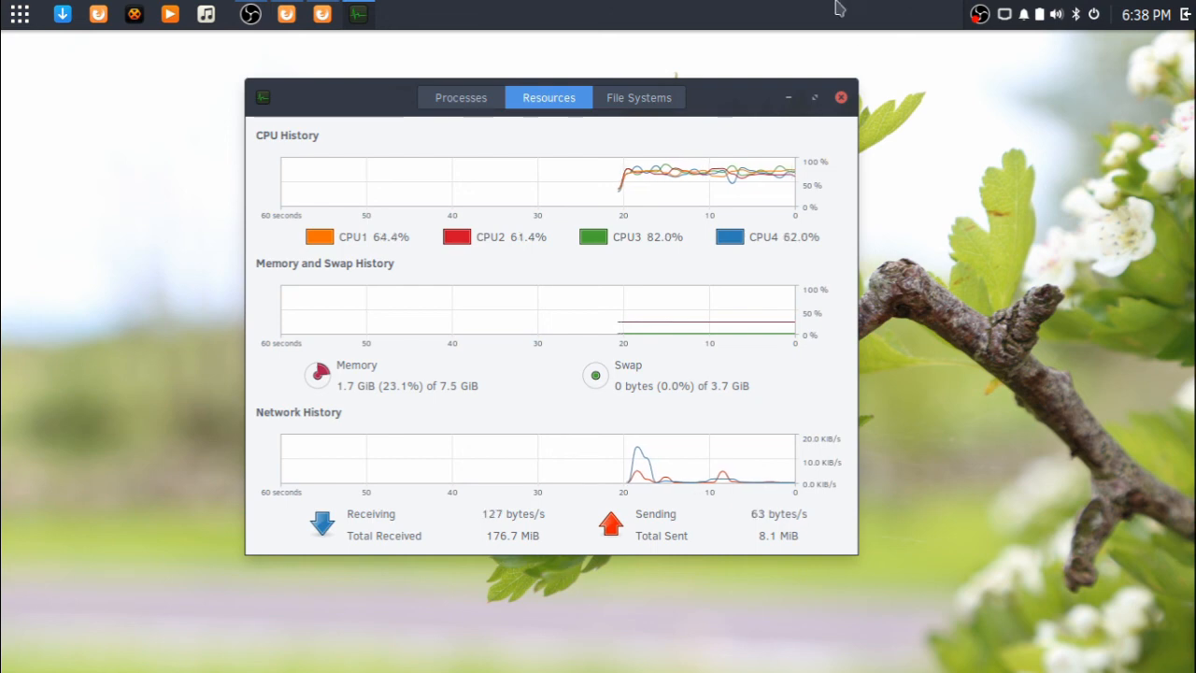
mouse_move(707, 159)
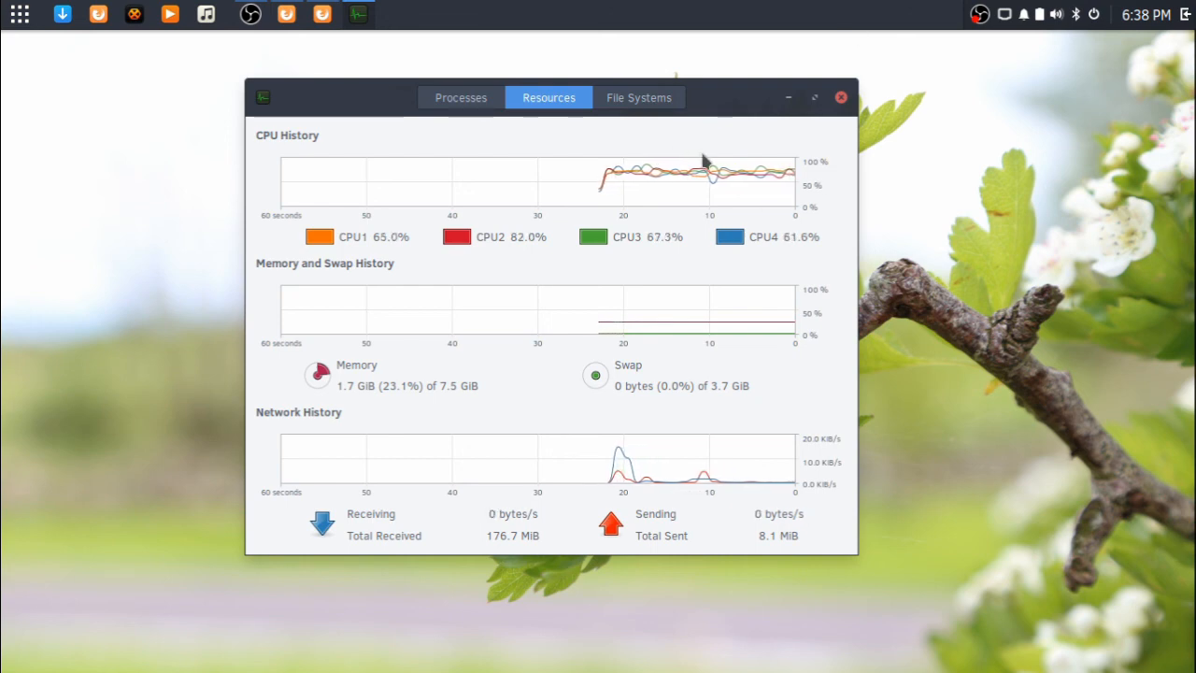
mouse_move(578, 153)
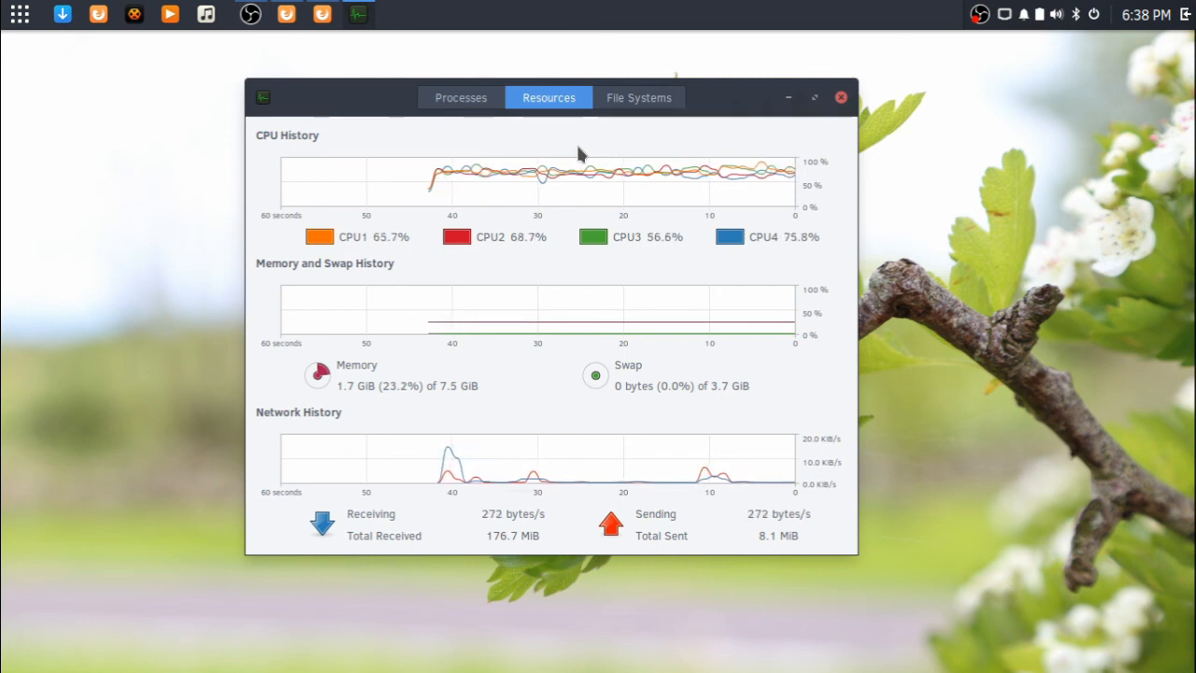
mouse_move(755, 120)
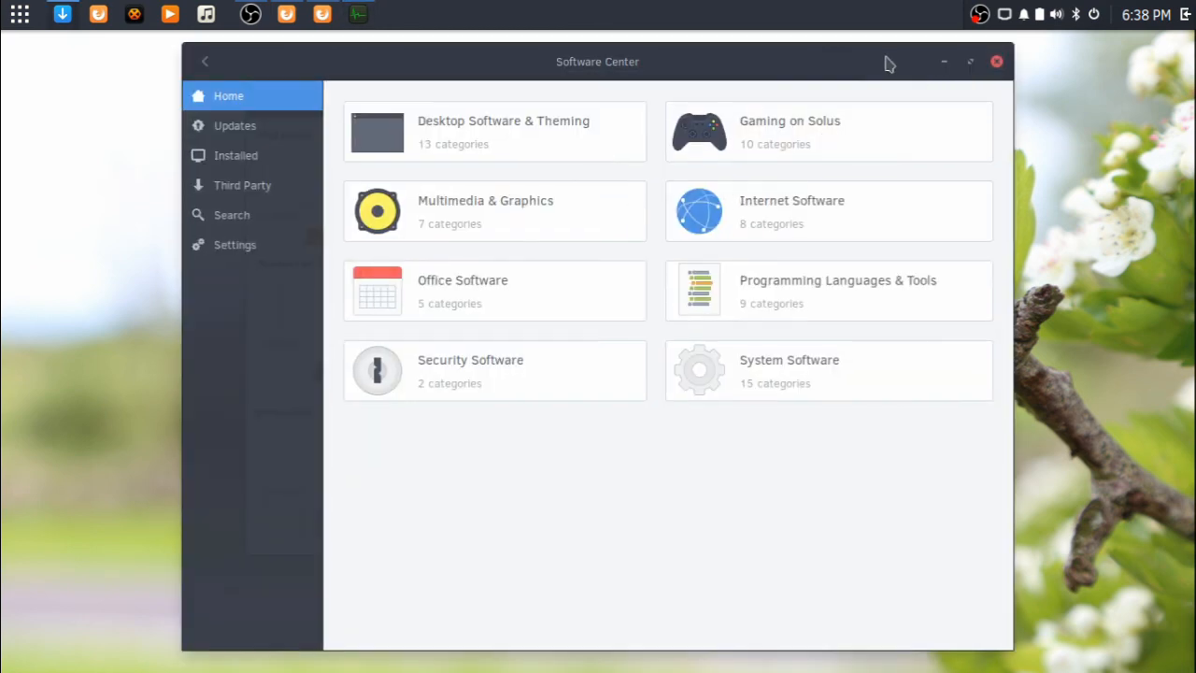
mouse_move(882, 59)
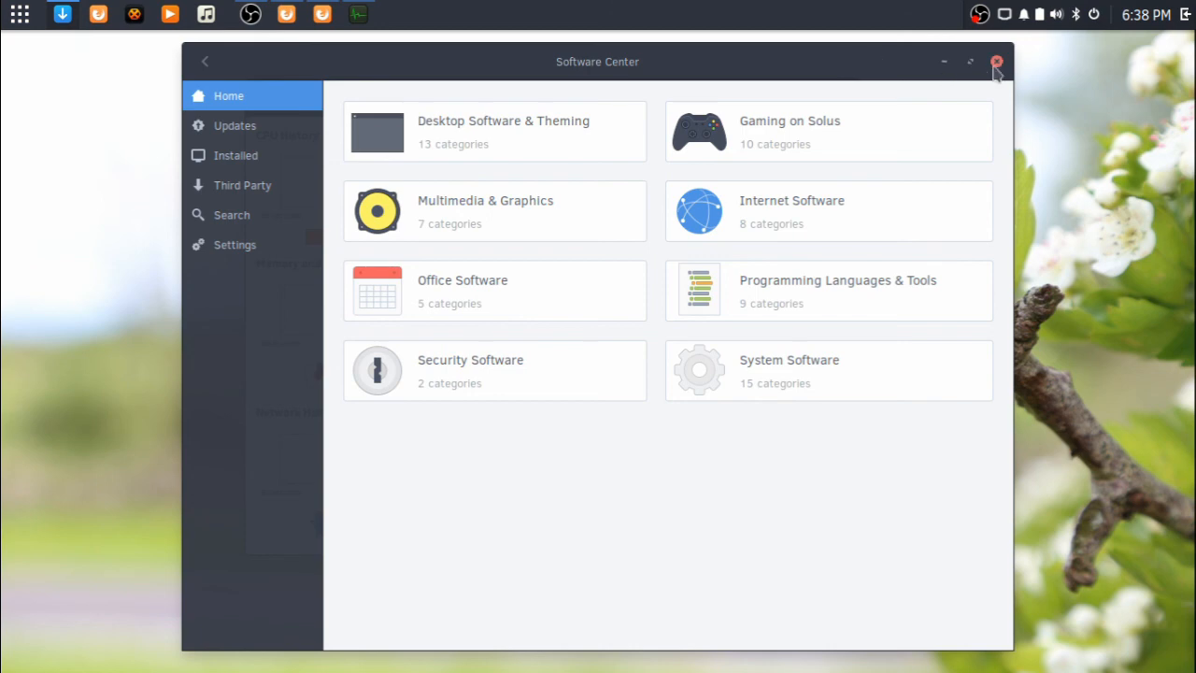
Step: Close the Software Center, leaving System Monitor's resource graphs visible
left_click(996, 61)
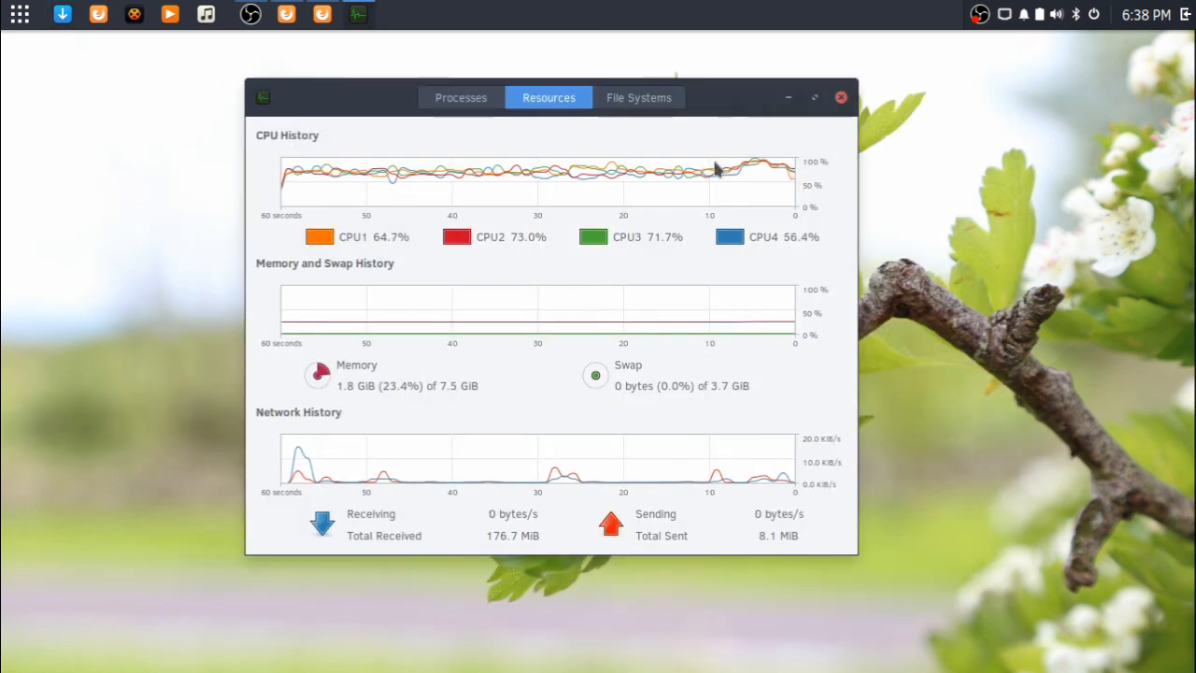